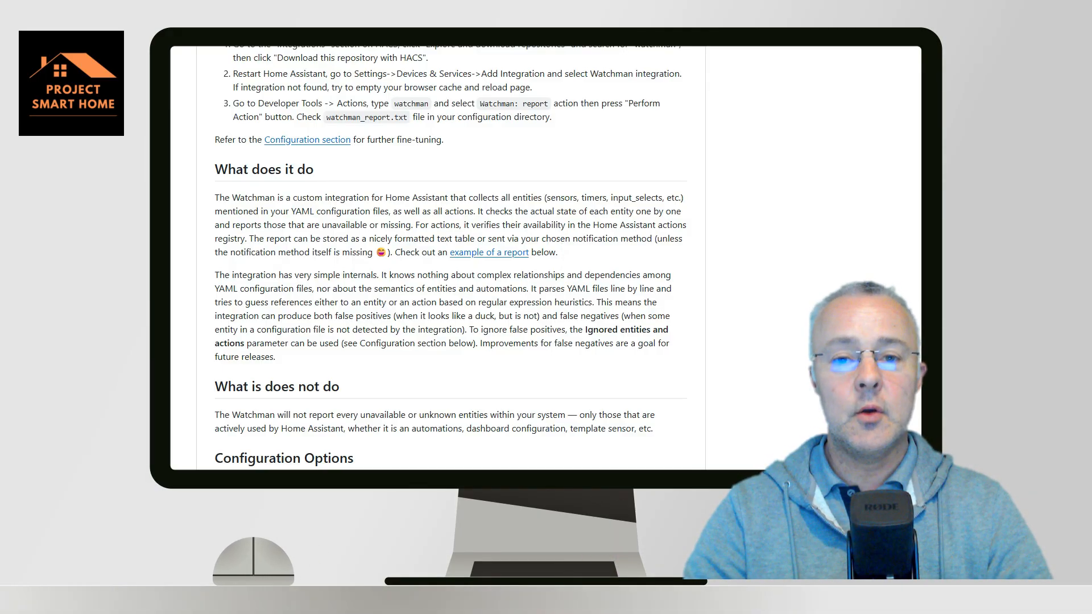
Step: Leave the GitHub README and bring up the Home Assistant Overview dashboard
click(55, 474)
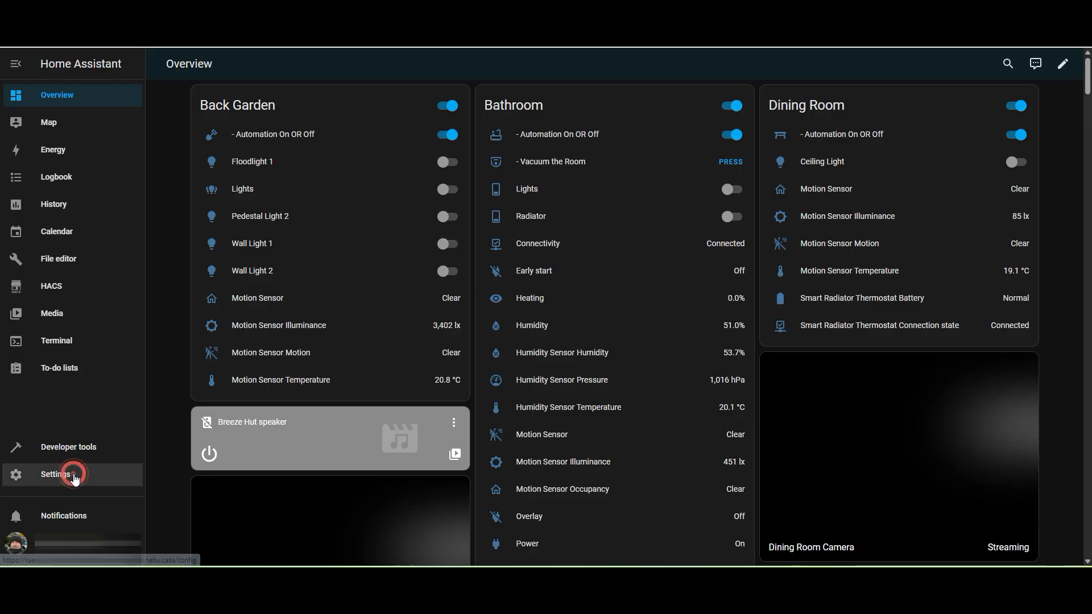
Step: Go to Settings, Automations & scenes and show the installed Blueprints list
click(56, 474)
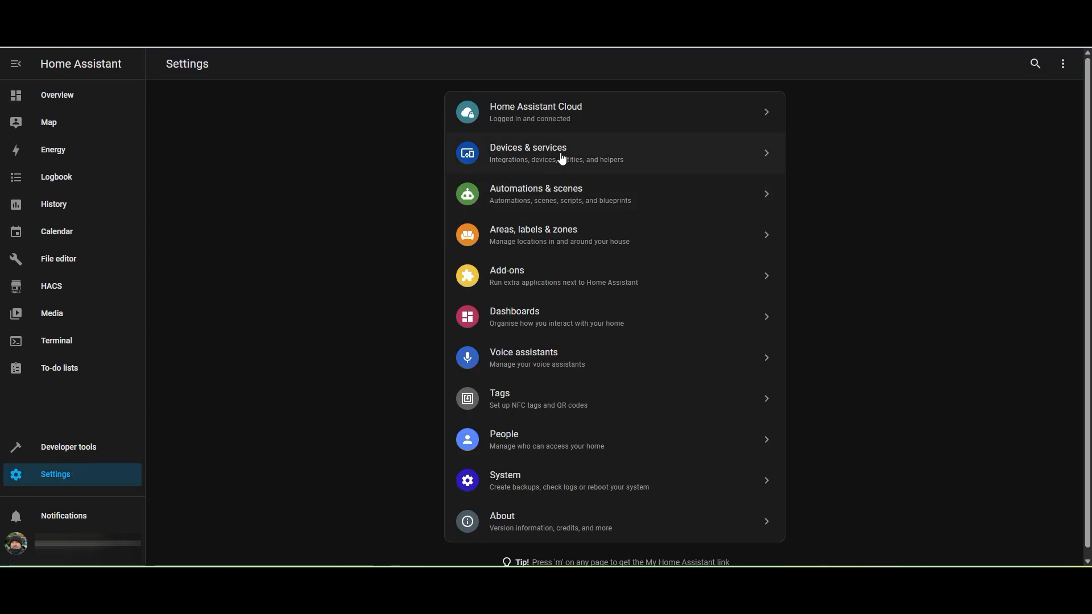
click(537, 193)
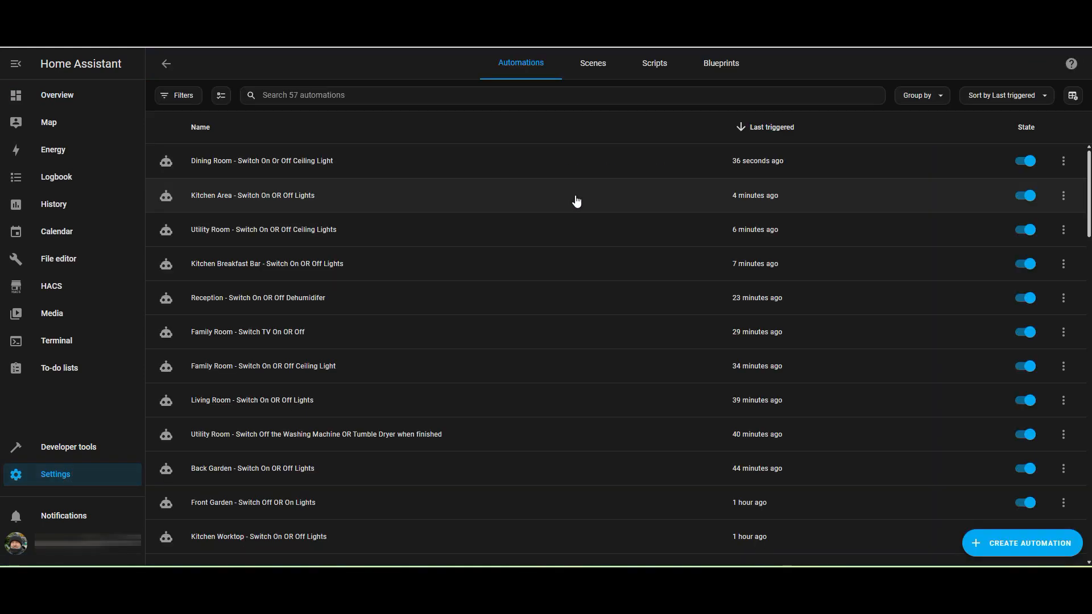
click(721, 62)
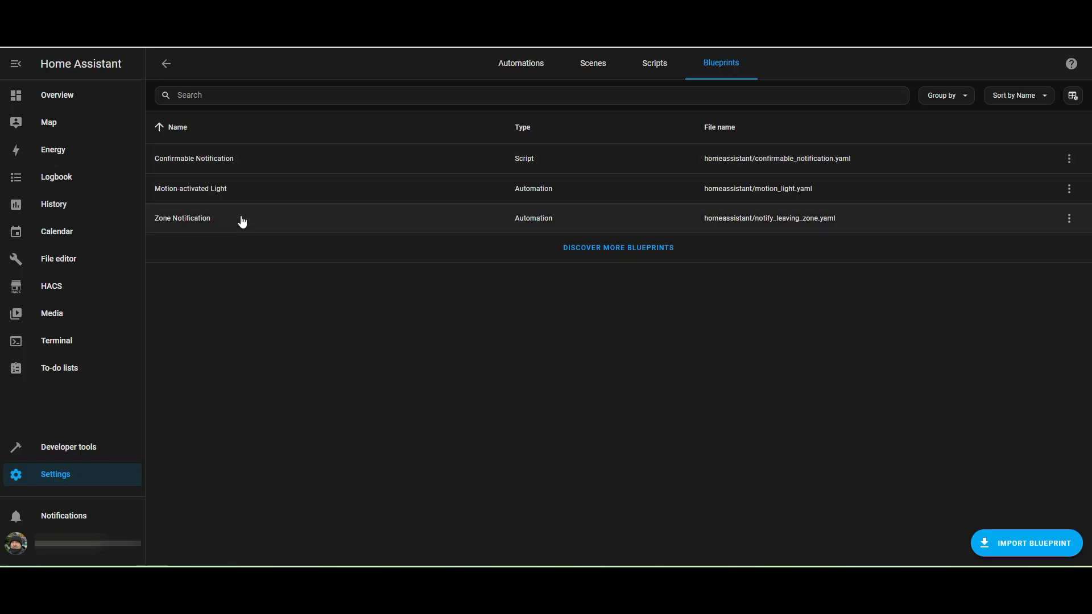
Step: Follow Discover more blueprints to the community Blueprints Exchange forum
click(617, 248)
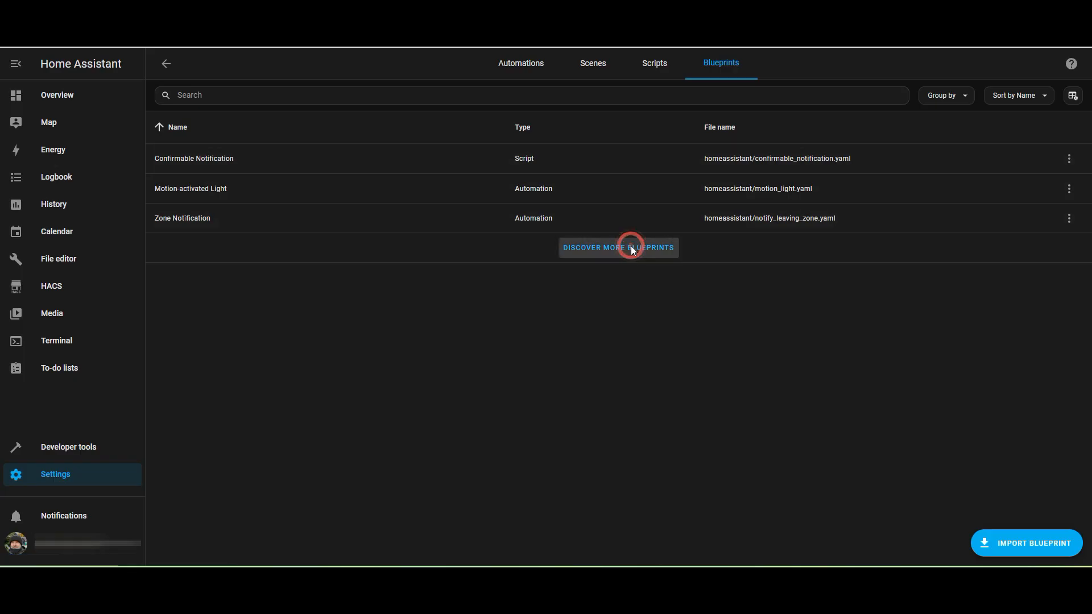
click(617, 247)
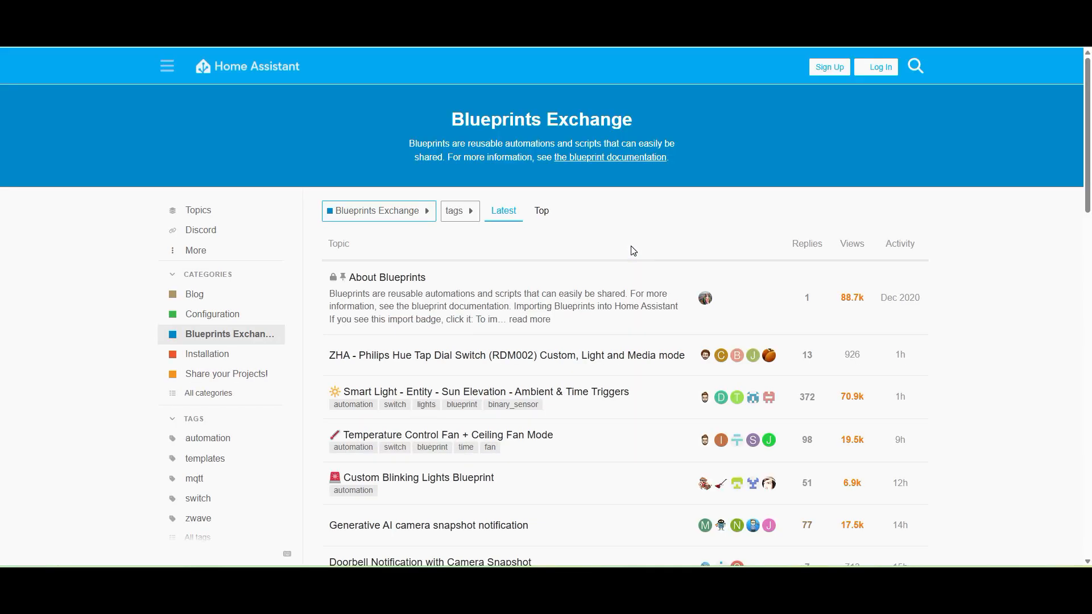
Step: Search the forum for 'Low Battery Notifications & Actions' and send that blueprint to My Home Assistant
click(915, 66)
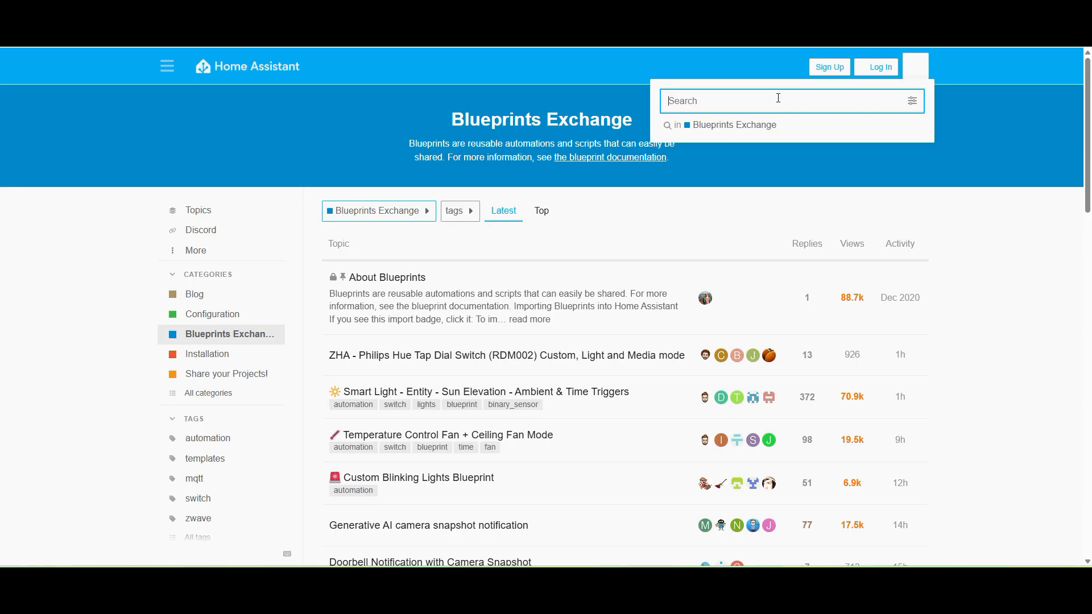
text(Low Battery Notifications & Actions)
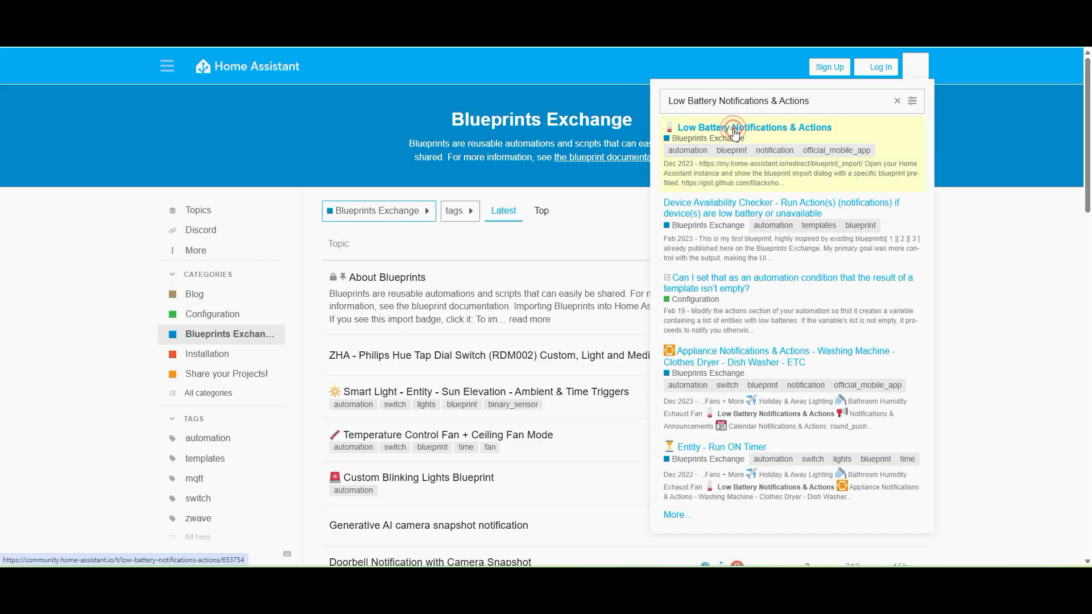
click(754, 128)
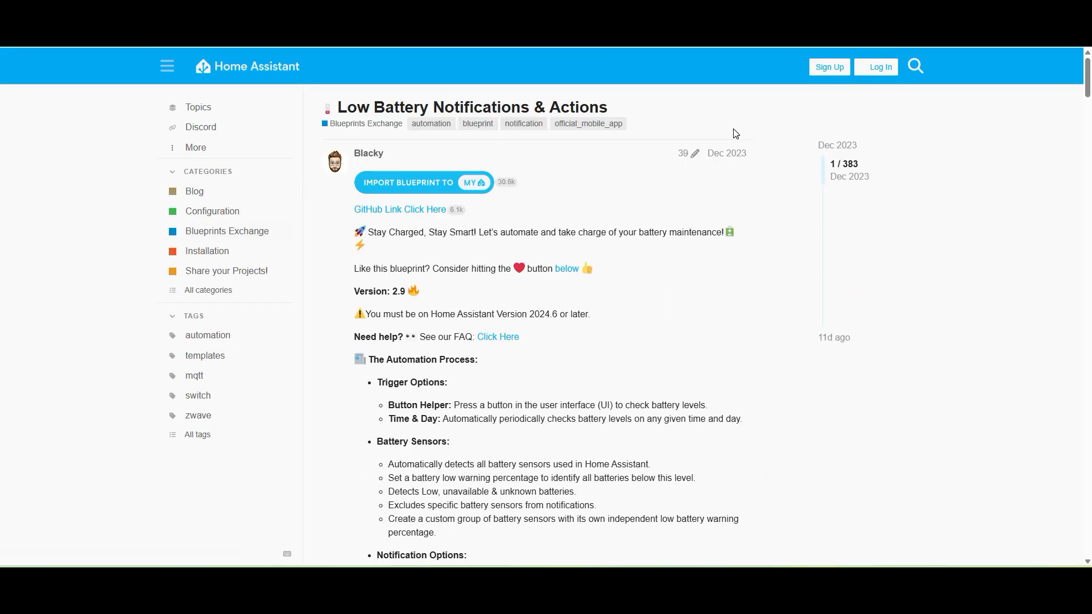
mouse_move(477, 182)
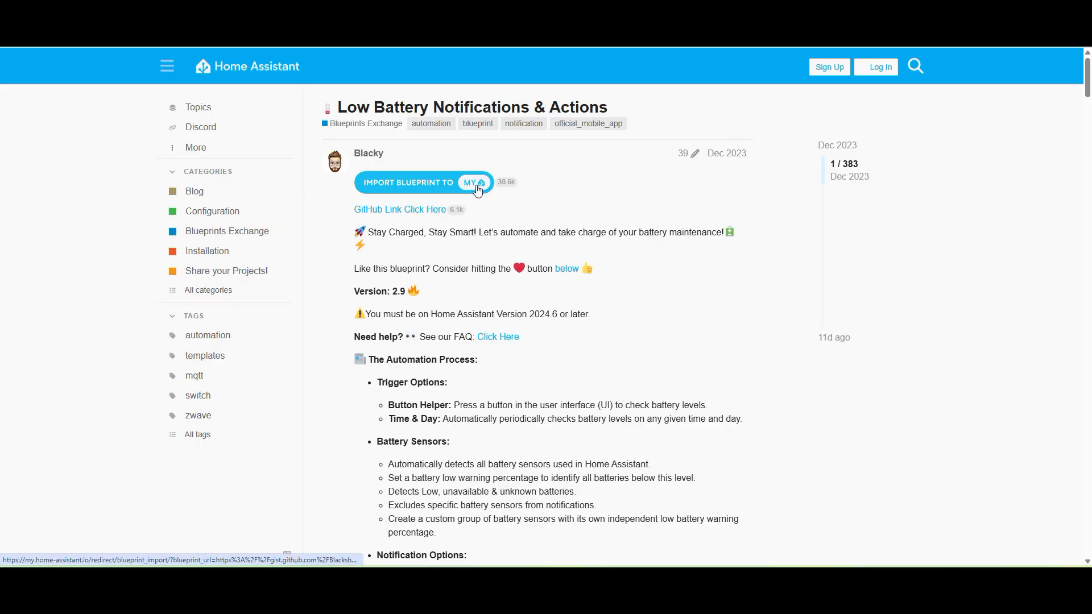
click(427, 183)
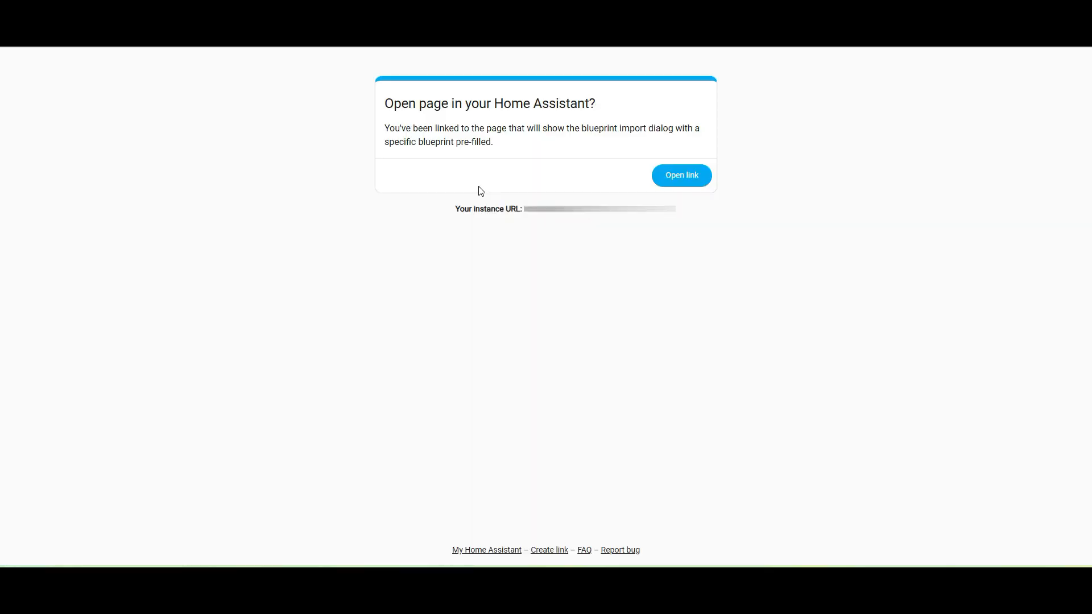
mouse_move(682, 175)
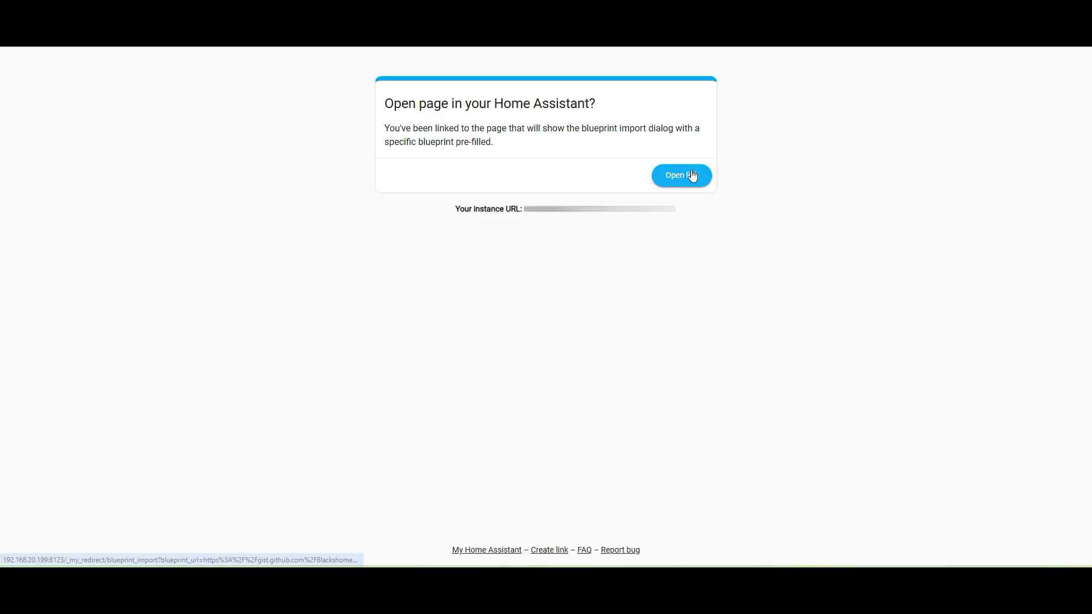
Step: Preview and import the Low Battery Notifications & Actions blueprint into Home Assistant
click(680, 174)
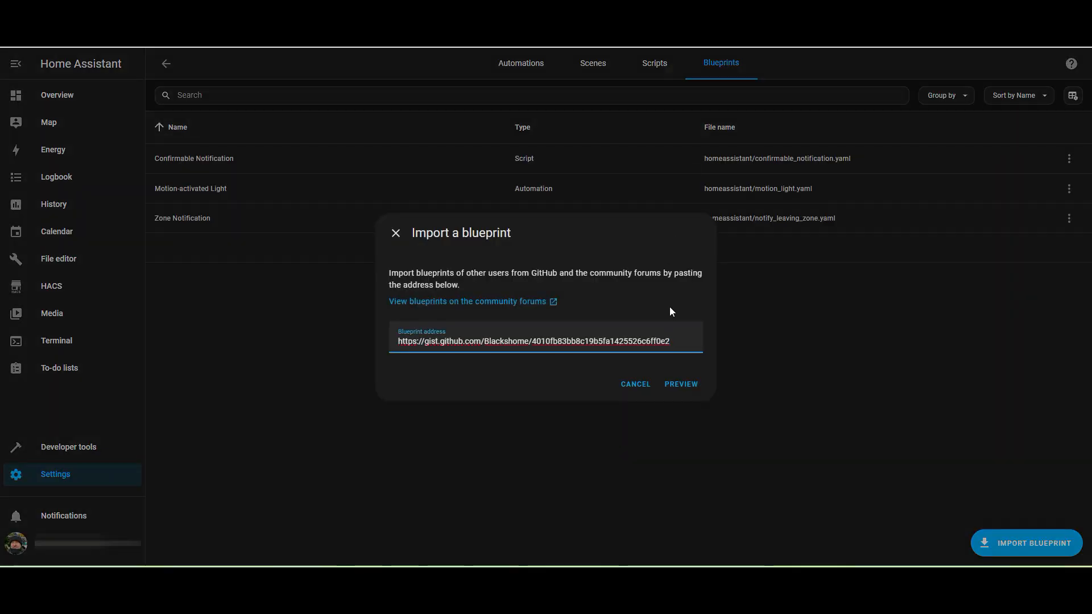
click(680, 384)
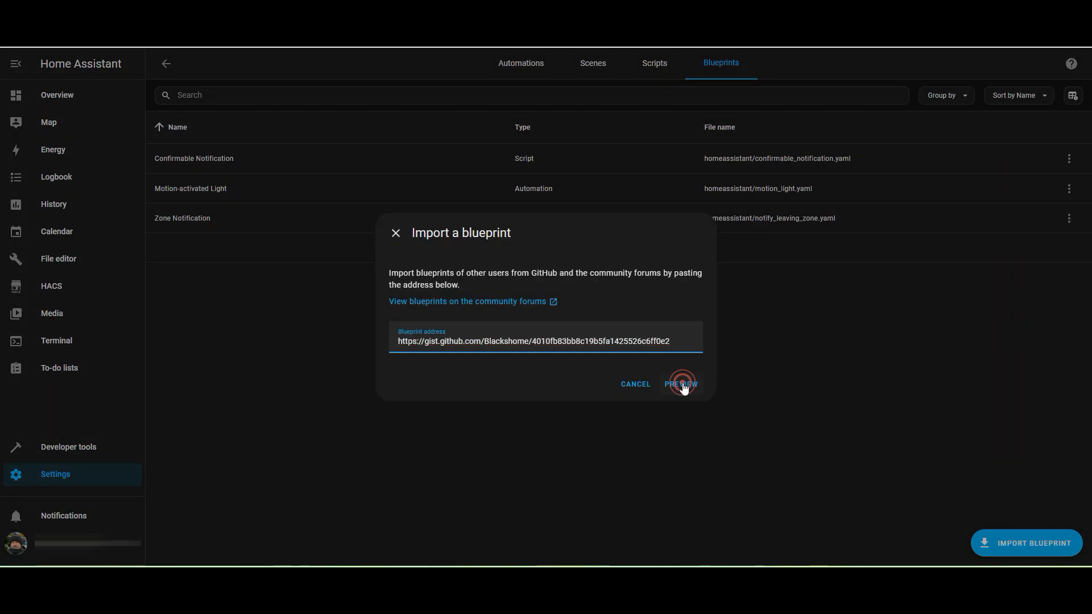
click(680, 384)
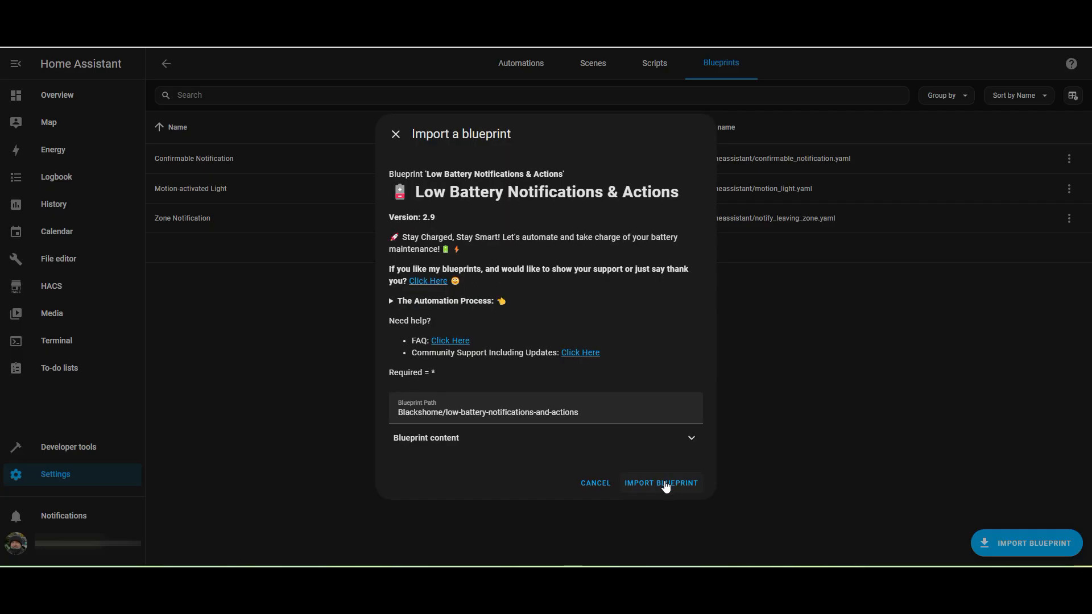
click(660, 483)
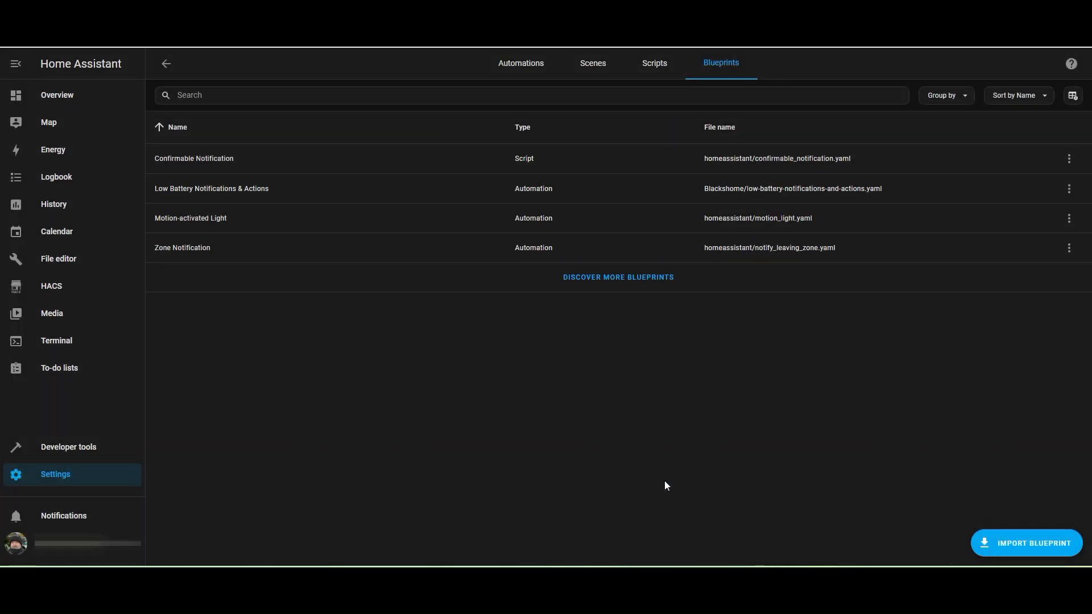
click(651, 189)
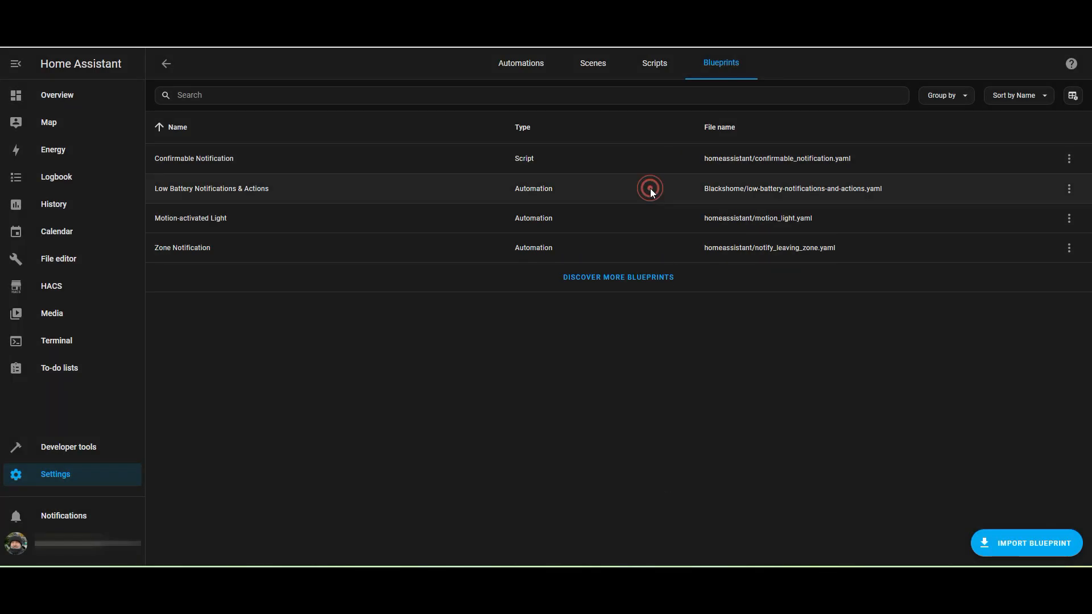
Step: Start an automation from the Low Battery blueprint and expand its Triggers section
click(211, 188)
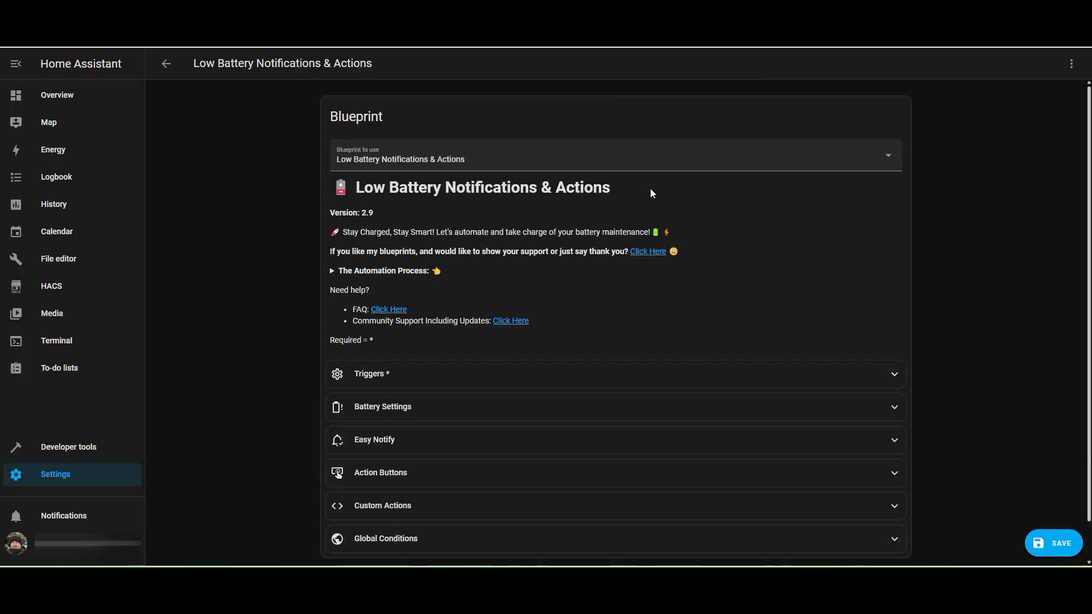
scroll(down, 3)
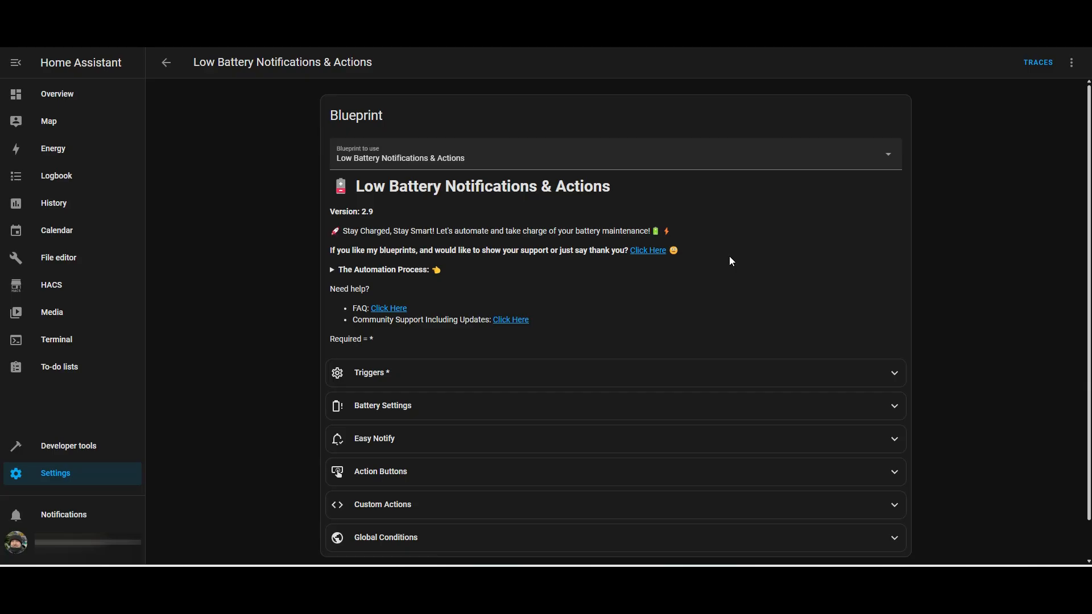
click(895, 373)
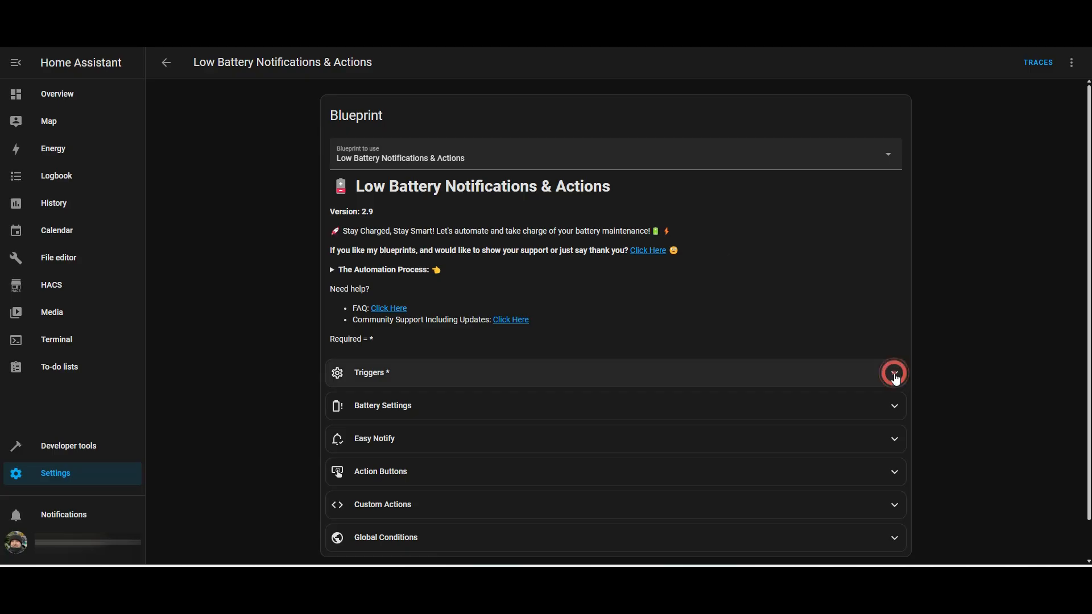
click(894, 373)
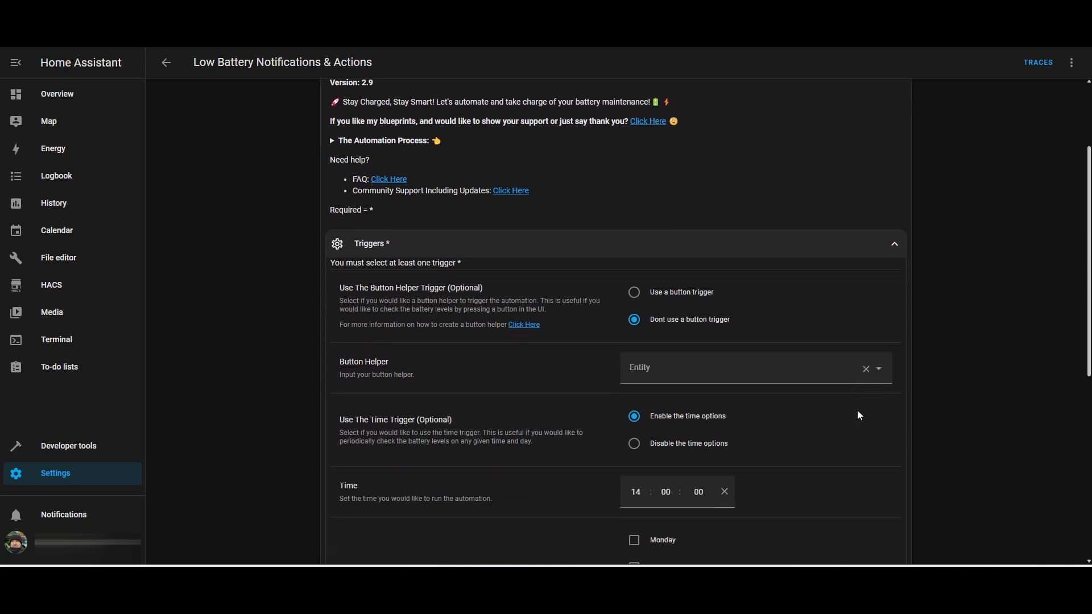
scroll(down, 3)
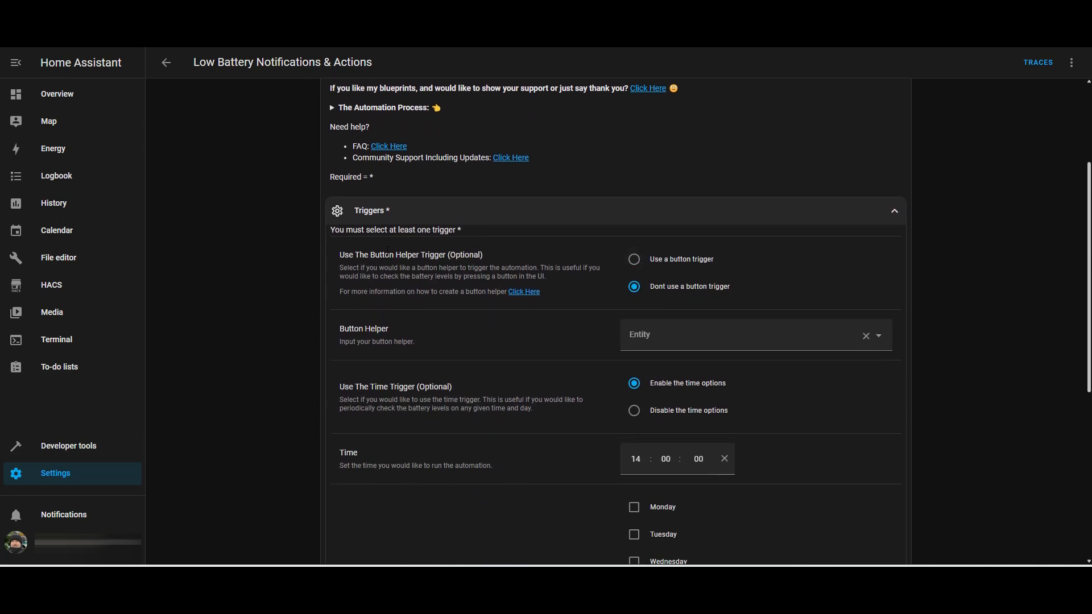
mouse_move(539, 260)
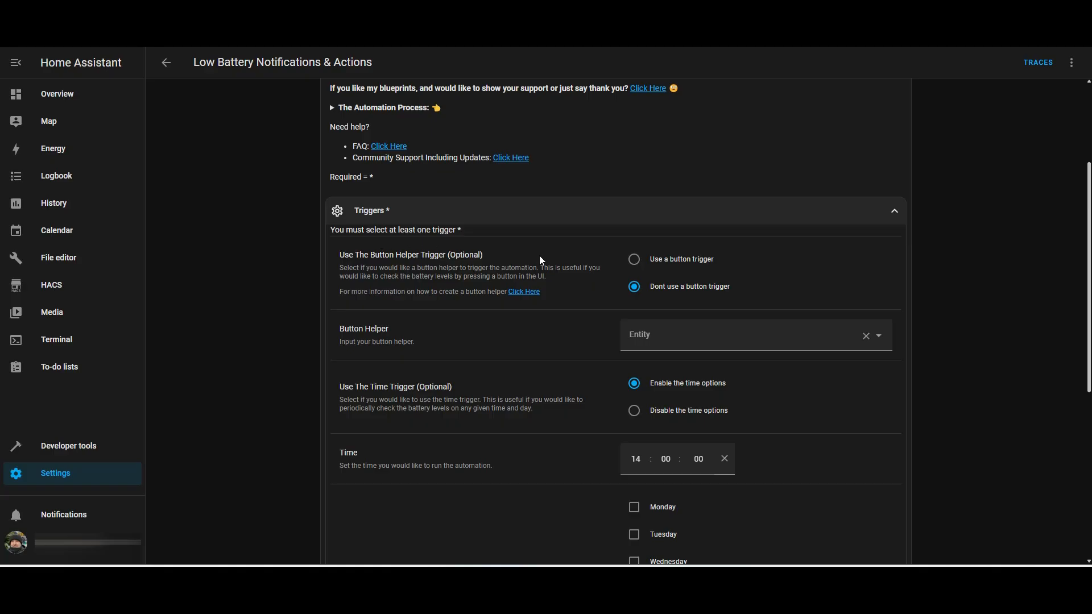
scroll(down, 3)
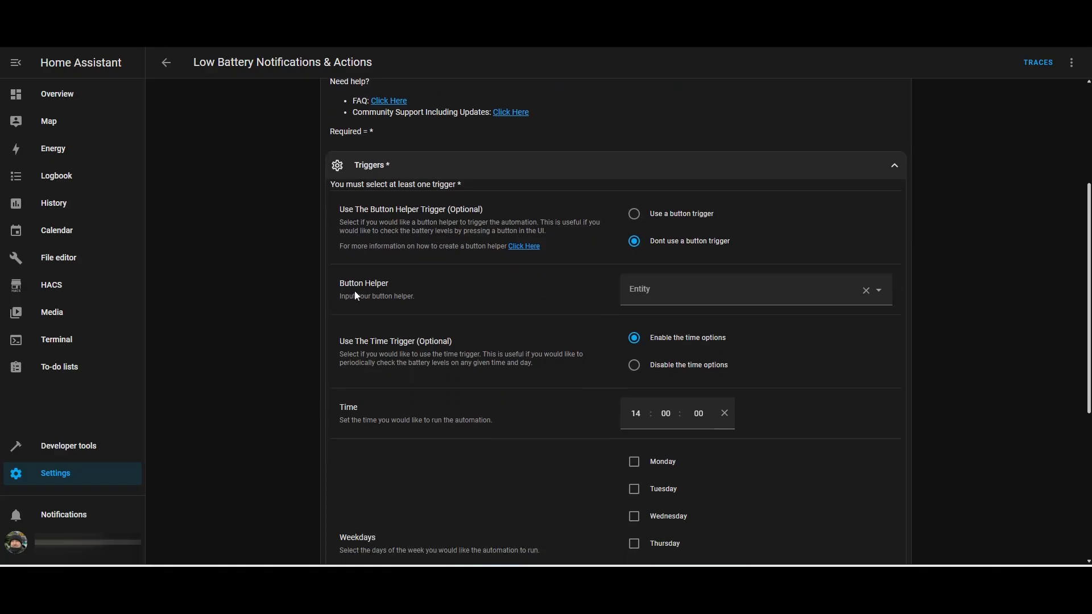
mouse_move(631, 318)
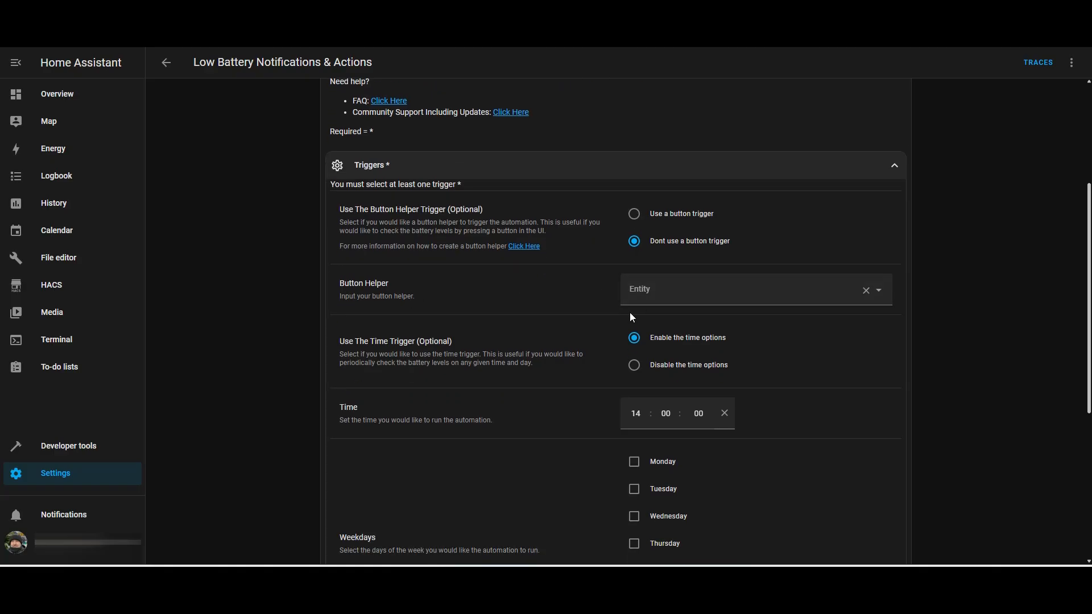
mouse_move(827, 329)
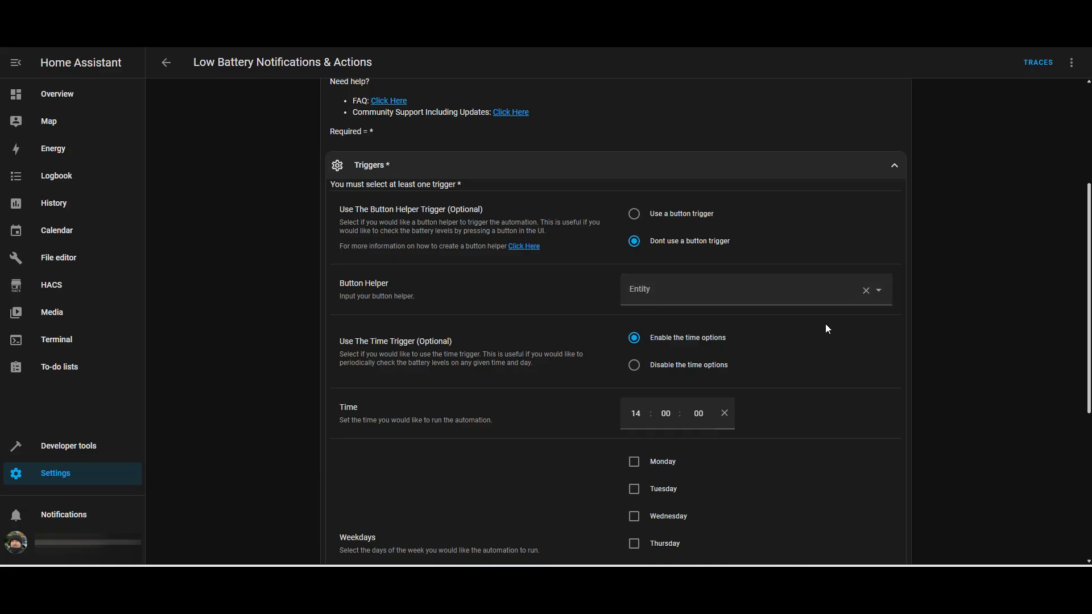
Step: Review the 14:00 Sunday schedule trigger, then collapse the Triggers panel
click(756, 289)
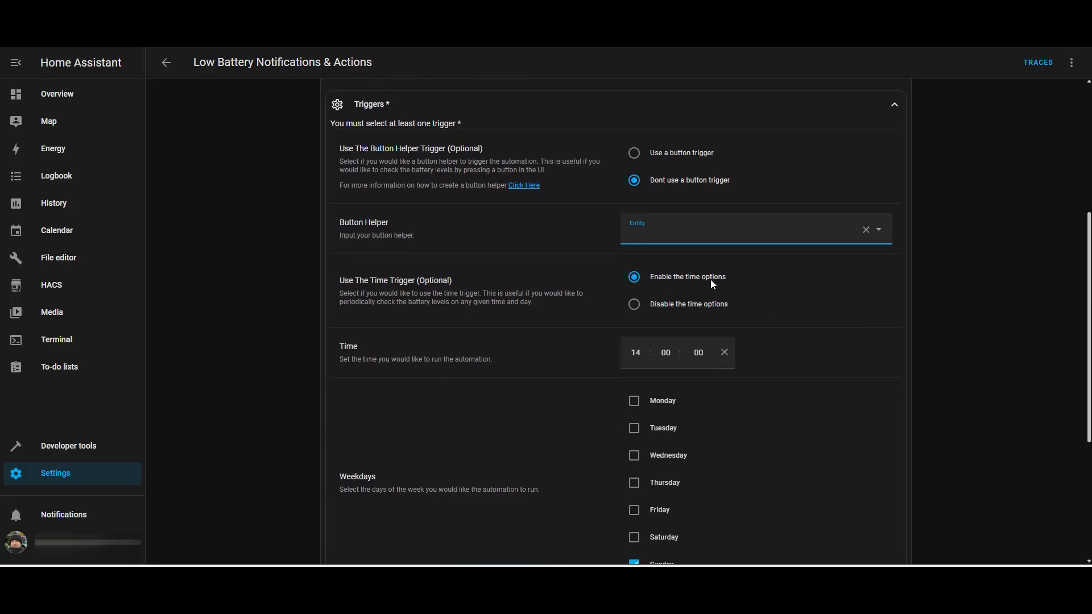
mouse_move(611, 363)
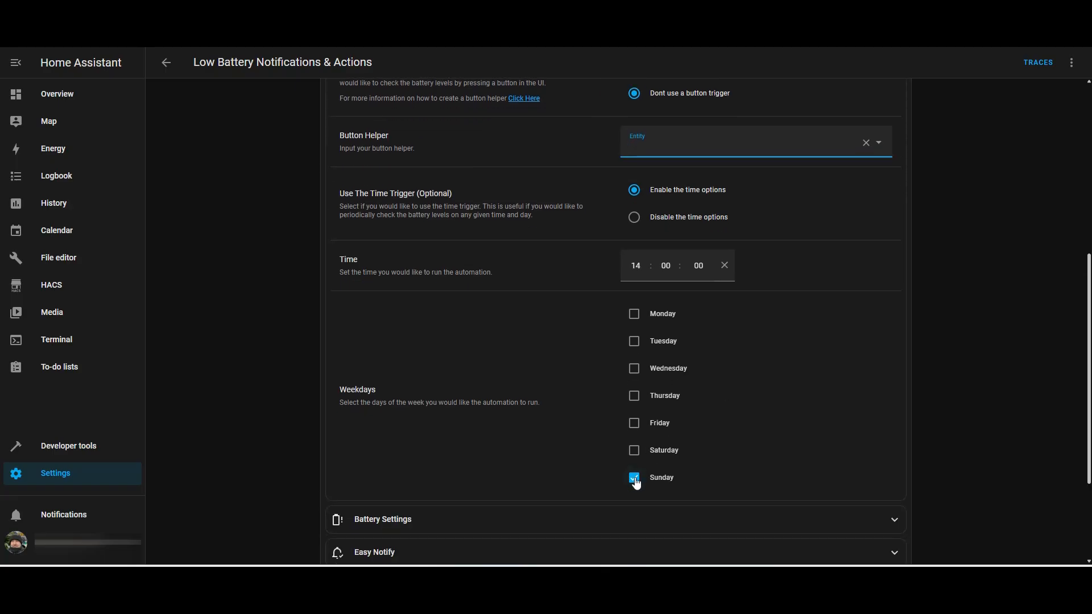
scroll(down, 3)
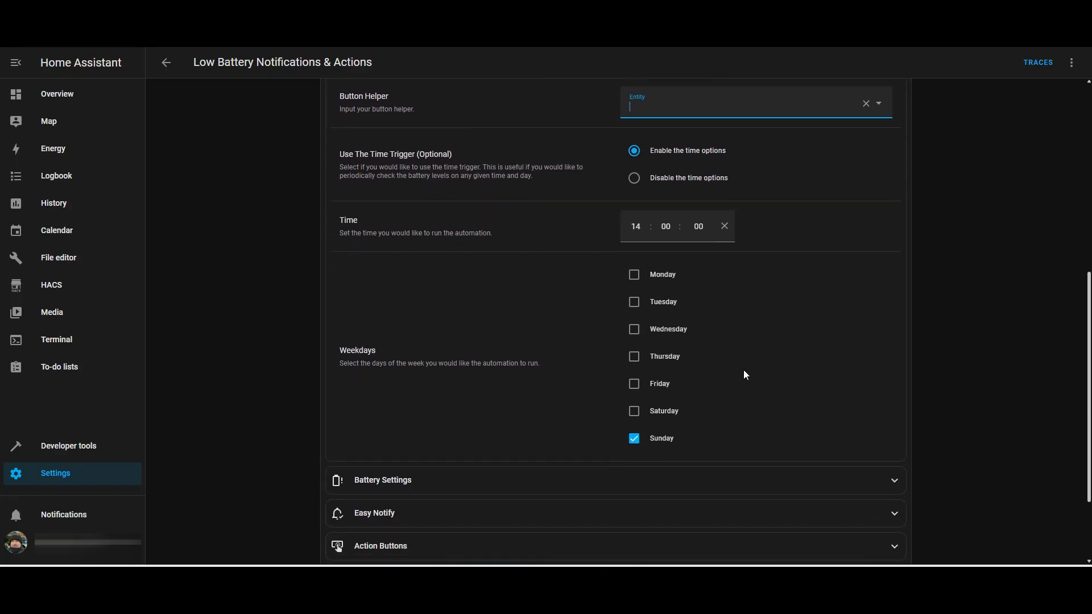
scroll(down, 3)
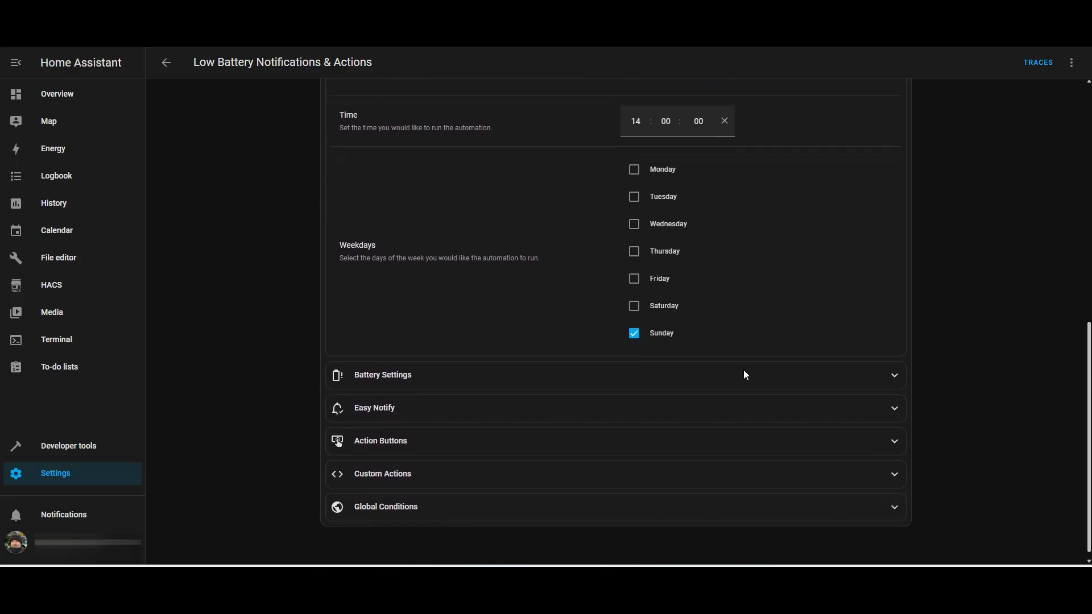
right_click(745, 375)
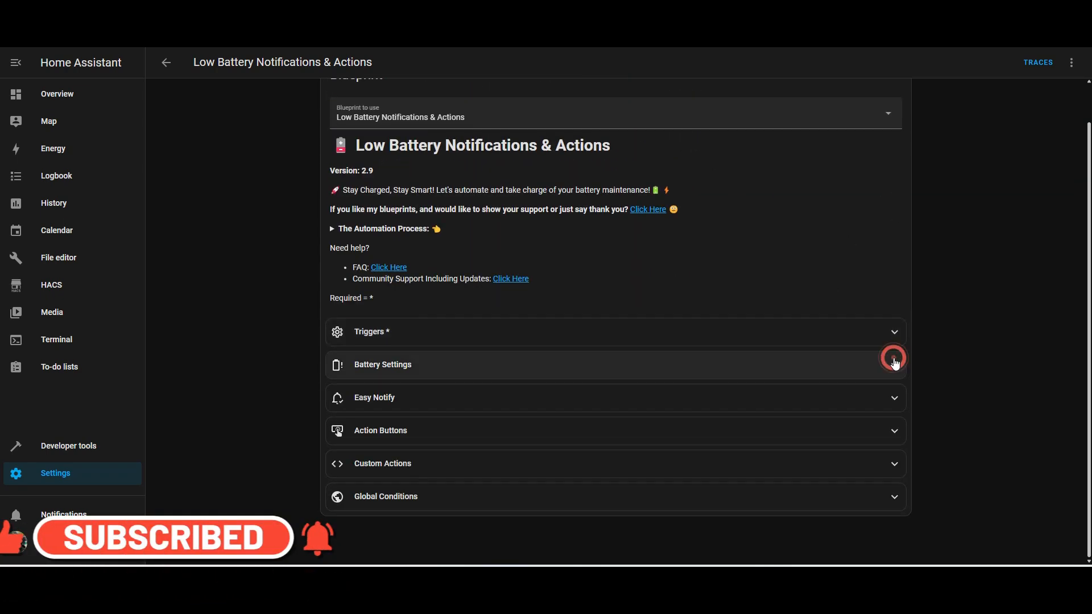
Step: Review Battery Settings with 20% low warning levels, then expand Easy Notify
click(894, 364)
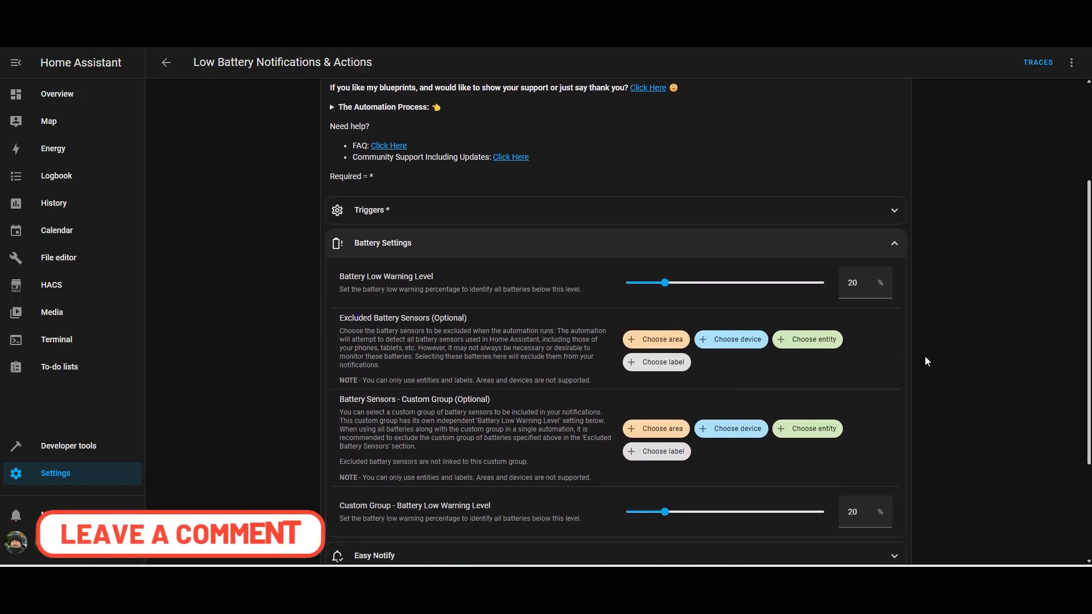
scroll(down, 3)
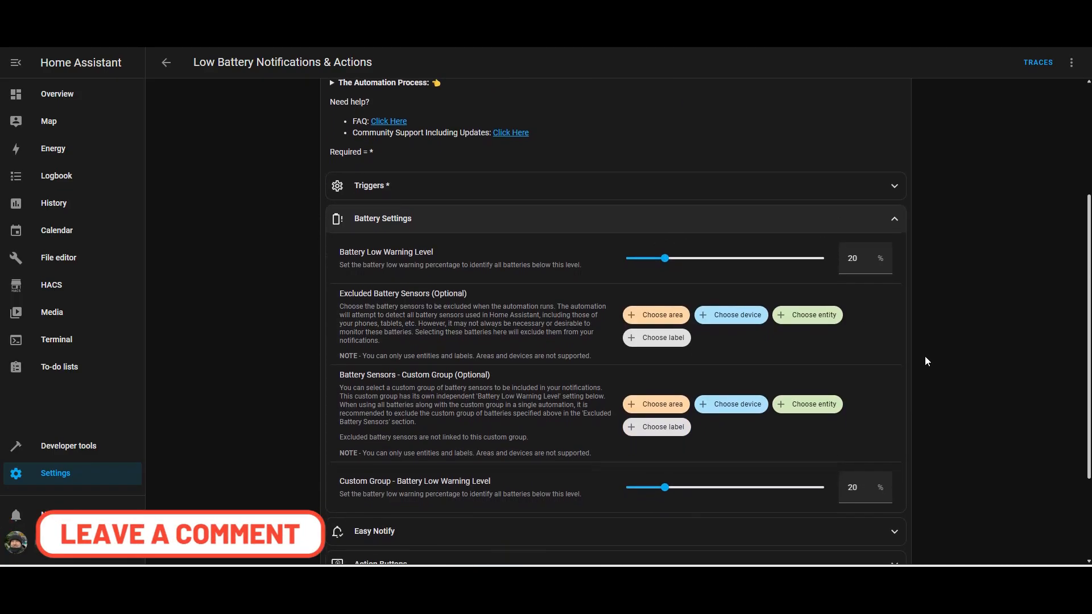
mouse_move(807, 347)
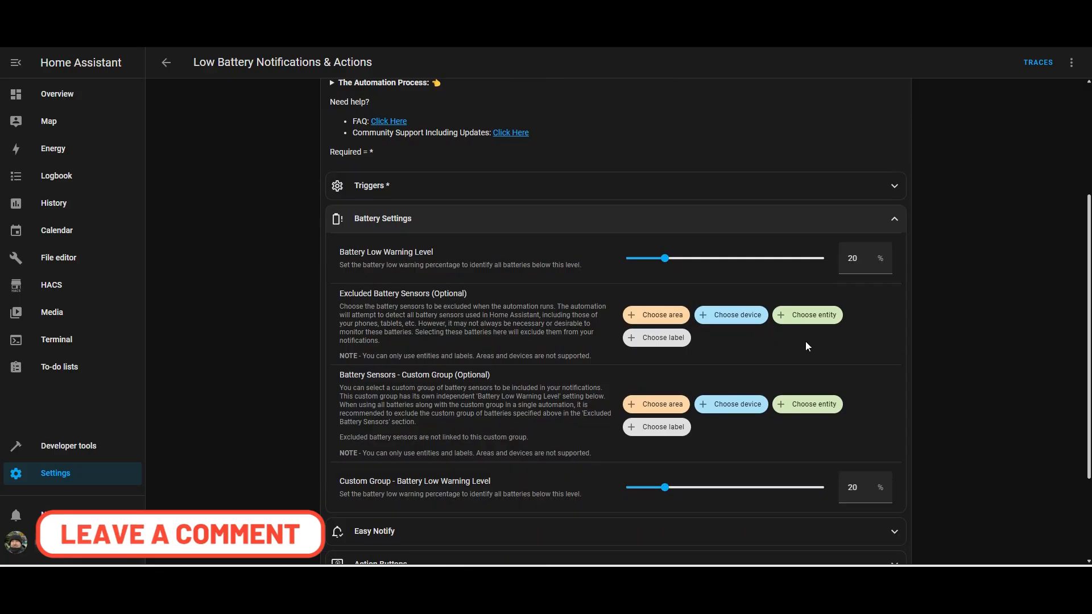
scroll(down, 3)
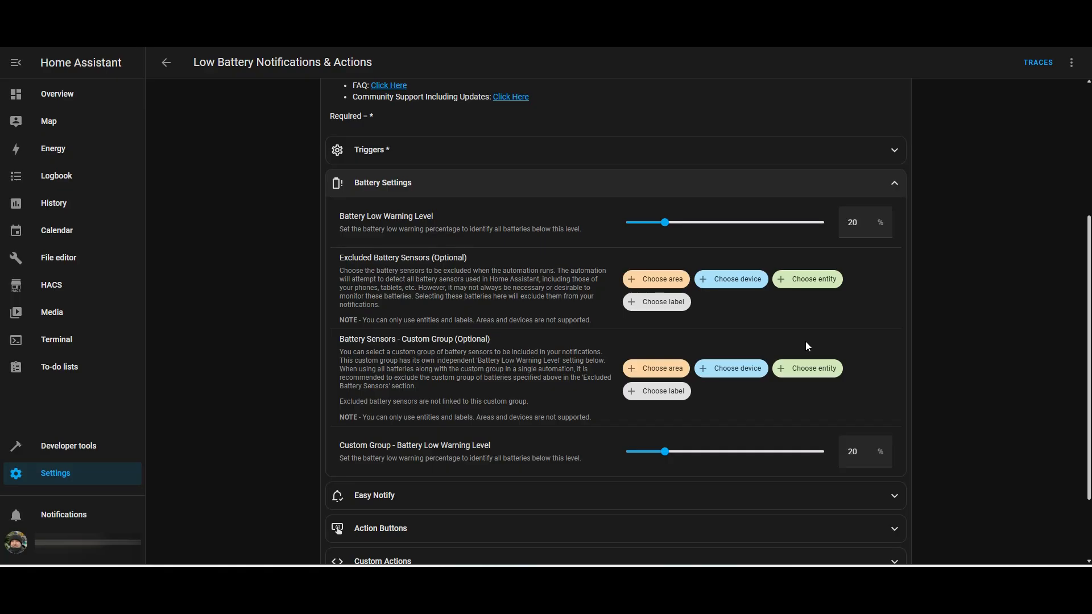
click(615, 183)
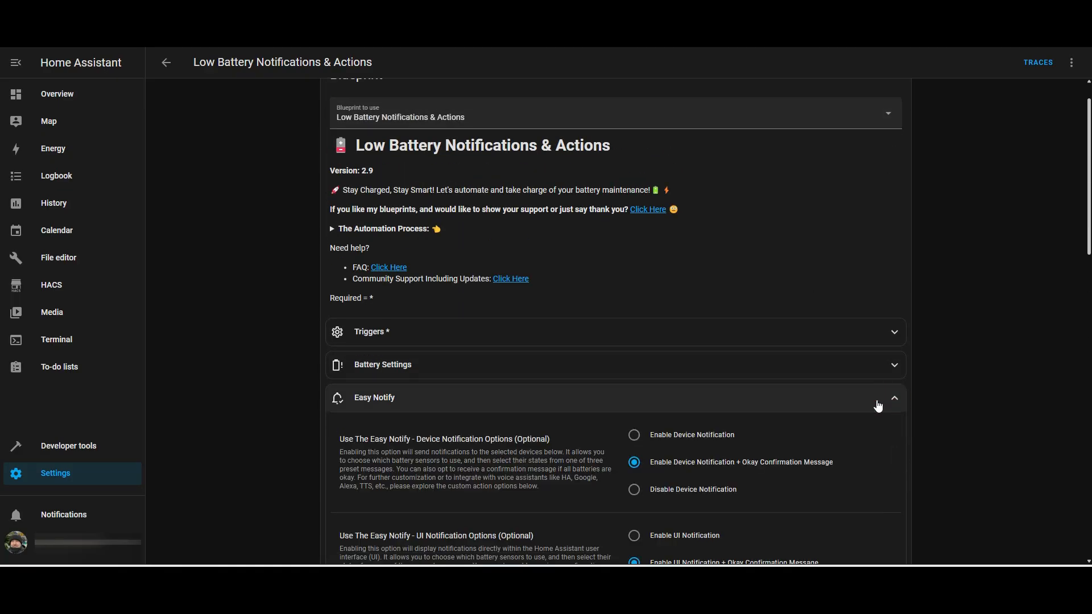
Step: Look through the Easy Notify options and keep preset message option 2
scroll(down, 3)
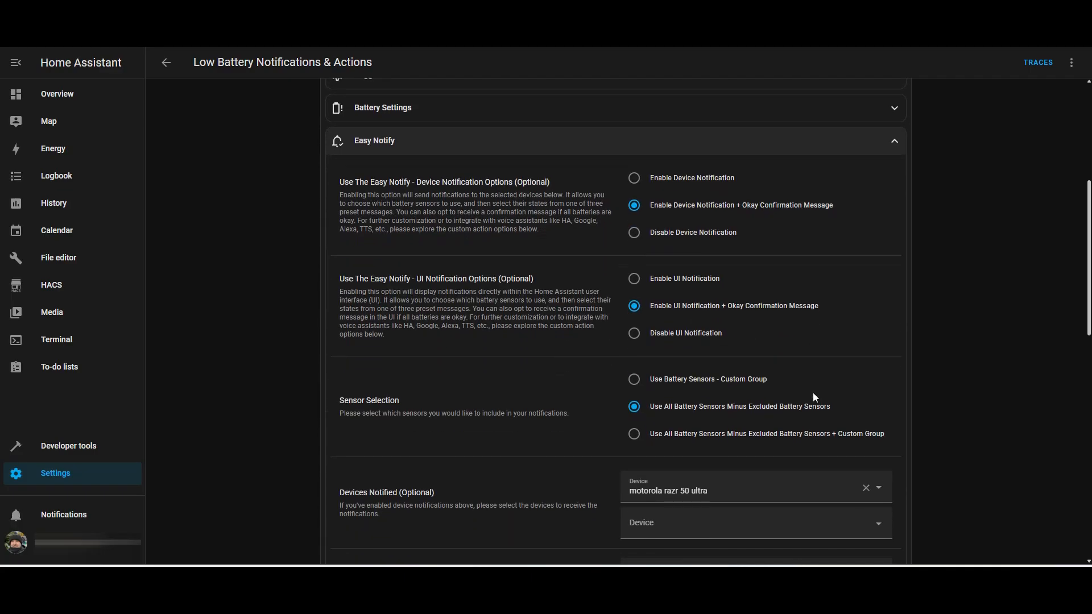
scroll(down, 3)
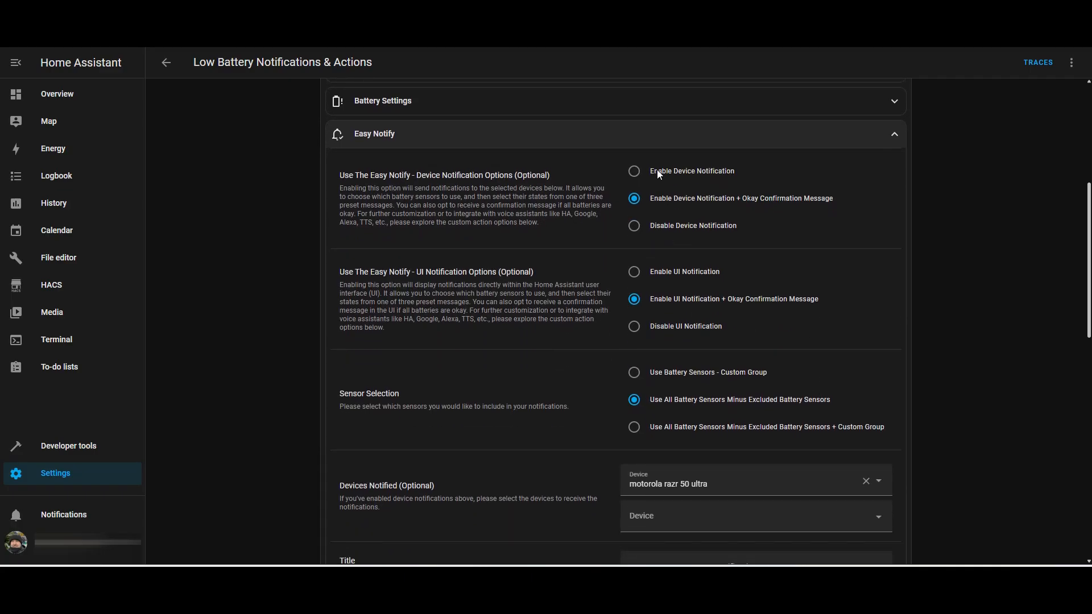
mouse_move(661, 208)
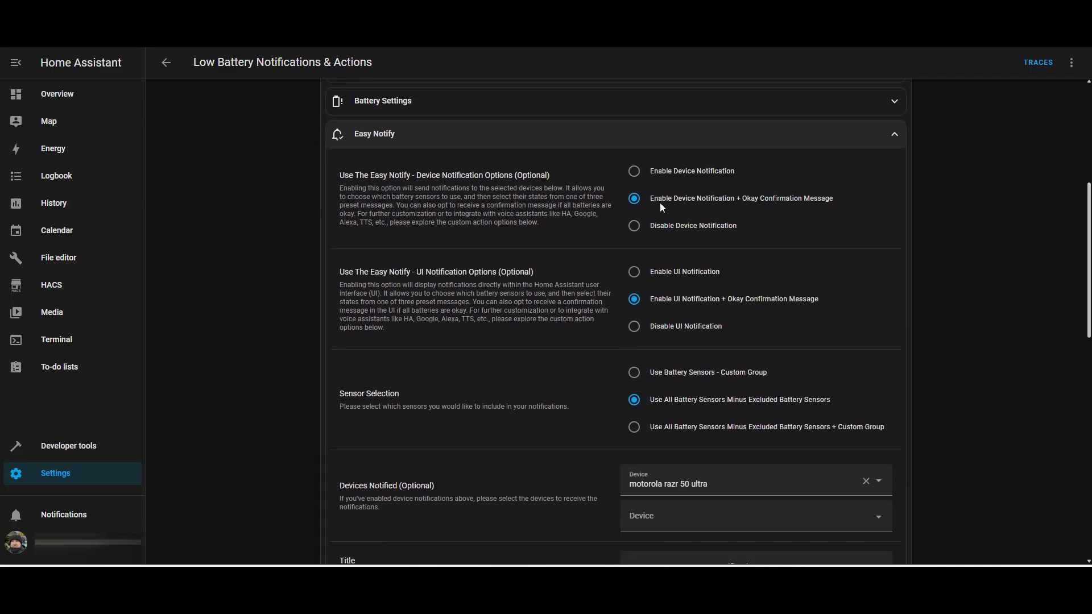
mouse_move(786, 203)
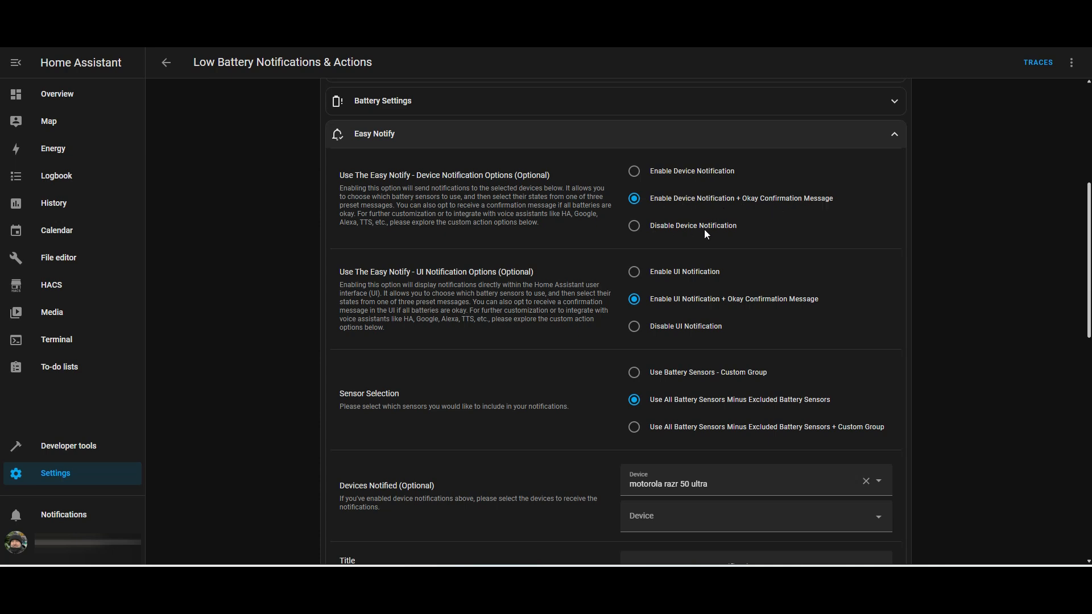
mouse_move(699, 260)
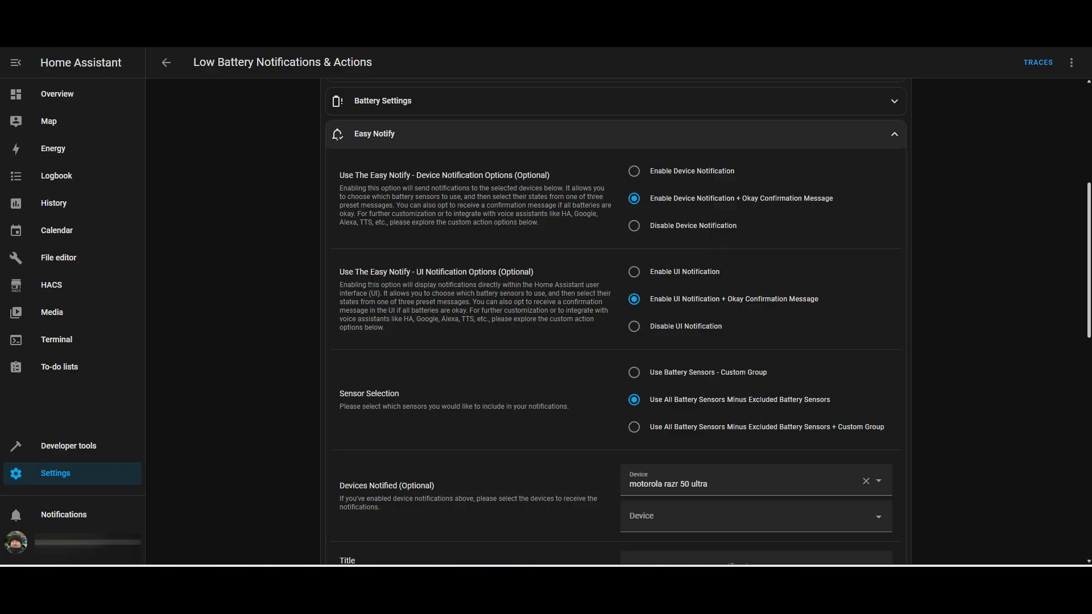
mouse_move(68, 526)
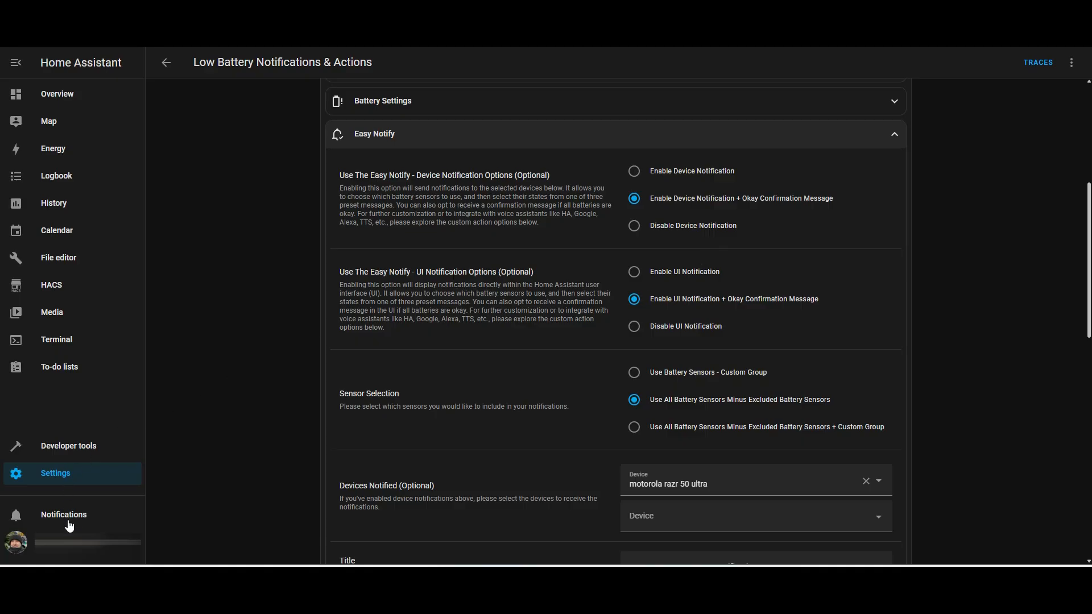
mouse_move(732, 312)
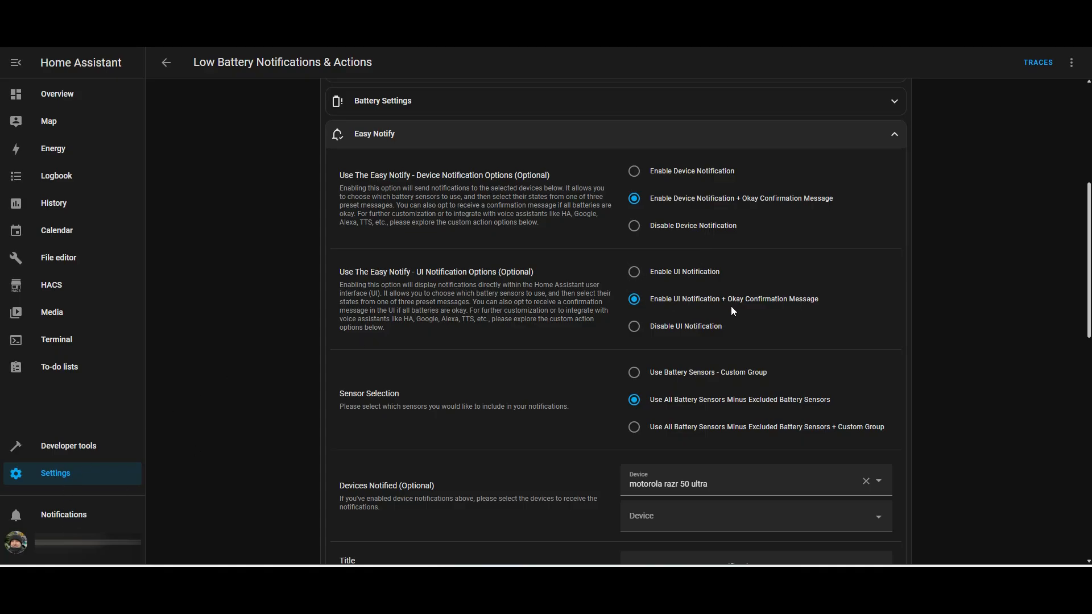
scroll(down, 3)
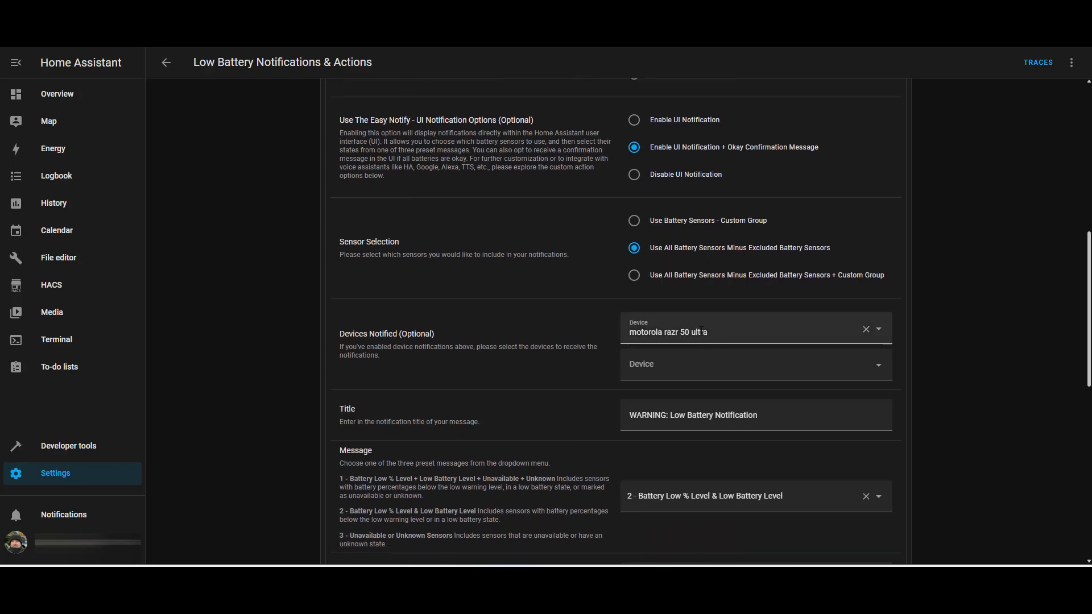
scroll(down, 3)
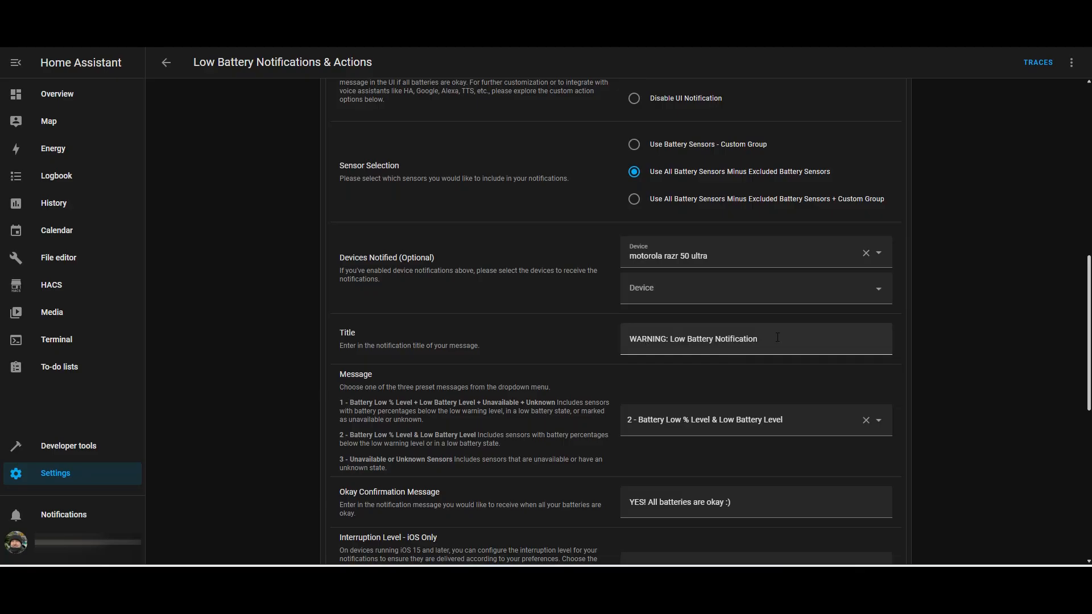
scroll(down, 3)
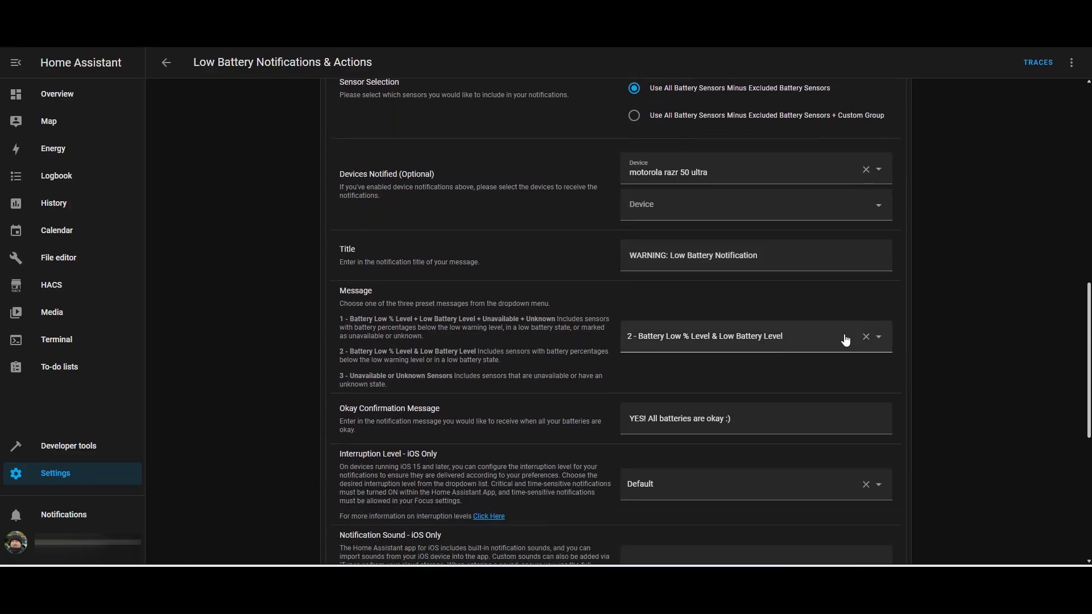
click(878, 336)
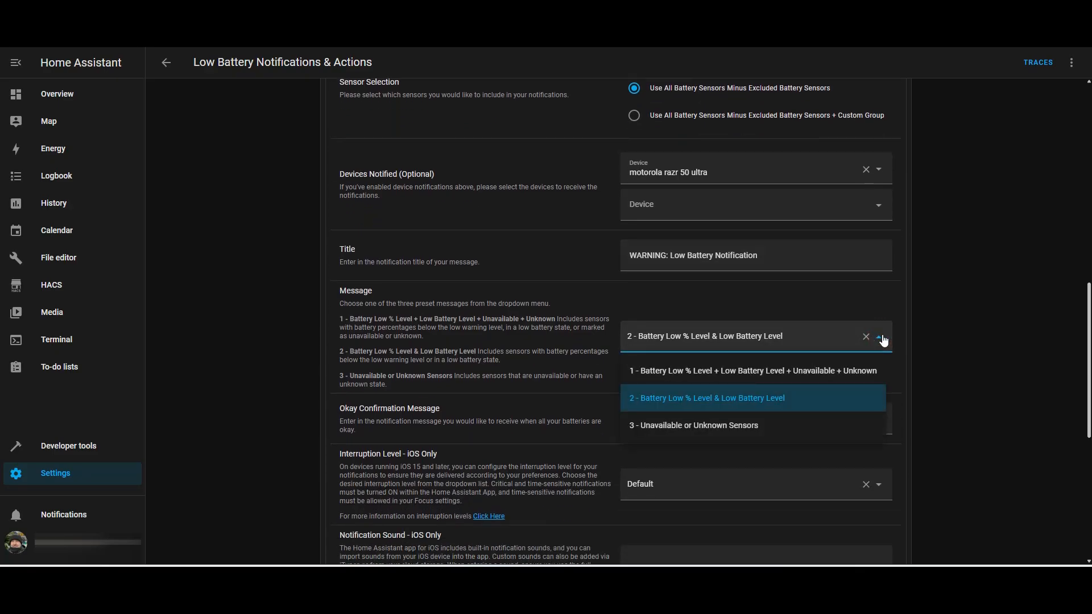
mouse_move(728, 376)
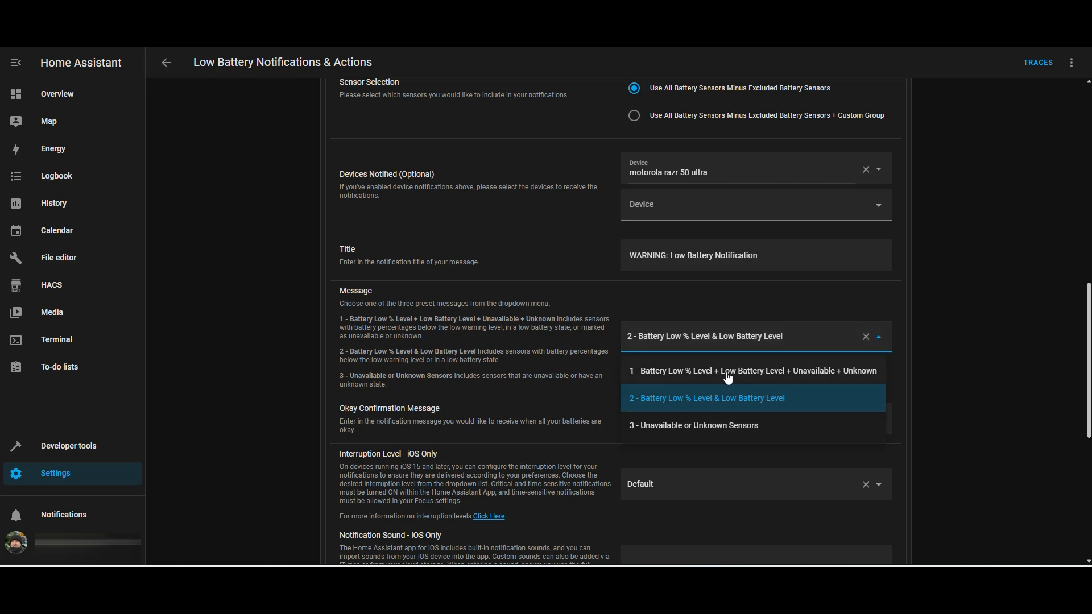
mouse_move(778, 400)
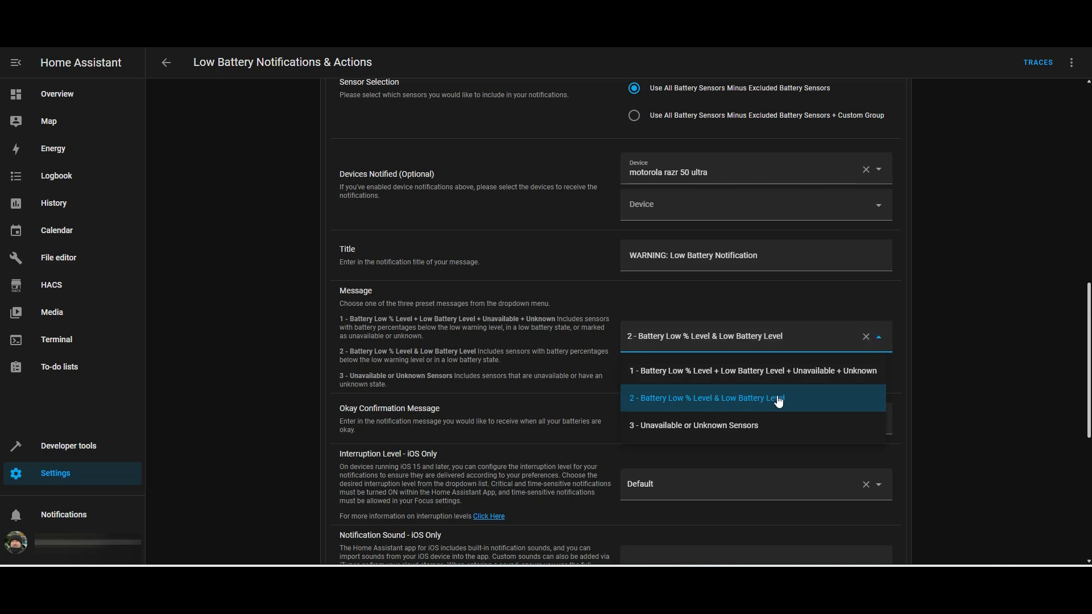
mouse_move(790, 382)
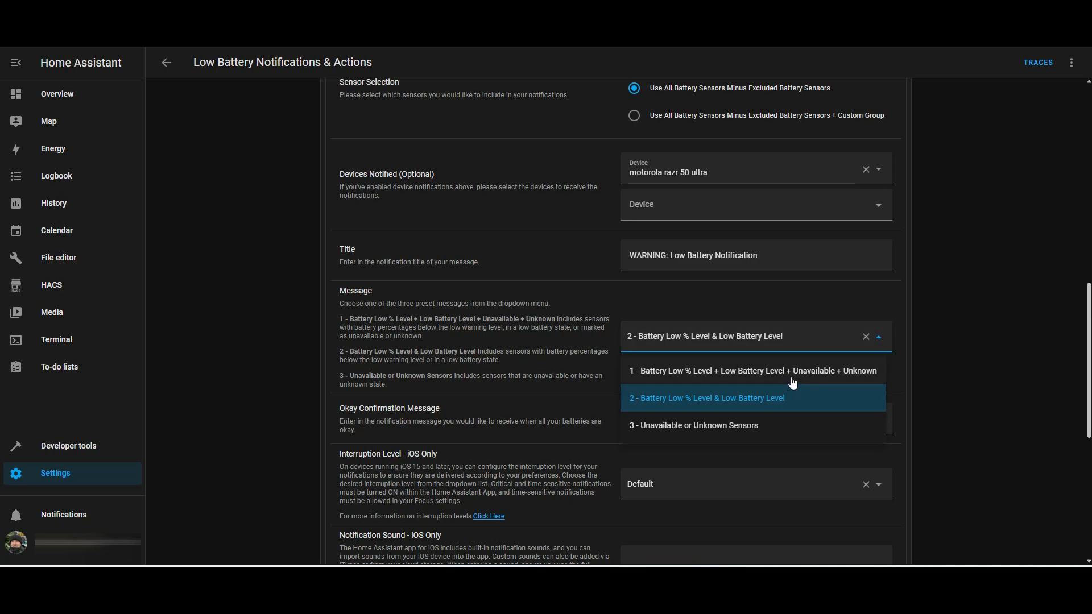
click(705, 397)
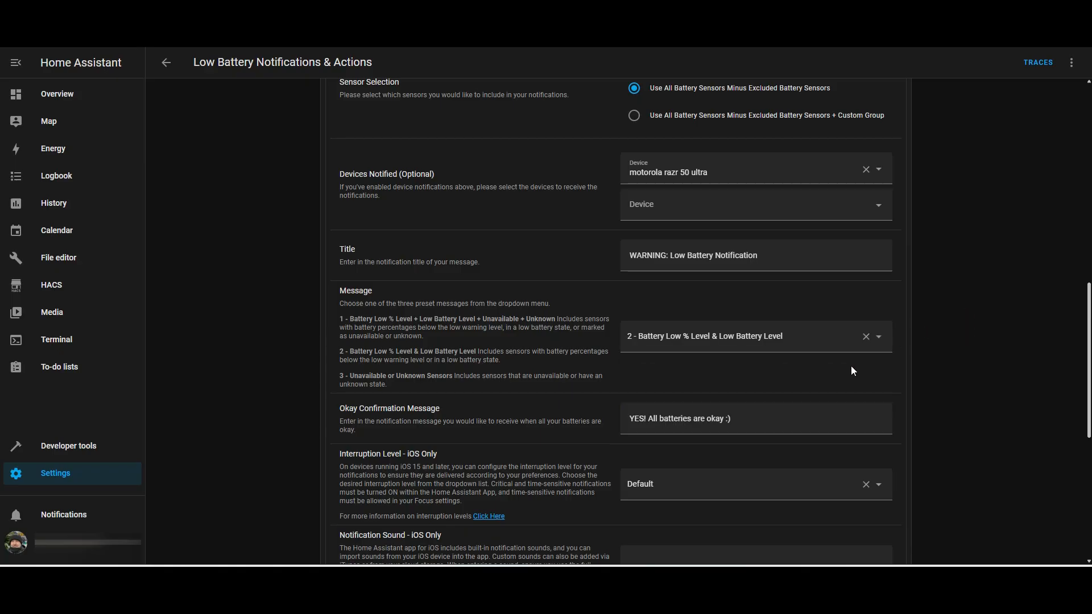
Step: Scroll through the remaining Easy Notify settings and fold the section away
scroll(down, 3)
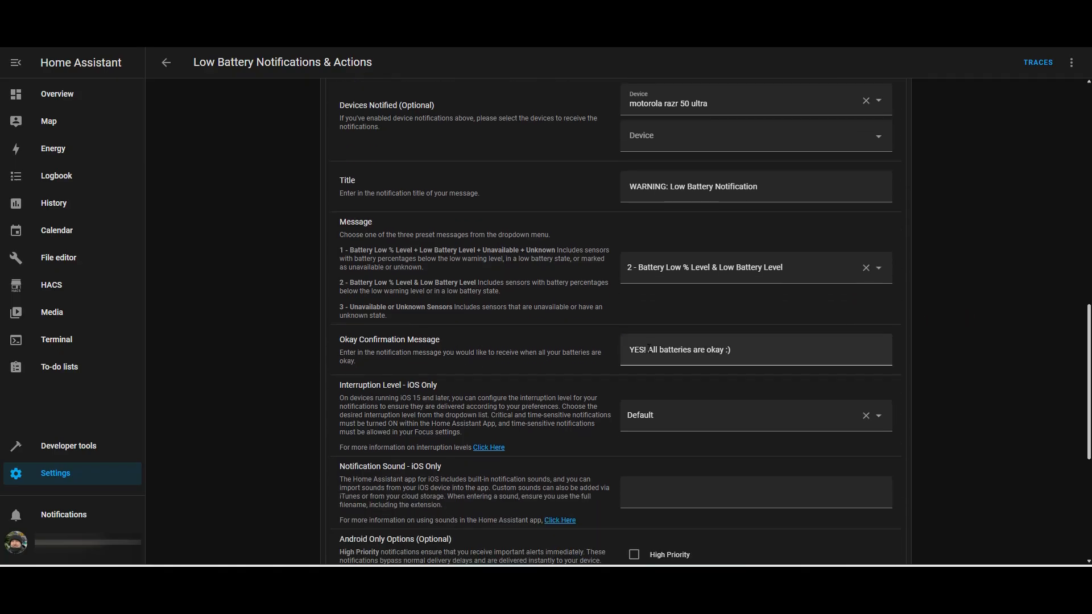
scroll(down, 3)
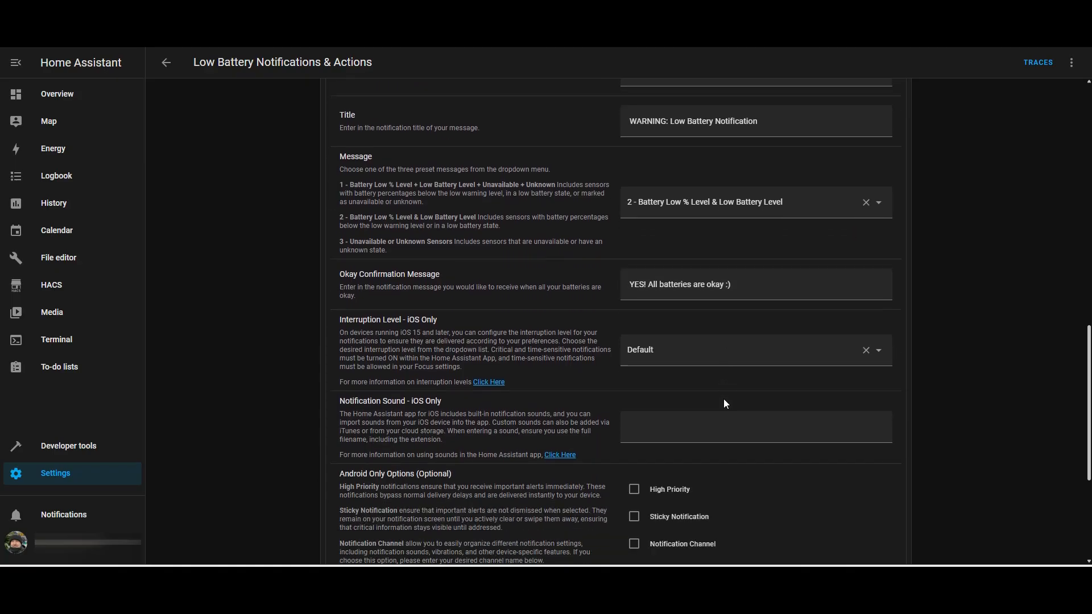
scroll(down, 3)
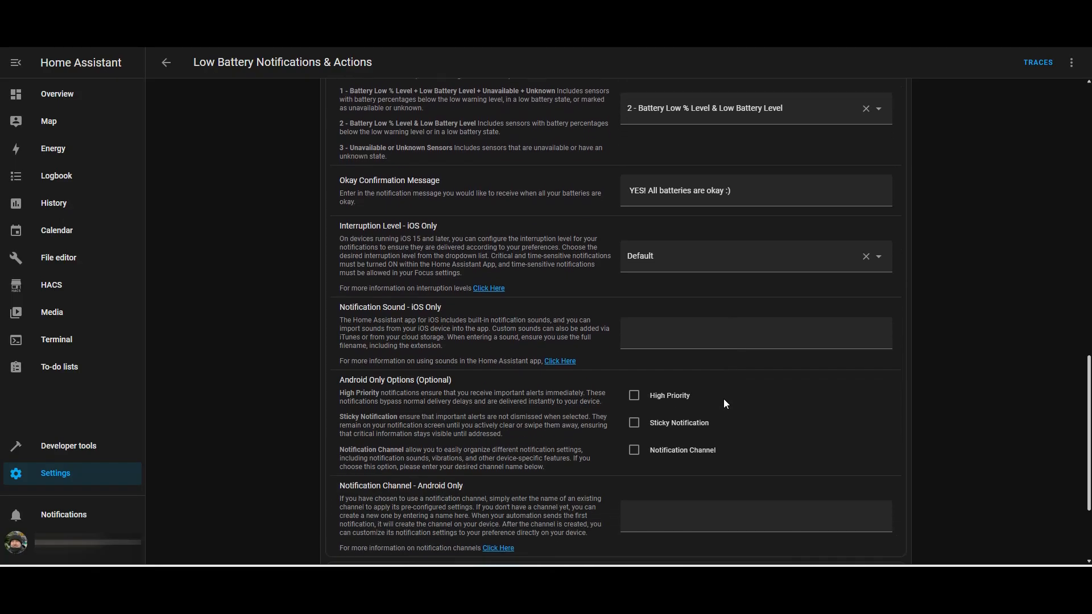
scroll(down, 3)
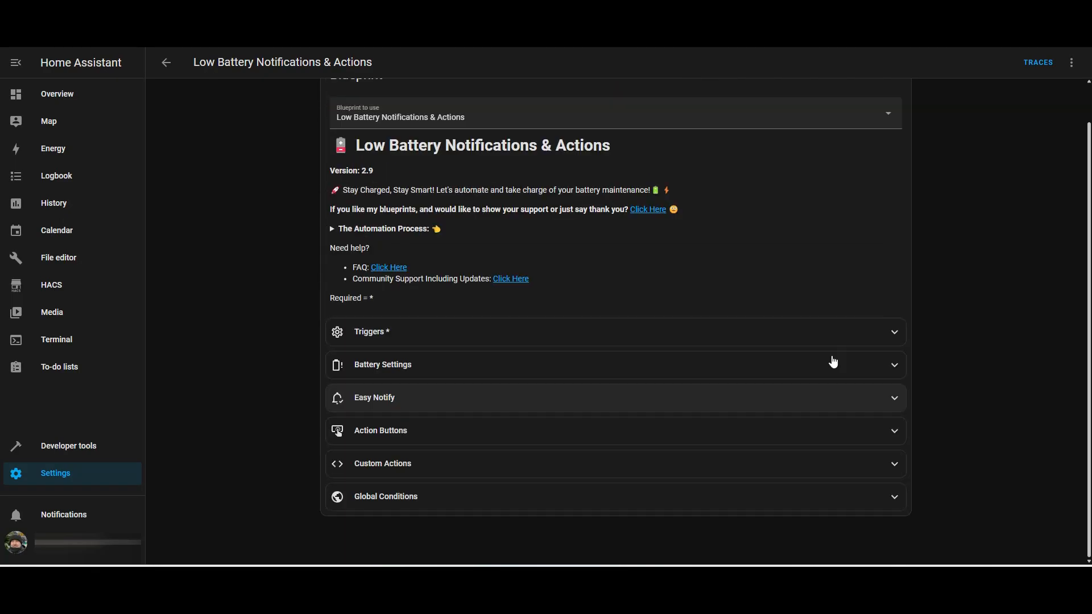
Step: Review the Action Buttons section with to-do buttons left disabled, then move to Custom Actions
click(381, 430)
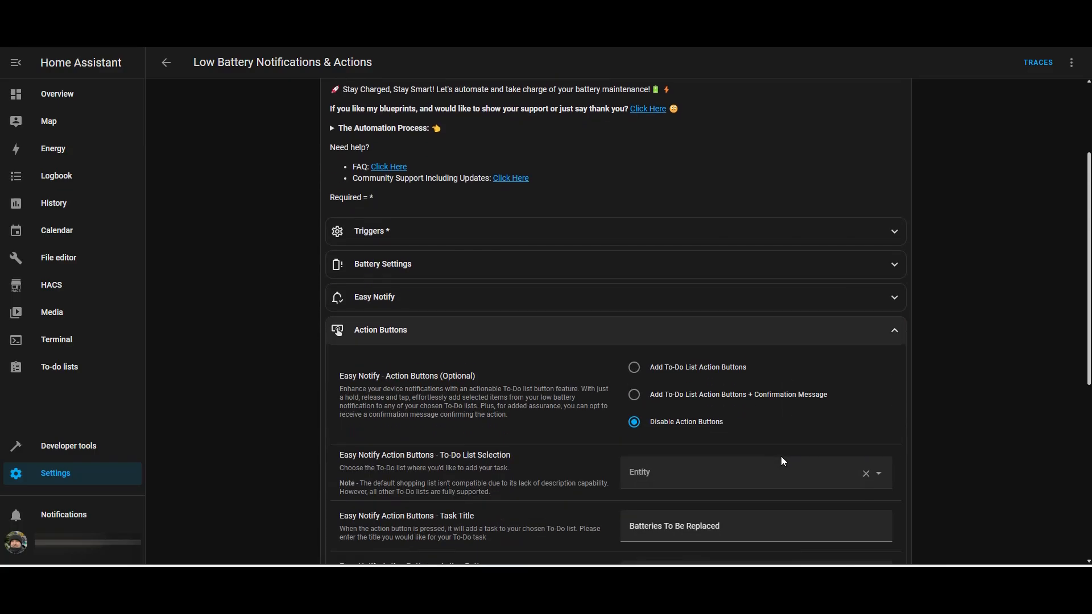
scroll(down, 3)
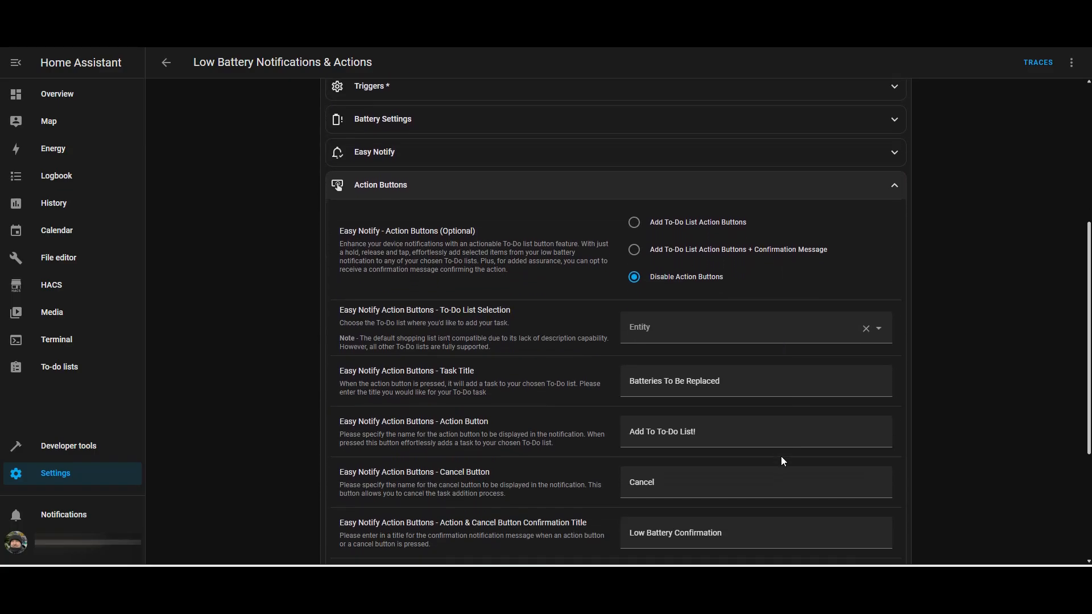
scroll(down, 3)
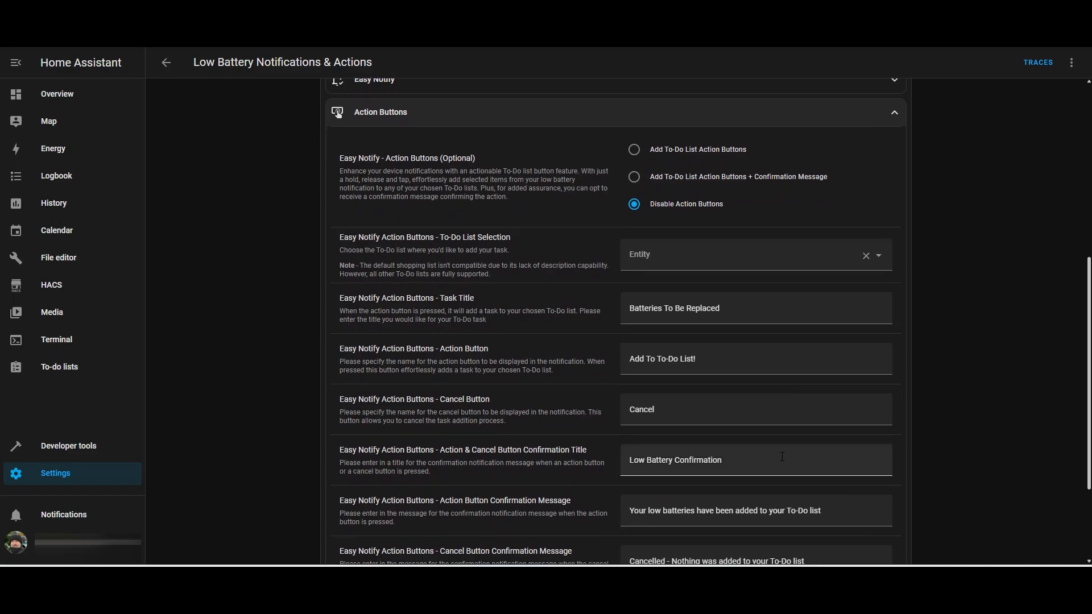
scroll(down, 3)
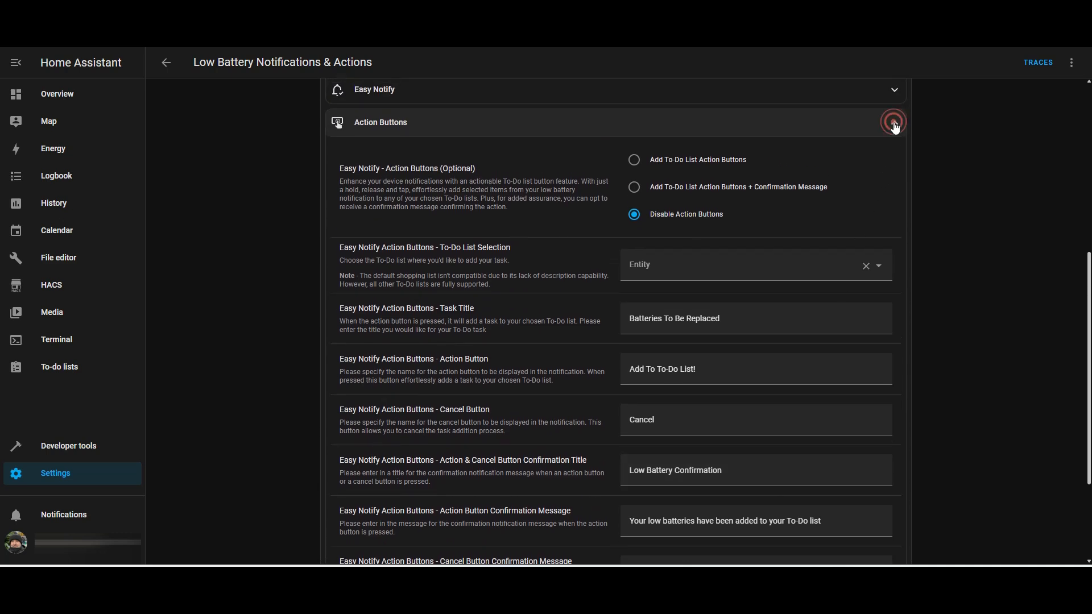
click(894, 122)
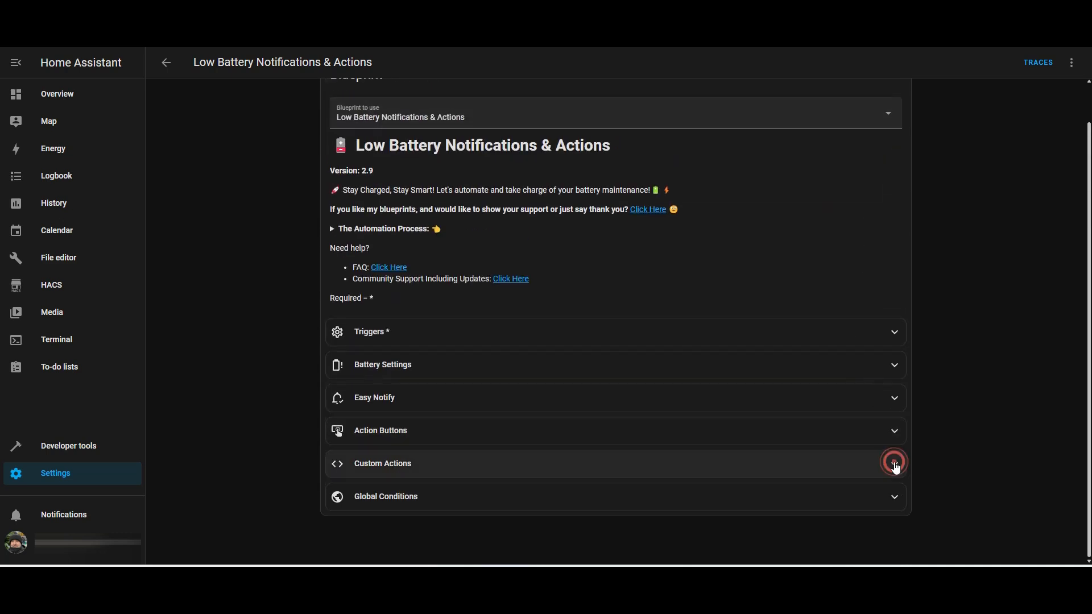
click(894, 463)
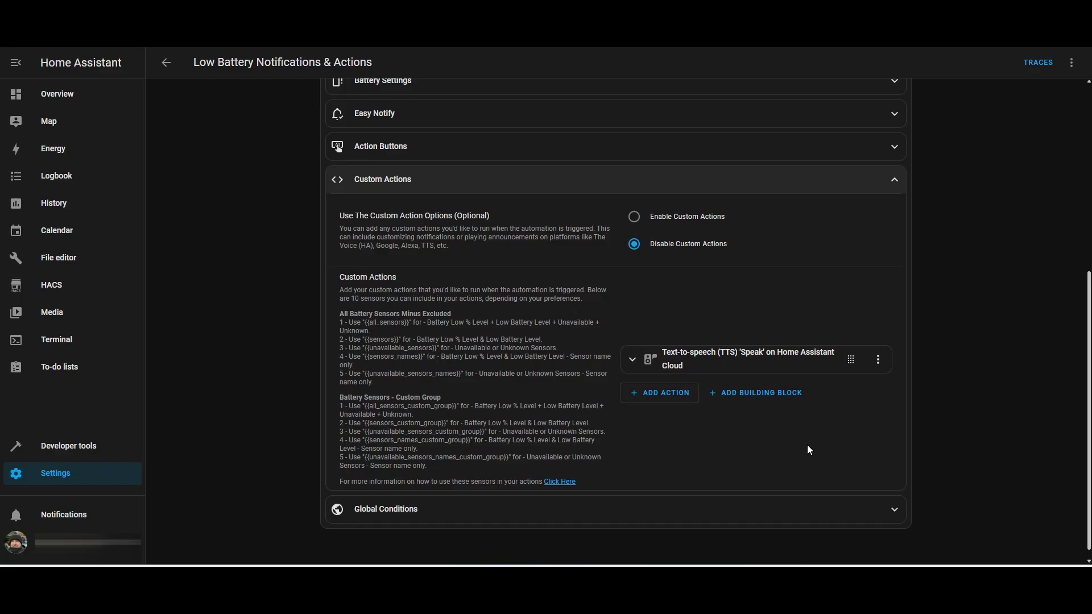
mouse_move(643, 344)
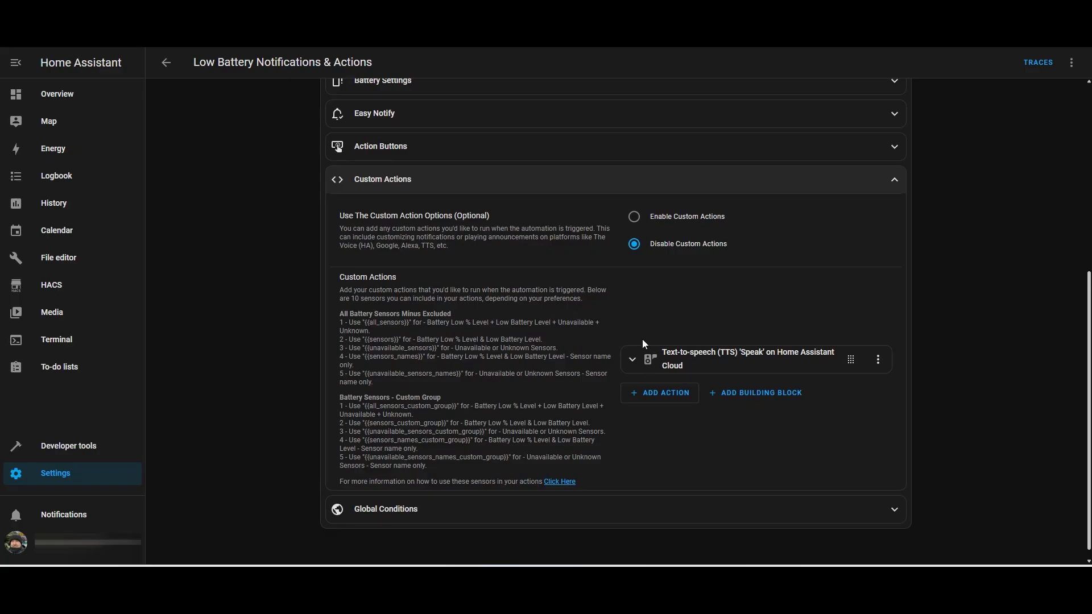
click(631, 367)
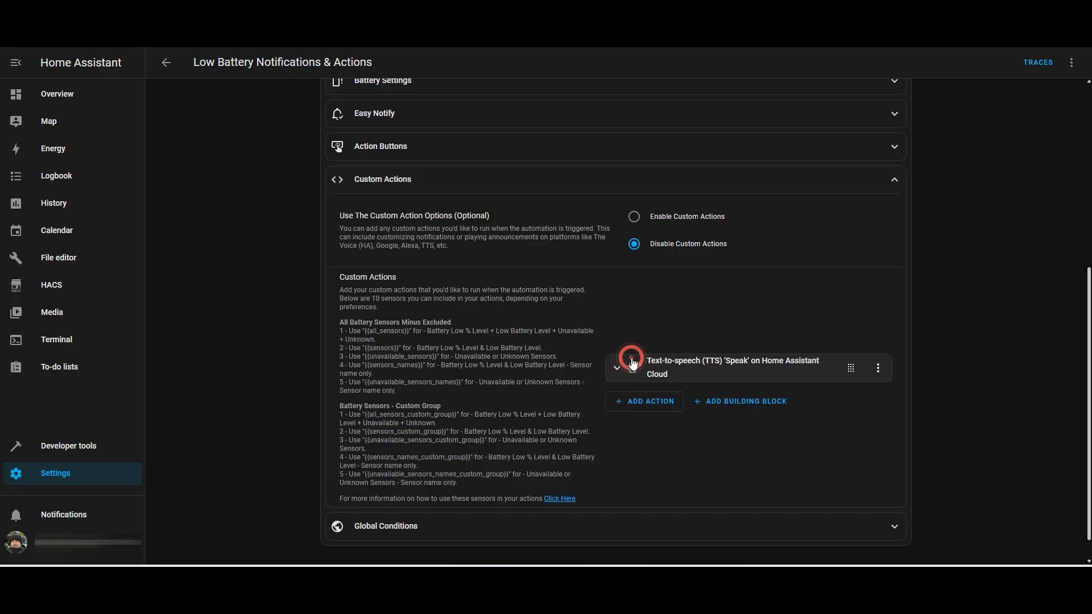
click(615, 368)
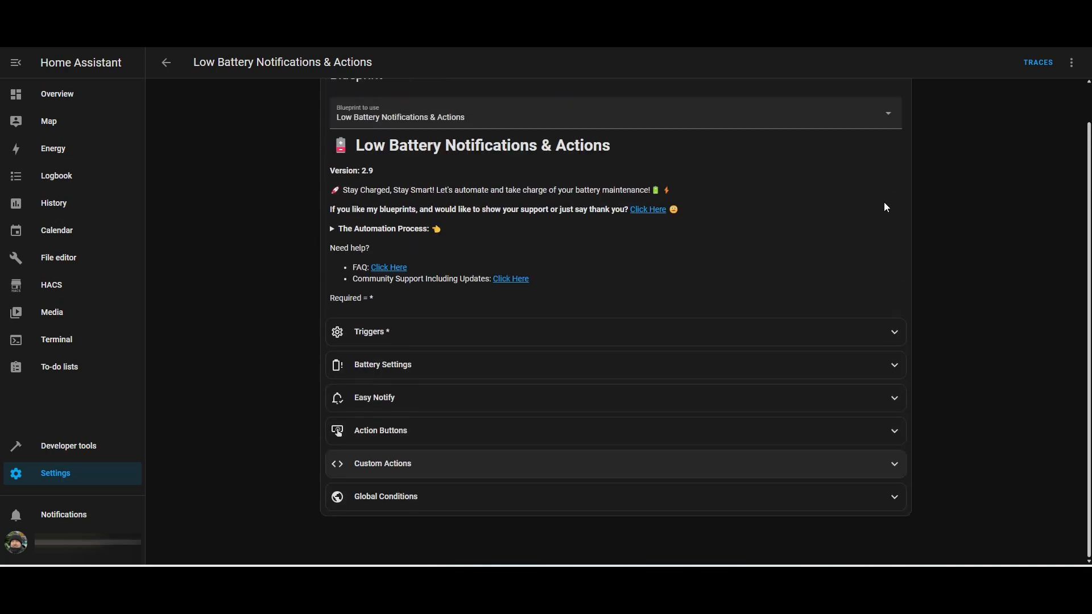
mouse_move(962, 474)
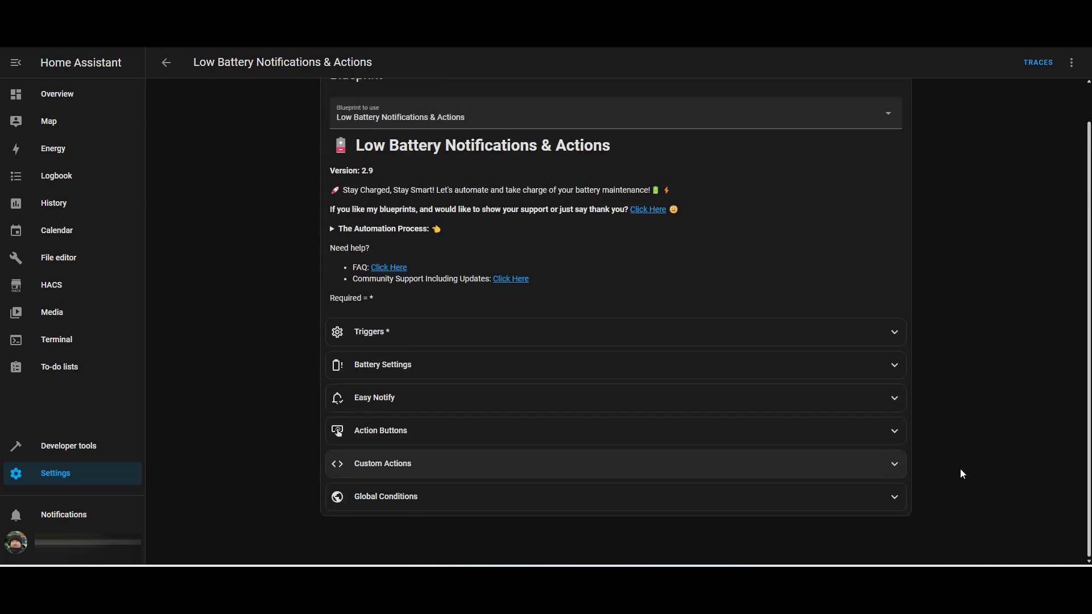
Step: Run the automation's actions now and dismiss the resulting low-battery warning notification
click(1071, 63)
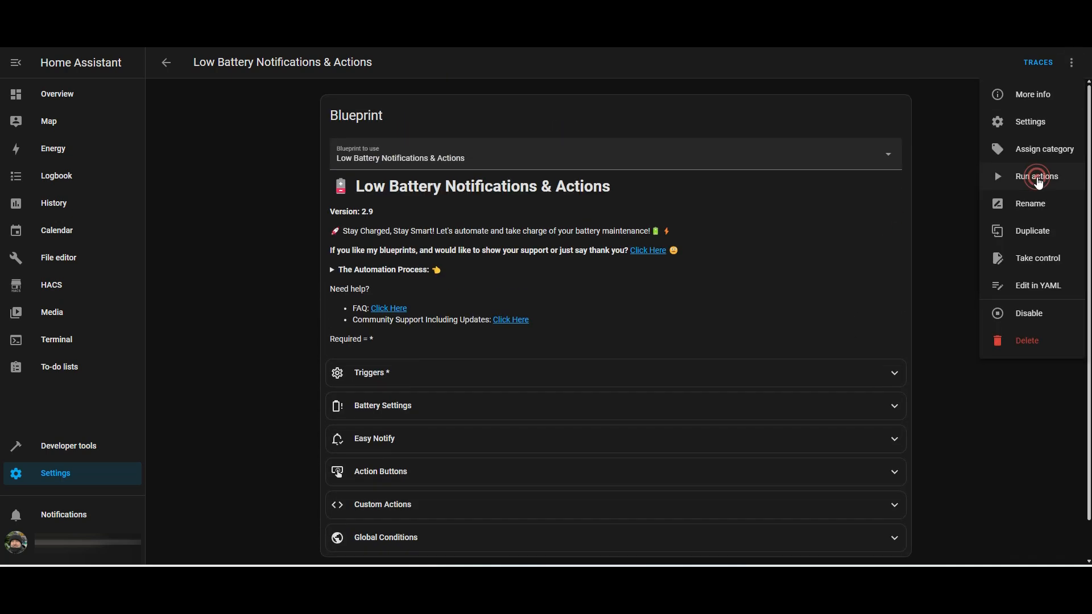
click(1037, 176)
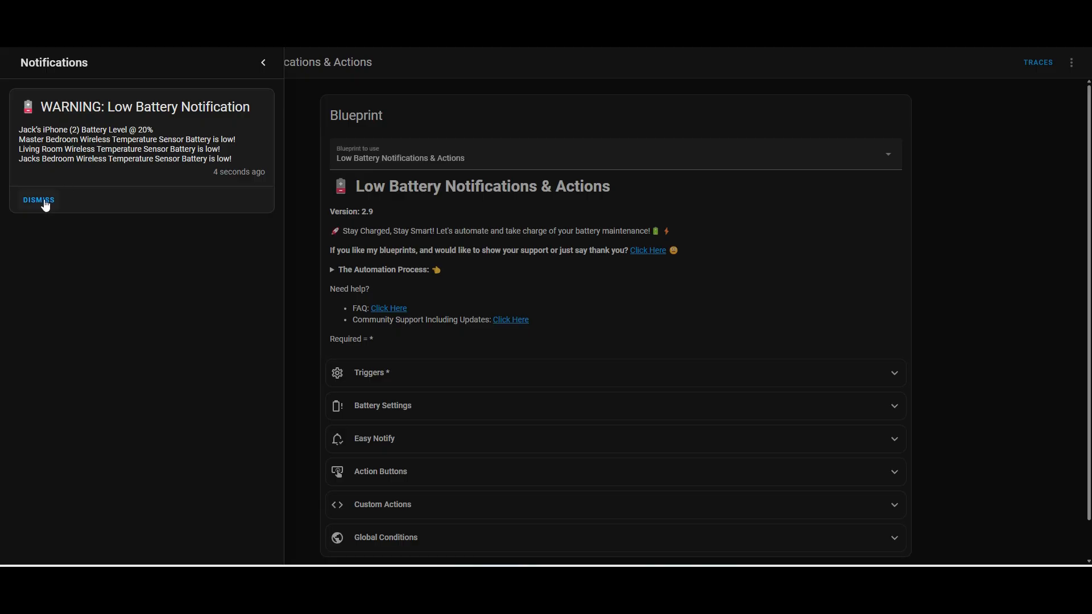
click(38, 199)
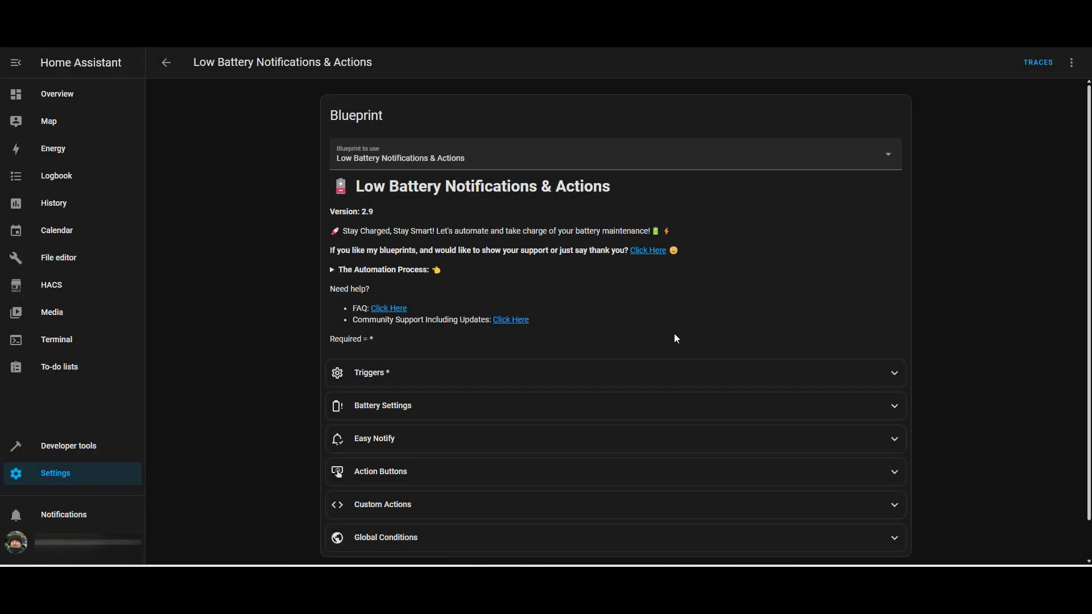
scroll(down, 3)
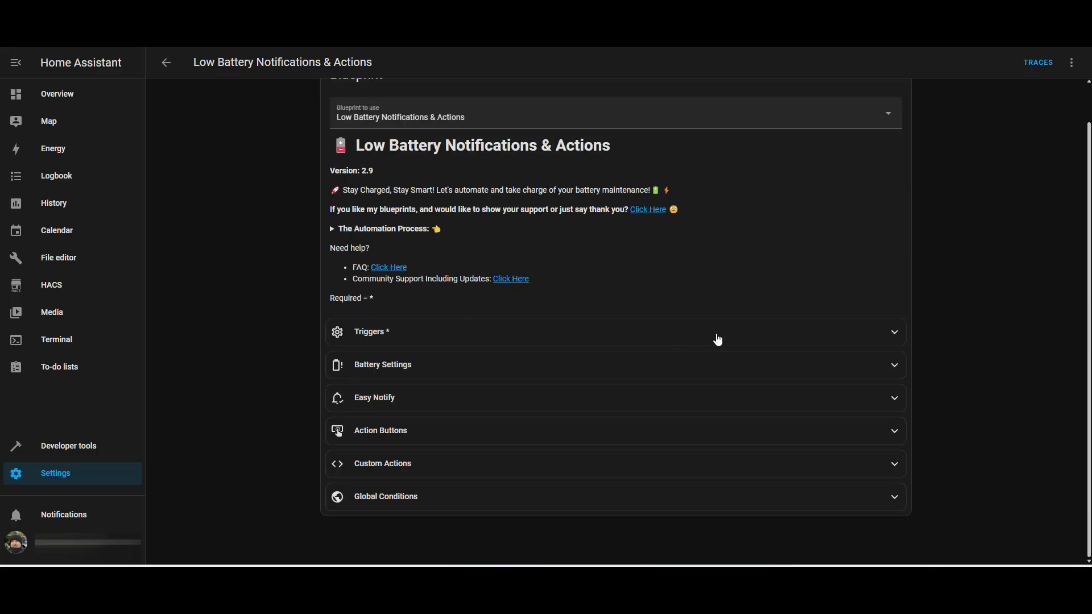
click(615, 332)
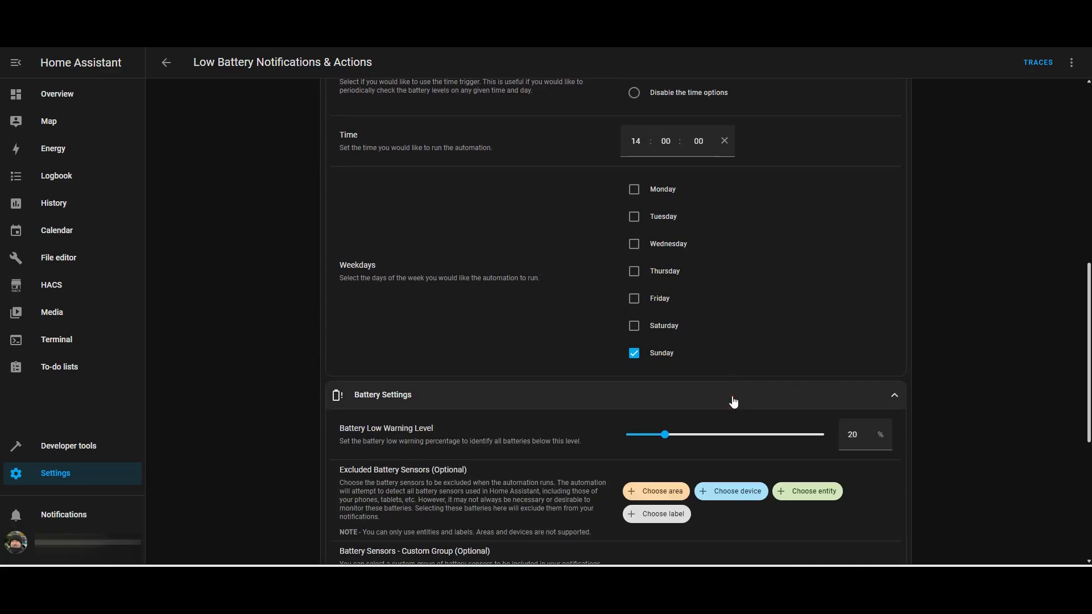
scroll(down, 3)
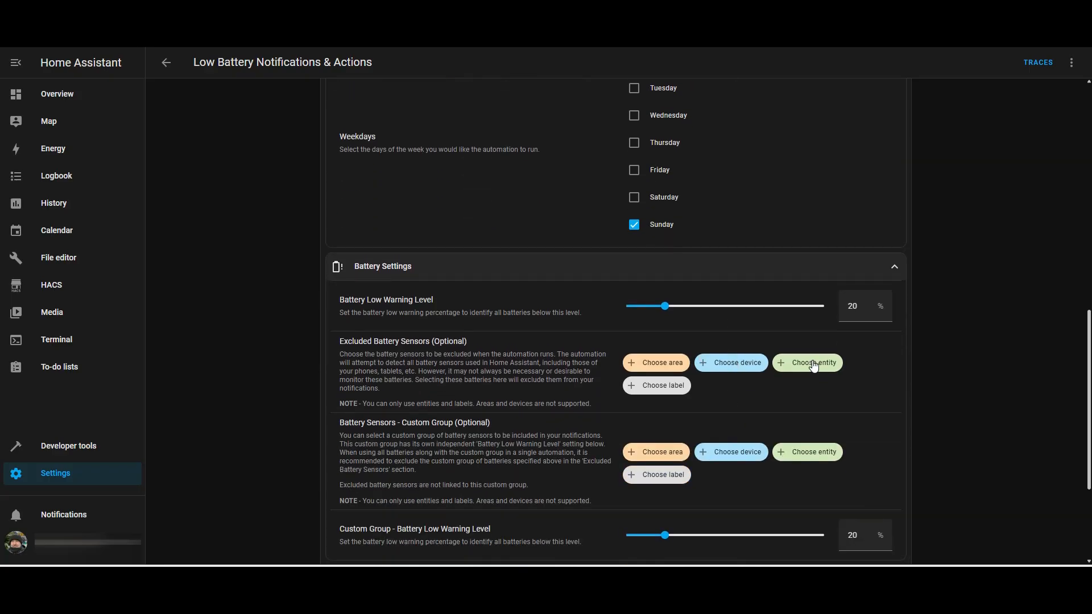
click(807, 362)
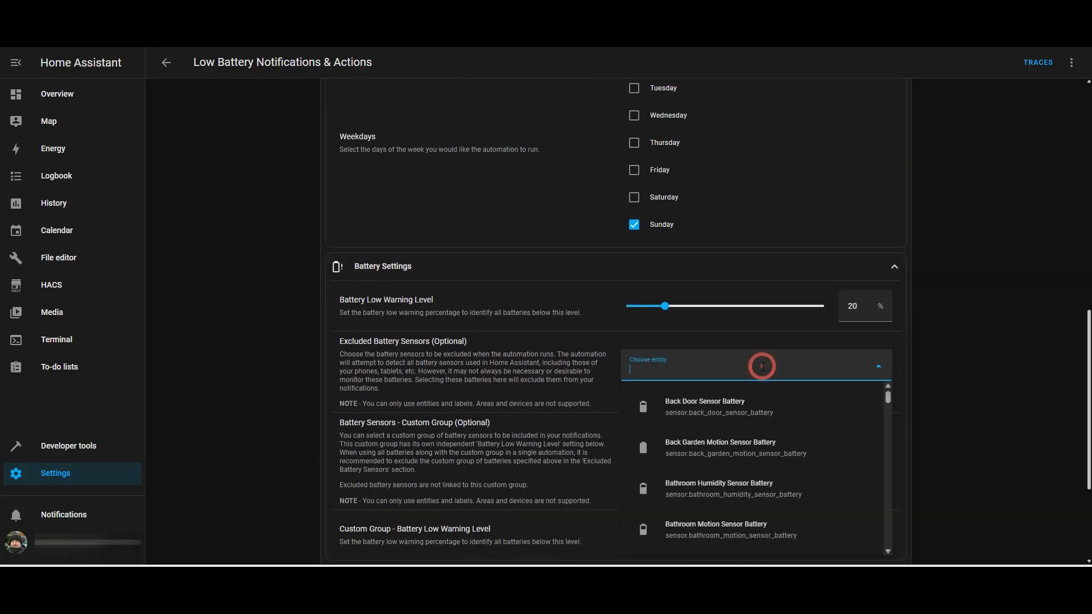
text(jack)
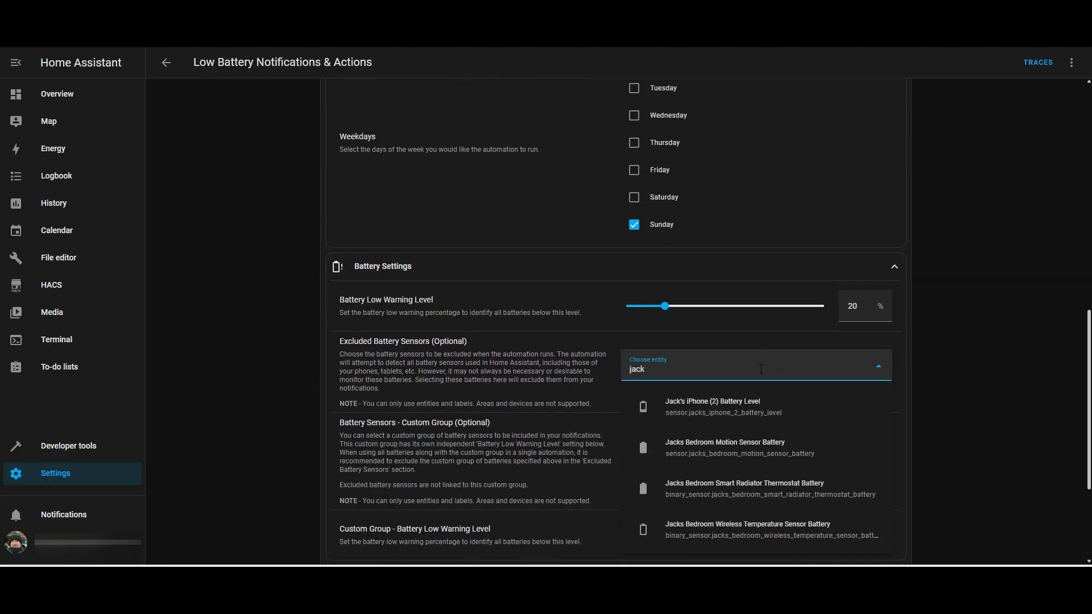
click(712, 407)
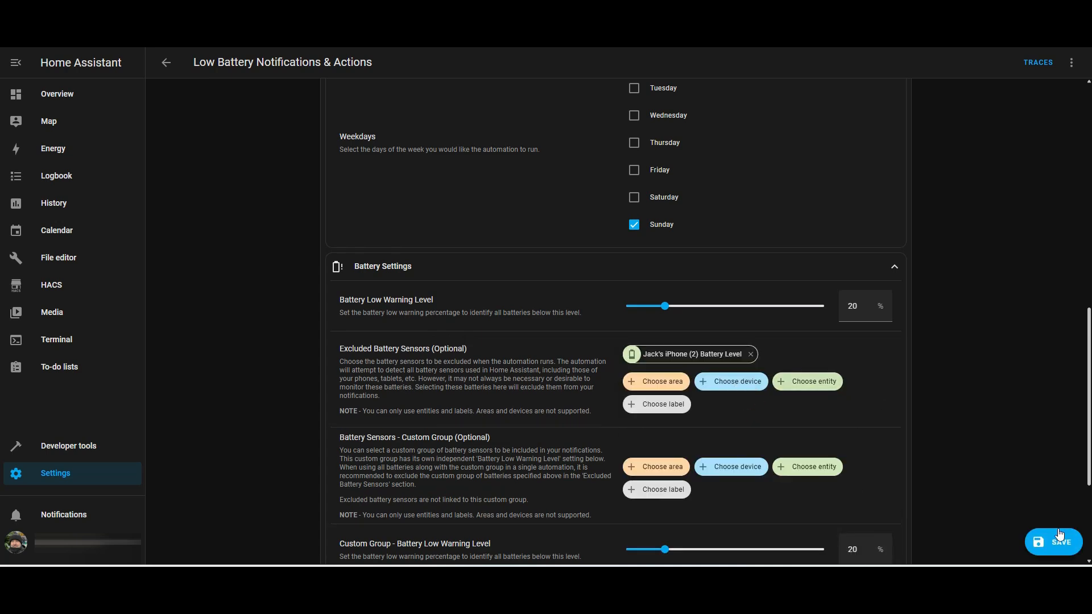
mouse_move(1034, 366)
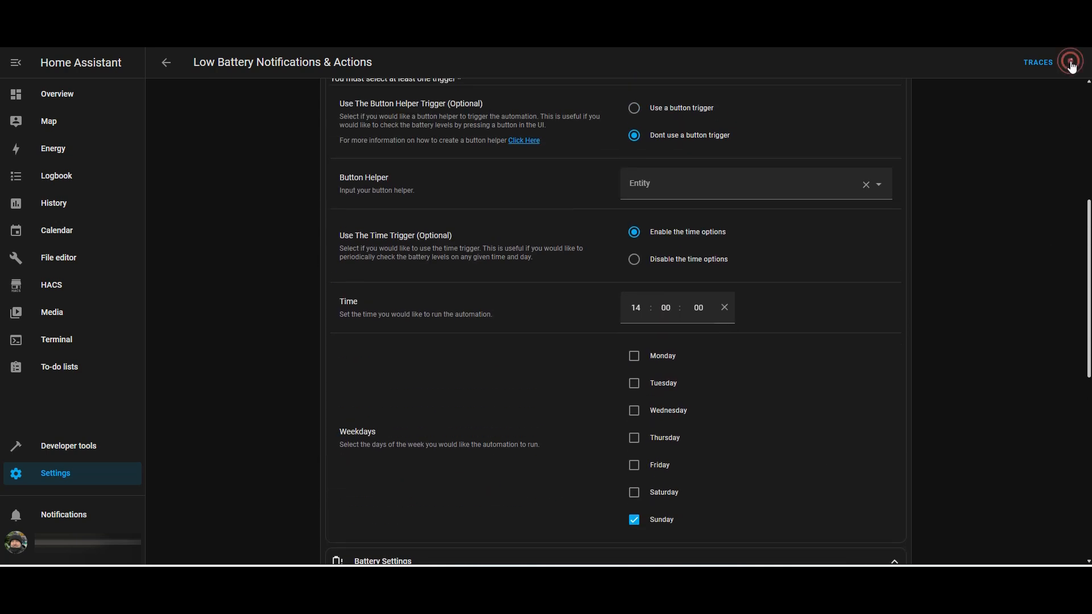
click(1071, 62)
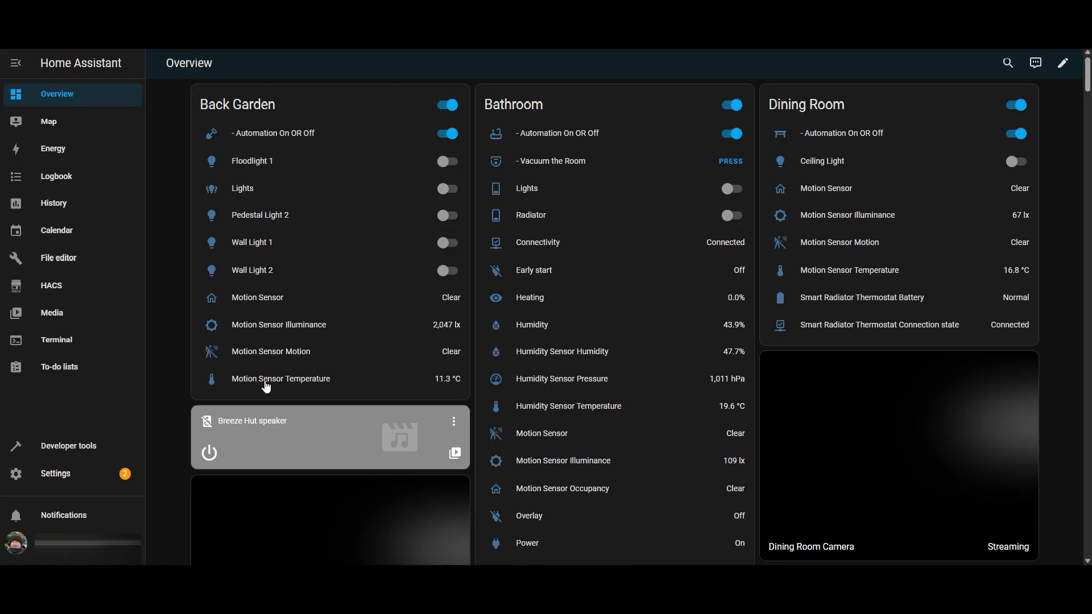
Step: Open the 'Sensors have become unavailable' automation from the Ungrouped list in Automations & scenes
click(56, 474)
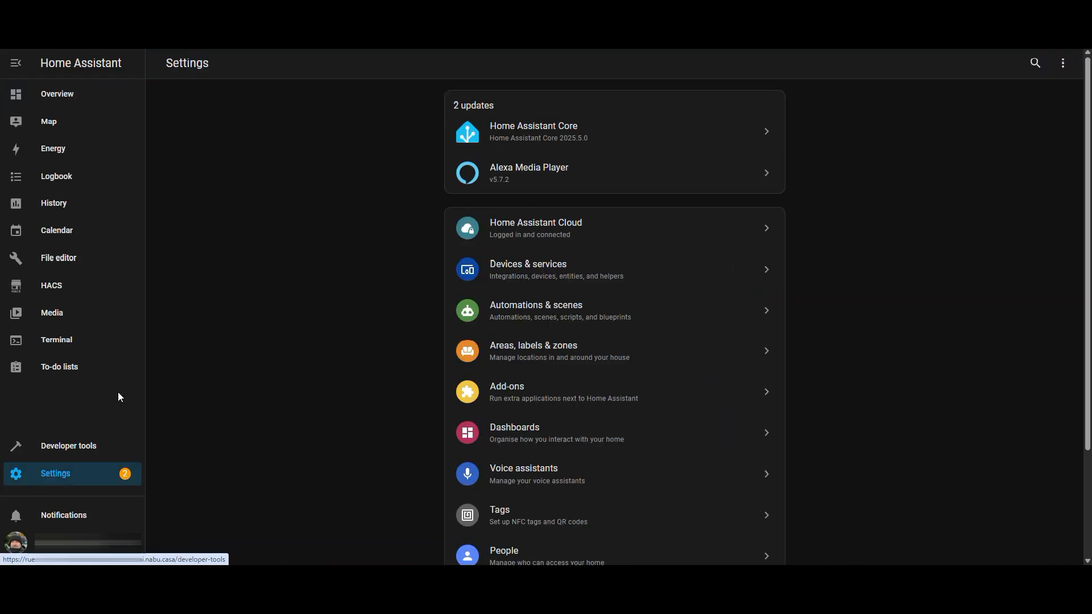
click(536, 310)
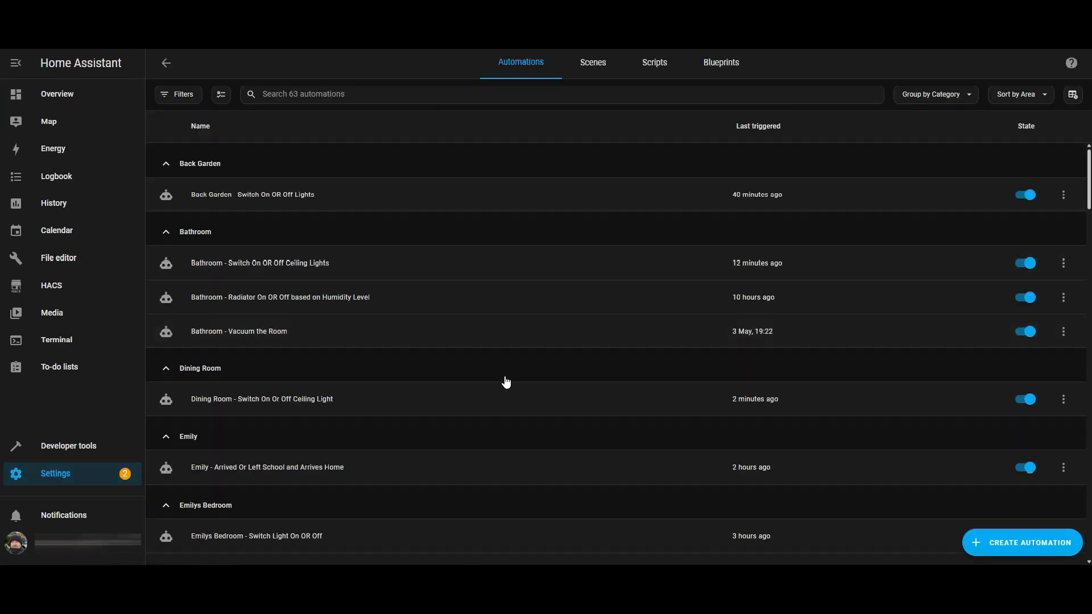
scroll(down, 3)
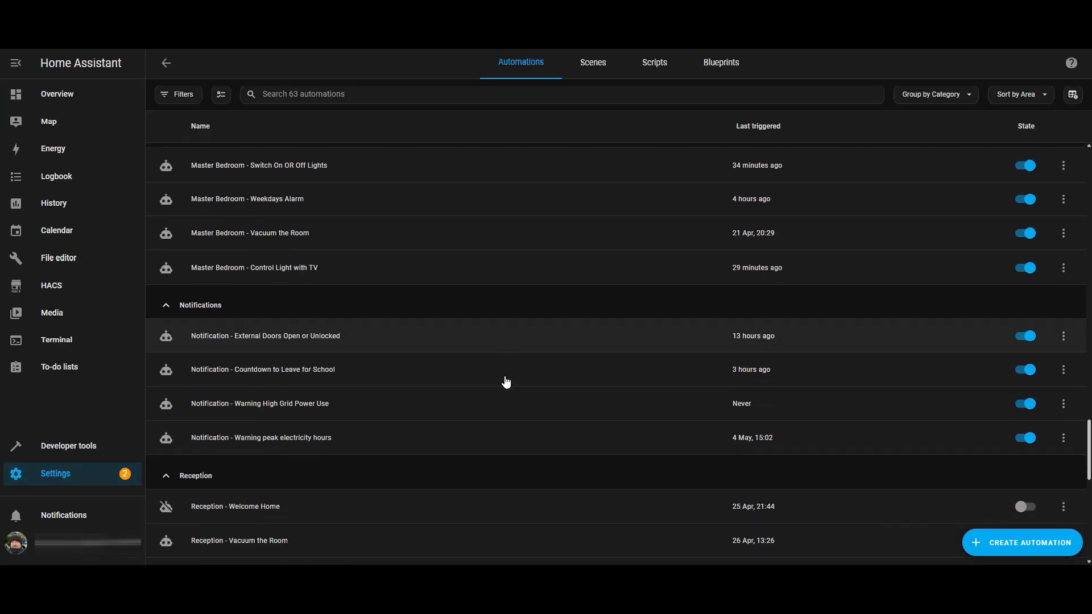
scroll(down, 3)
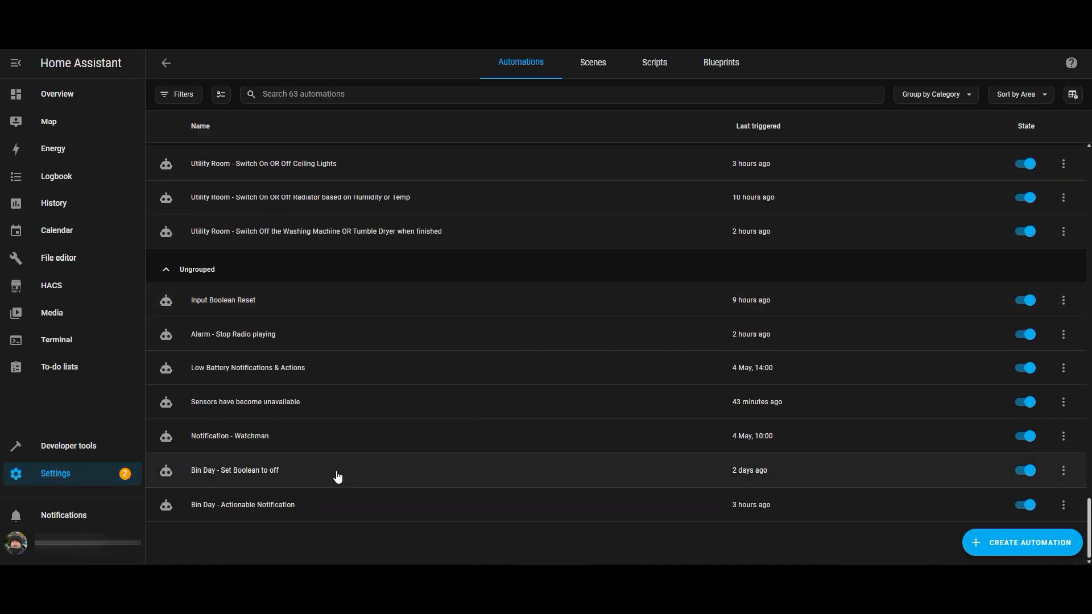
mouse_move(260, 397)
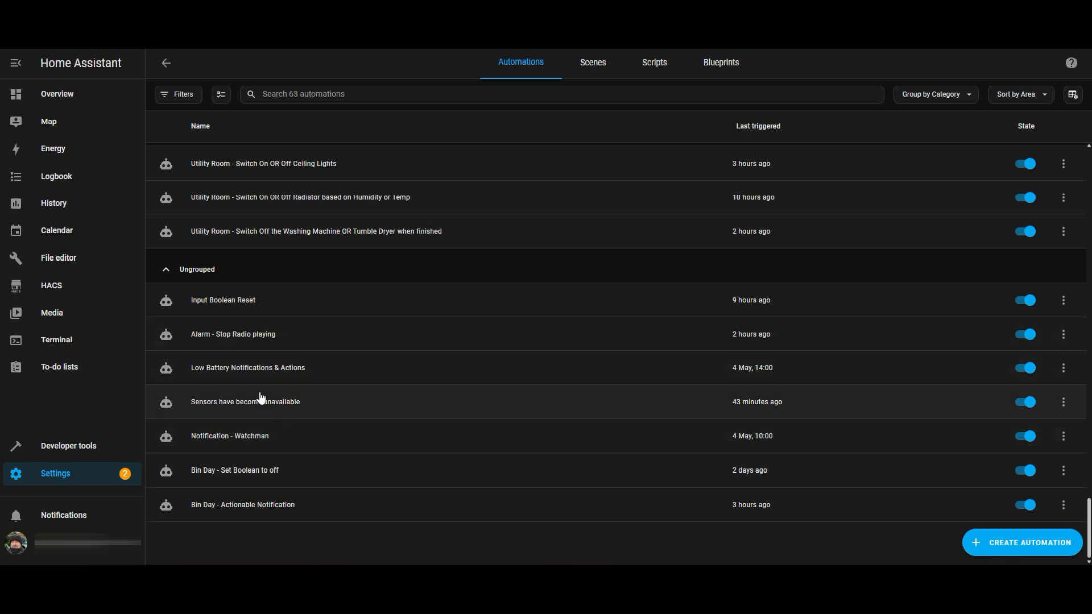
mouse_move(302, 408)
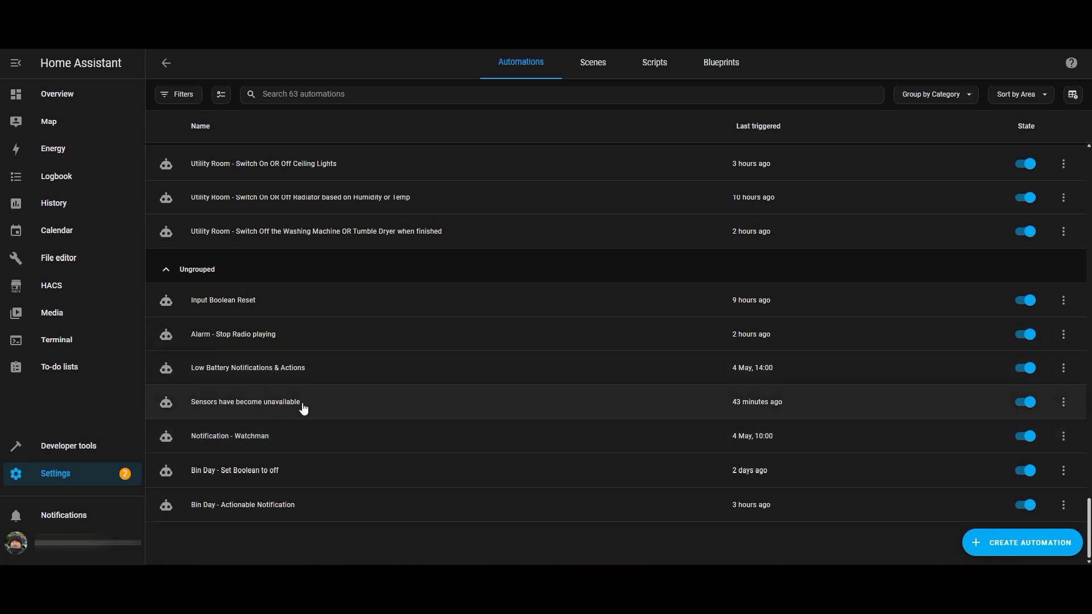
click(246, 402)
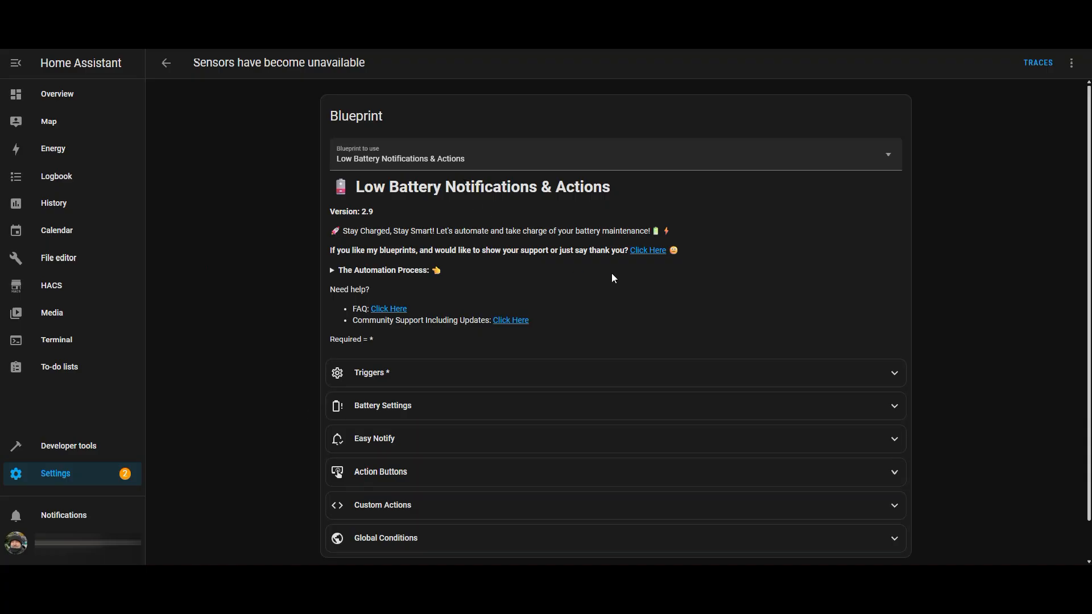
Step: Review the automation's Low Battery Notifications & Actions blueprint settings to the bottom
scroll(down, 3)
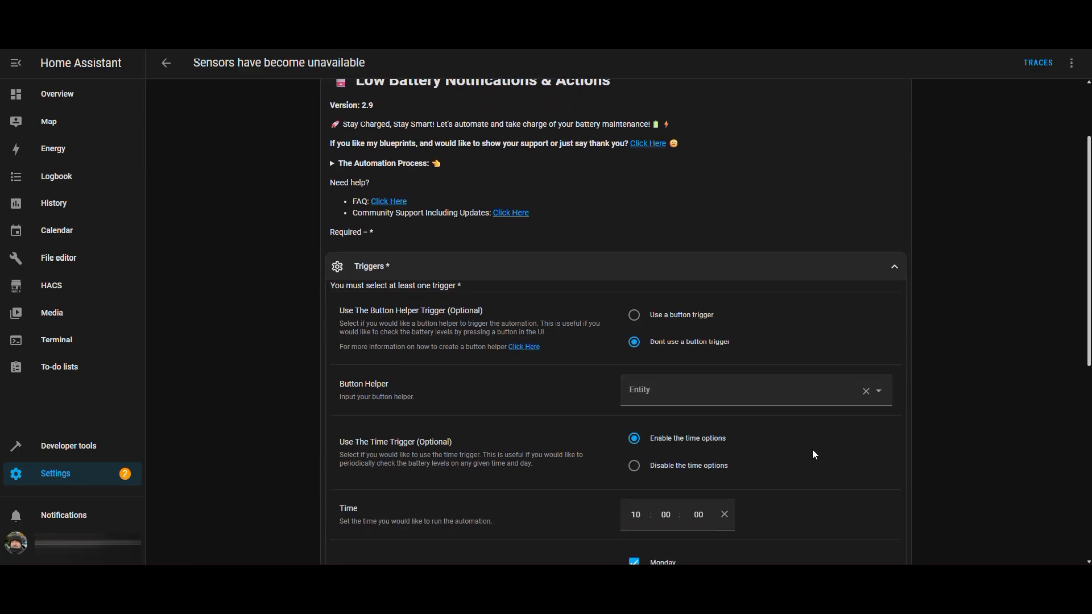
scroll(down, 3)
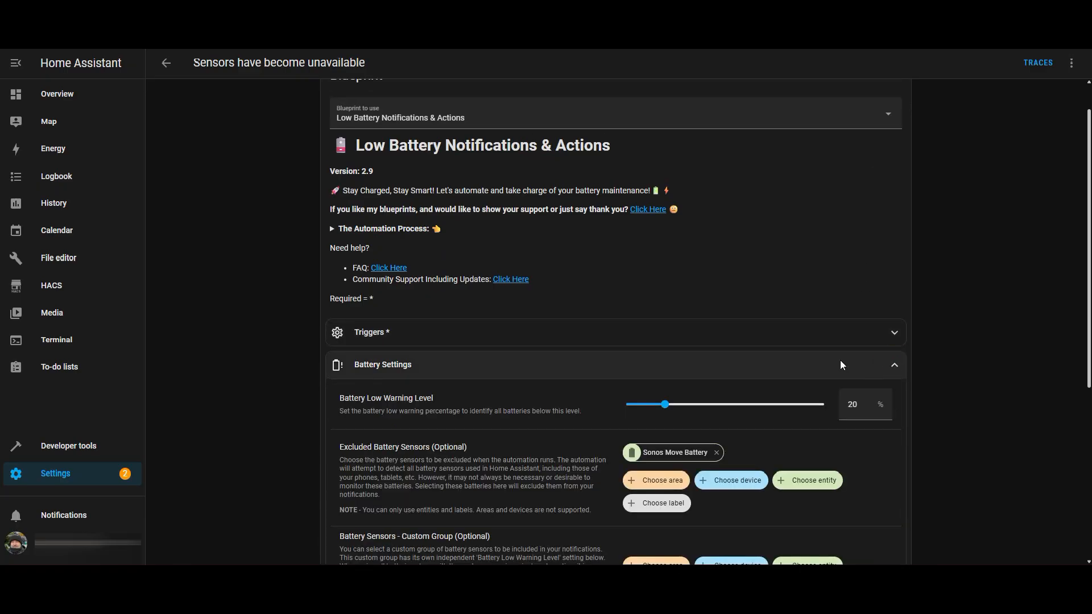
scroll(down, 3)
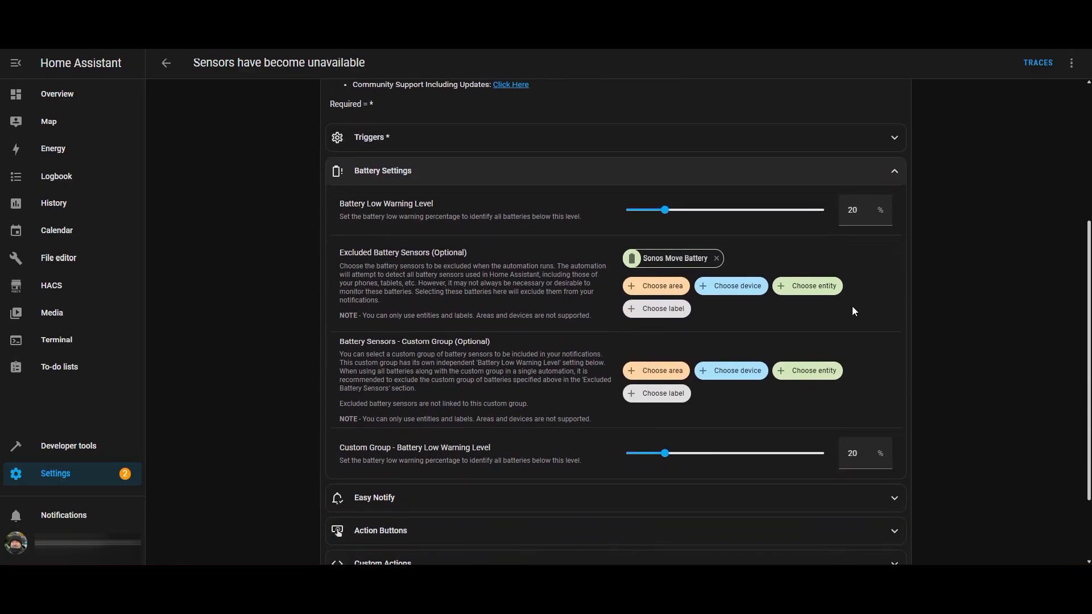
scroll(down, 3)
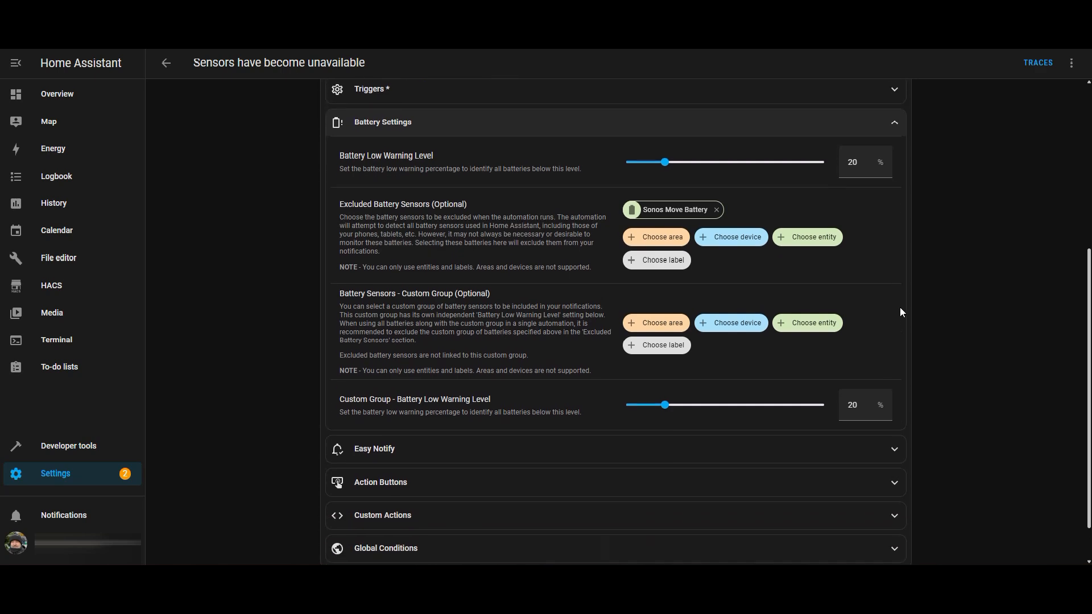
scroll(down, 3)
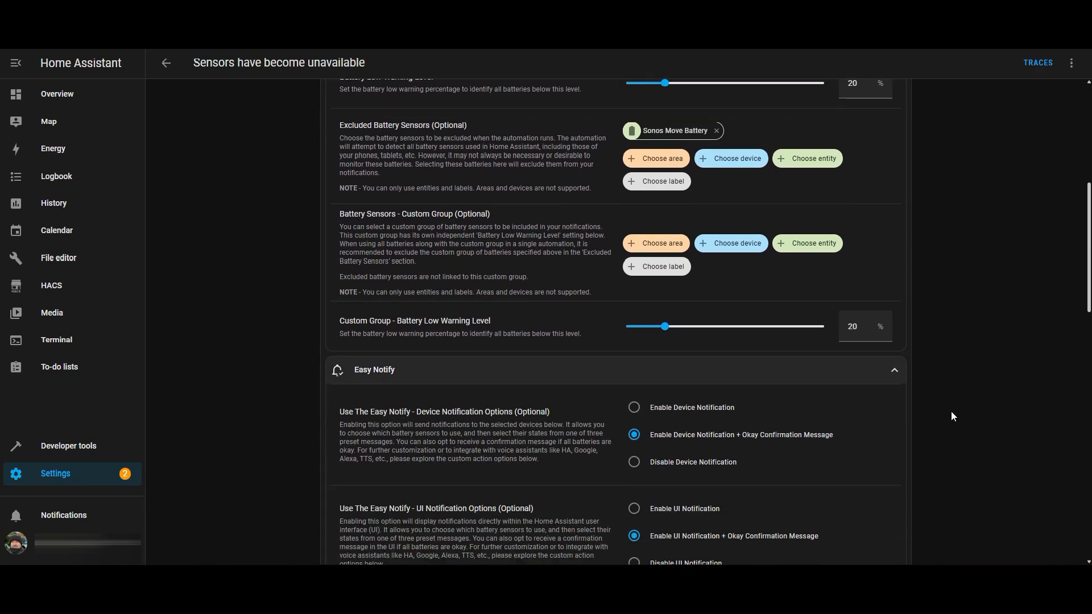
scroll(down, 3)
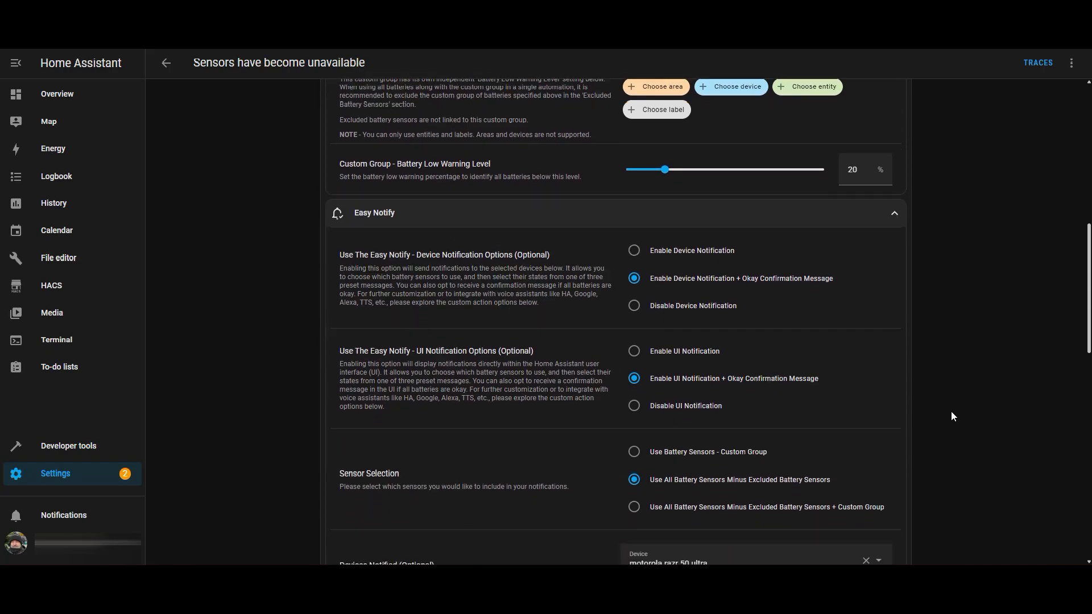
scroll(down, 3)
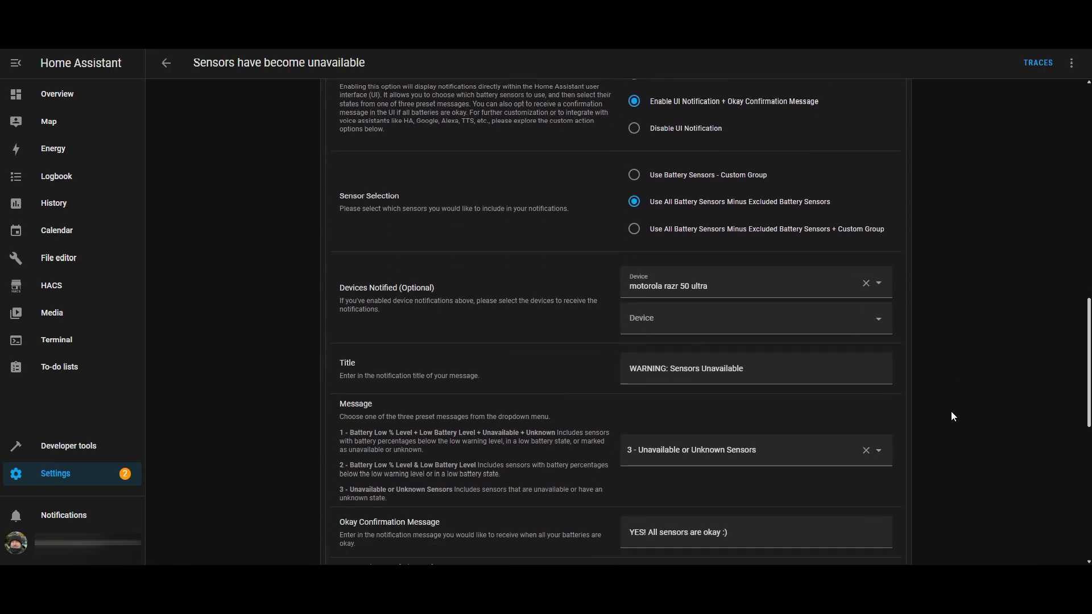
scroll(down, 3)
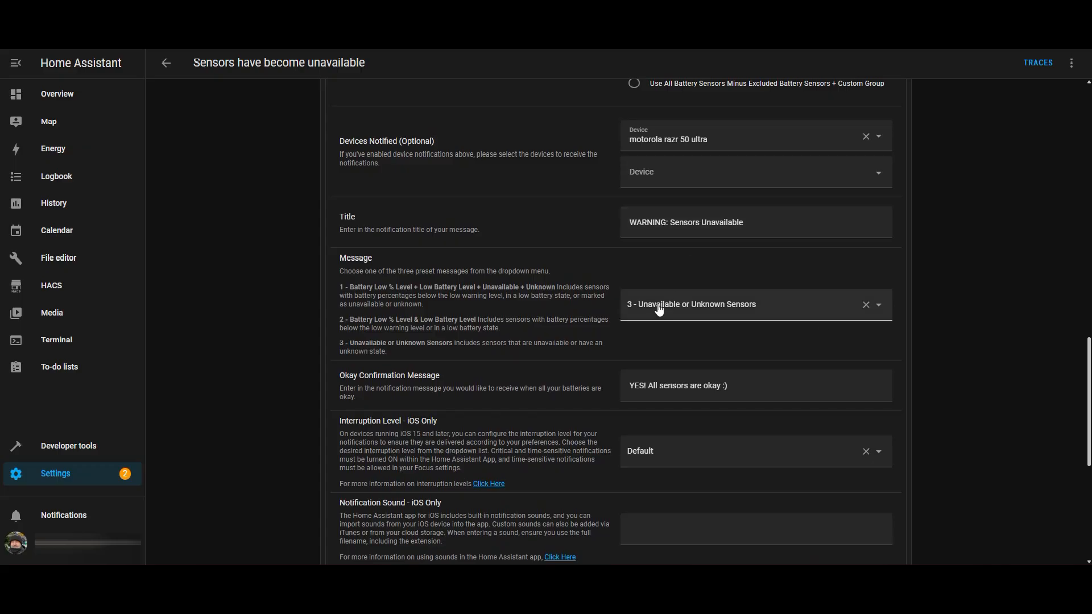
mouse_move(877, 308)
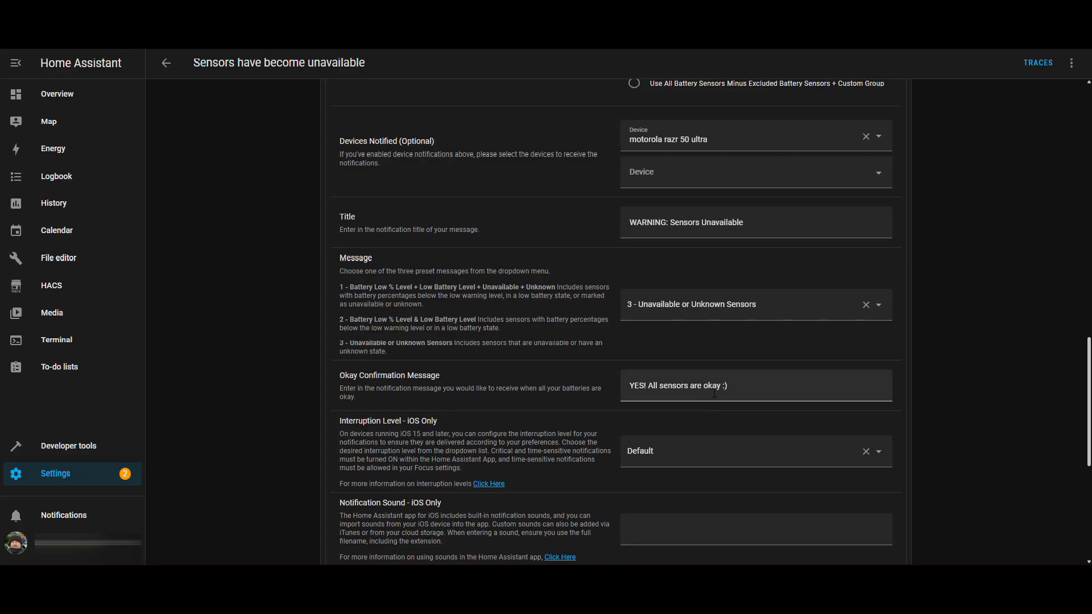
scroll(down, 3)
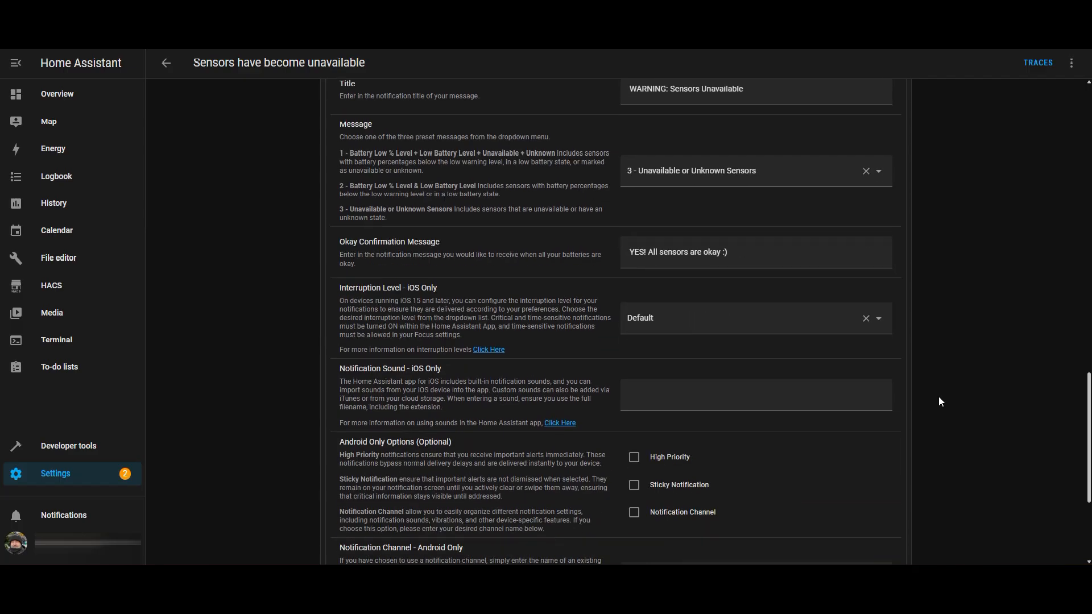
scroll(down, 3)
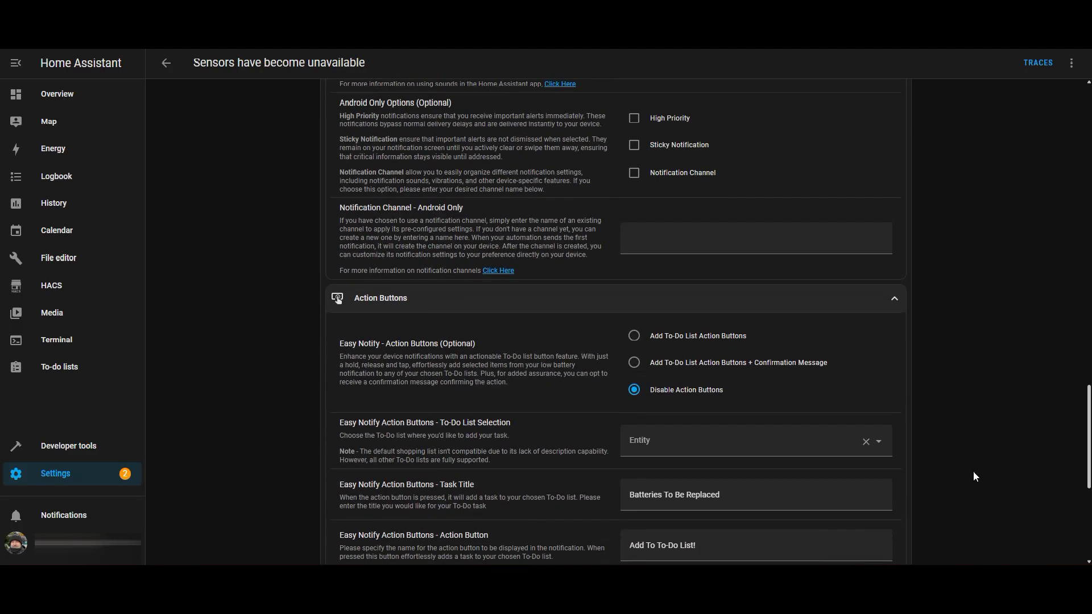
scroll(down, 3)
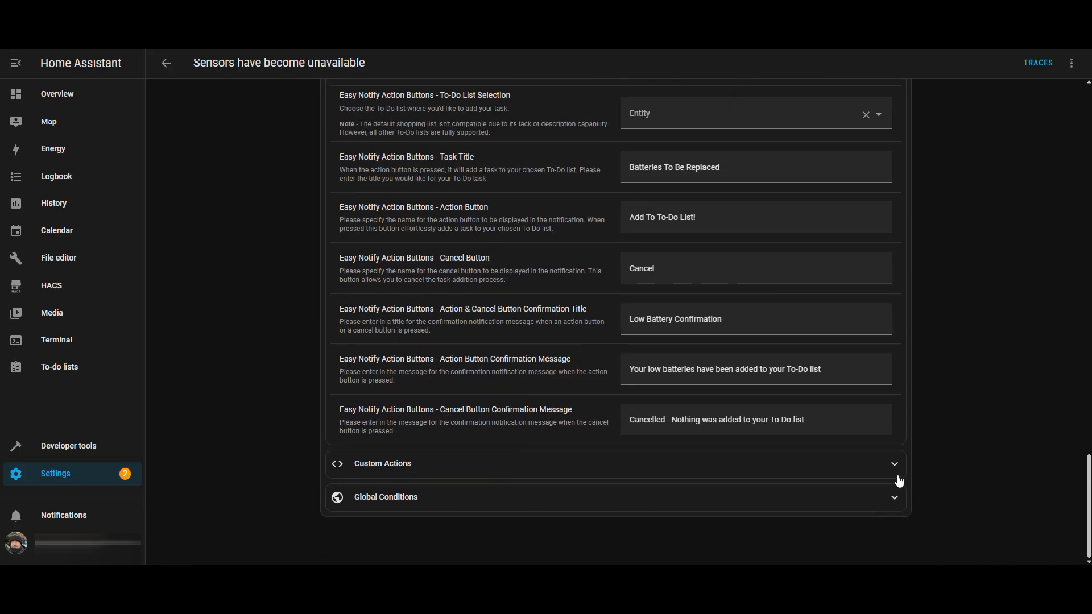
click(381, 463)
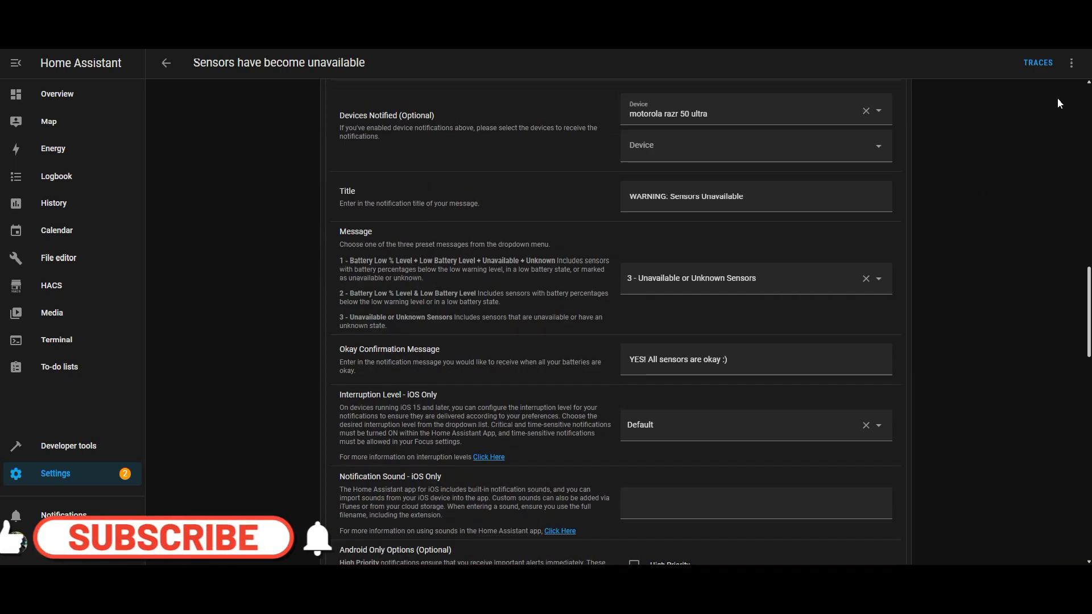
Step: Run the automation and dismiss the resulting 'WARNING: Sensors Unavailable' notification listing two sensors
click(1072, 63)
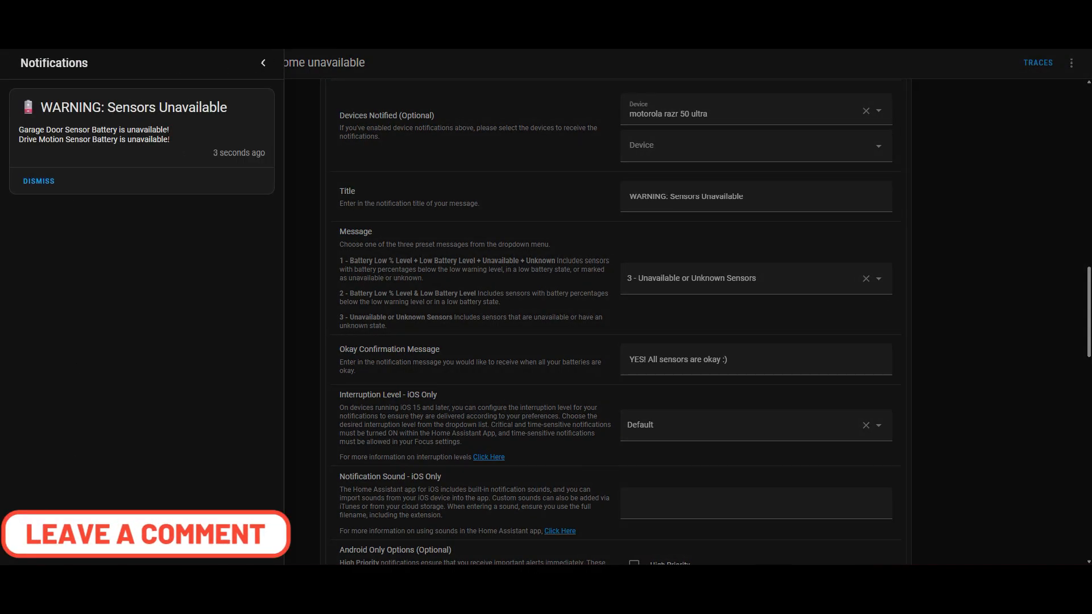
mouse_move(38, 189)
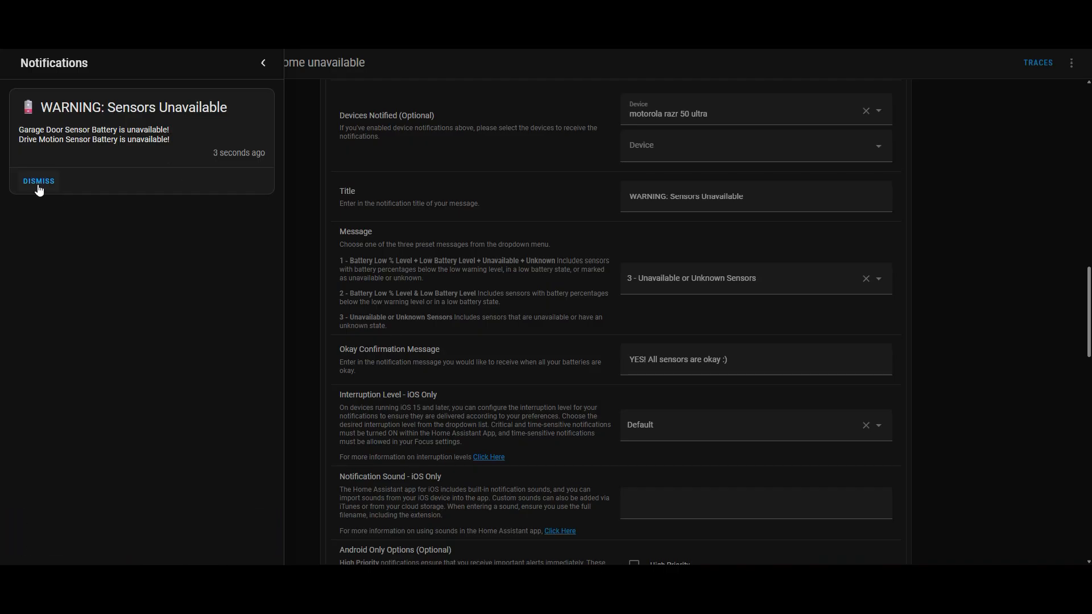
click(38, 181)
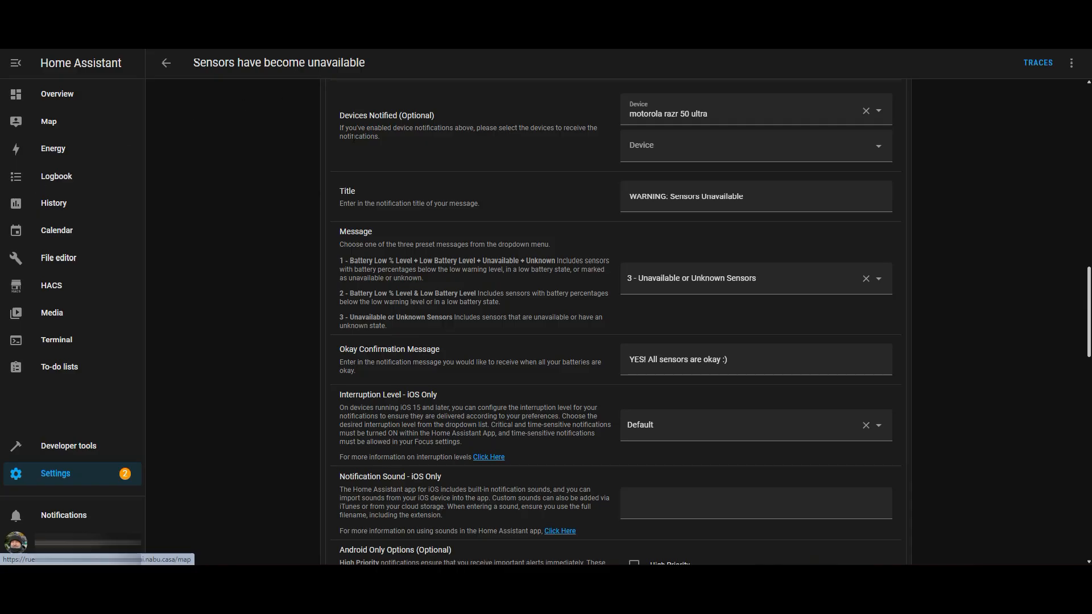
mouse_move(1056, 251)
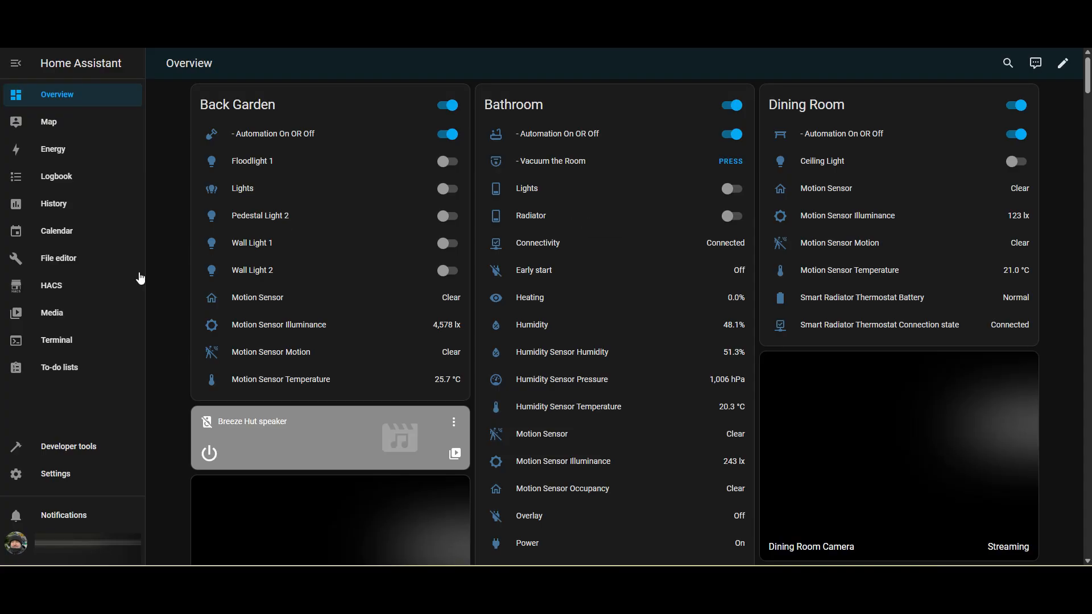
Step: Find and open the Battery State Card / Entity Row repository in HACS
click(52, 286)
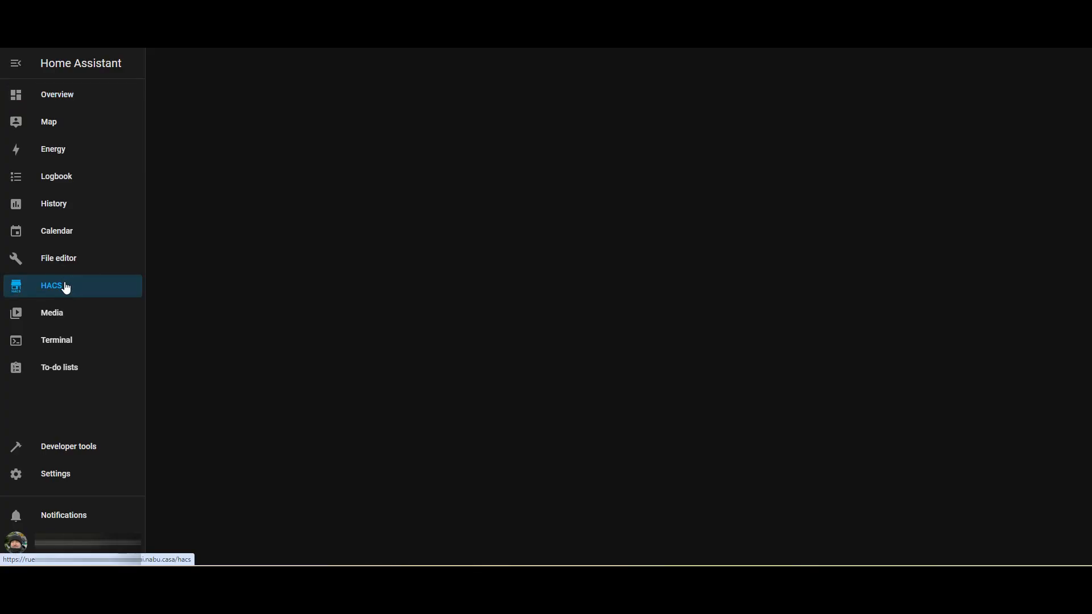
click(52, 286)
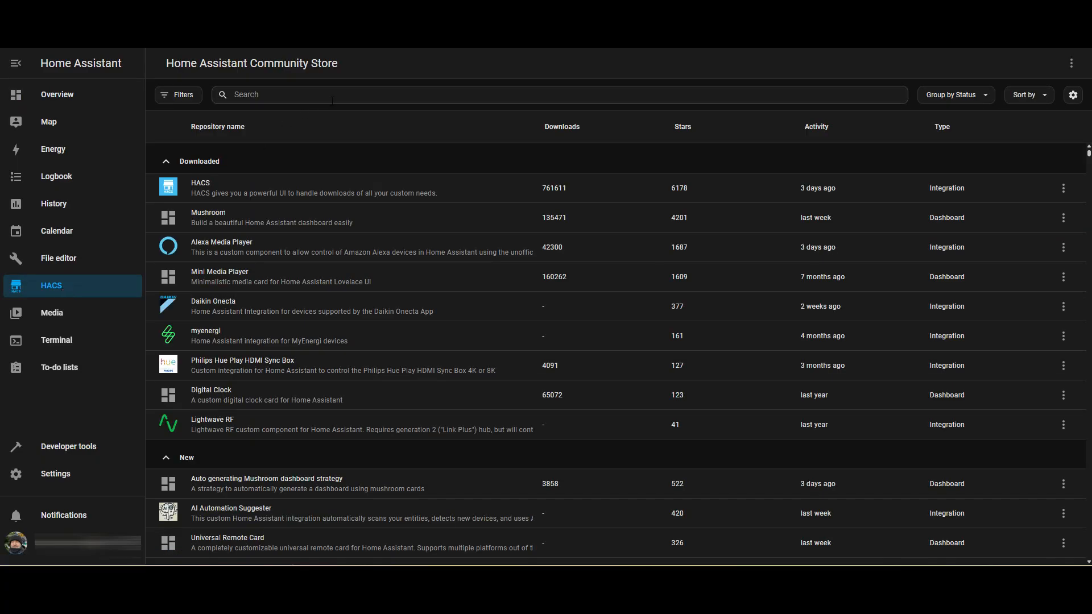
text(battery stat)
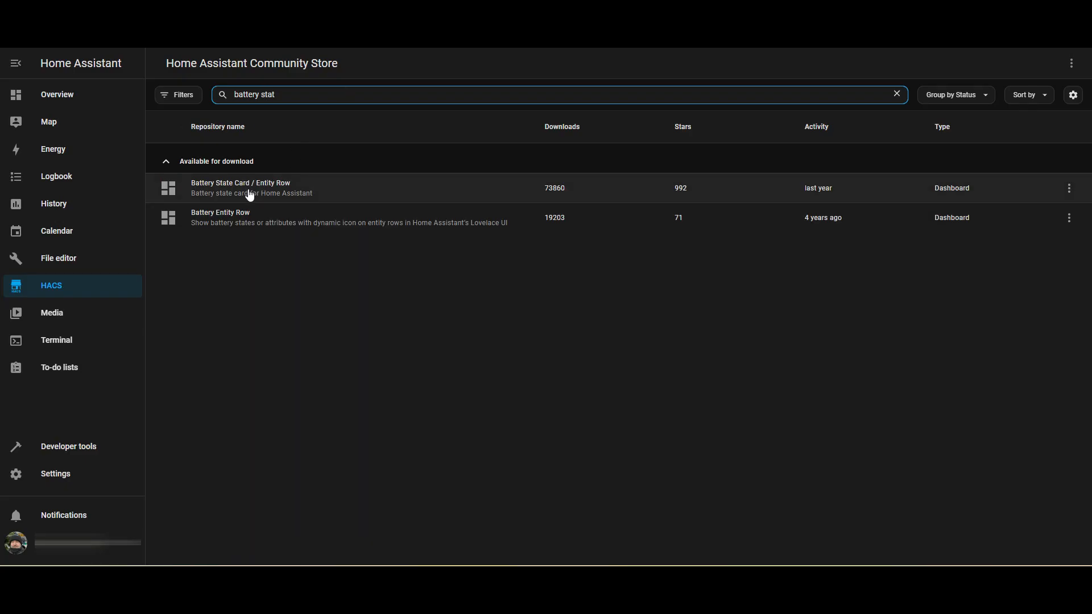
click(240, 193)
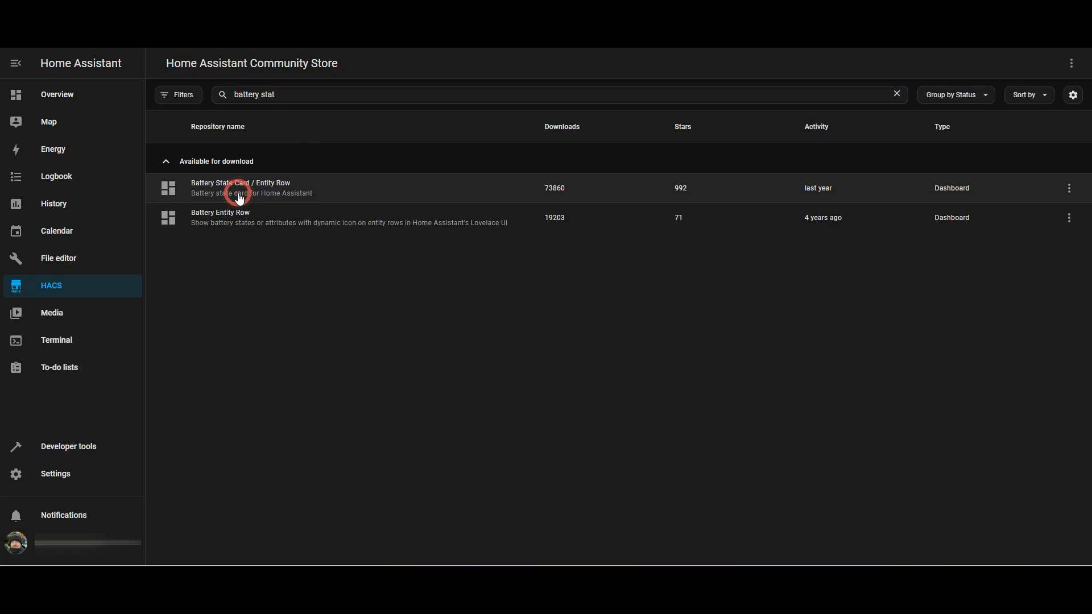
click(240, 187)
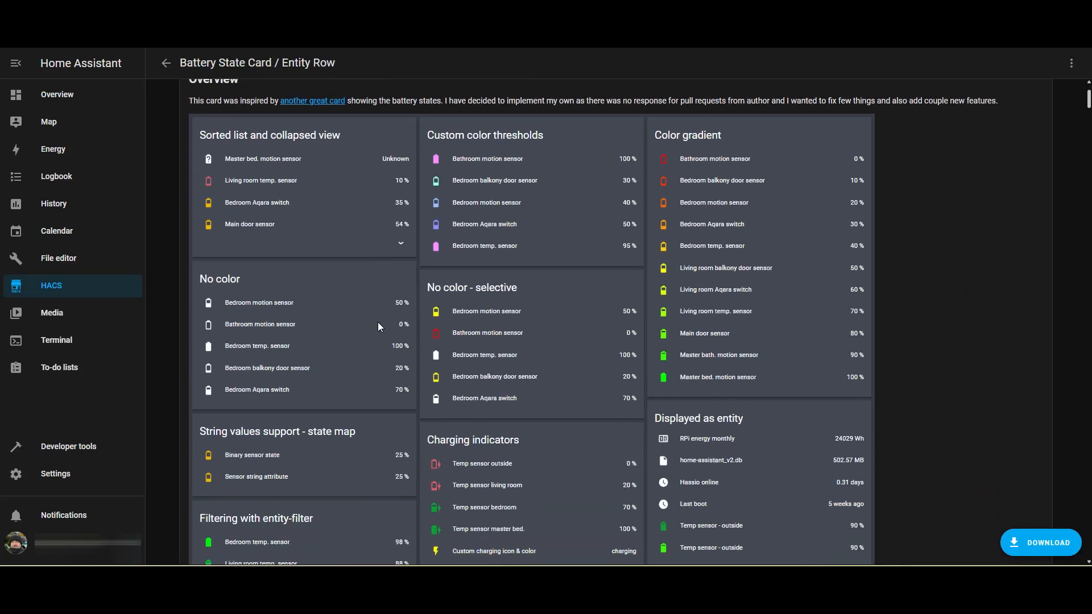
scroll(down, 3)
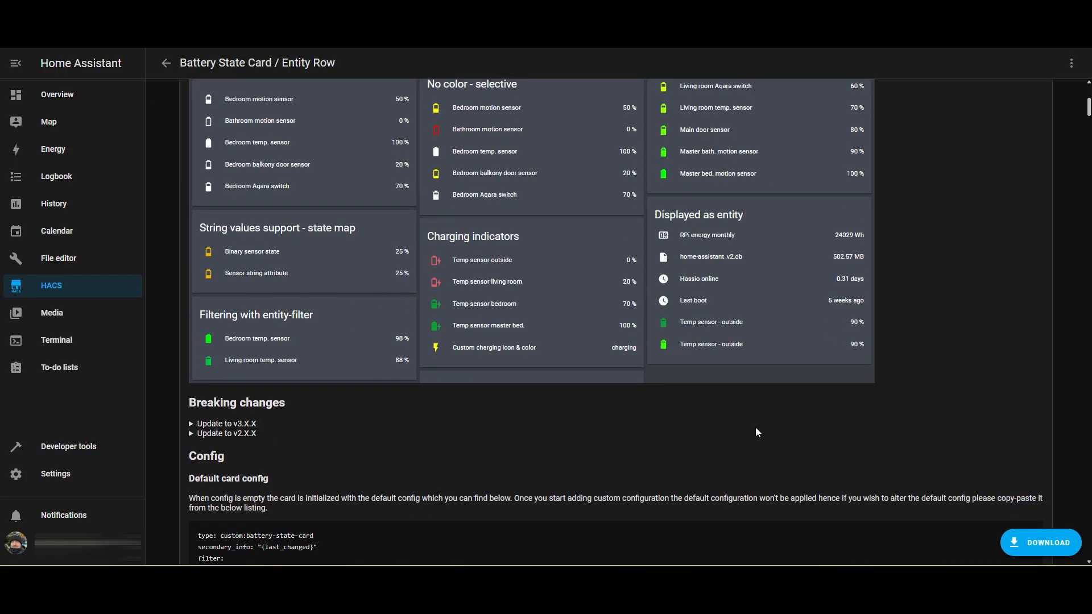
scroll(down, 3)
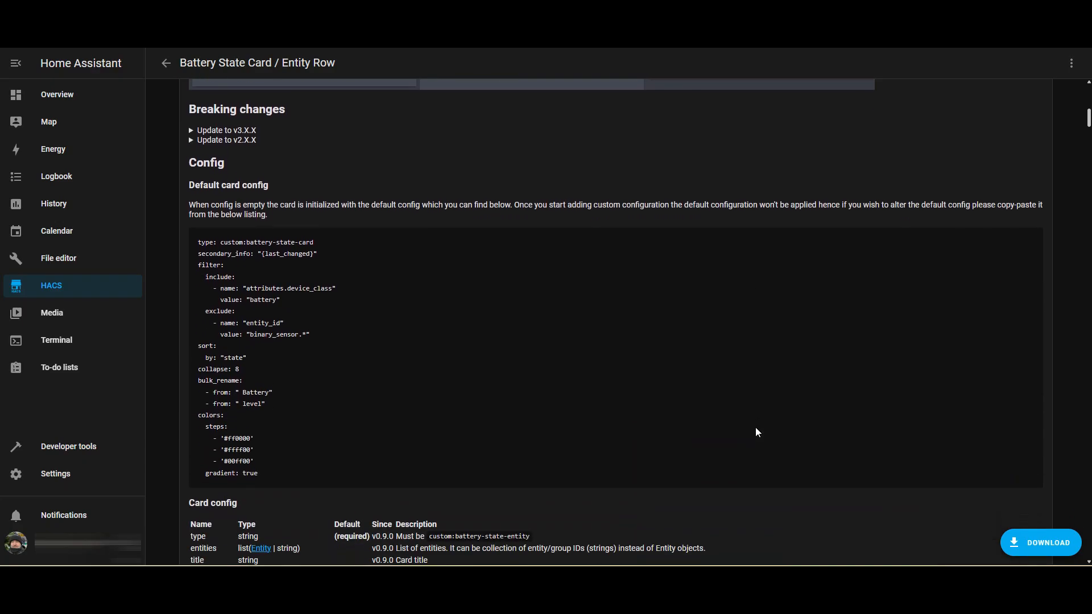
scroll(down, 3)
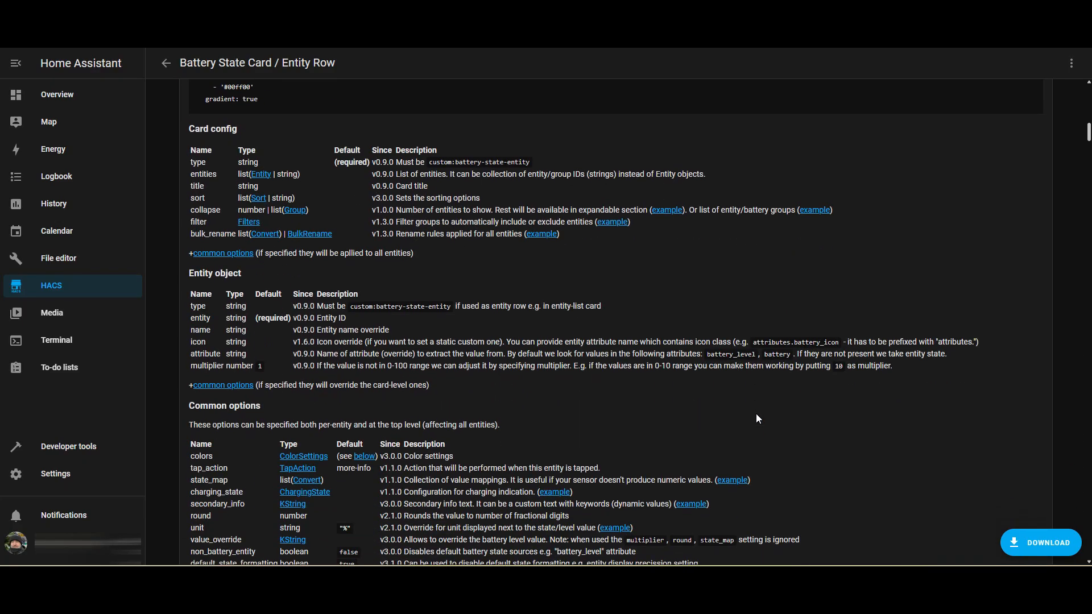
Step: Download Battery State Card v3.2.1, reload the browser and return to the Overview dashboard
click(1046, 542)
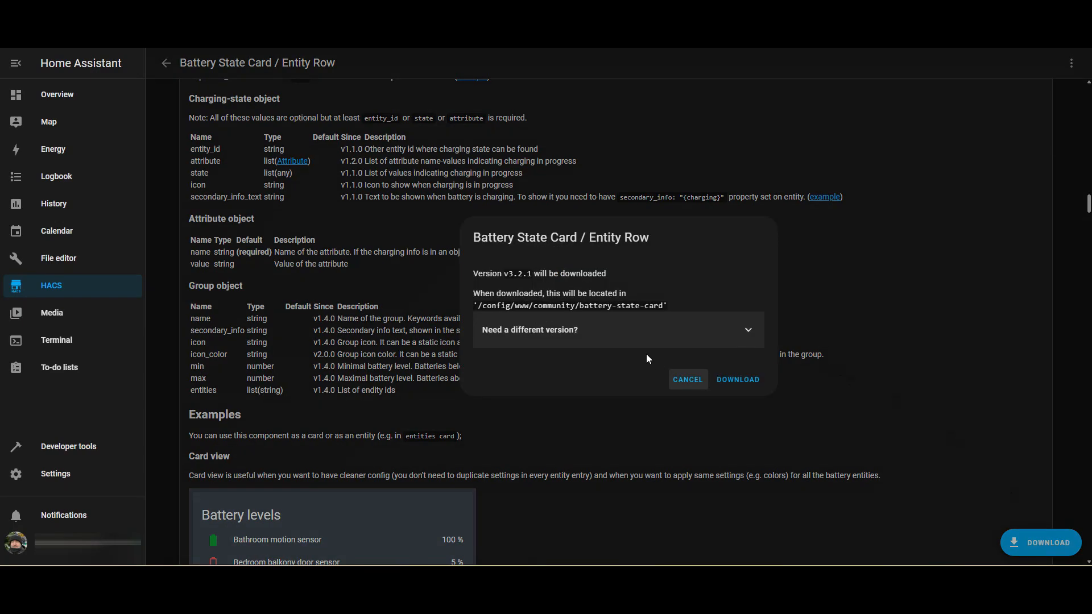
click(738, 379)
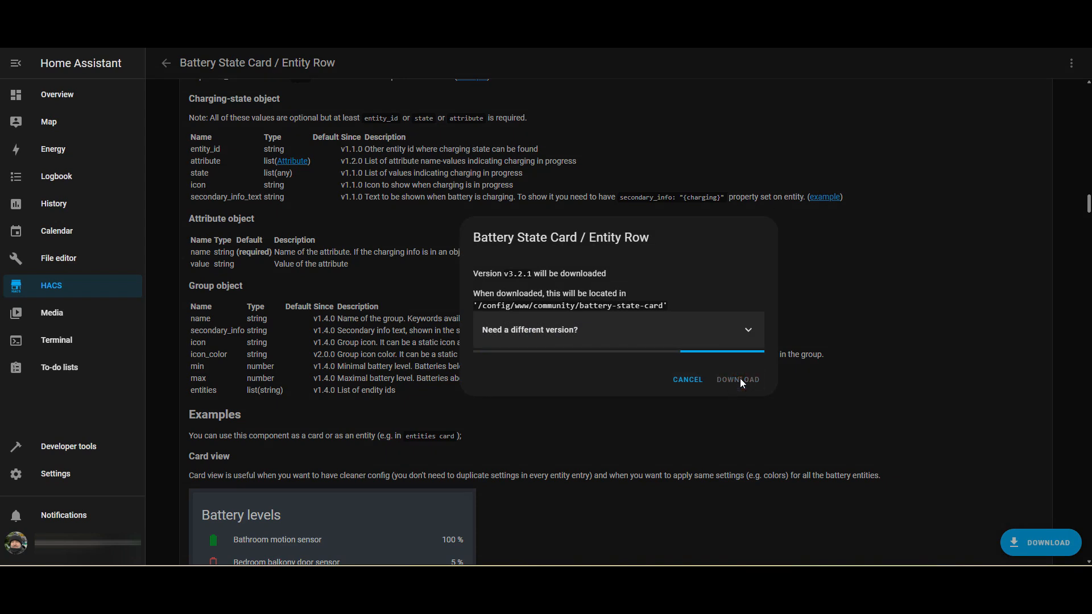
click(737, 379)
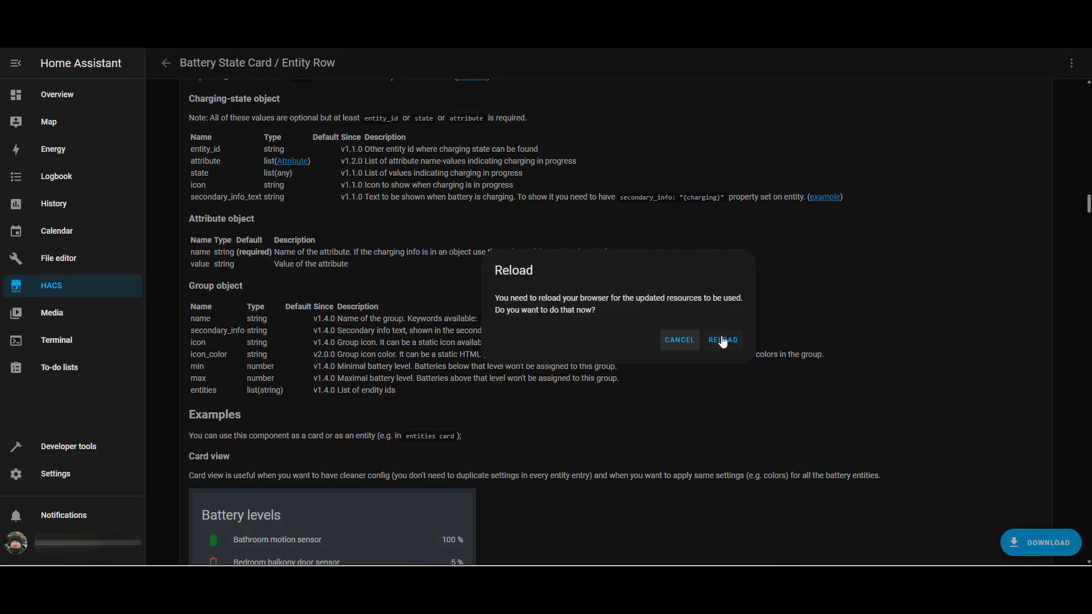
click(722, 340)
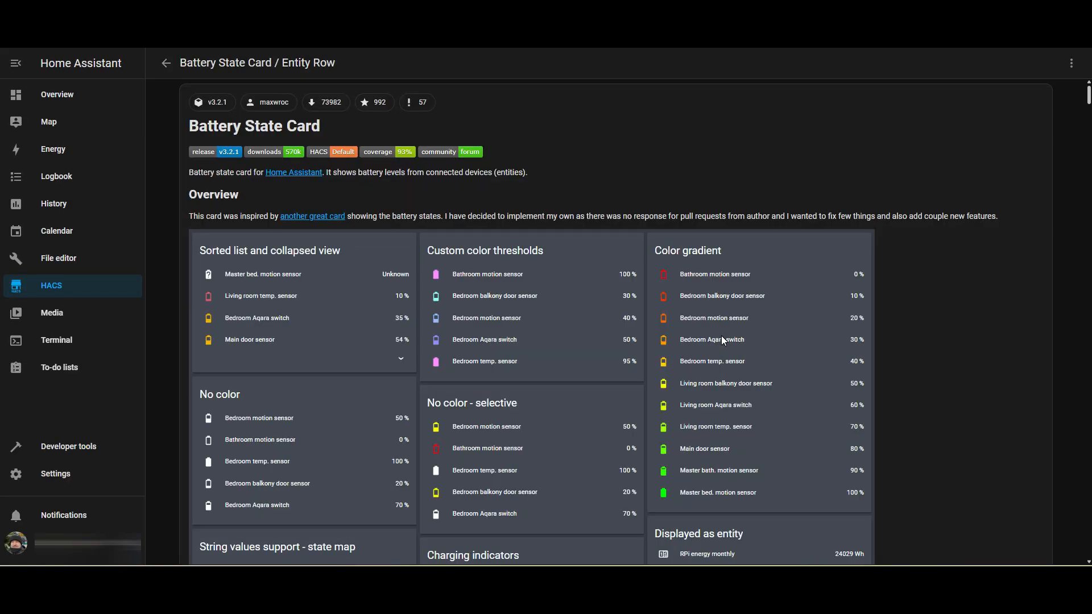
click(56, 95)
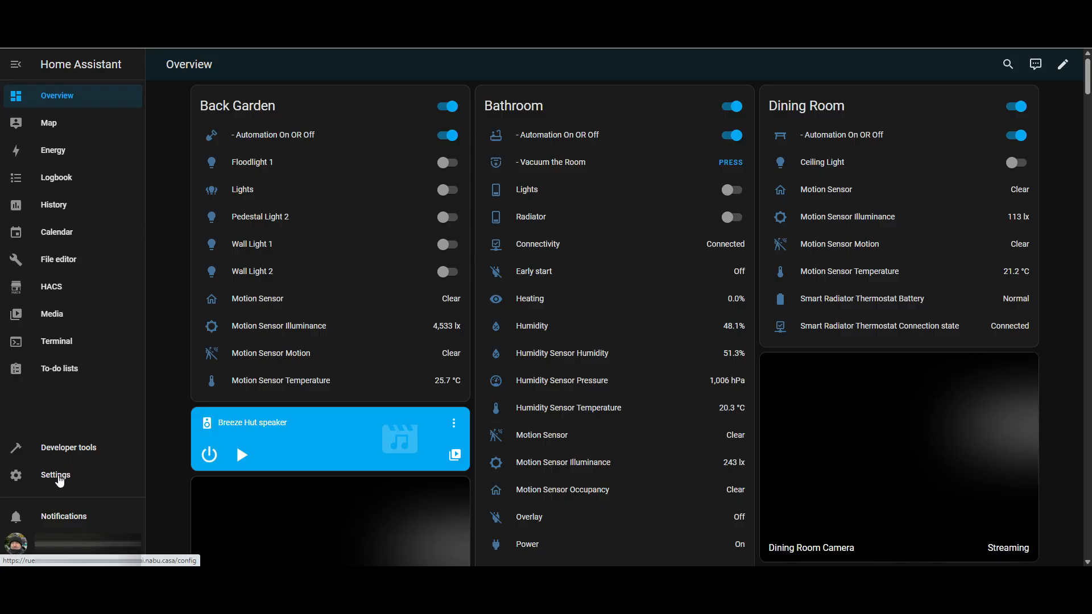
Step: Start editing the dashboard and add a card to a new section
click(55, 475)
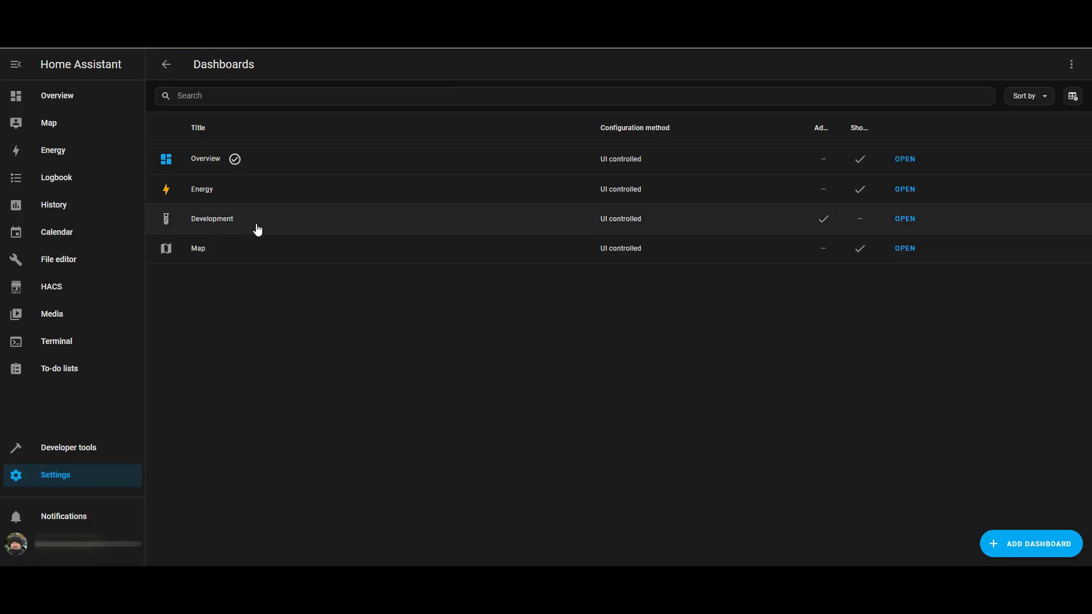
mouse_move(905, 219)
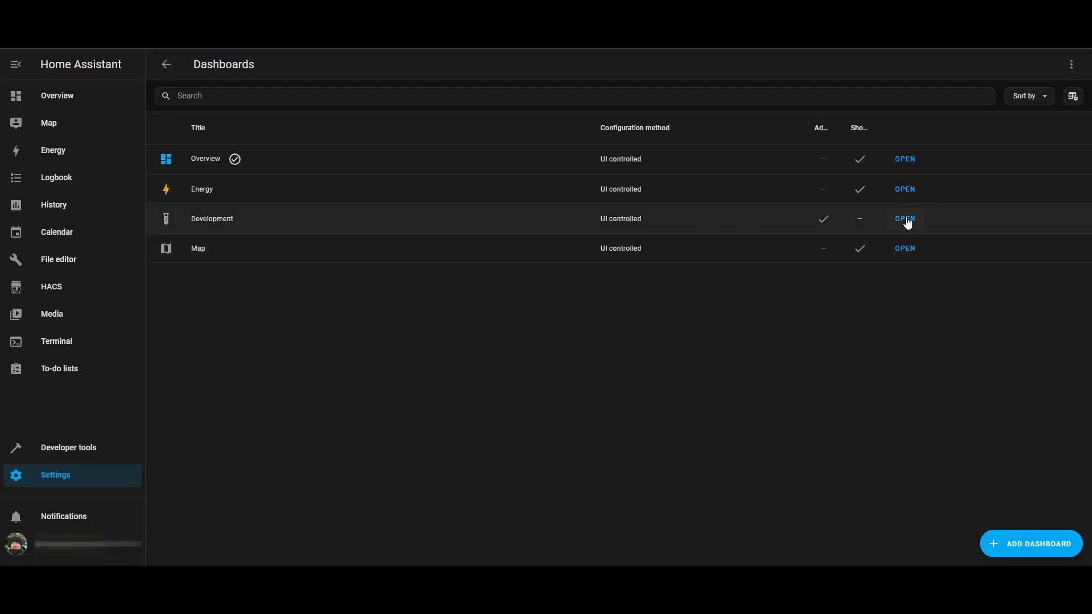
click(905, 219)
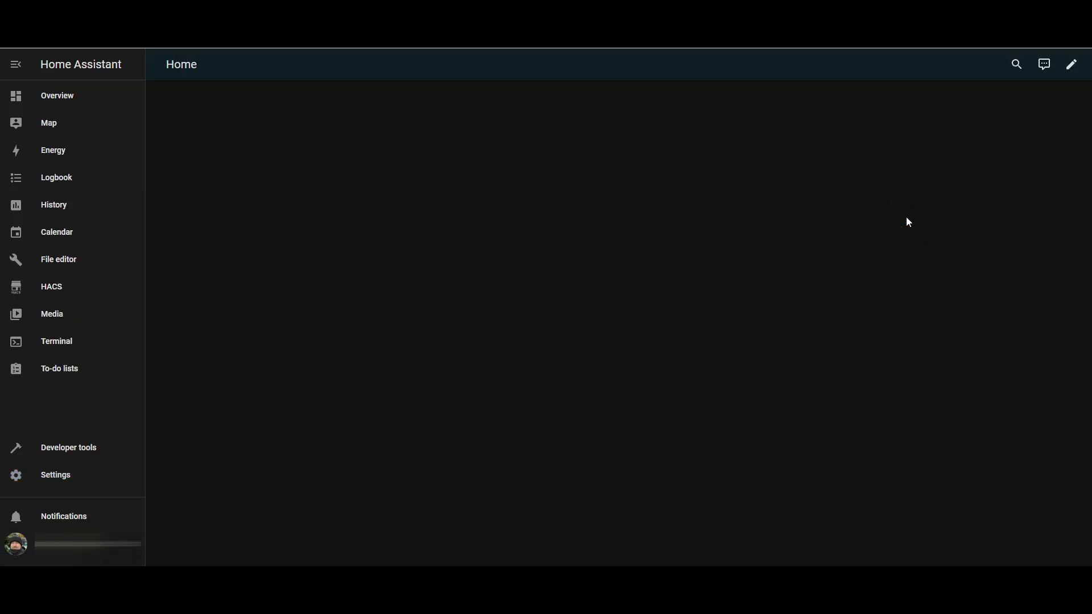
click(1072, 64)
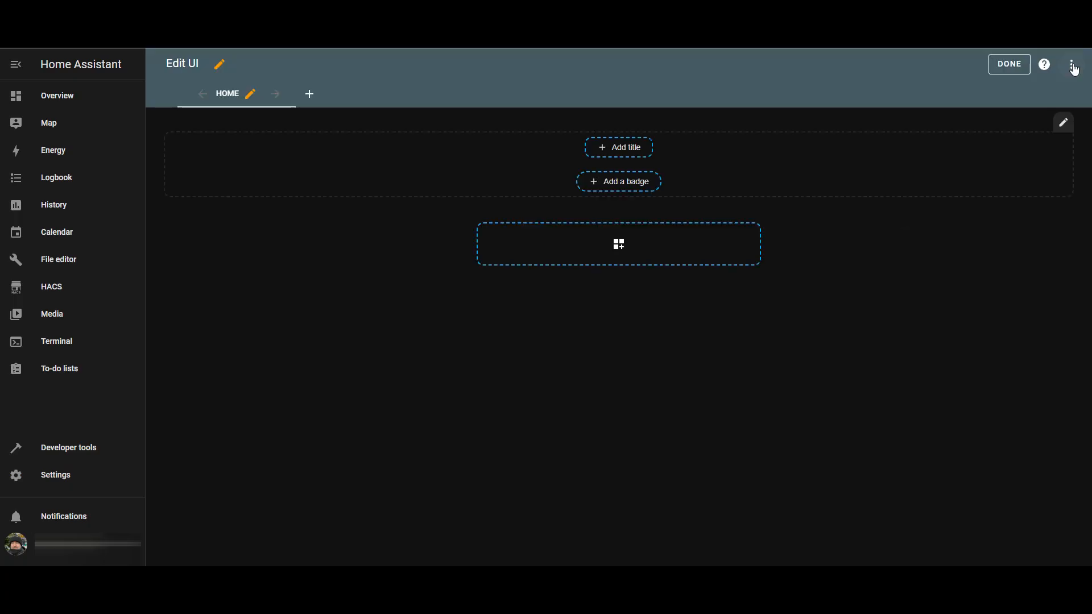
click(618, 244)
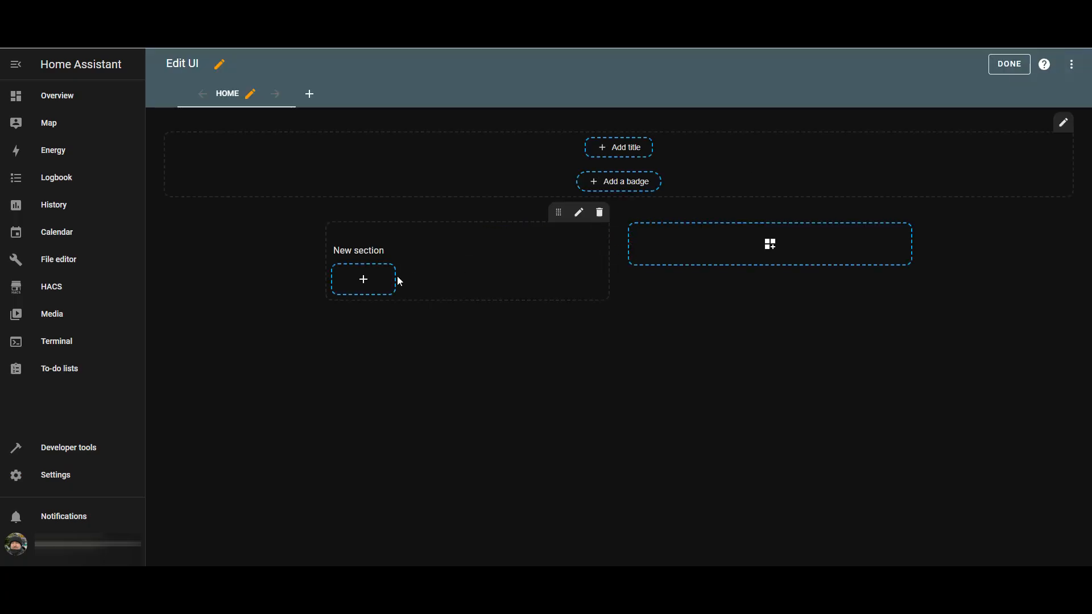
click(363, 279)
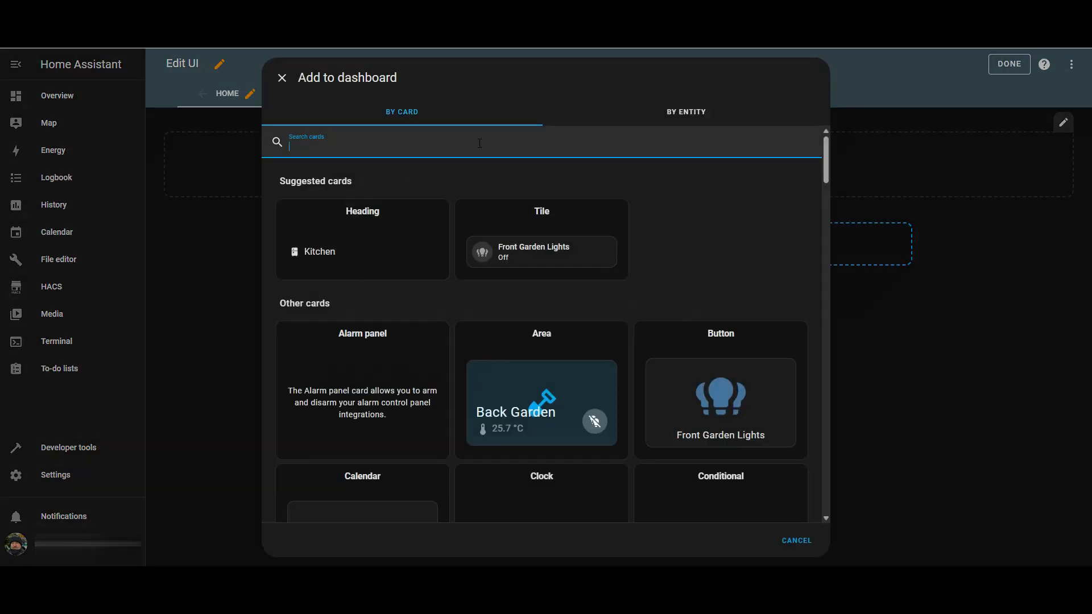
Step: Add a Battery state card with default settings, save it and finish editing
text(batte)
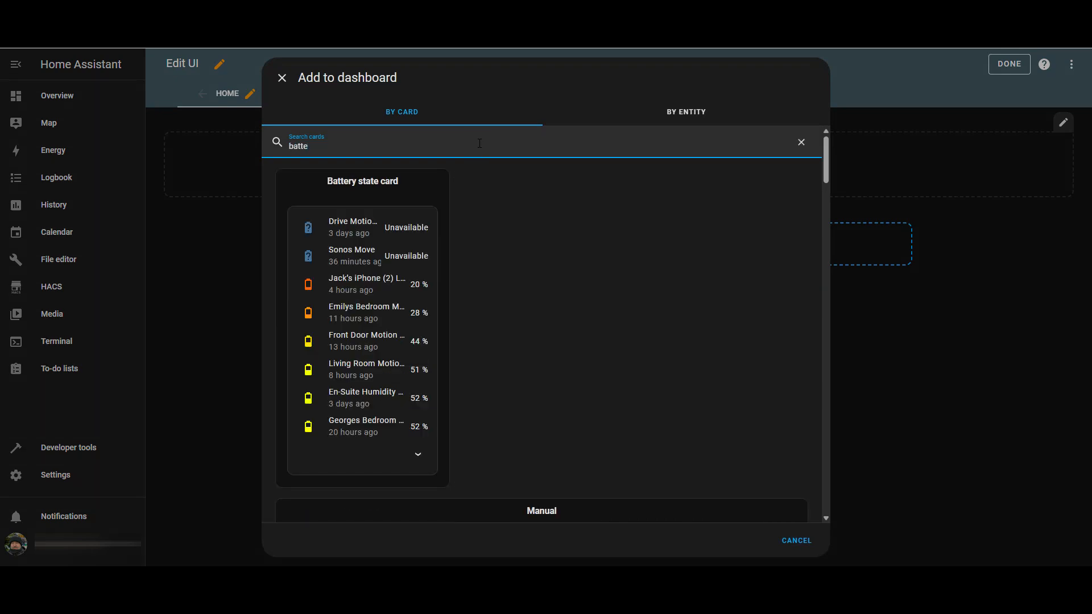
click(362, 181)
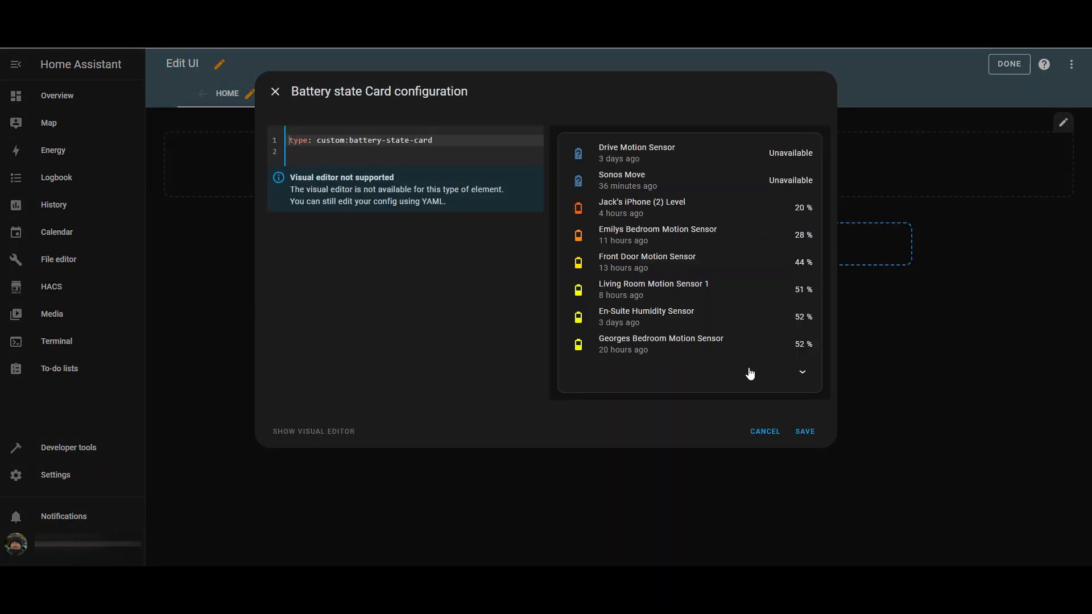
click(804, 431)
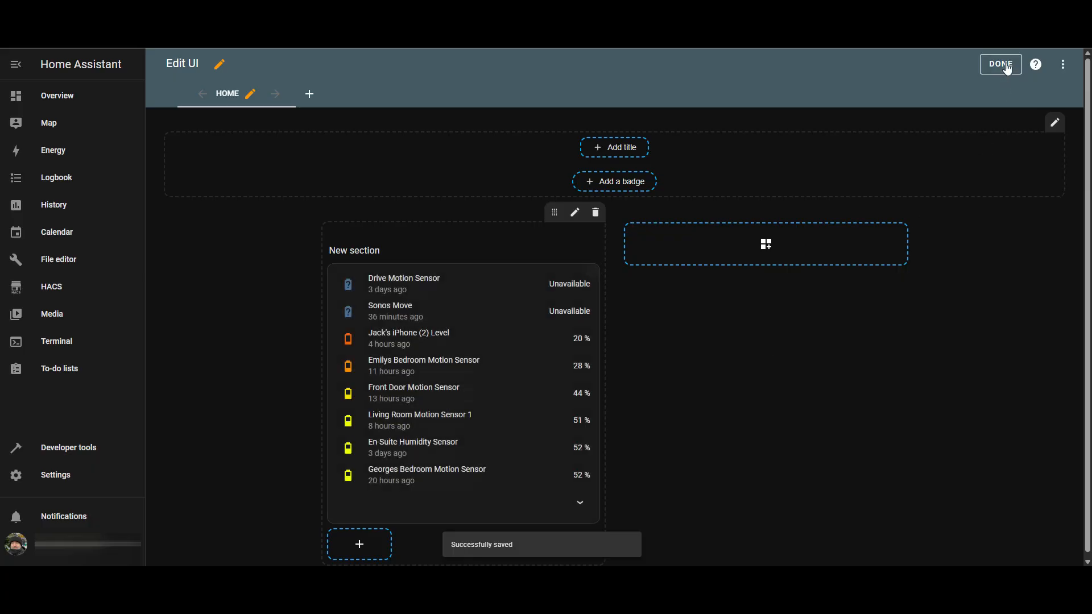
click(1000, 64)
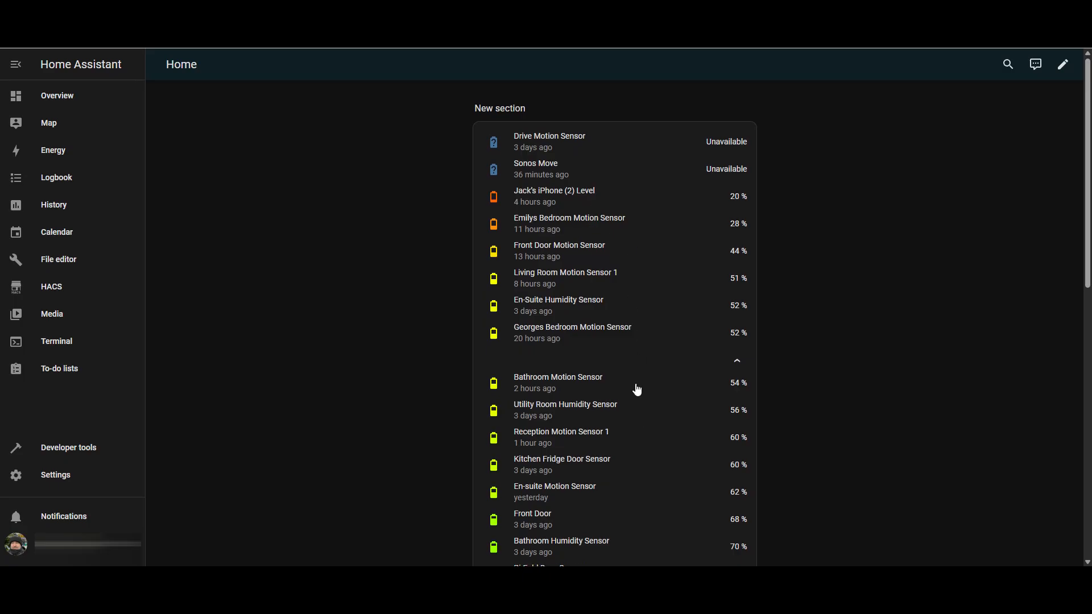
scroll(down, 3)
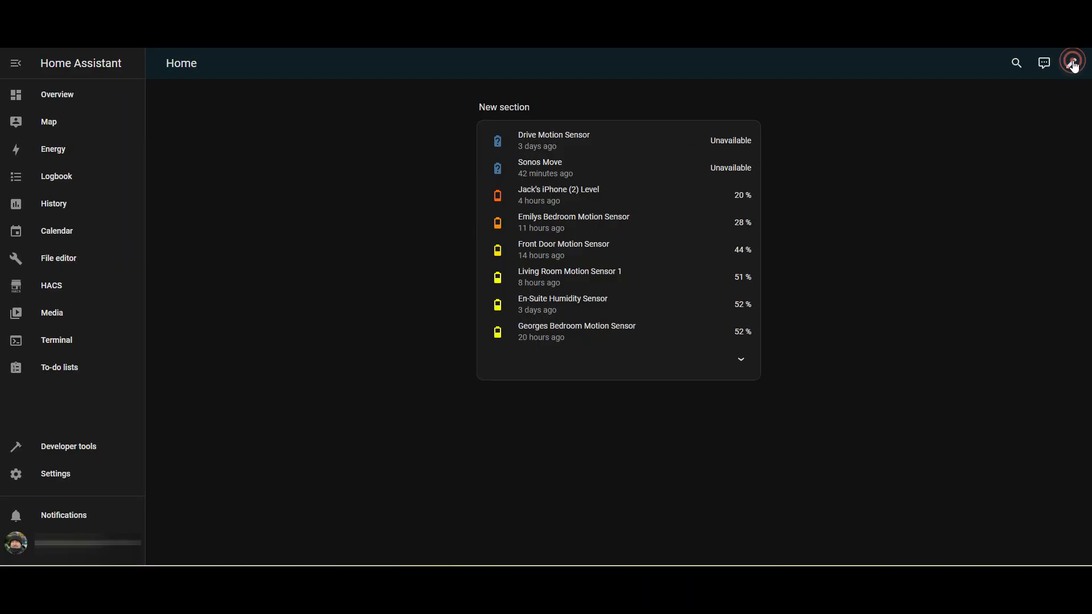
Step: Copy the default card config from the Battery State Card documentation for the card's YAML editor
click(1073, 63)
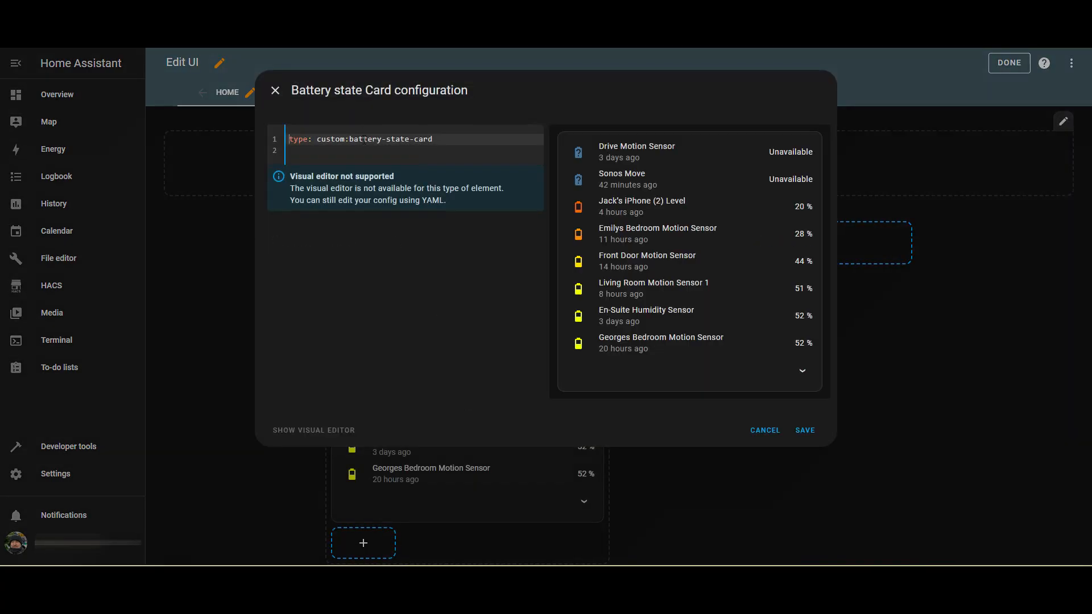
mouse_move(335, 83)
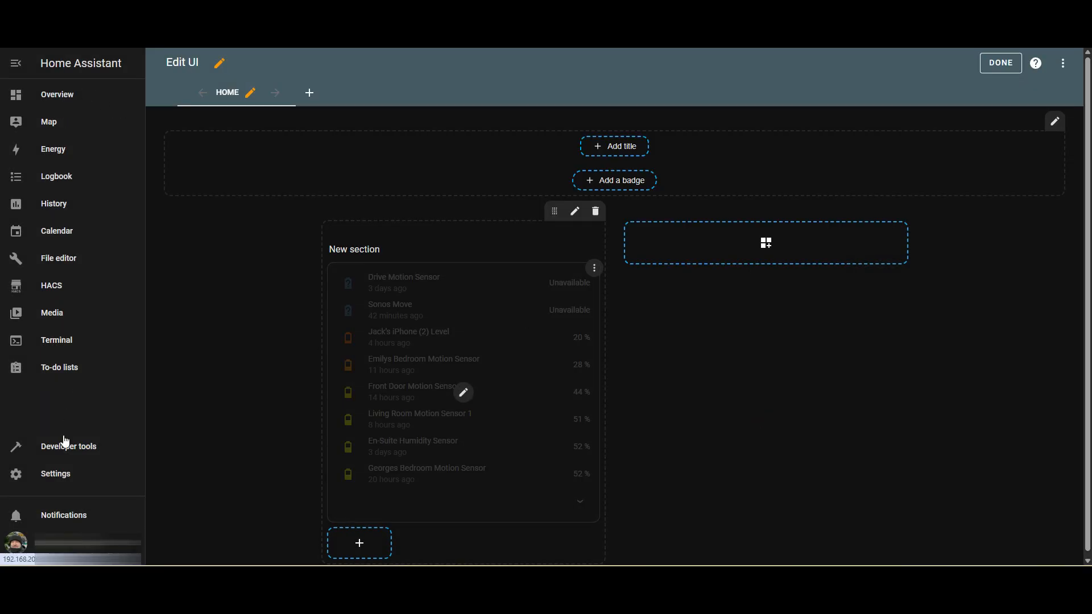
click(51, 285)
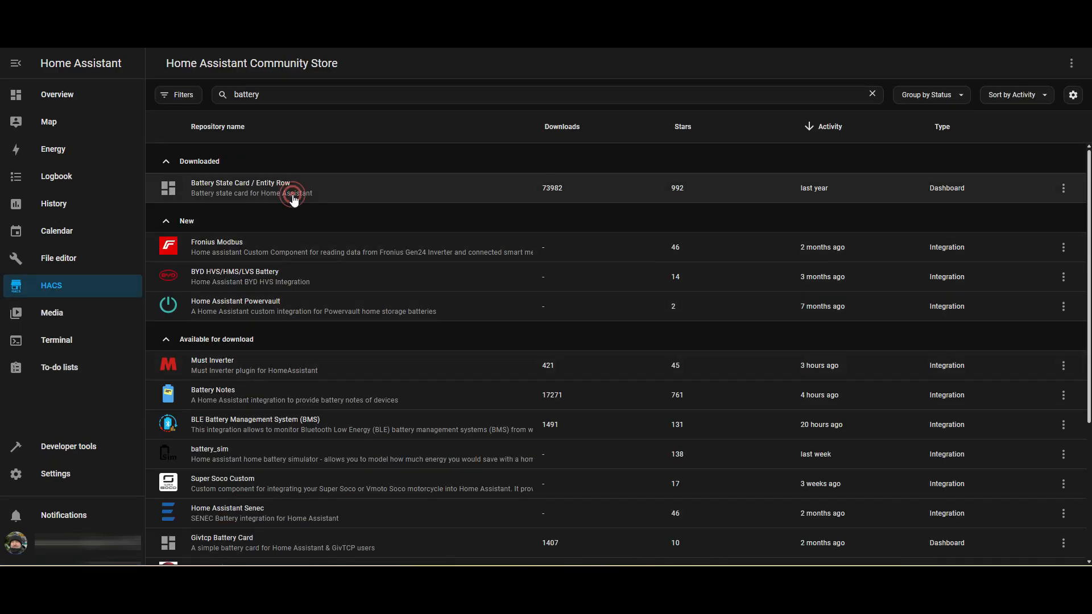
click(241, 189)
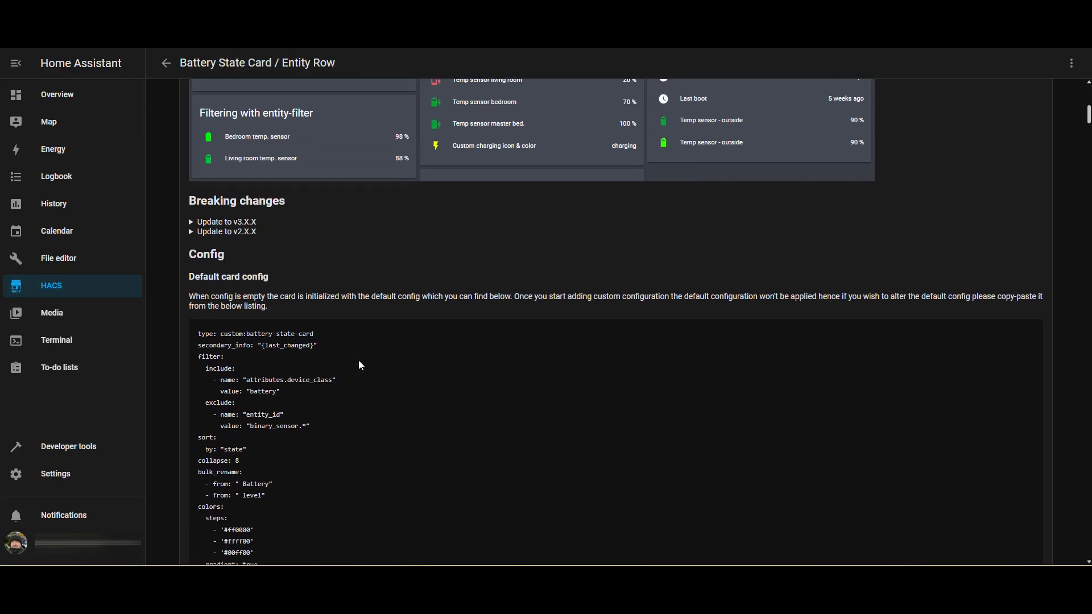
scroll(down, 3)
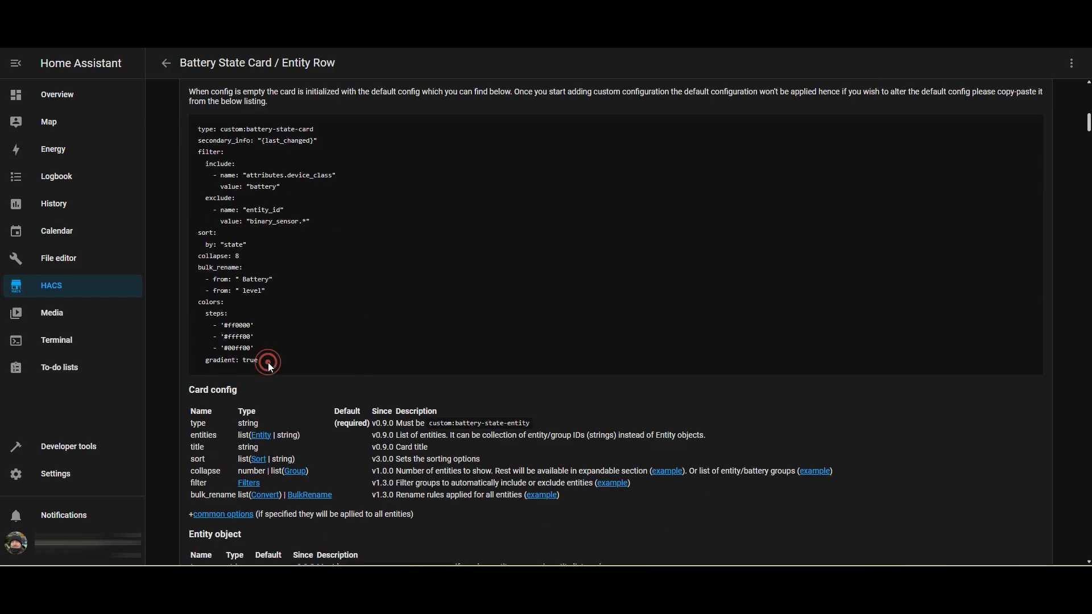
triple_click(267, 362)
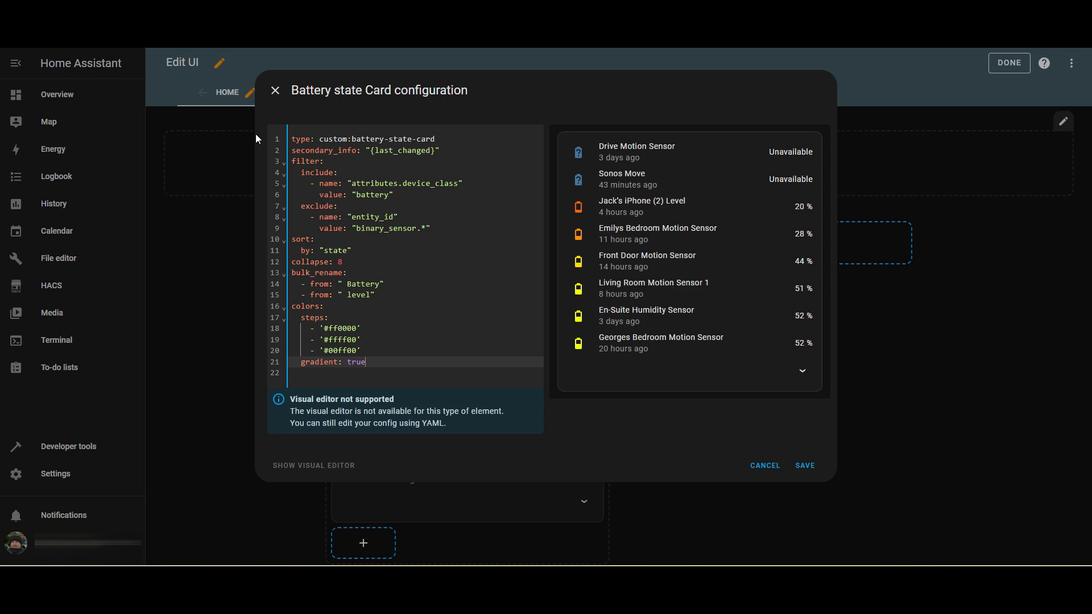
mouse_move(687, 232)
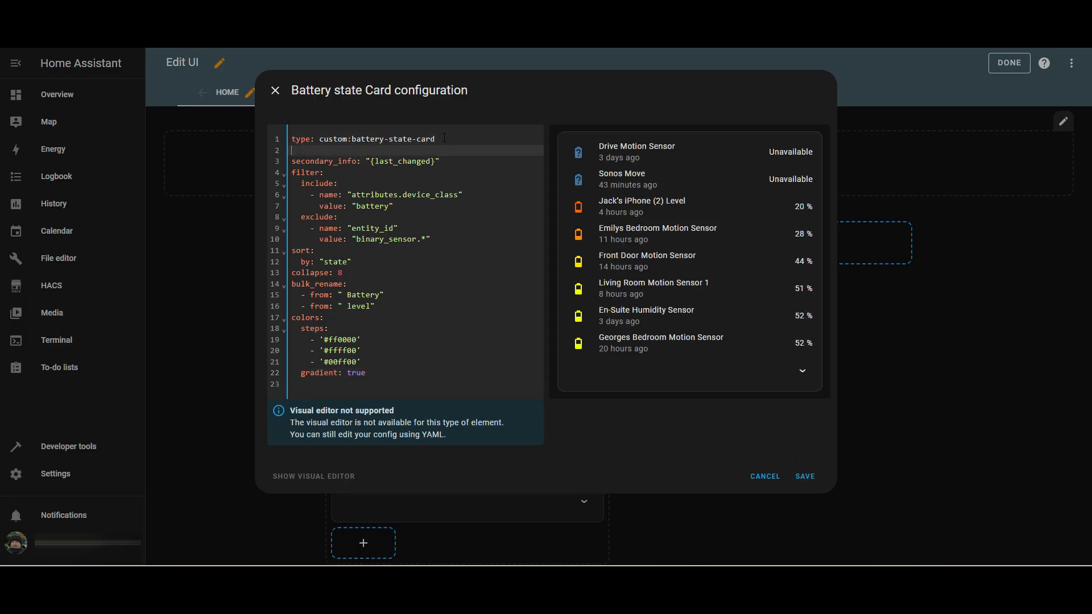
Step: Add 'title: My Battery Status' below the type line in the card YAML
text(ti)
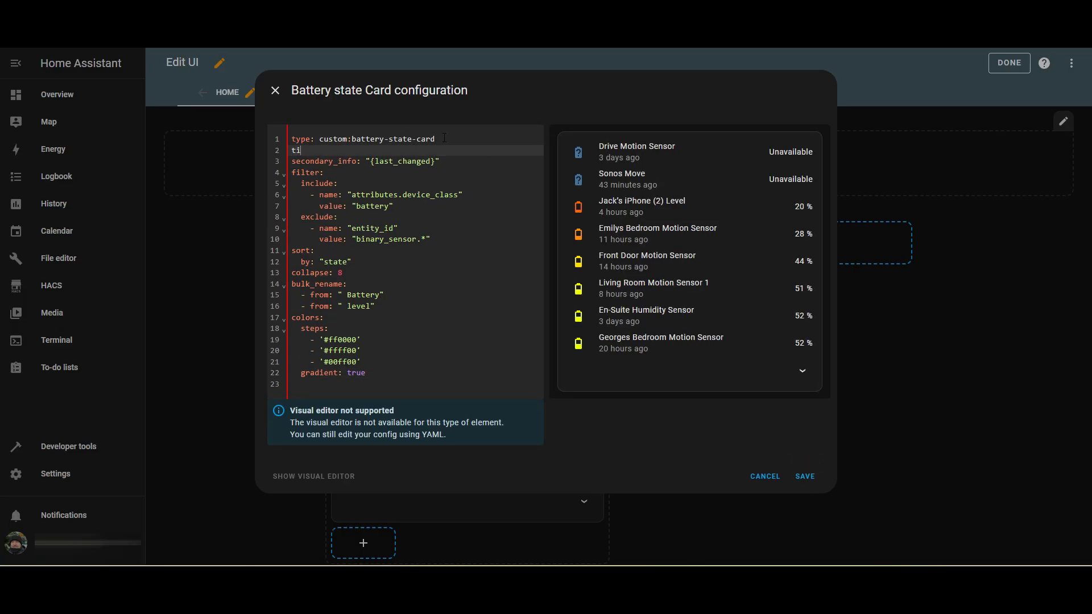
text(tle:)
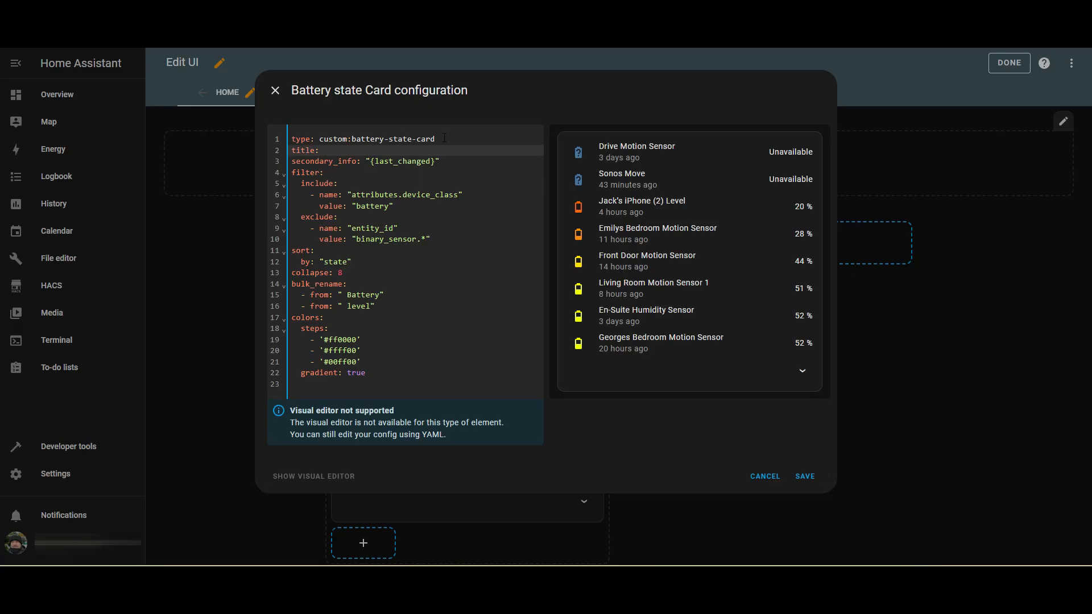
text(M)
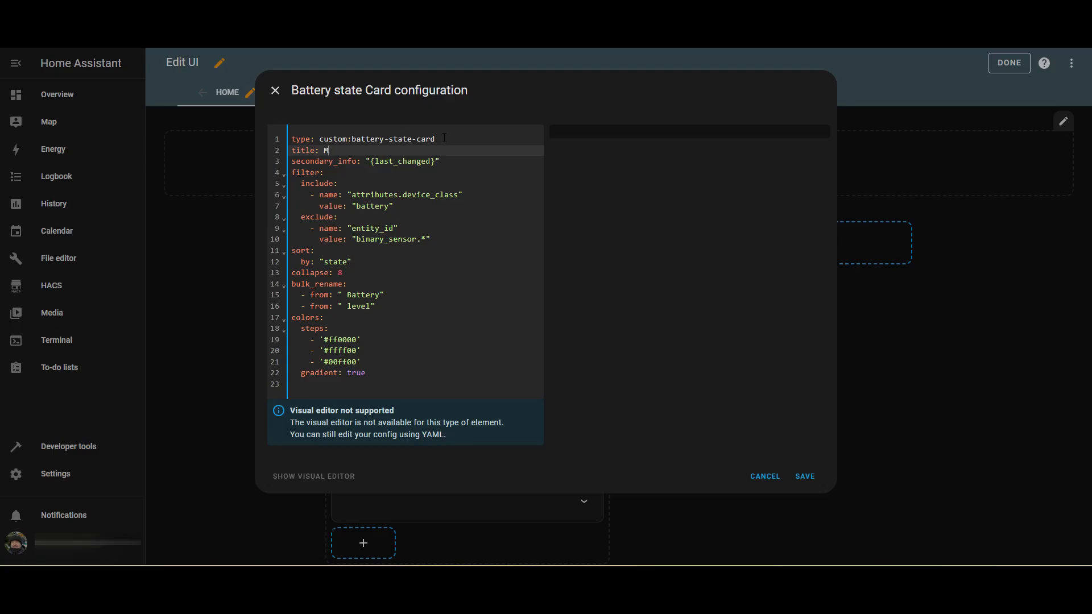
text(y)
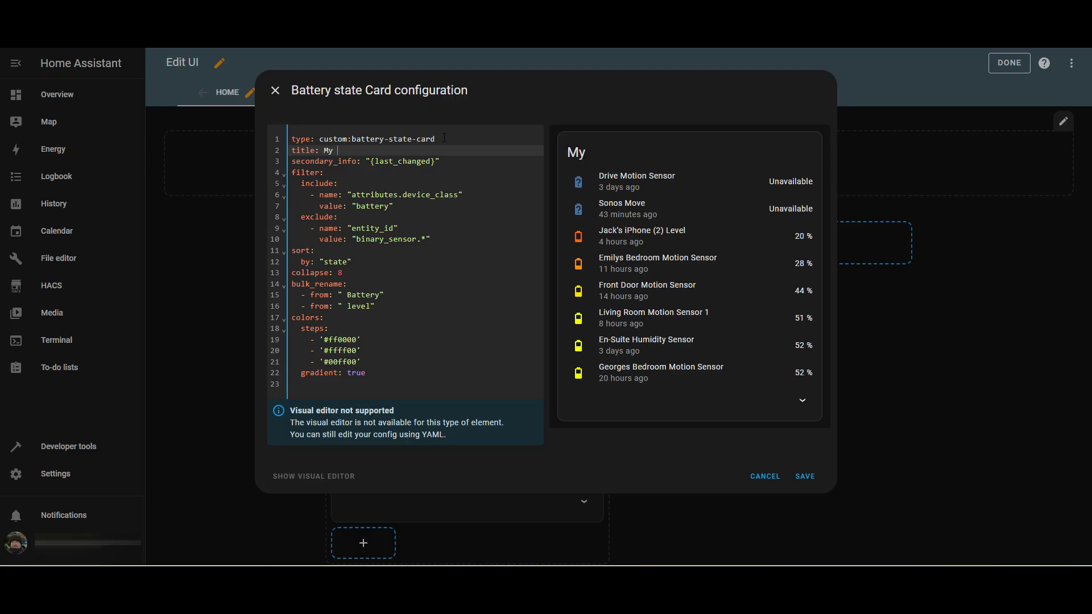
text(Battery Status)
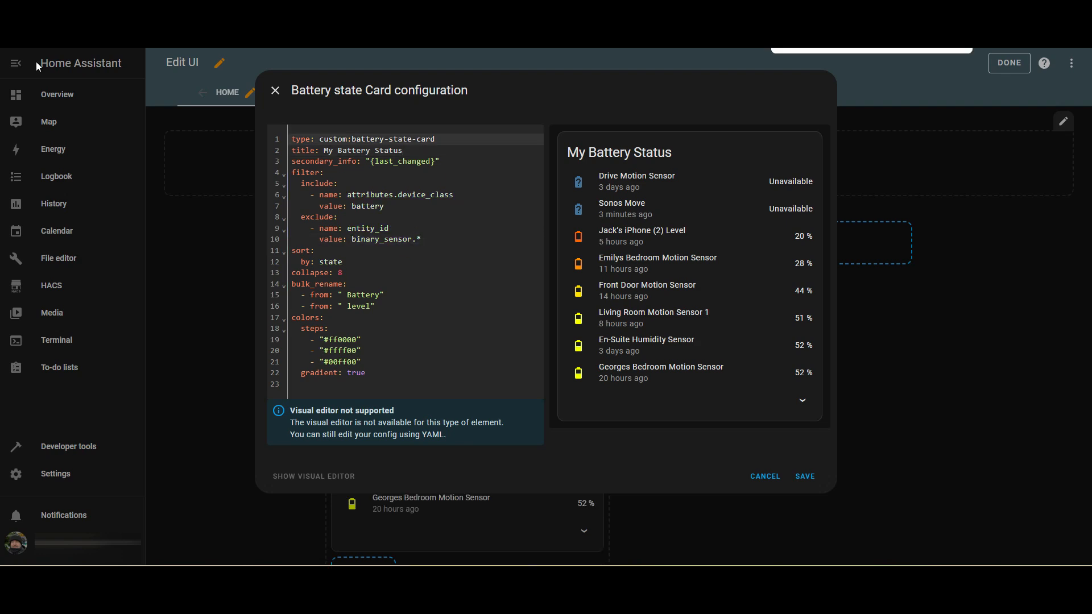
mouse_move(622, 244)
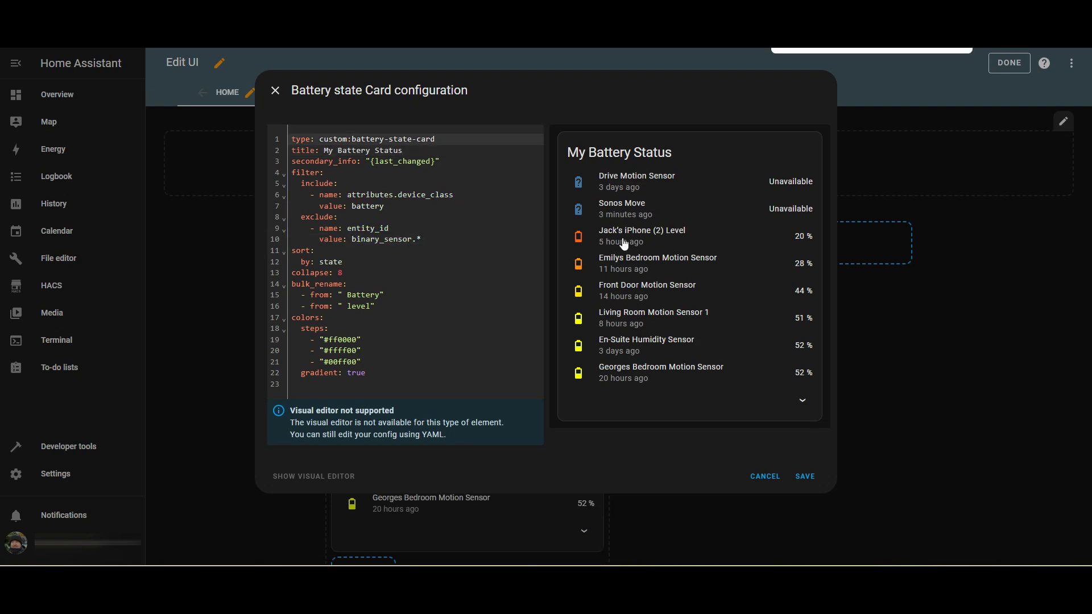
mouse_move(633, 240)
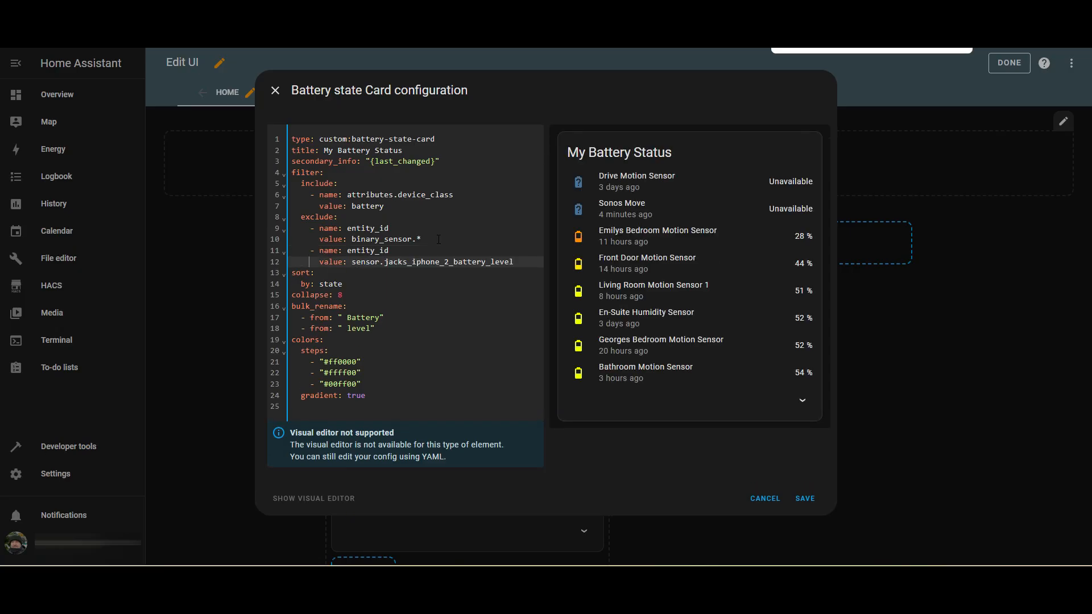
mouse_move(627, 211)
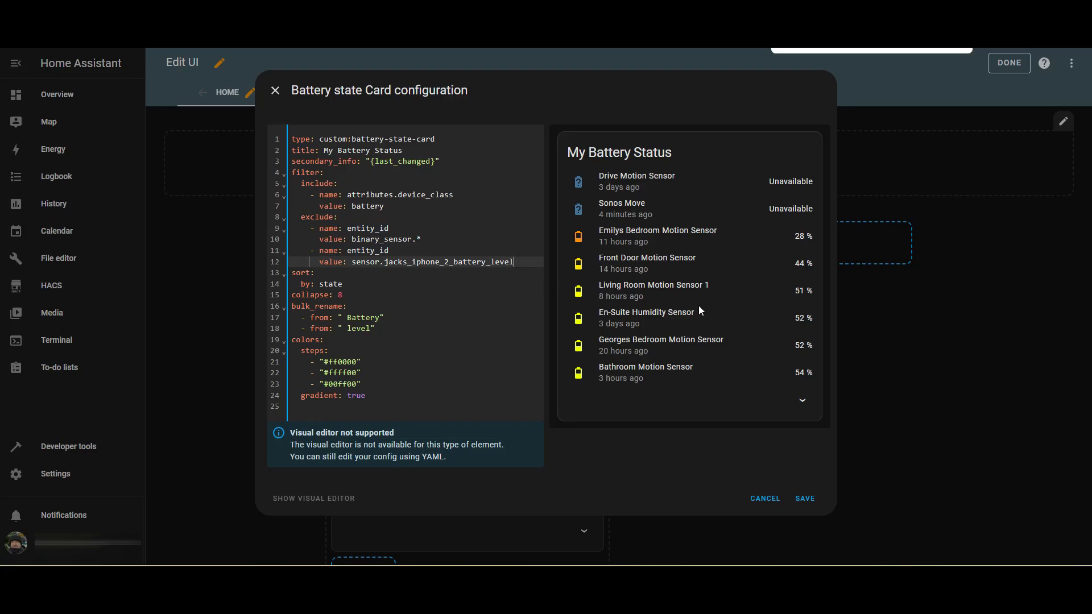
mouse_move(777, 389)
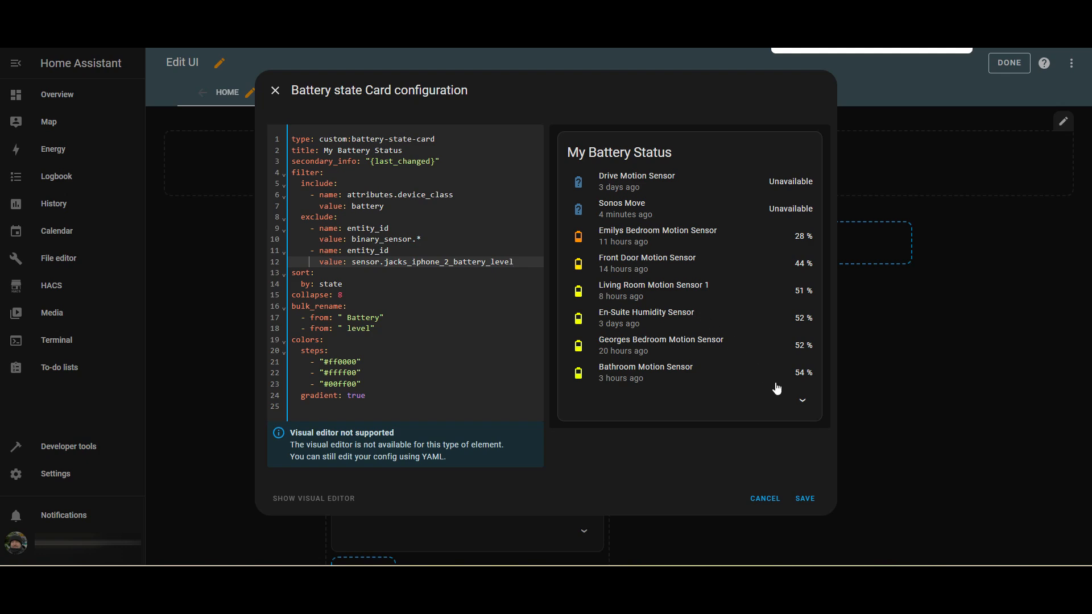
mouse_move(789, 412)
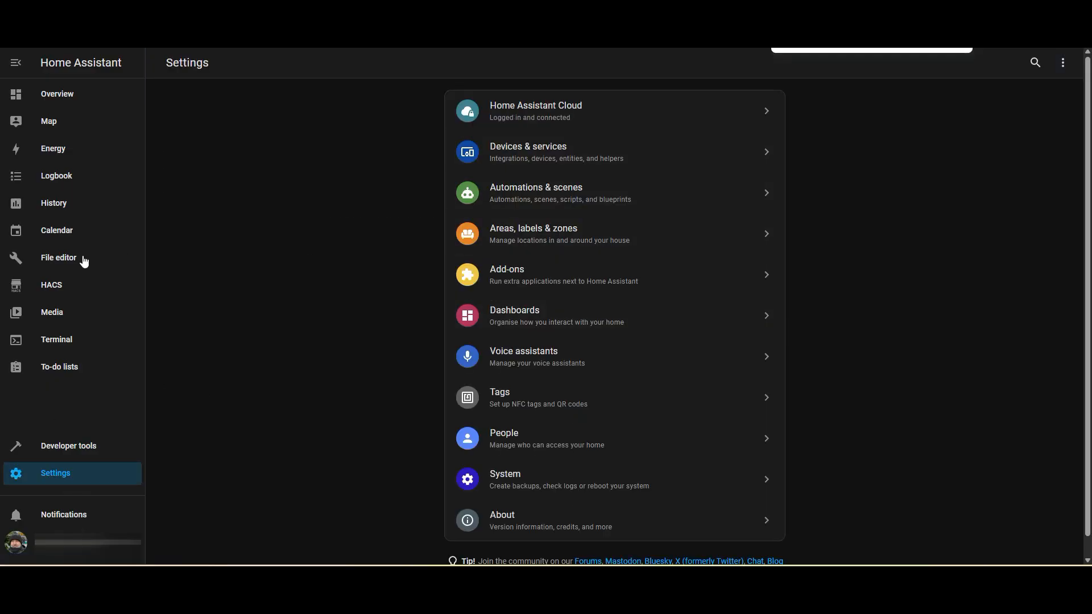
Step: After excluding the iPhone battery sensor, open the Battery State Card / Entity Row page in HACS
click(50, 285)
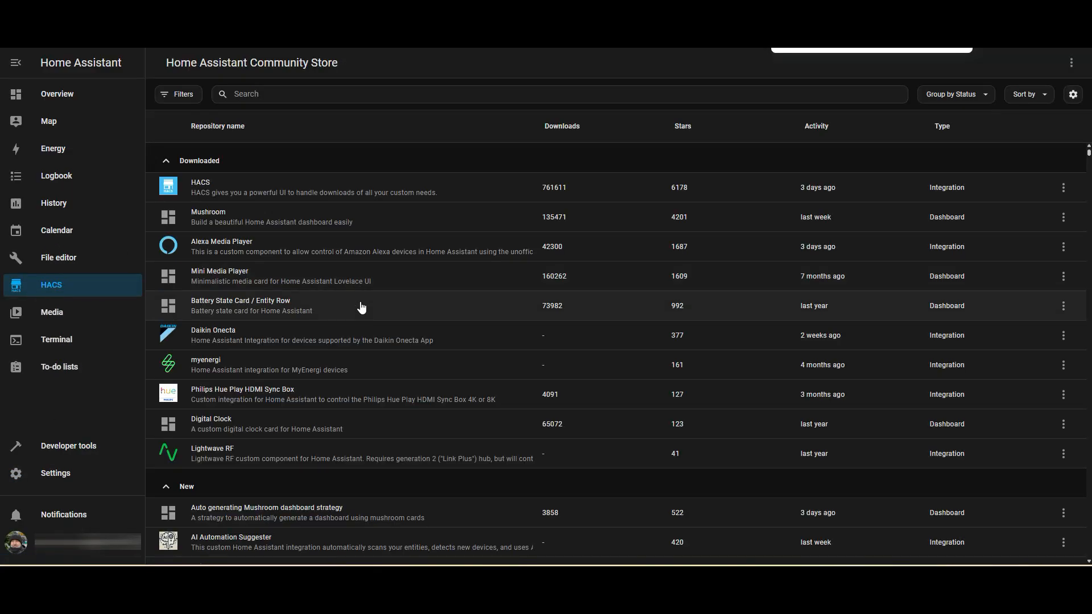
mouse_move(244, 211)
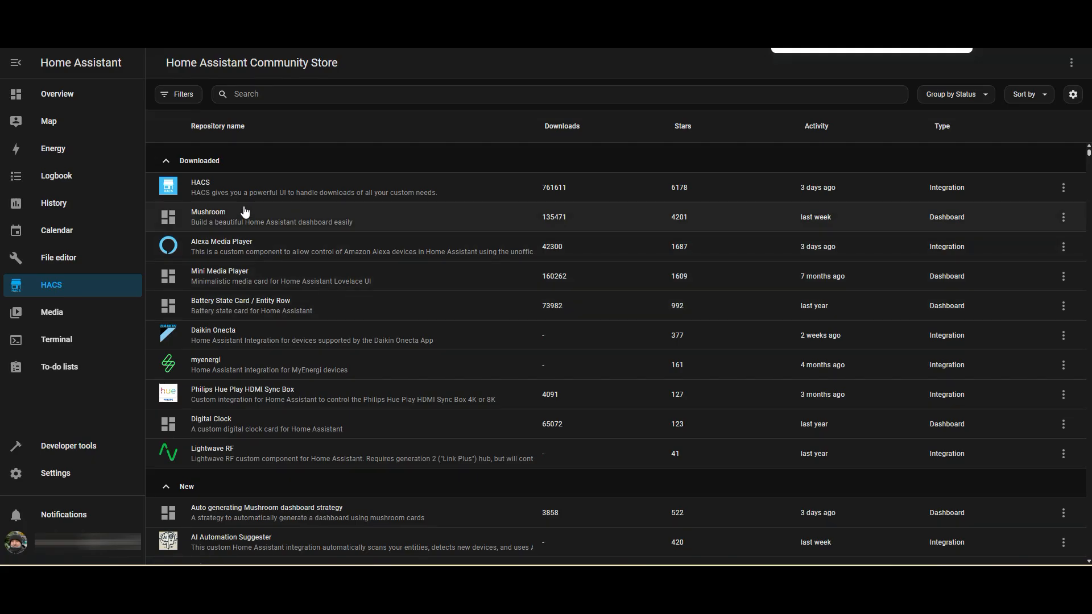
click(240, 300)
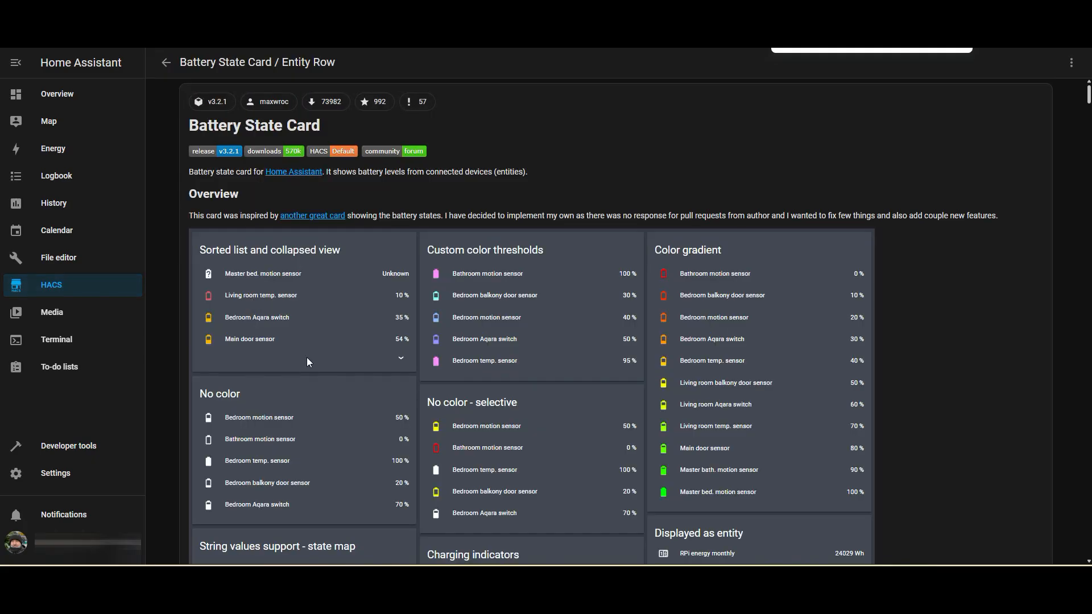
Step: Scroll through the Battery State Card readme's example use cases, then return to Overview
scroll(down, 3)
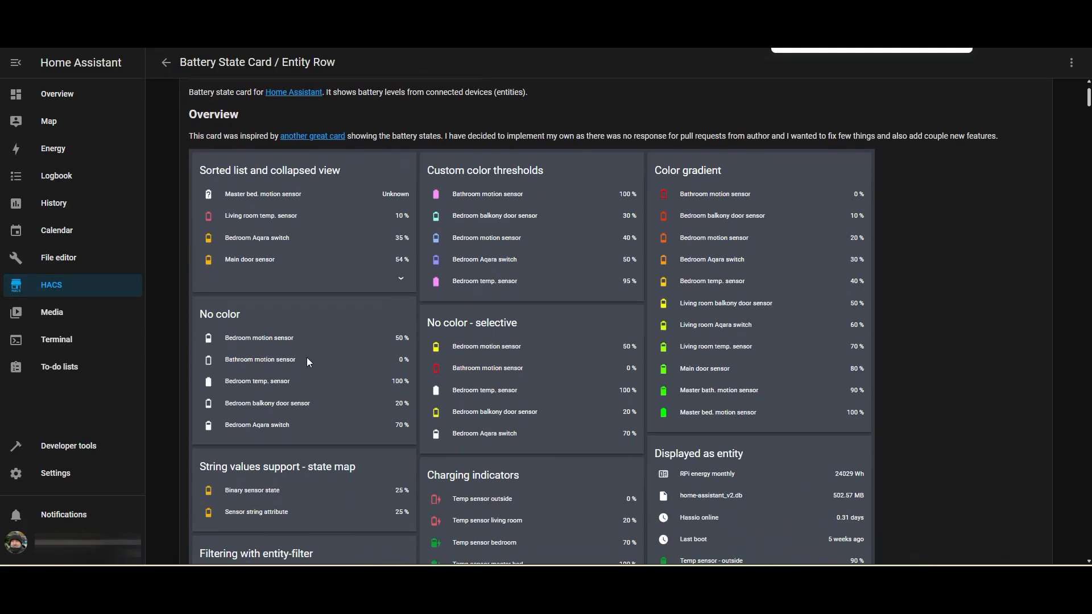
scroll(down, 3)
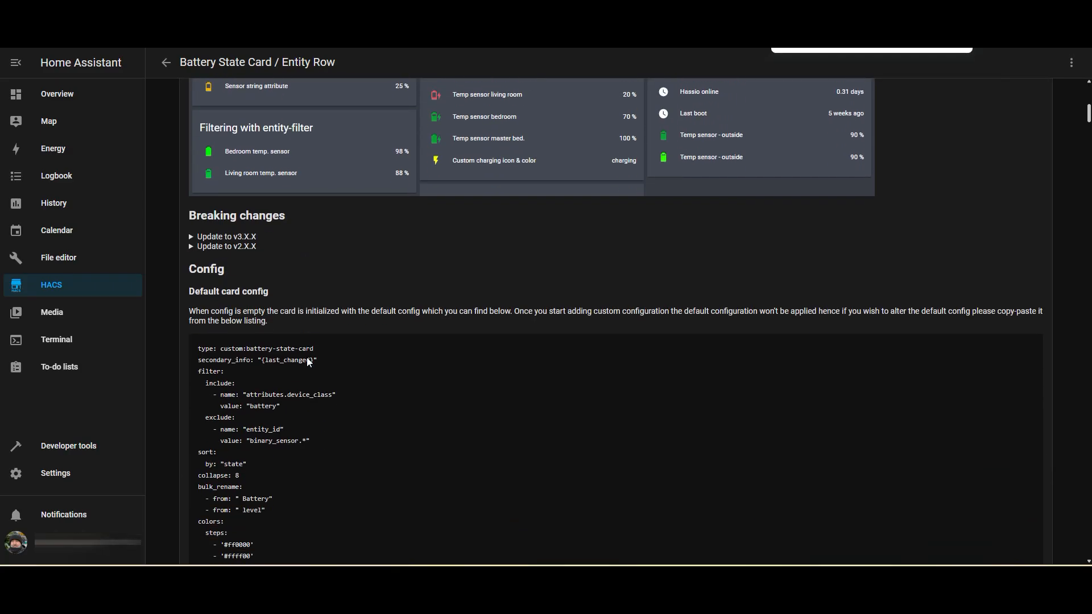
scroll(down, 3)
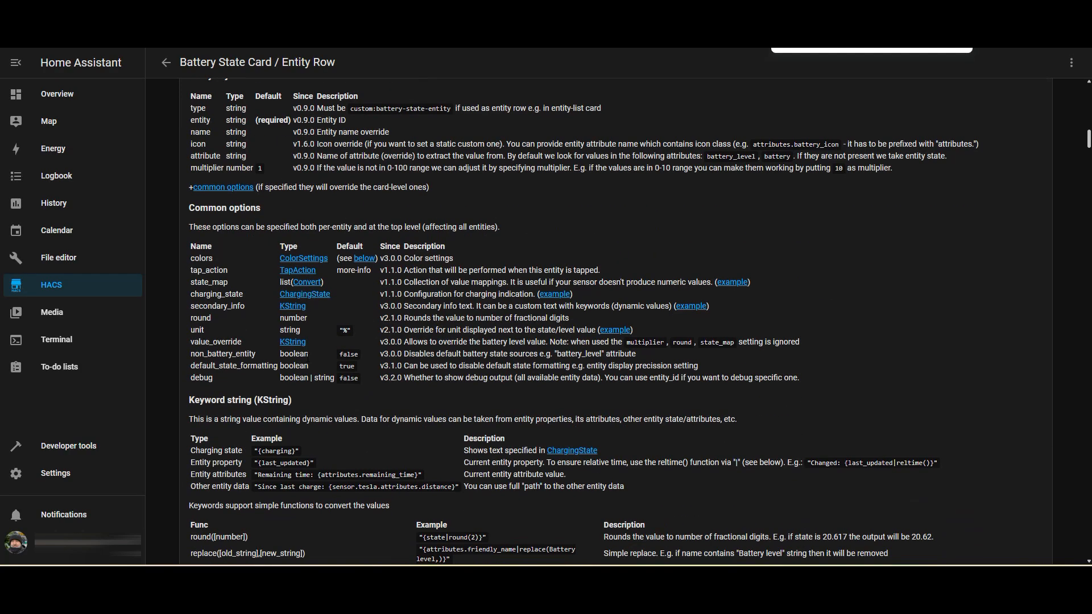
scroll(down, 3)
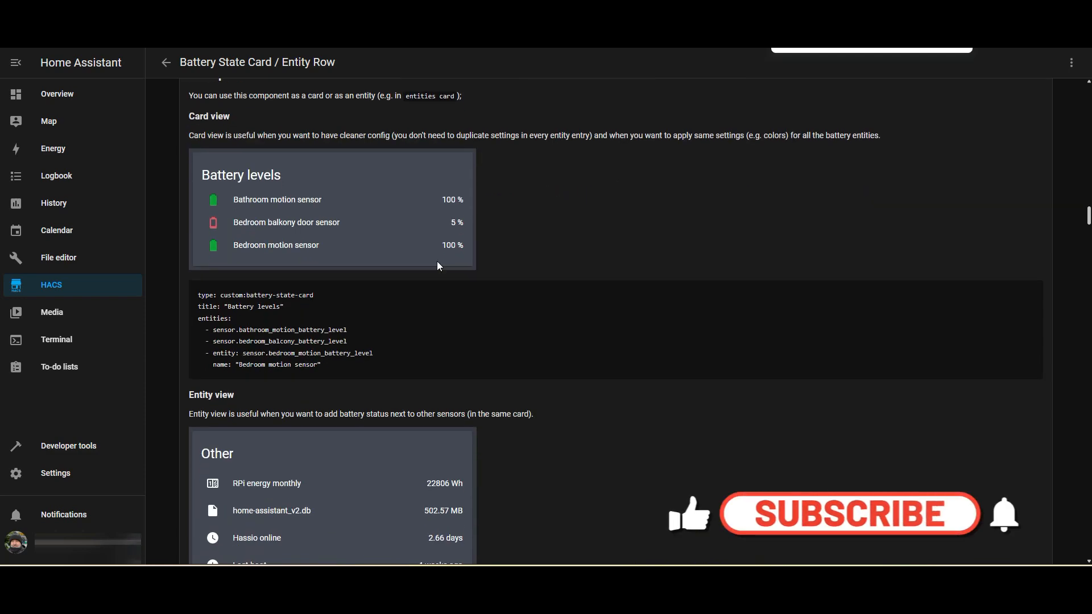
scroll(down, 3)
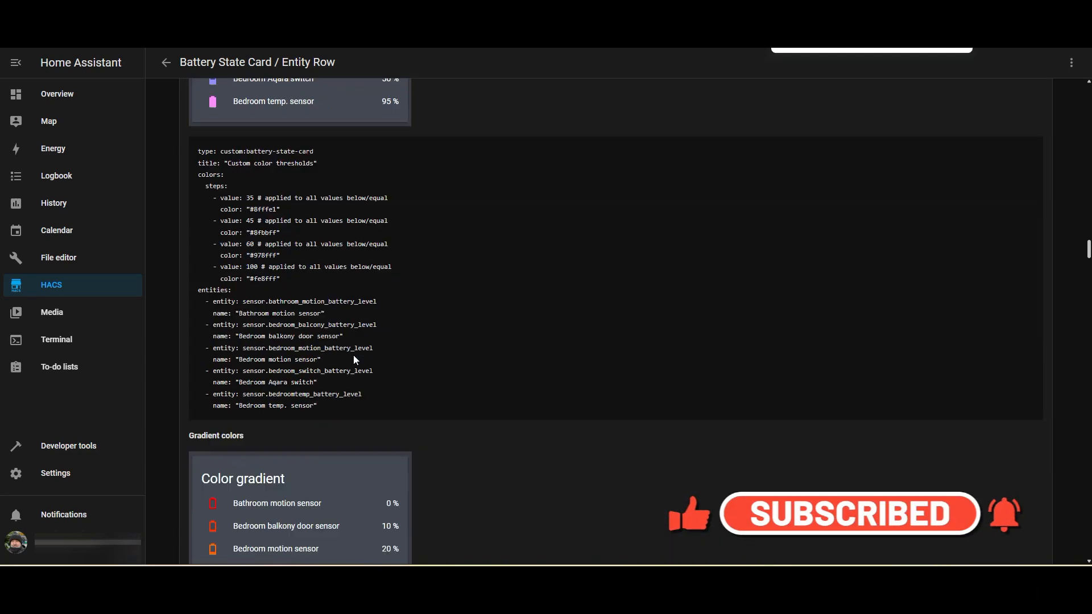
scroll(down, 3)
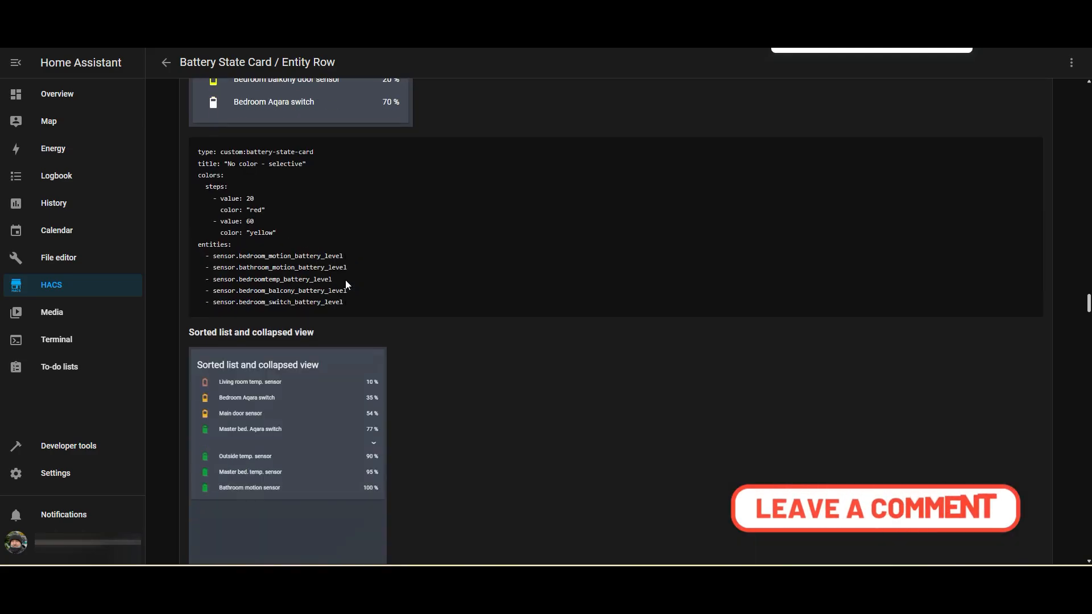
scroll(down, 3)
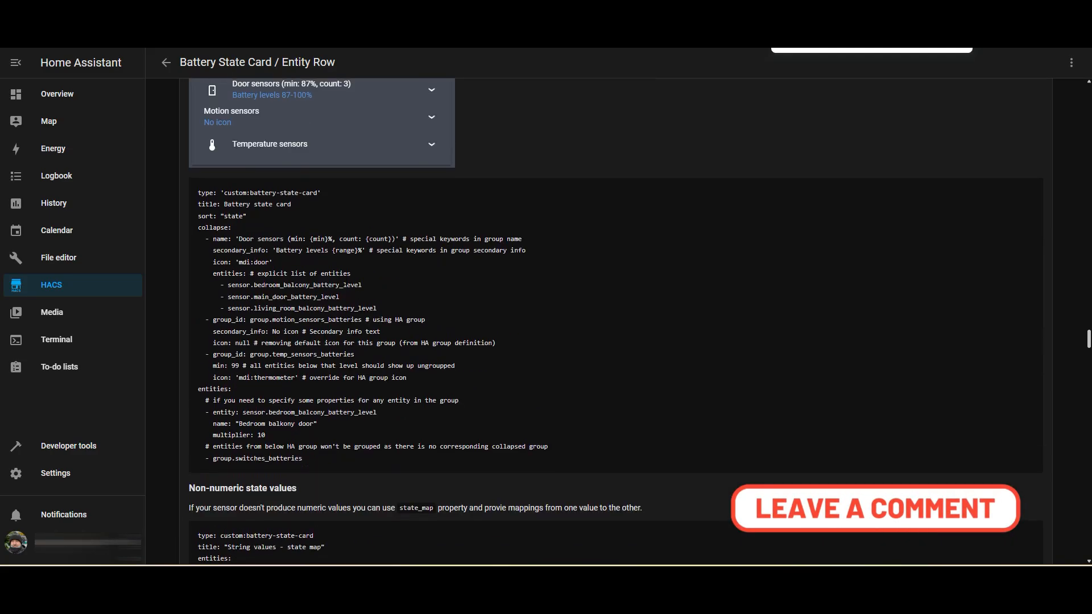
scroll(down, 3)
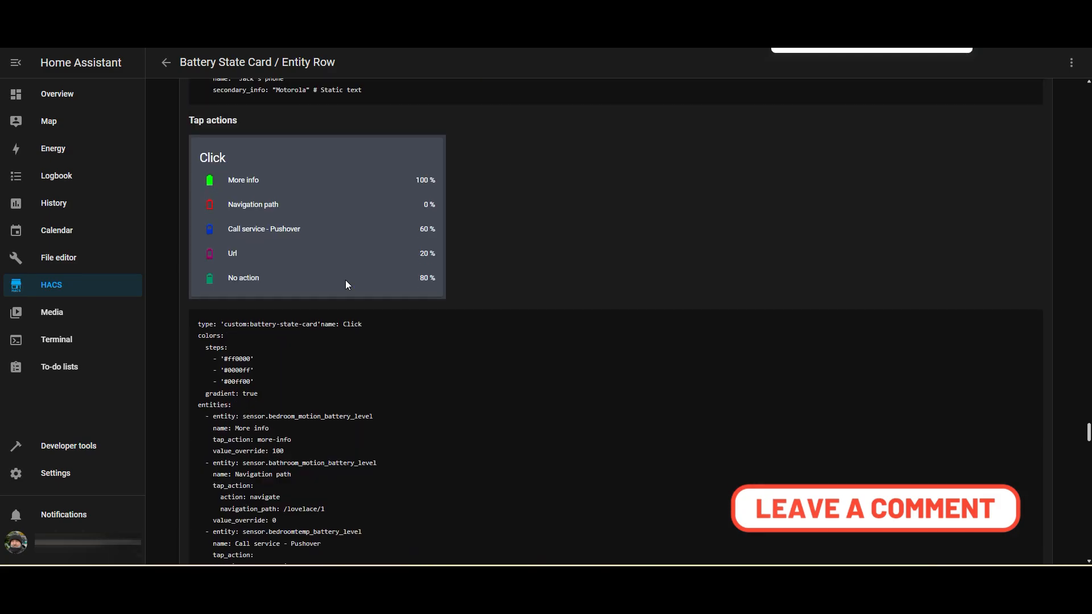
scroll(down, 3)
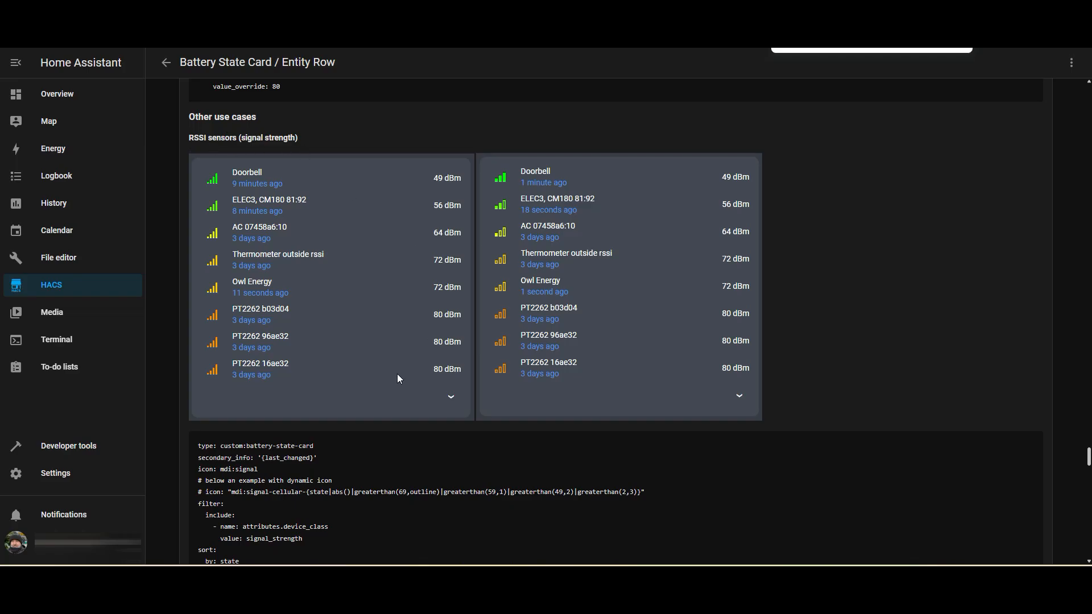
scroll(down, 3)
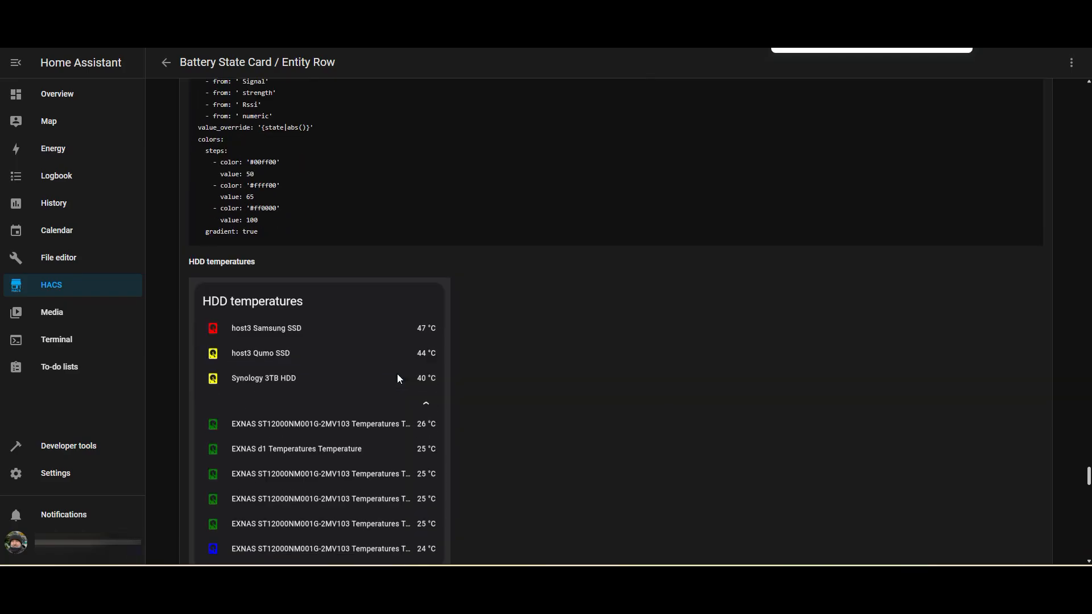
scroll(down, 3)
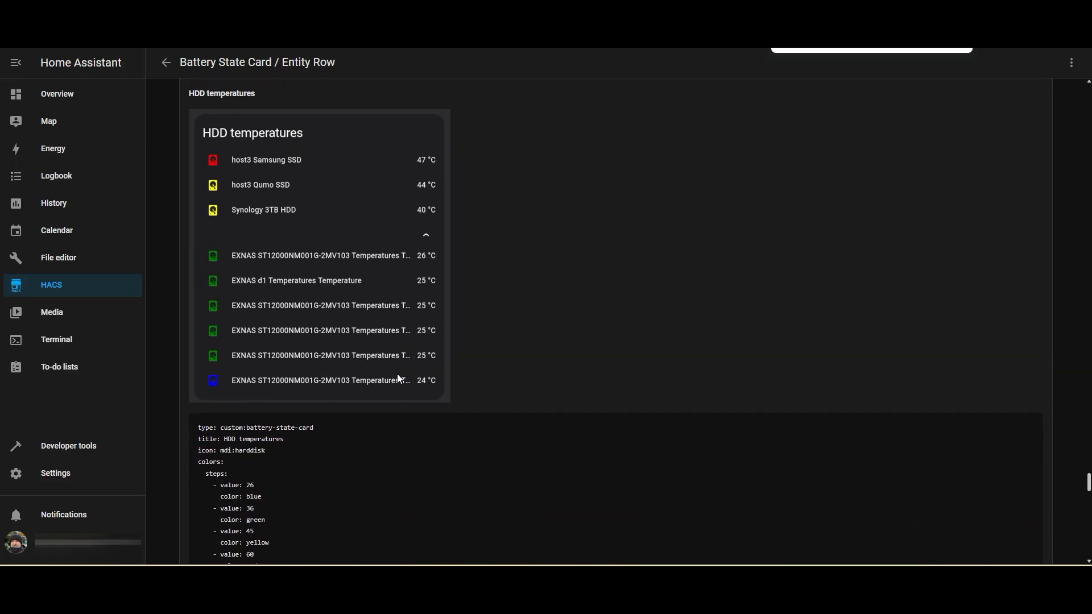
scroll(down, 3)
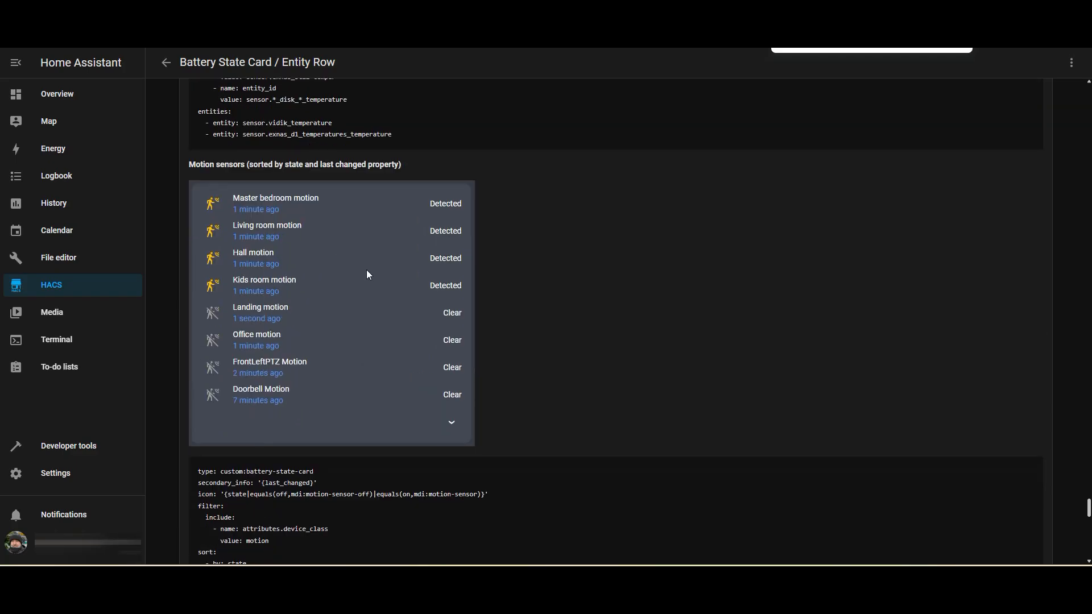
scroll(down, 3)
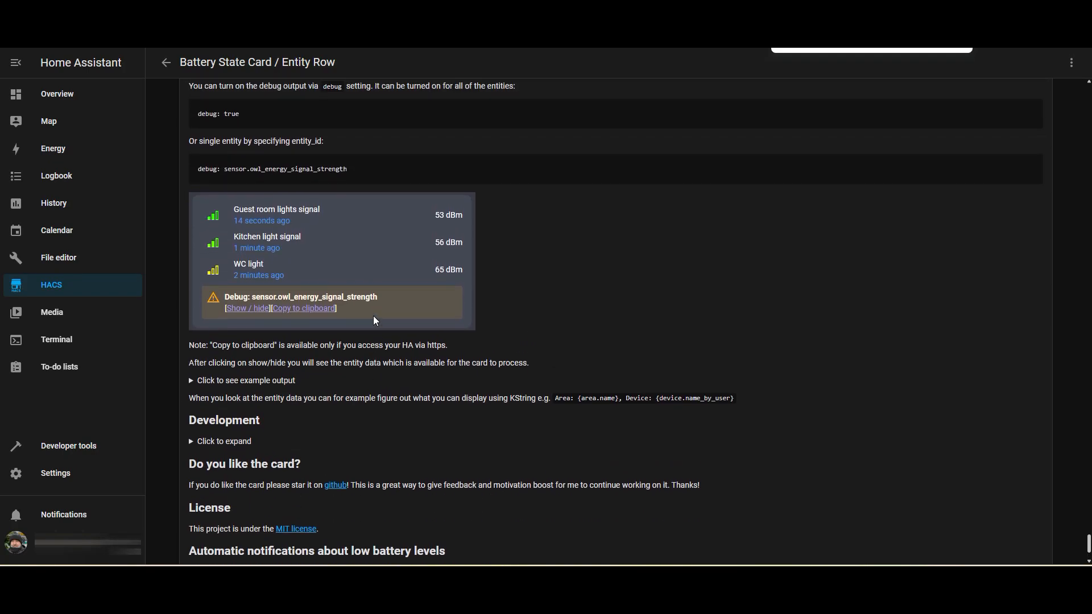
scroll(down, 3)
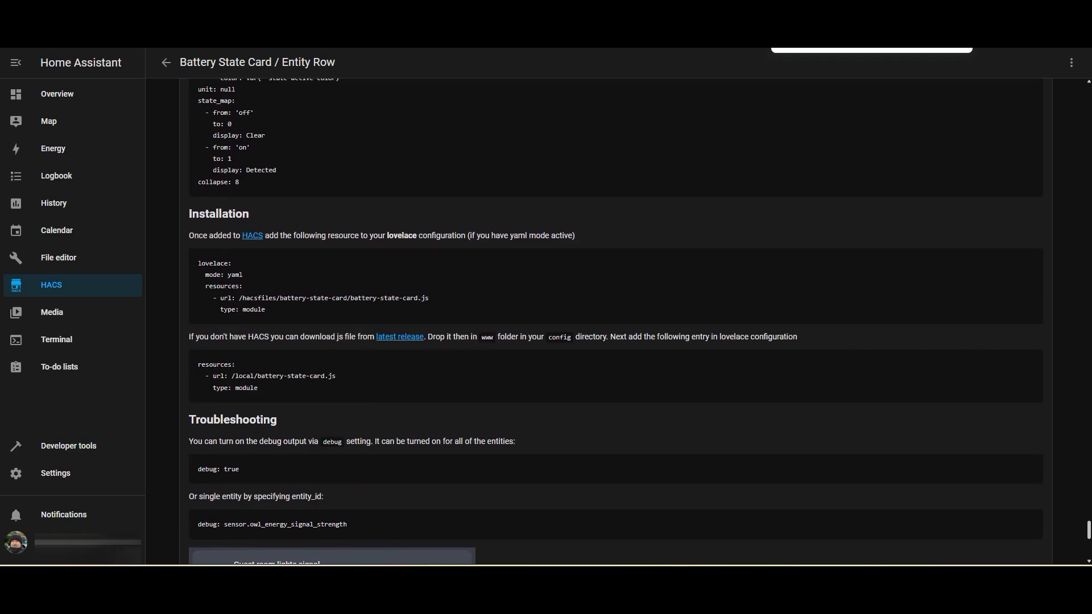
click(56, 94)
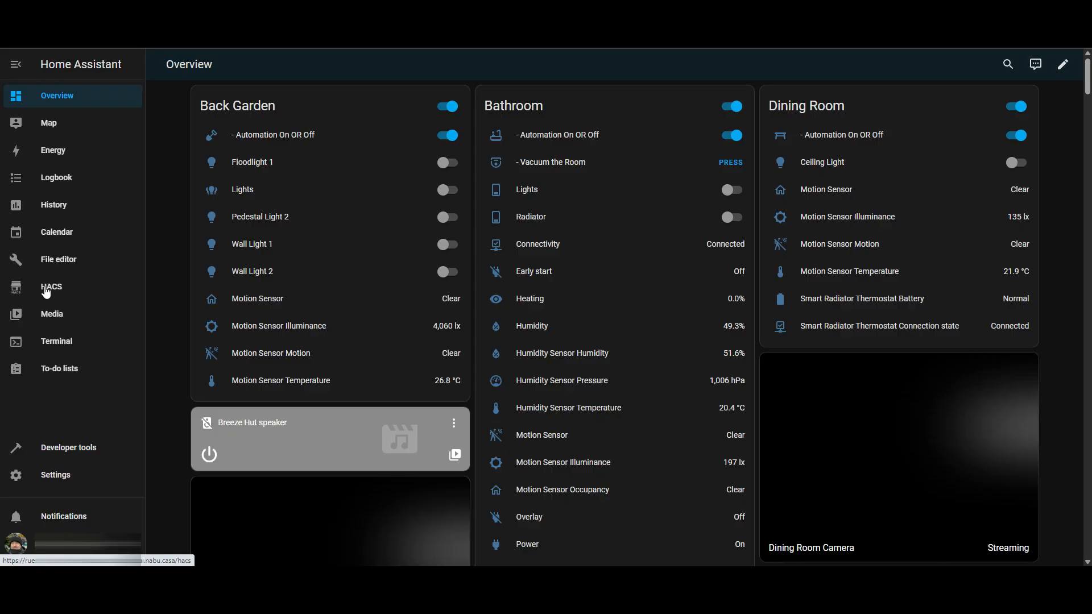
Step: Search HACS for 'watchman' and open the Watchman repository details
click(51, 287)
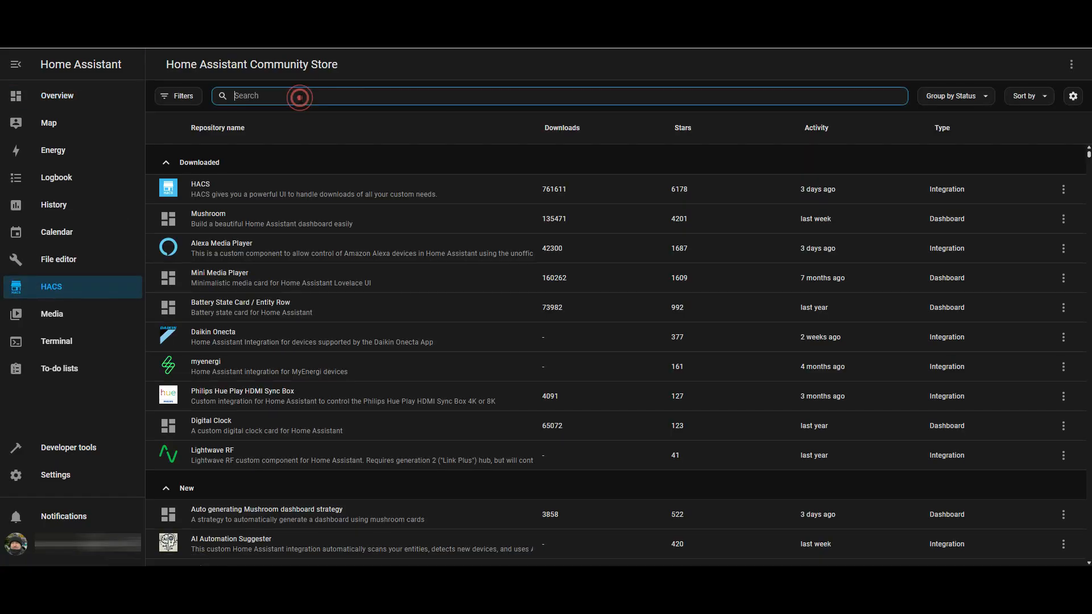
text(watchman)
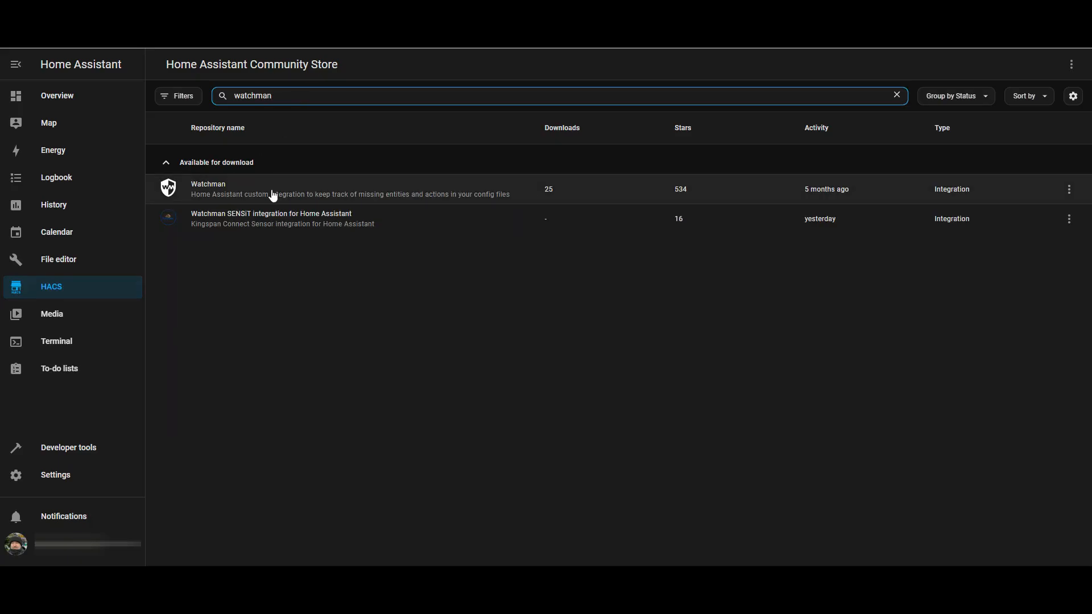
click(278, 189)
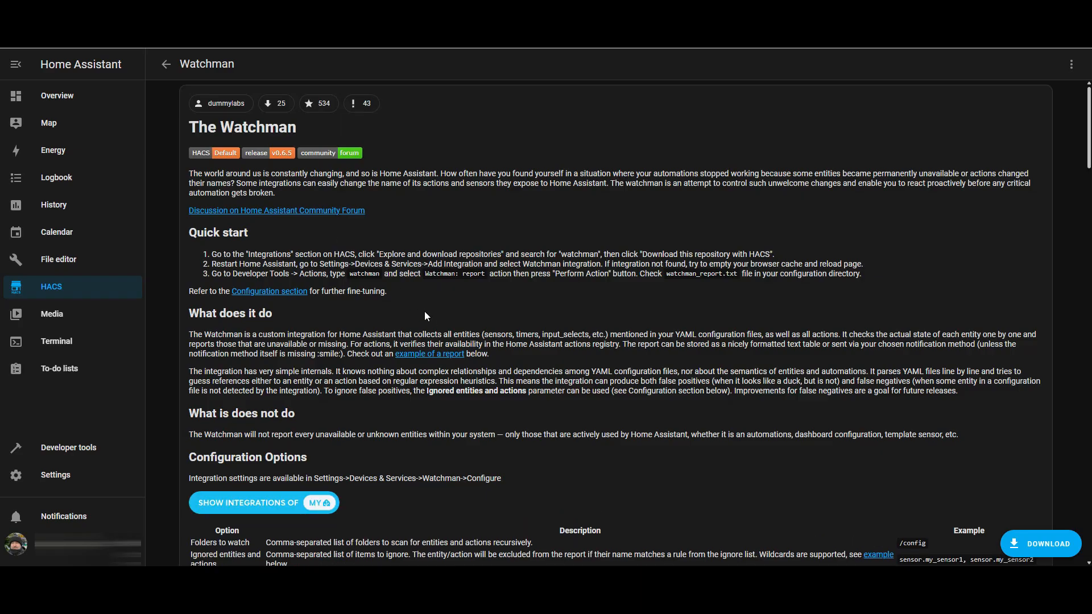
scroll(down, 3)
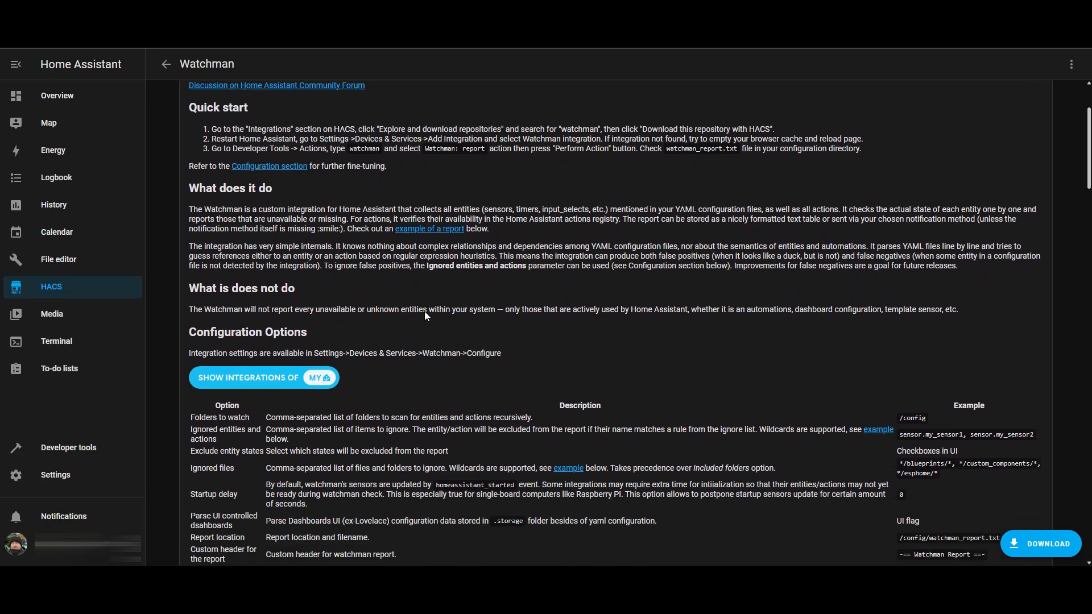
scroll(down, 3)
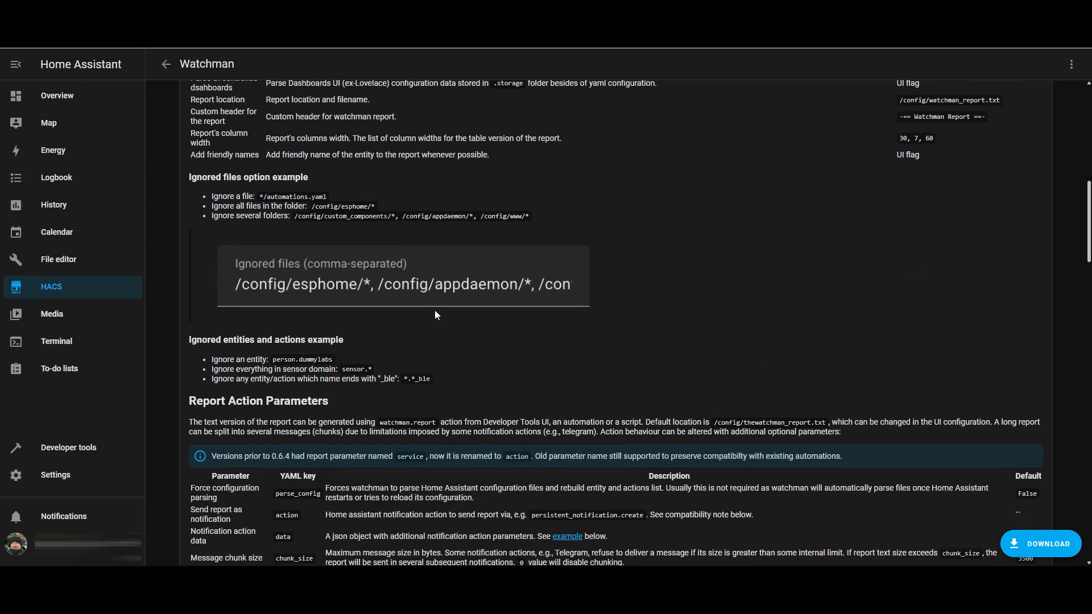
Step: Download the Watchman integration version v0.6.5
click(1040, 543)
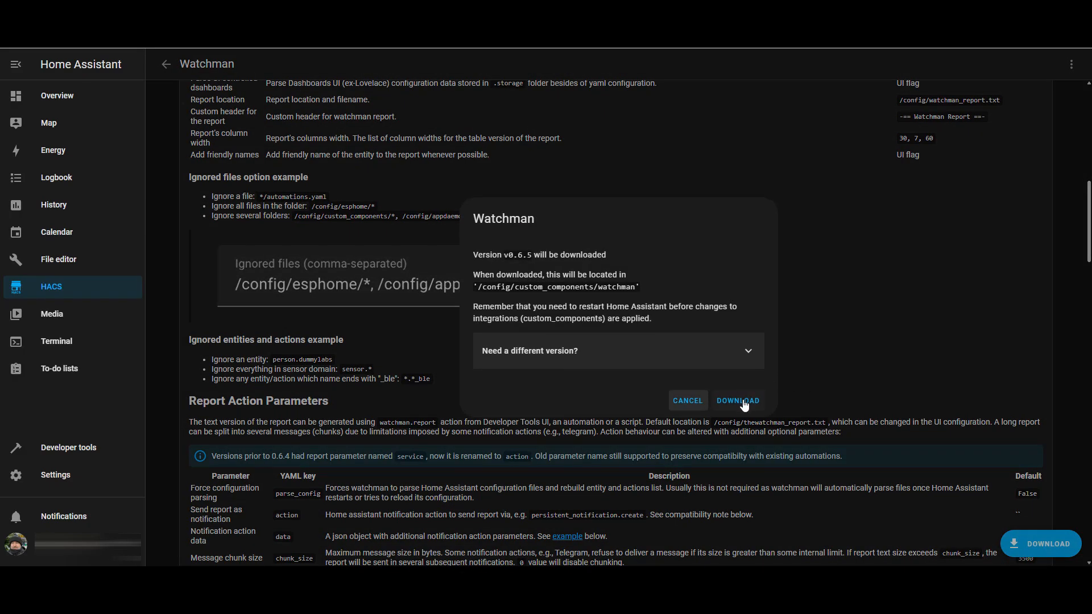
click(737, 401)
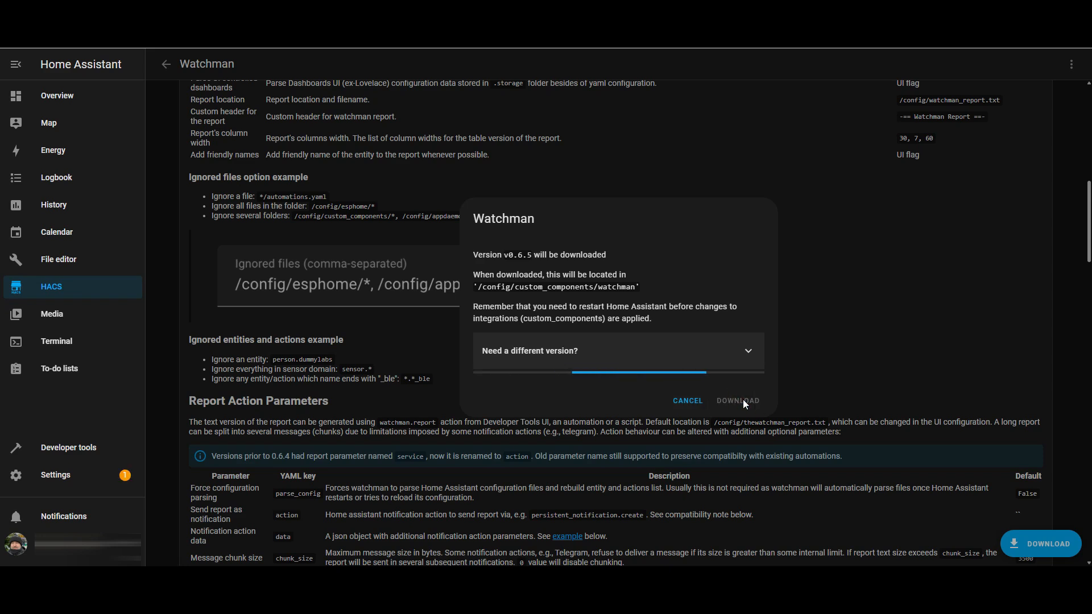
click(687, 400)
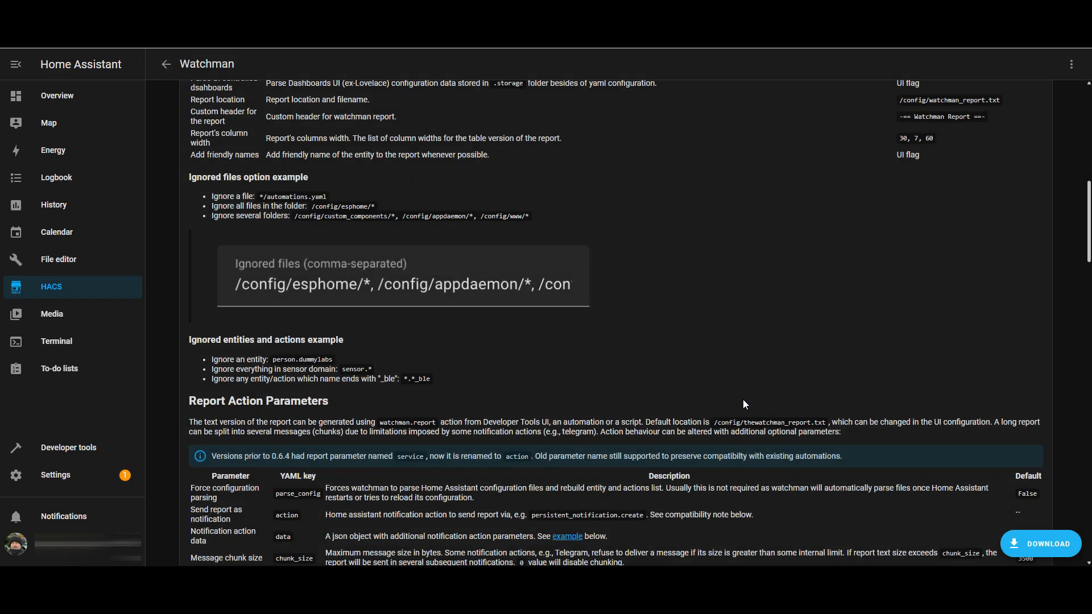
scroll(down, 3)
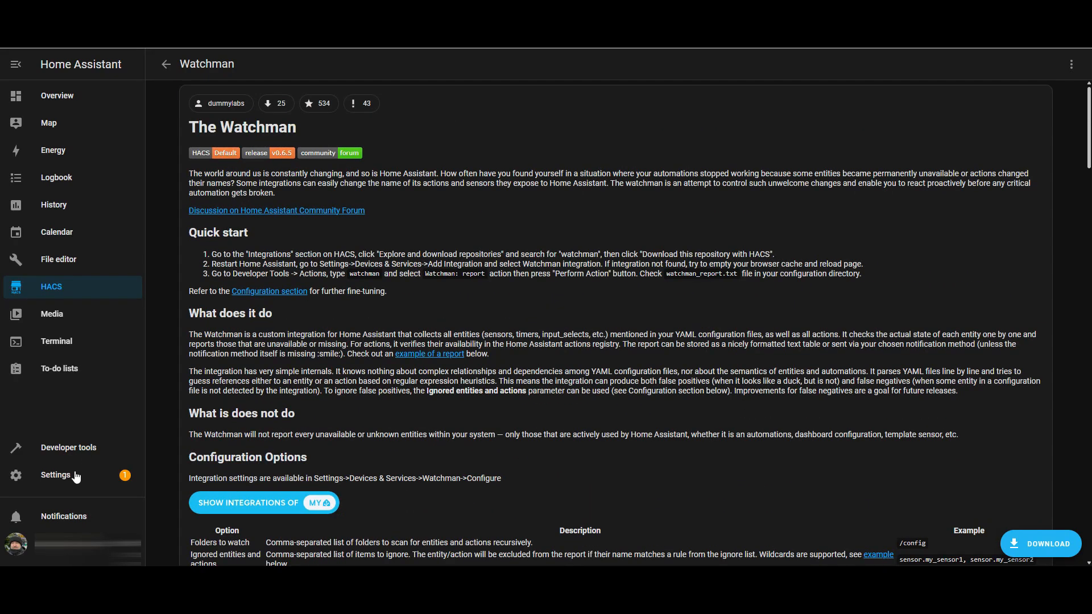
Step: Restart via the 'Restart required' repair in Settings, then open Devices & services
click(55, 475)
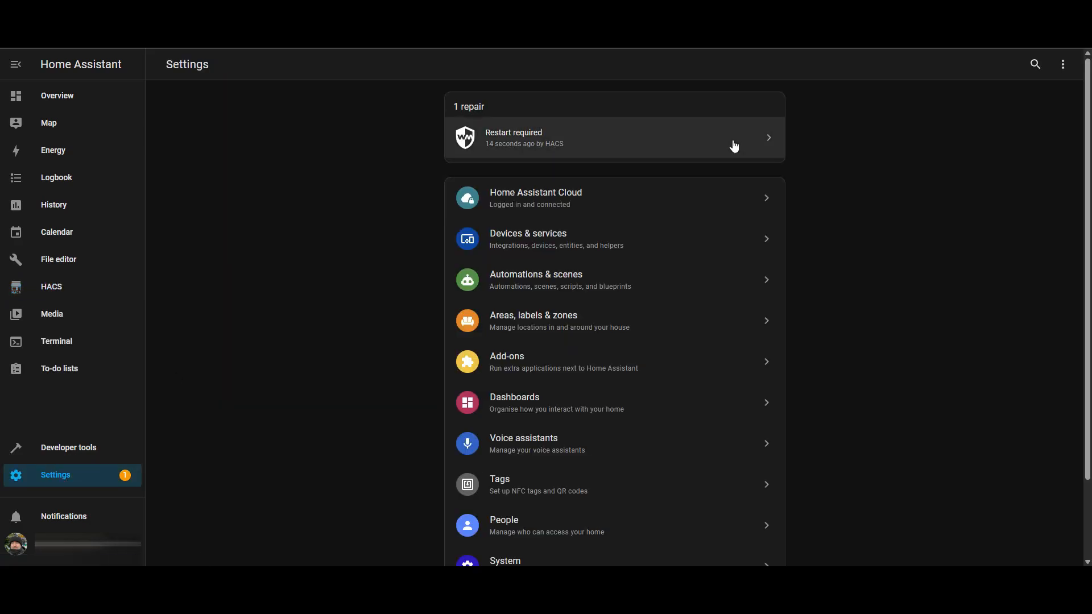
click(613, 137)
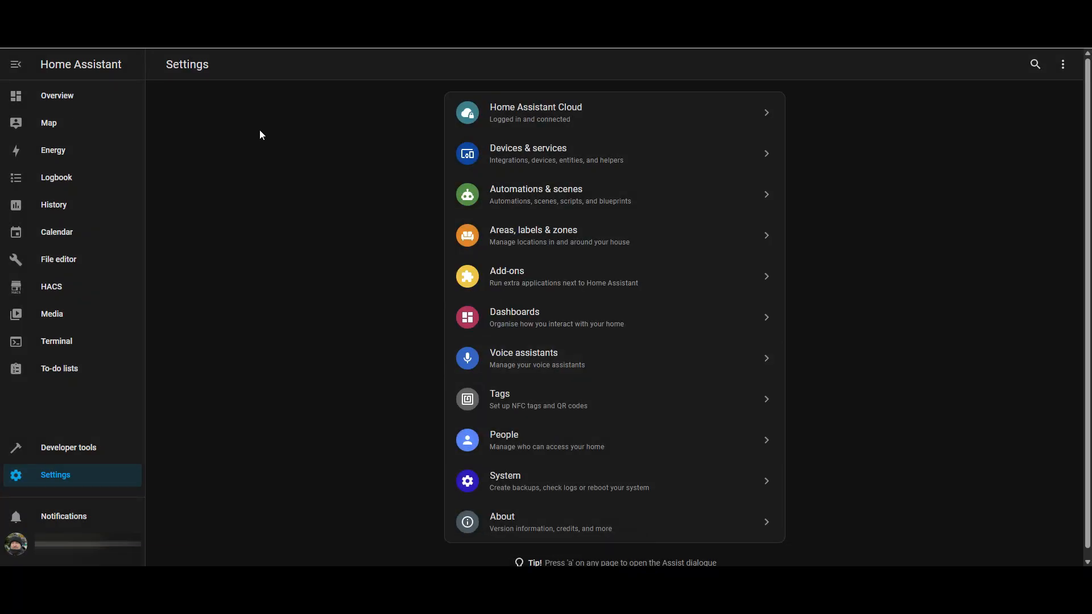
mouse_move(63, 479)
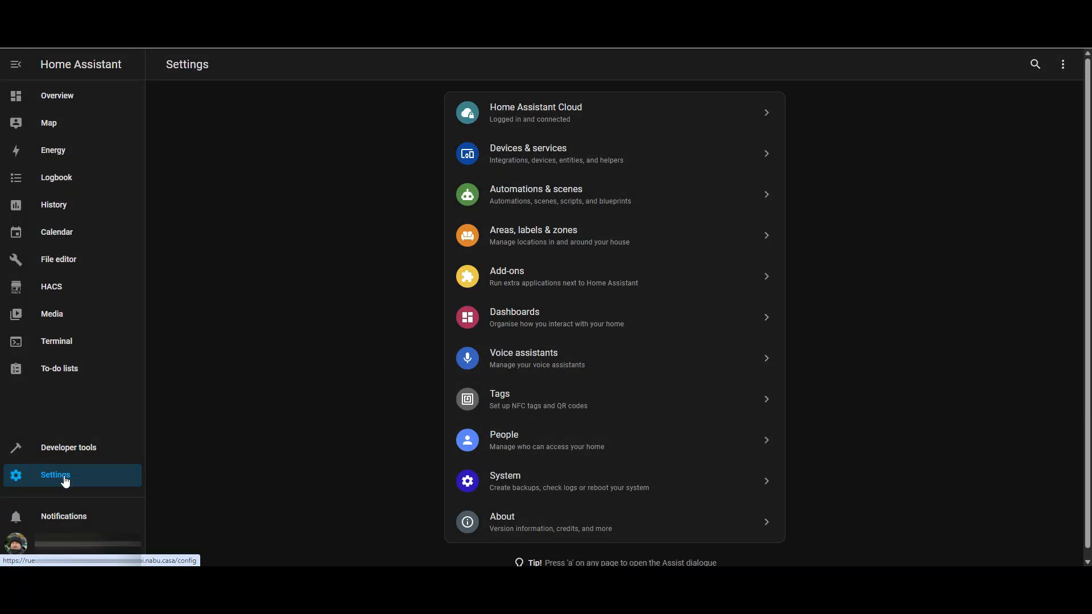
mouse_move(537, 153)
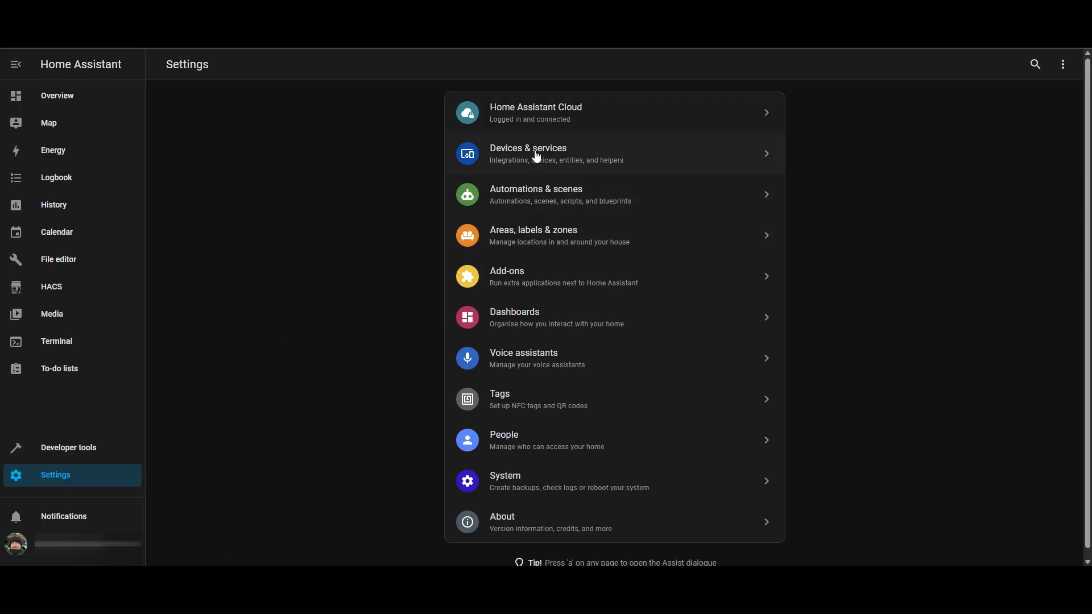
click(550, 153)
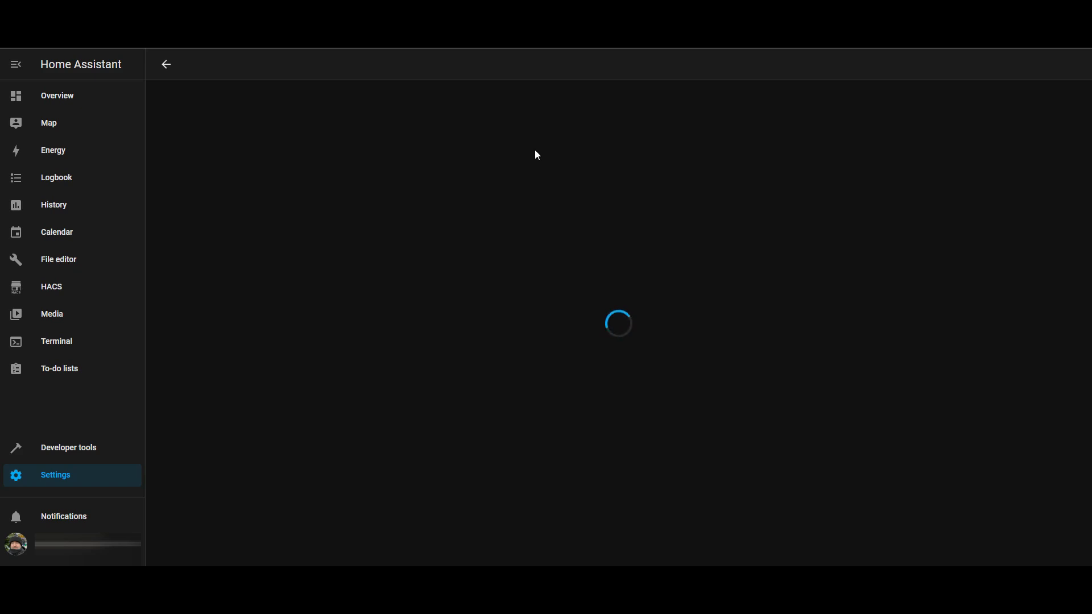
Step: Install the Watchman integration from Settings, providing 1 service and 3 entities
click(55, 475)
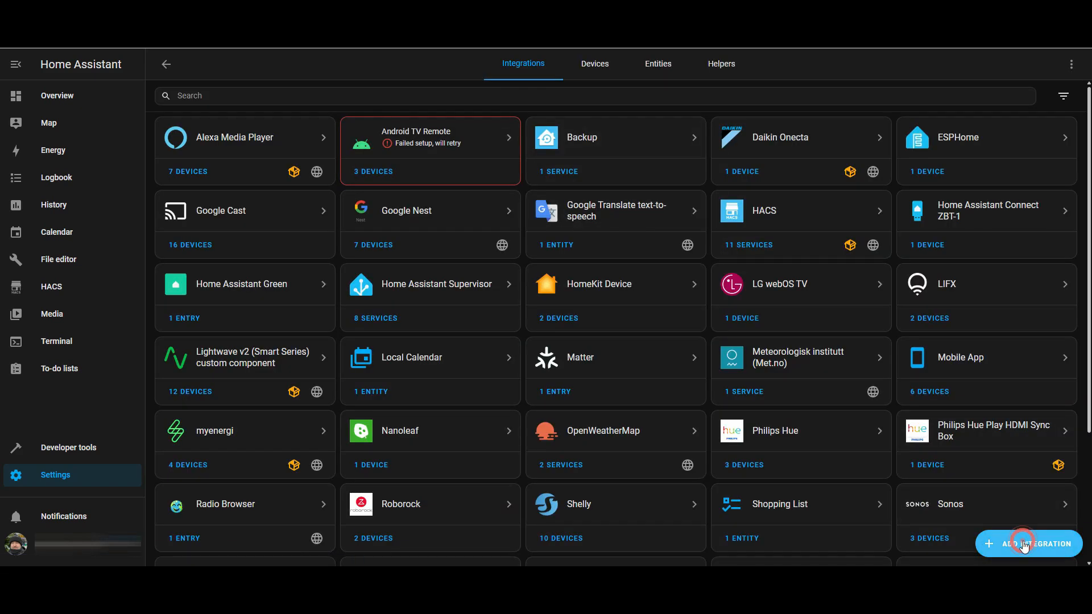
click(1029, 543)
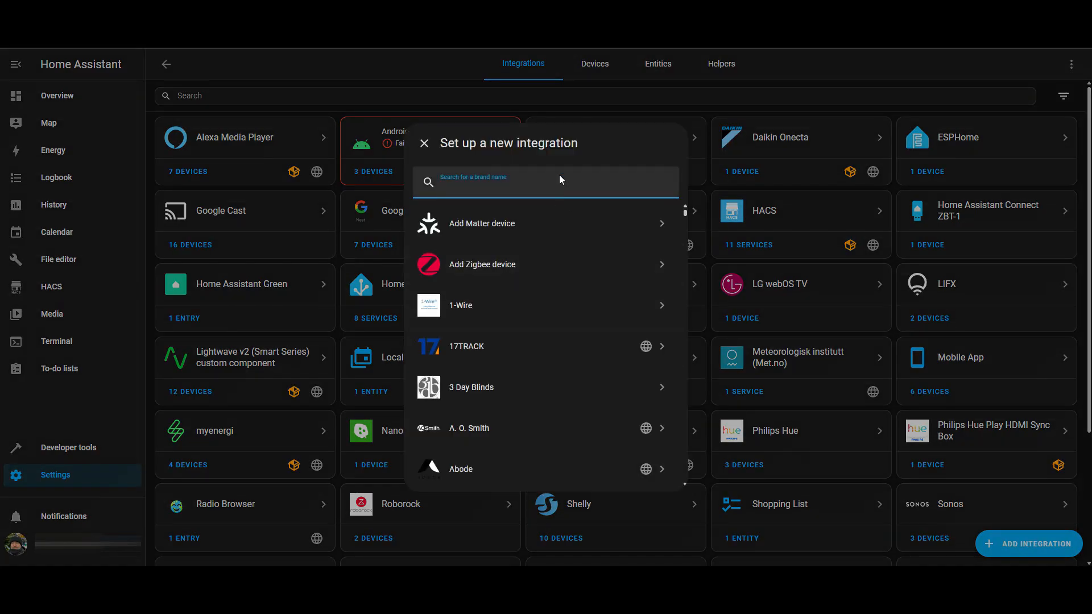
text(watchman)
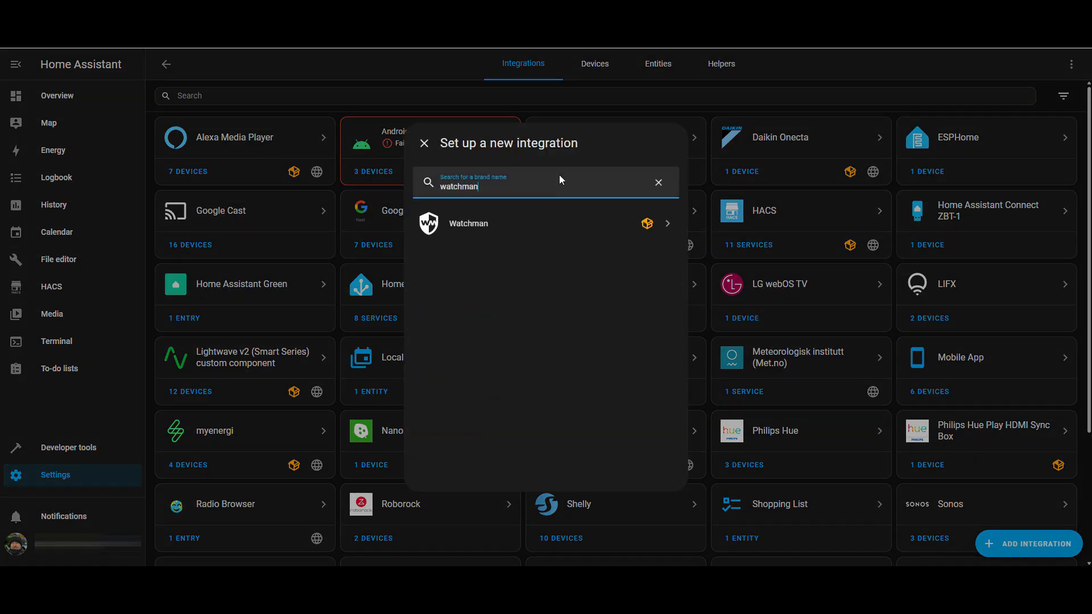
click(468, 224)
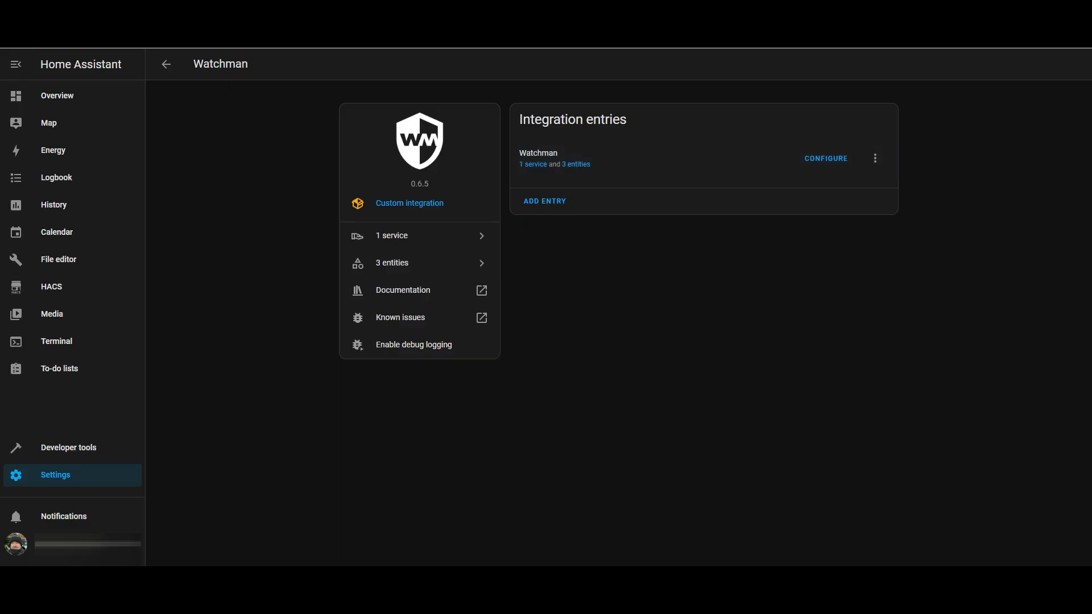
Step: Go to the developer tools
click(68, 447)
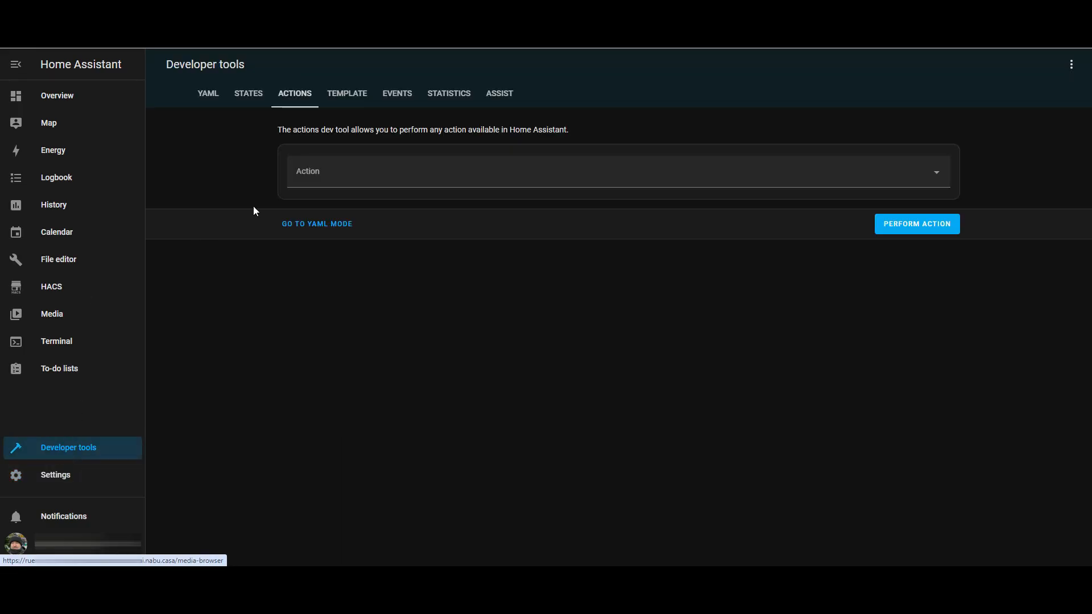
Step: Run the Watchman: Report action from Developer tools, then head to the file editor
click(618, 171)
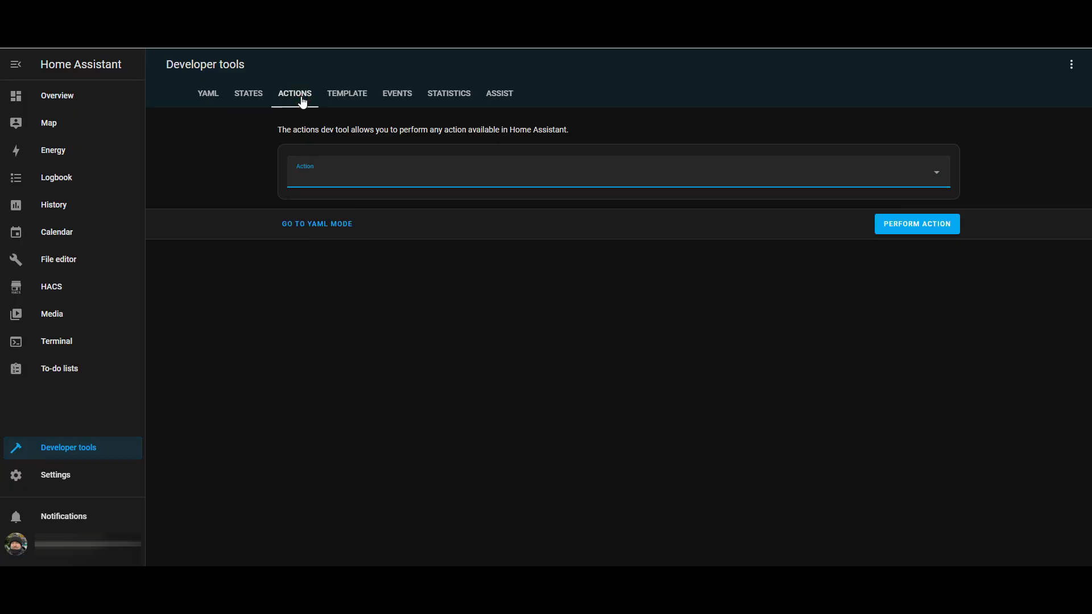
text(watchman)
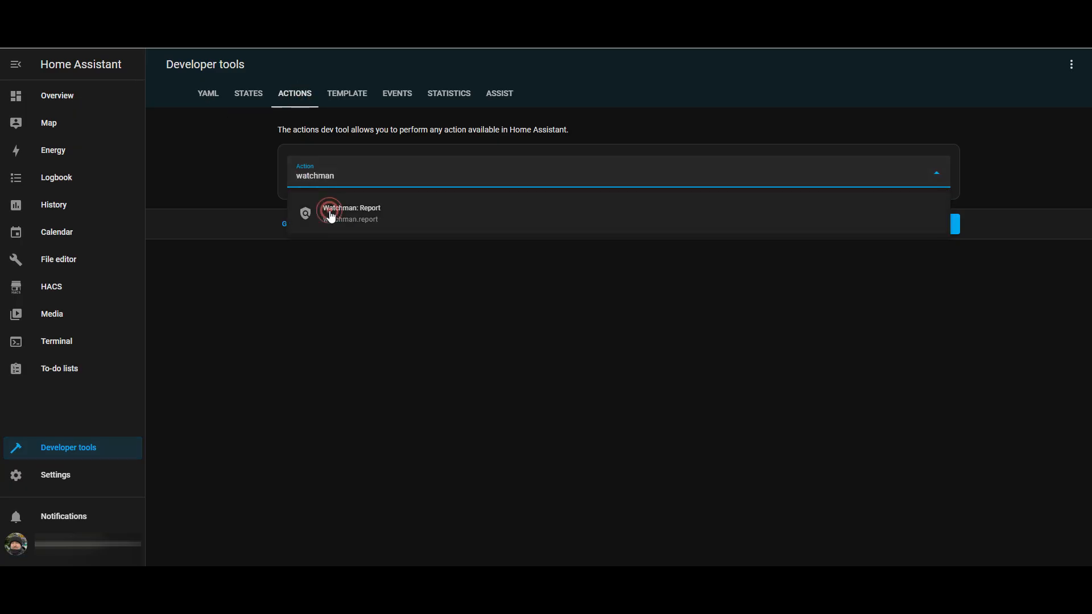
click(351, 212)
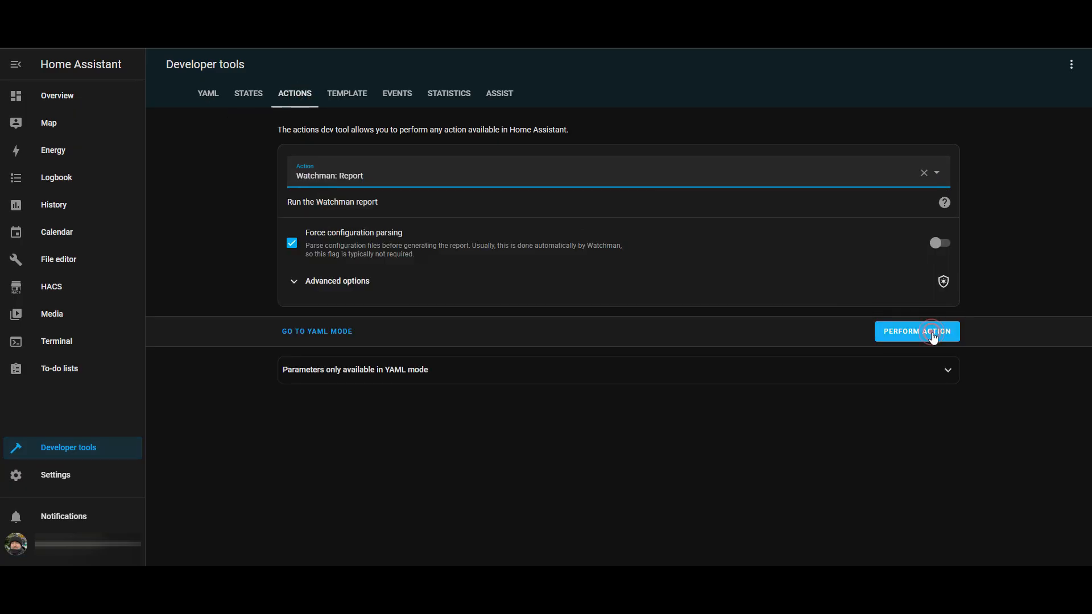
click(916, 331)
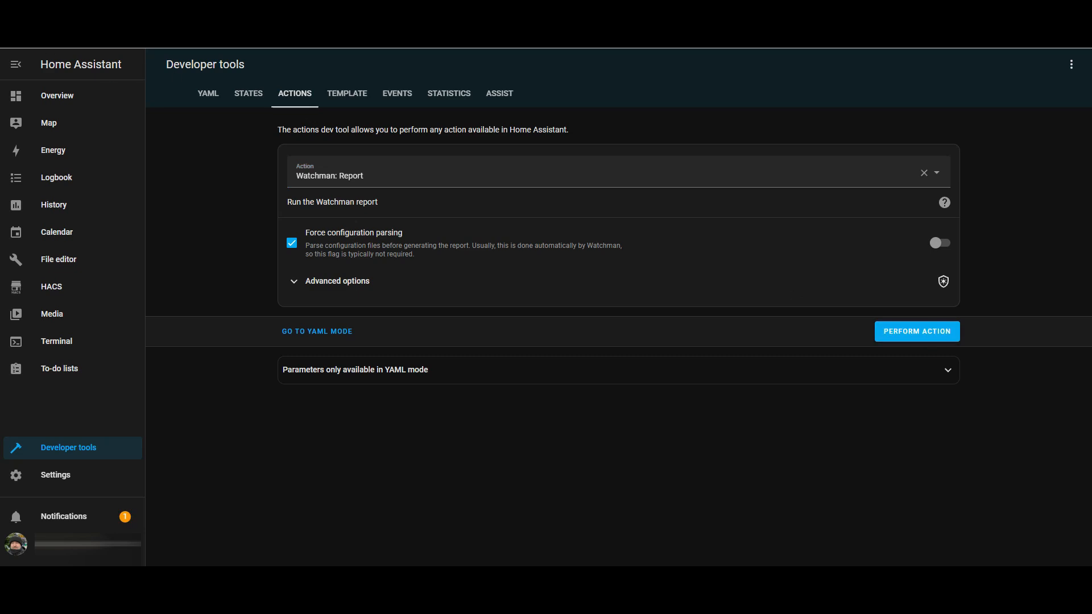
mouse_move(77, 451)
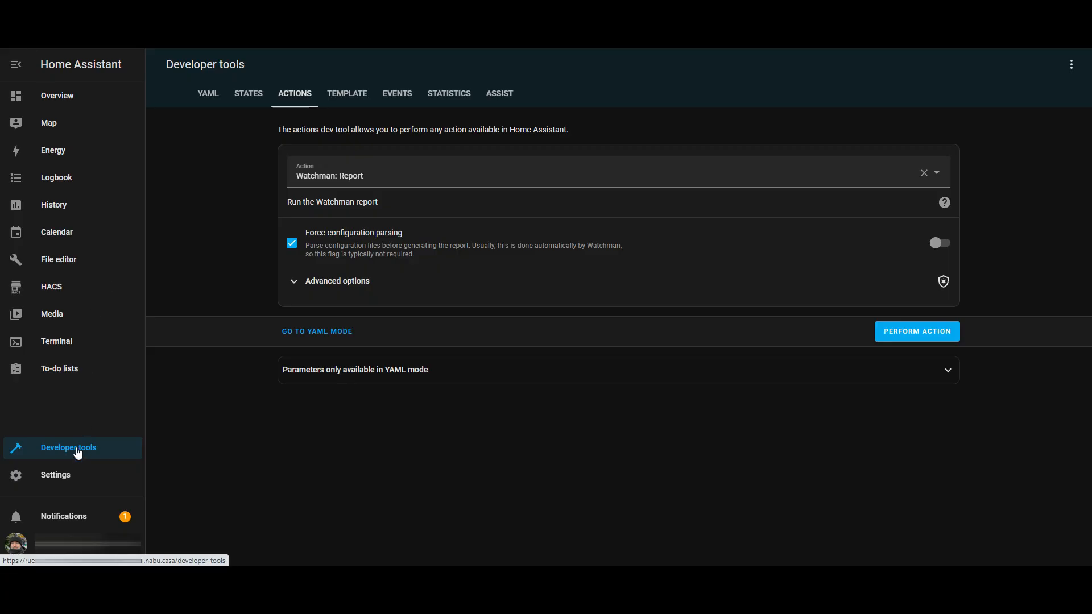
click(58, 260)
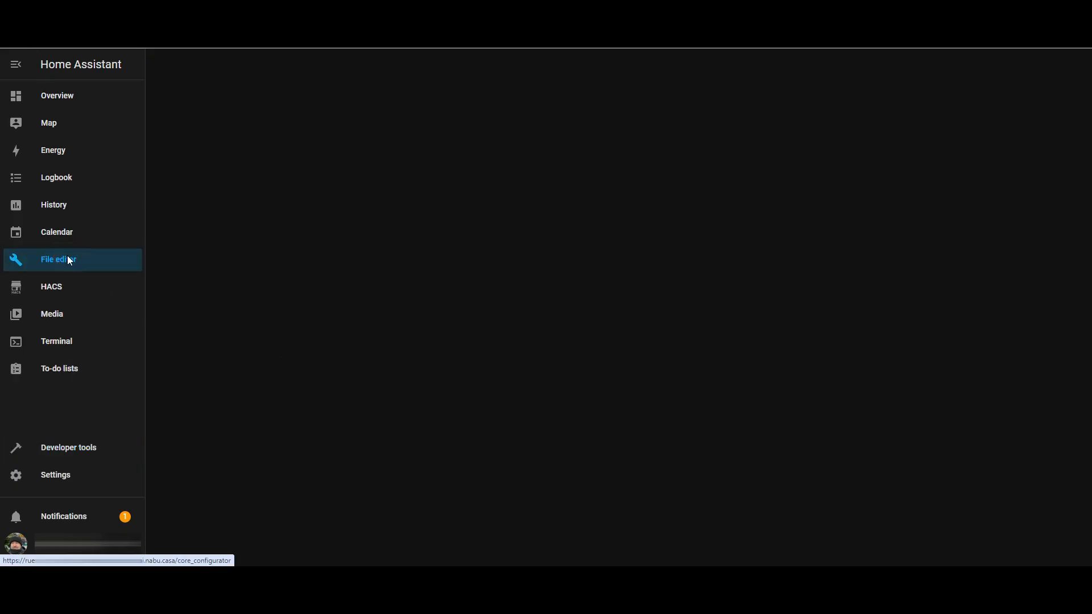
Step: Read watchman_report.txt listing 3 missing entities, then return to Overview
click(59, 260)
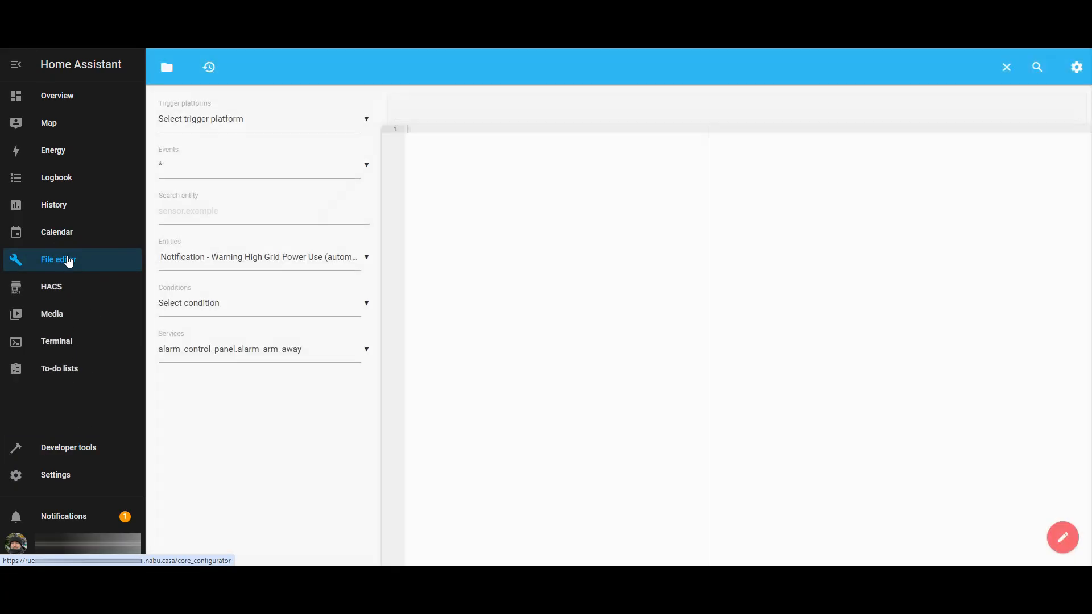
click(167, 67)
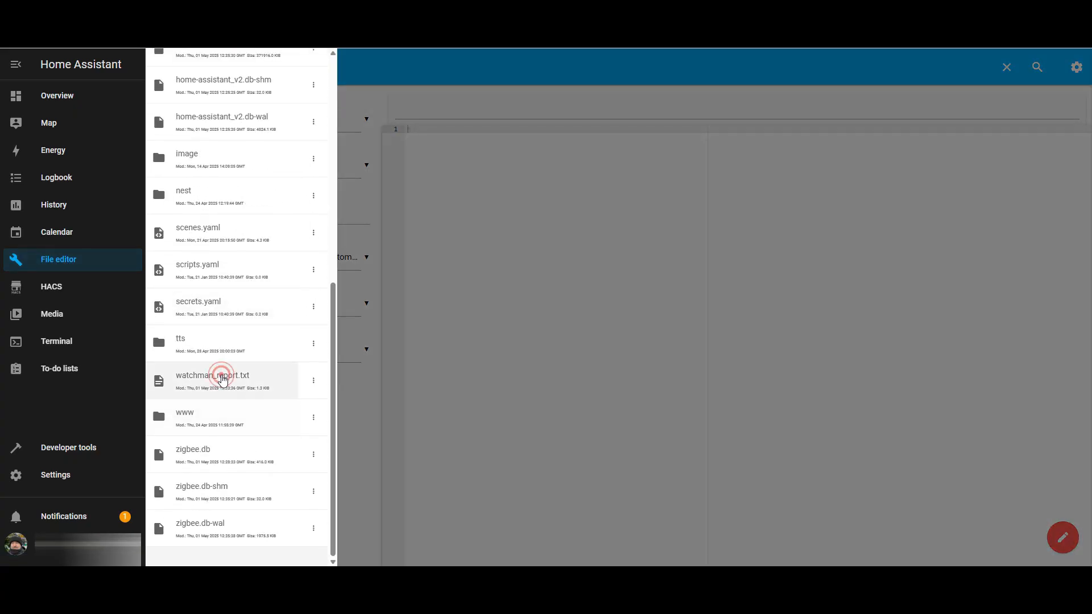
click(212, 379)
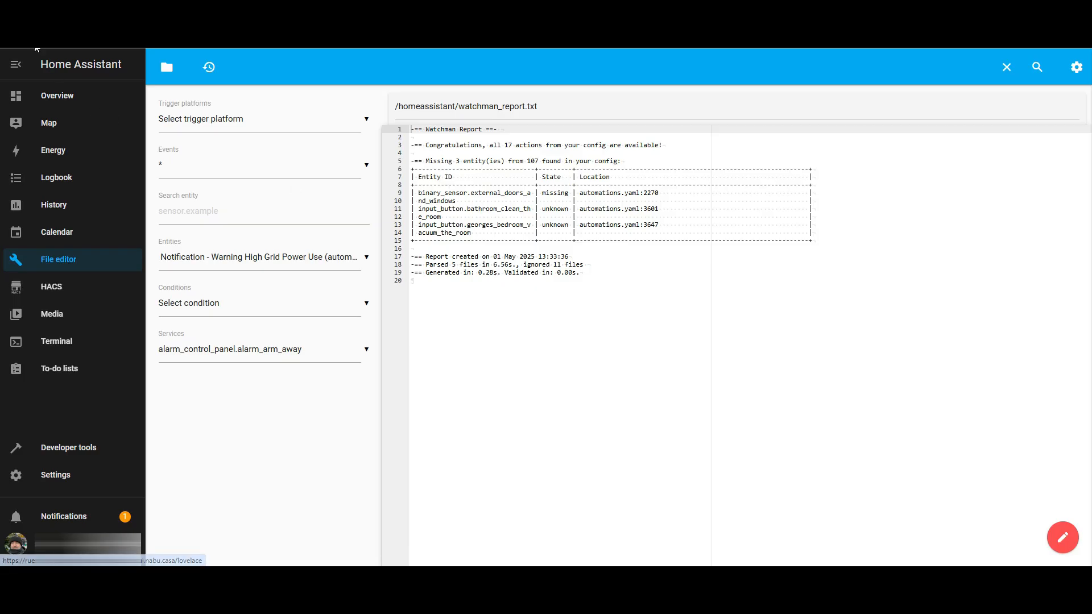
click(57, 95)
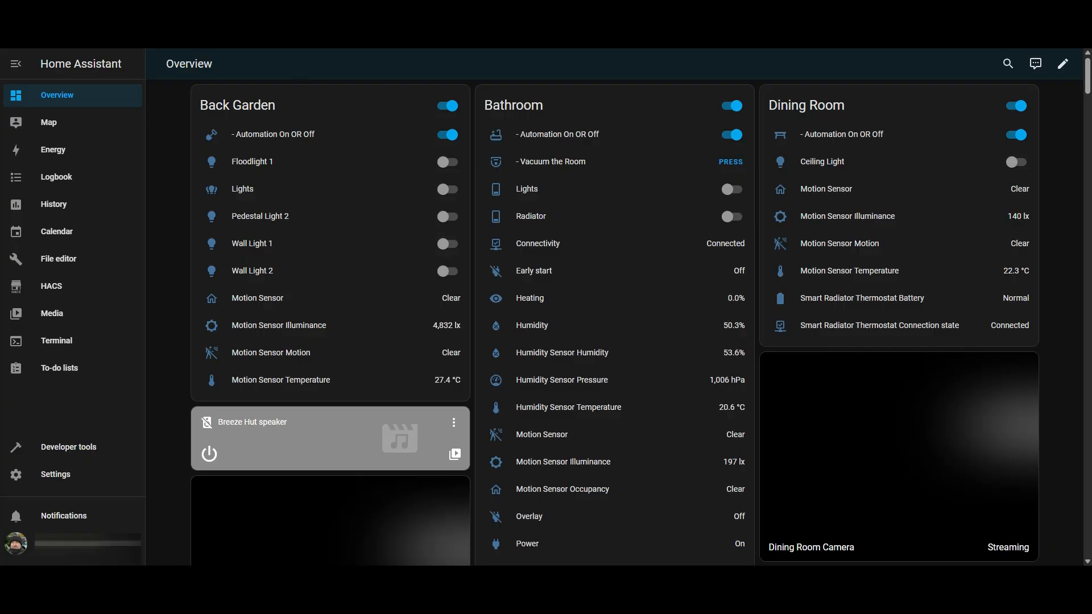
Step: Open the dashboard's empty second view in edit mode via Settings > Dashboards
click(55, 475)
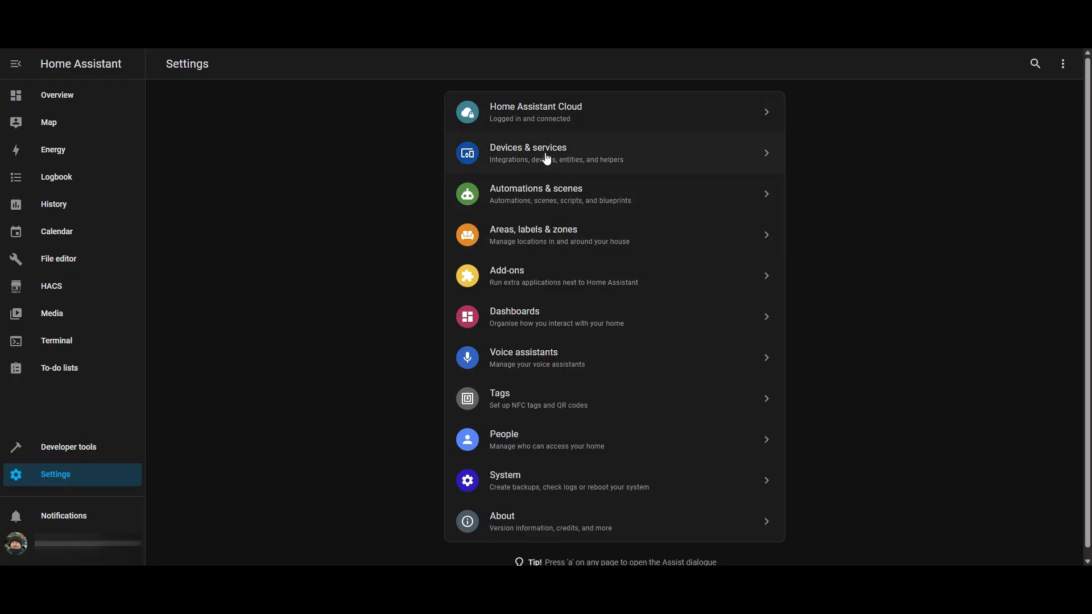
click(545, 152)
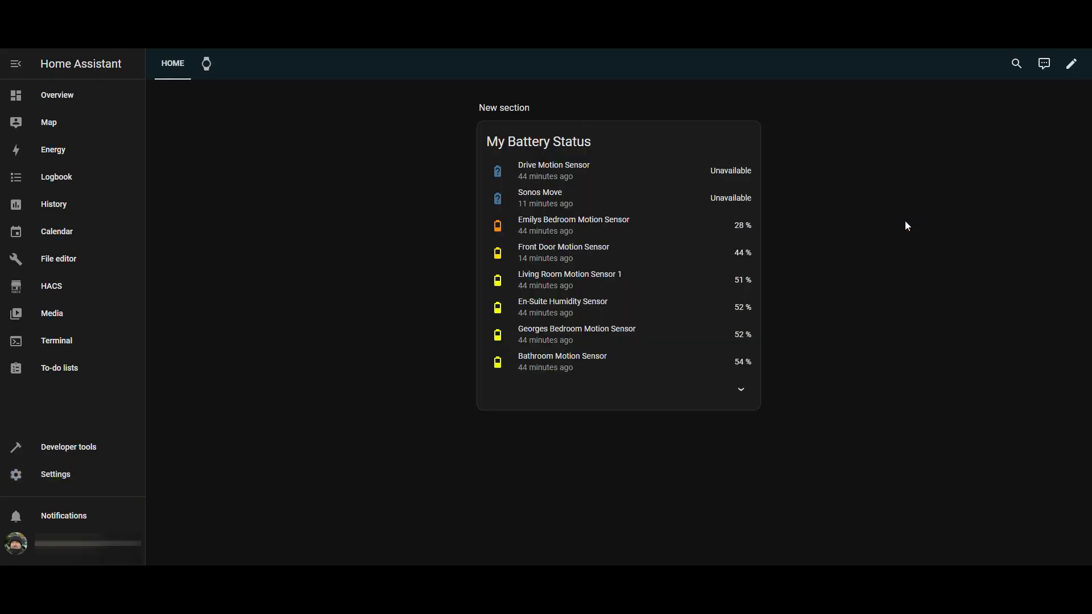
click(206, 63)
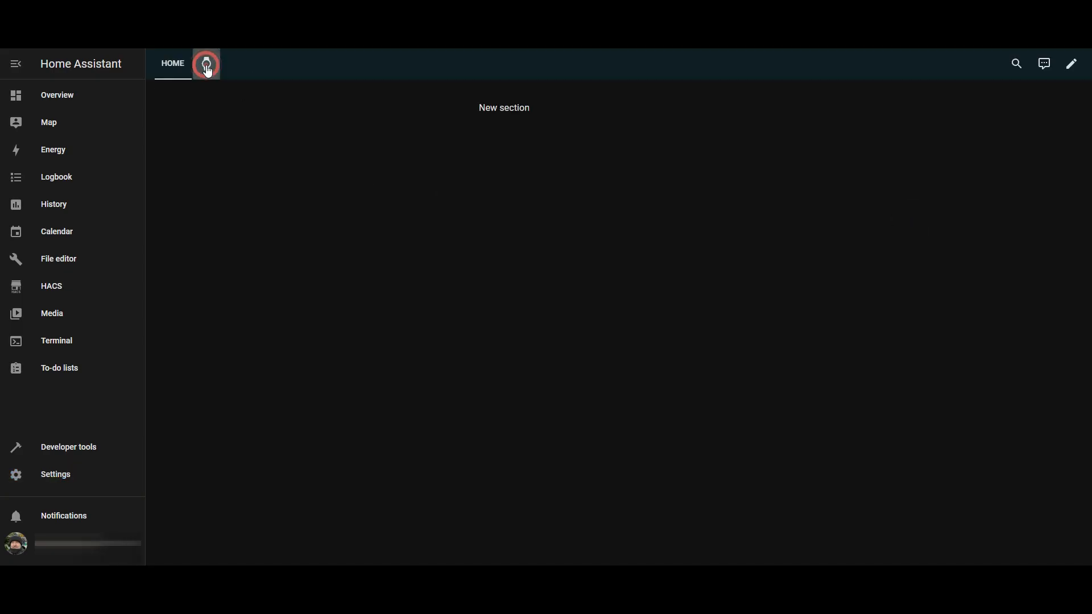
click(206, 63)
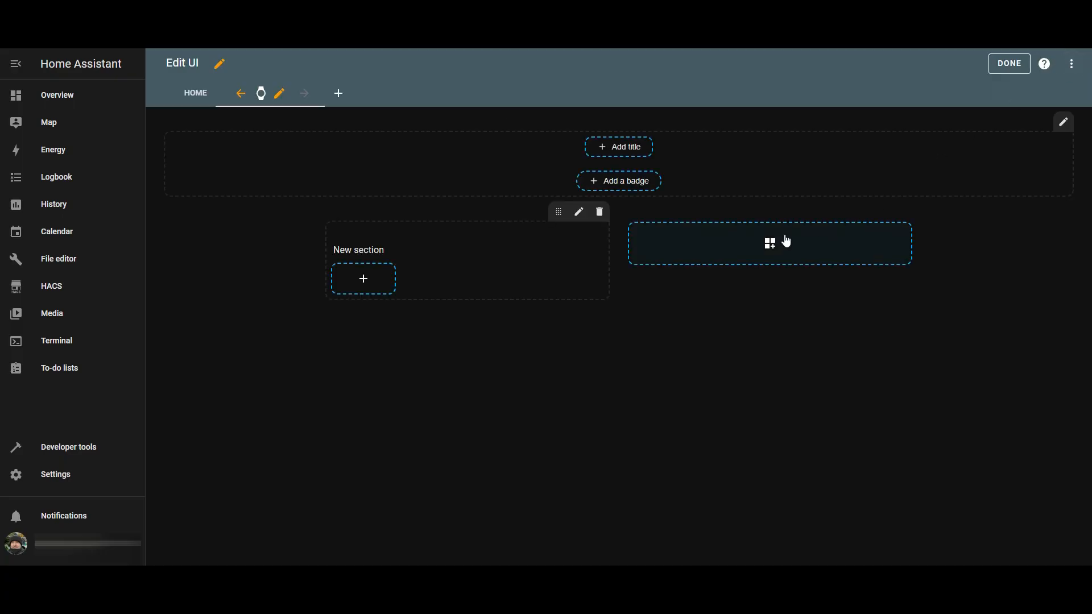
Step: Copy the Markdown card example code from the Watchman GitHub README
click(770, 243)
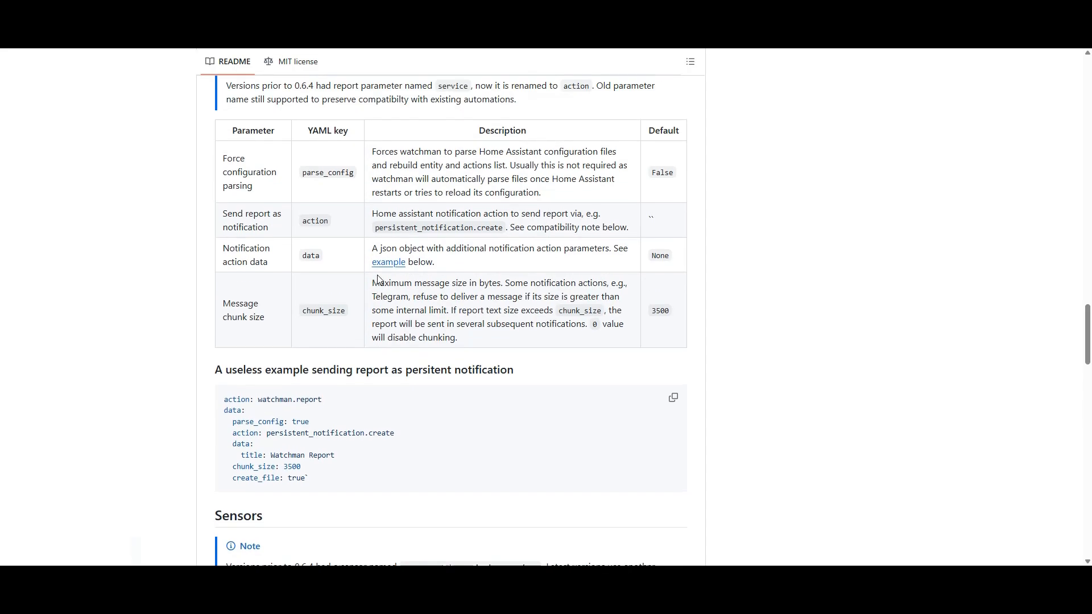
scroll(down, 3)
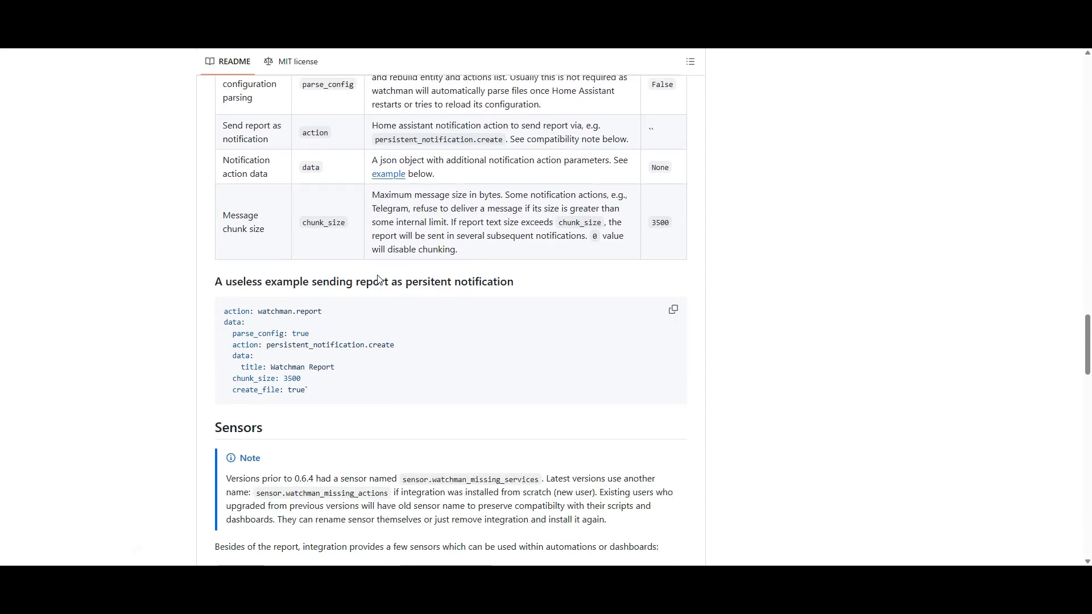
scroll(down, 3)
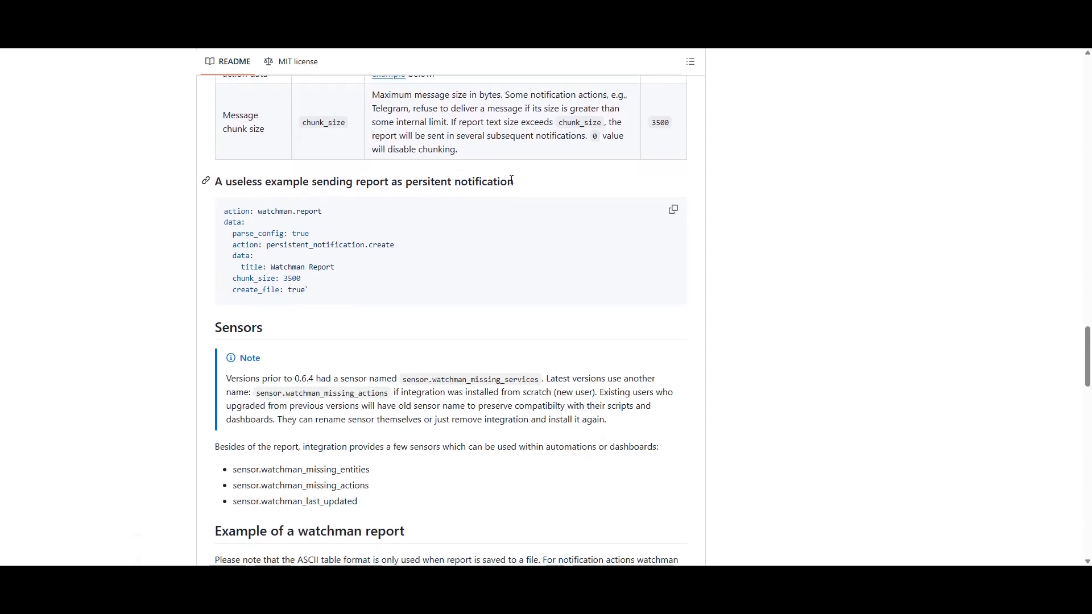
double_click(487, 182)
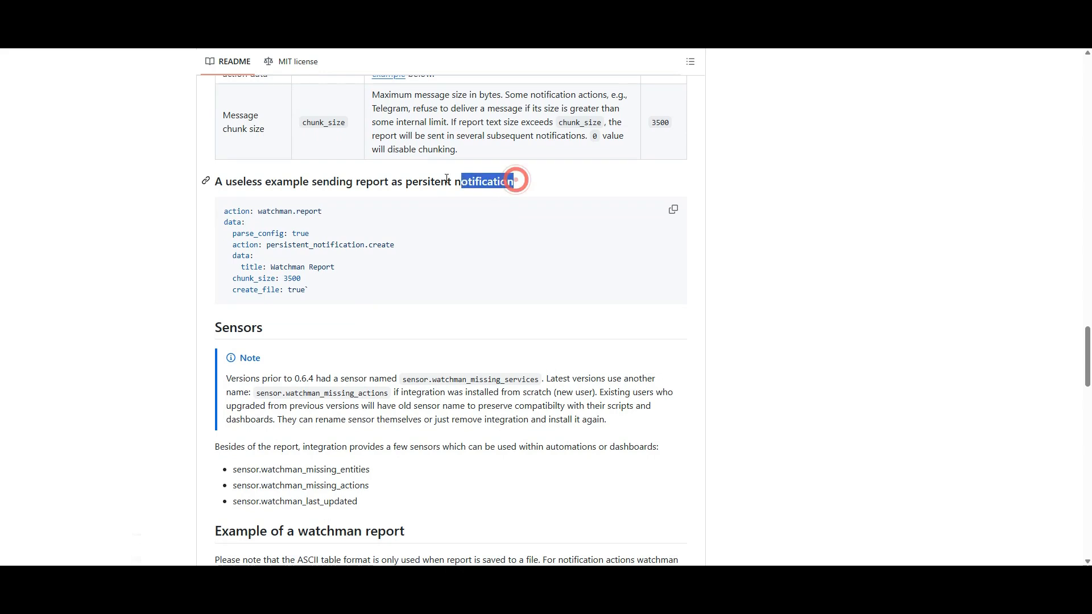
scroll(down, 3)
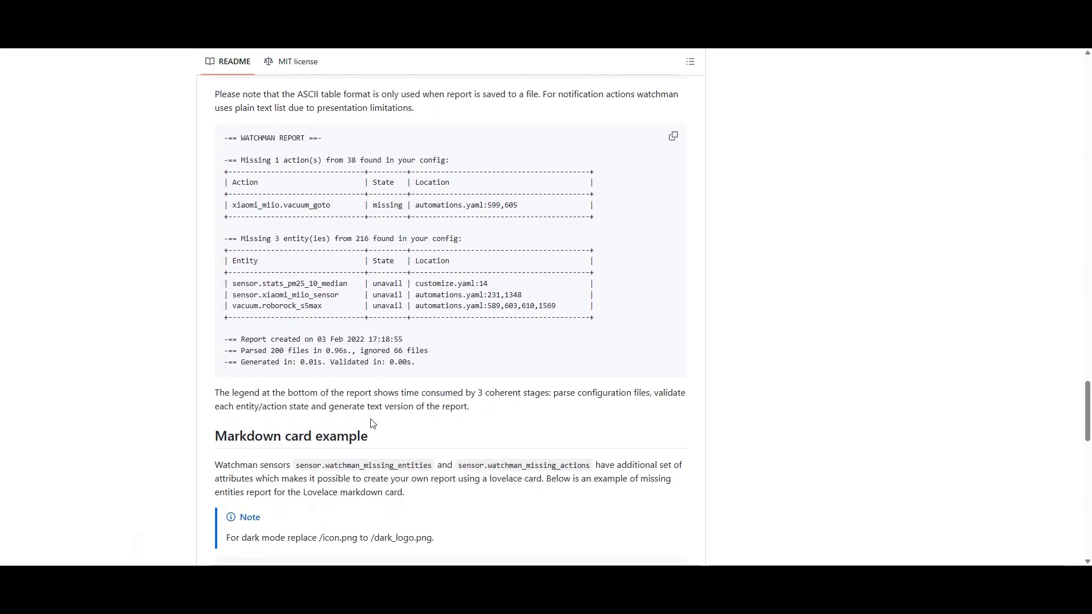
scroll(down, 3)
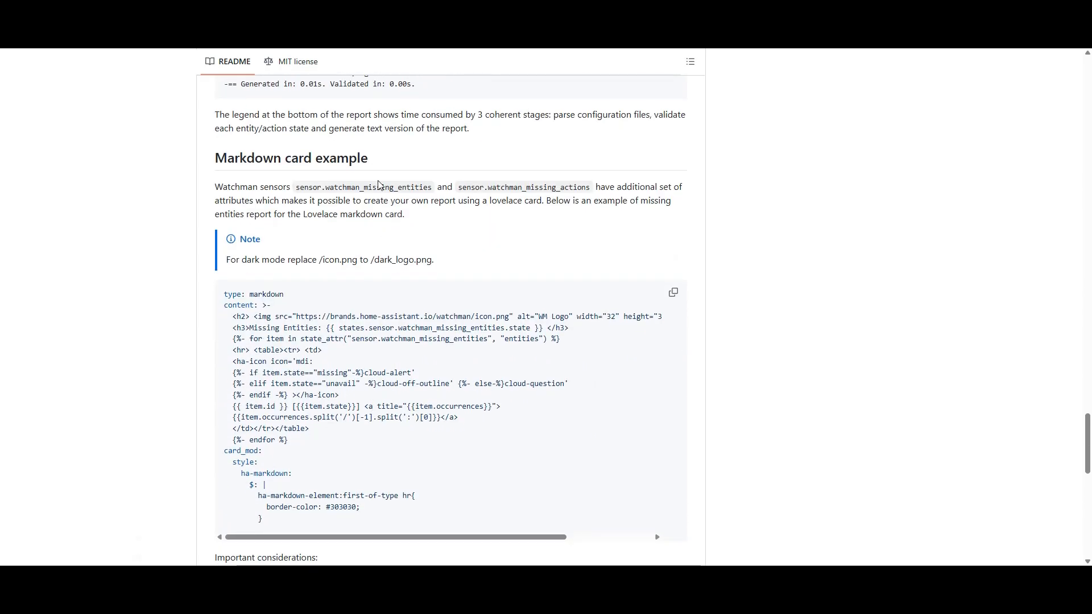
mouse_move(589, 177)
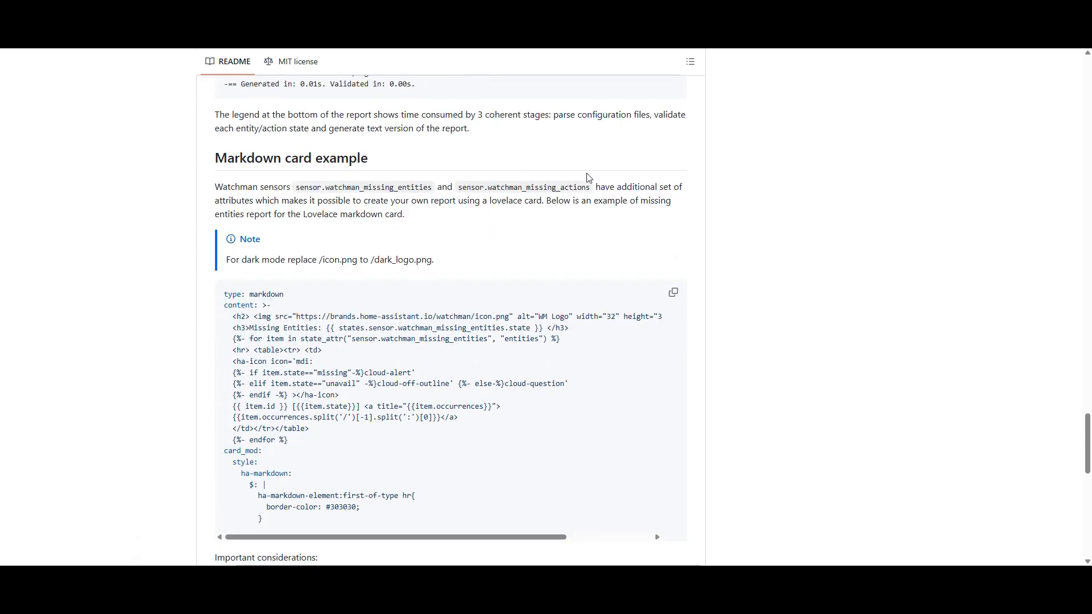
mouse_move(322, 258)
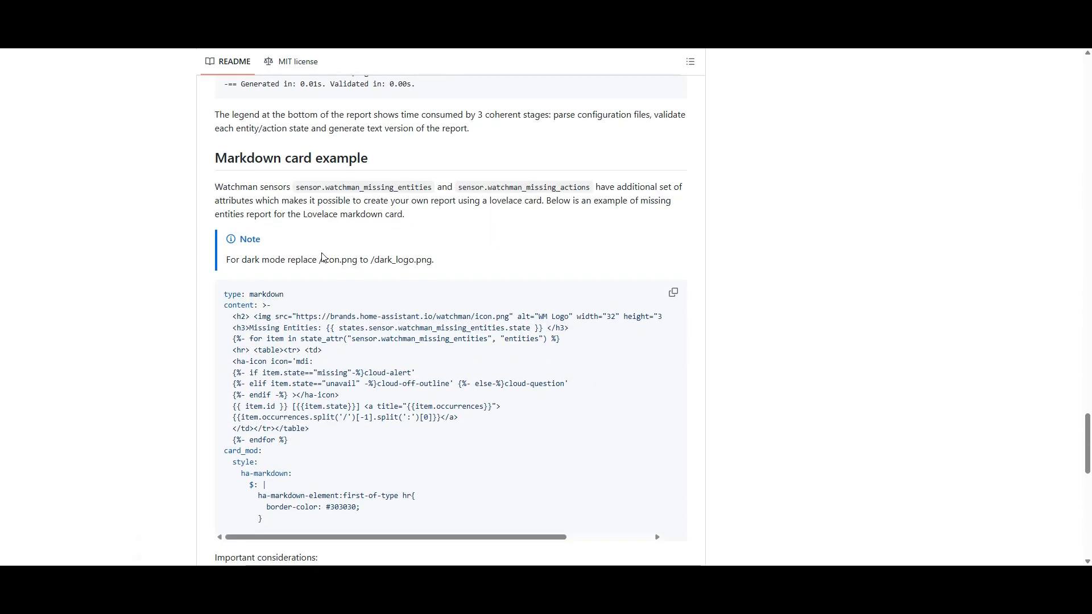
scroll(down, 3)
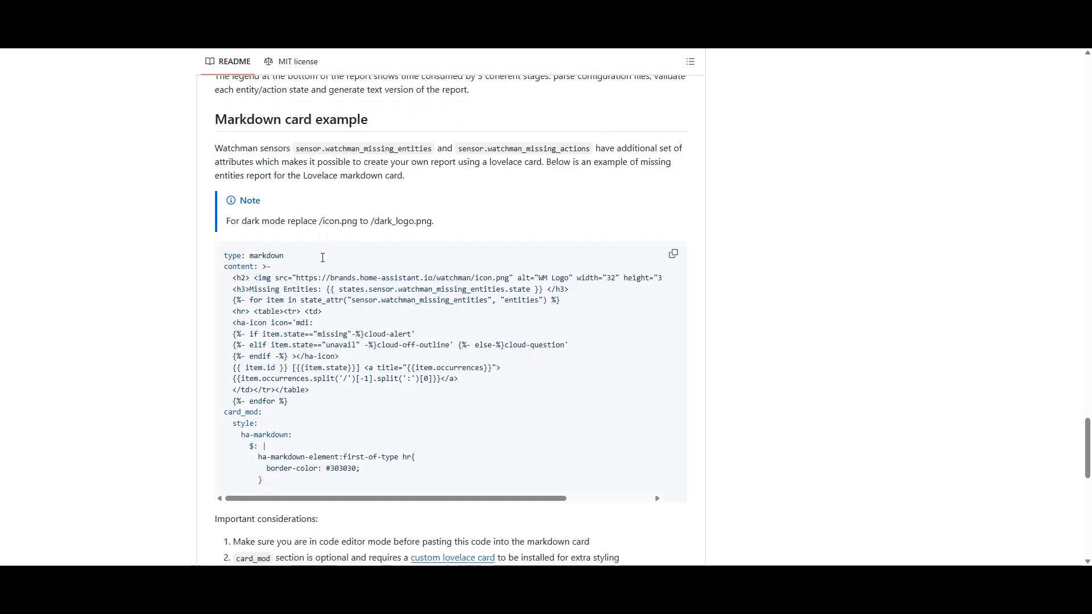
scroll(down, 3)
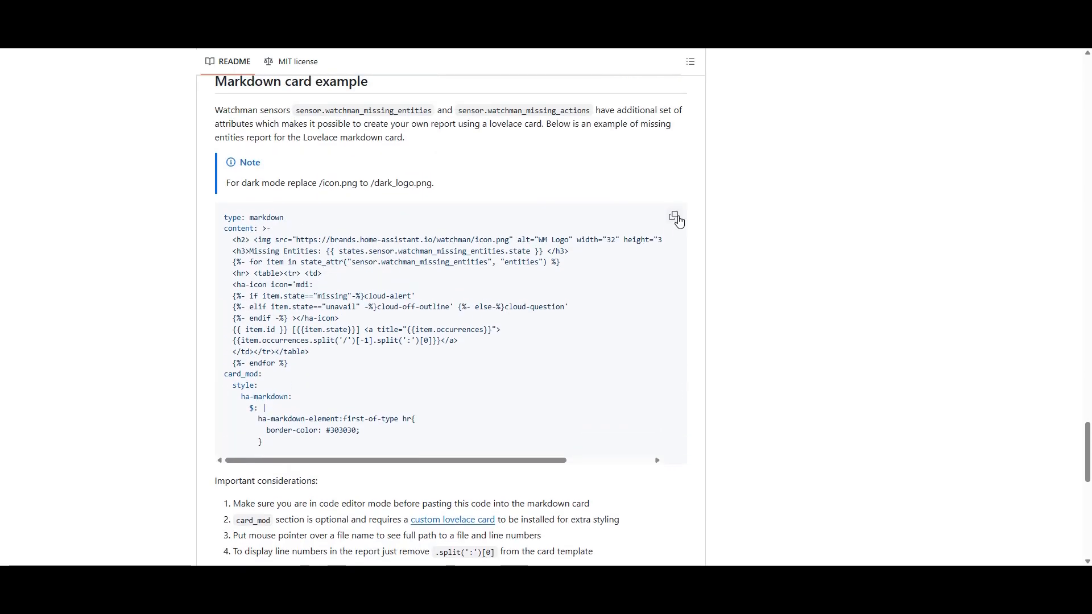
click(673, 217)
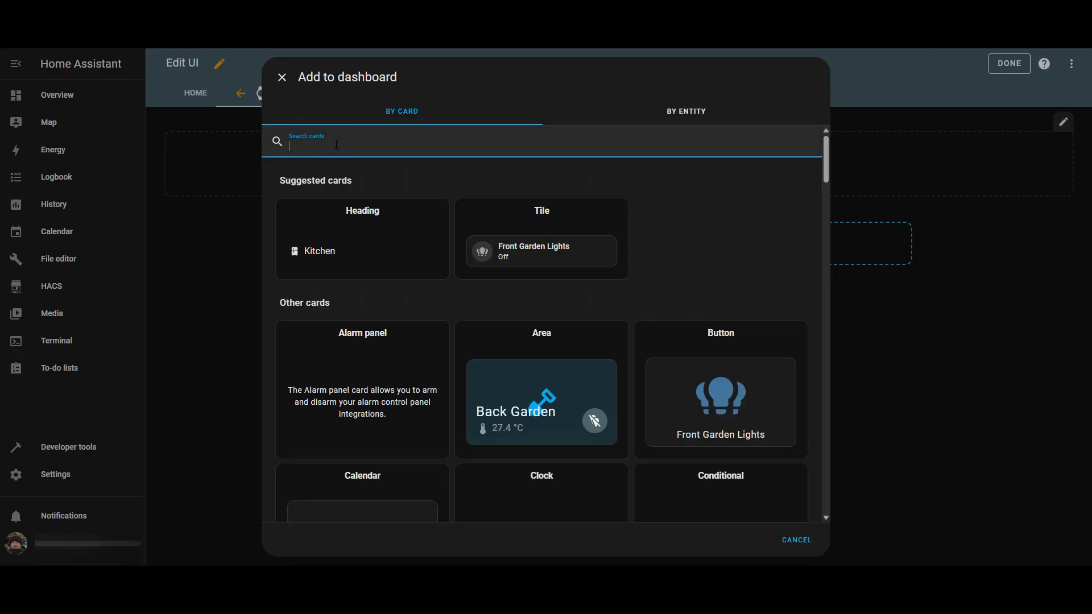
Step: Save a Markdown card with the pasted Watchman missing-entities report YAML, then add another card
text(mark)
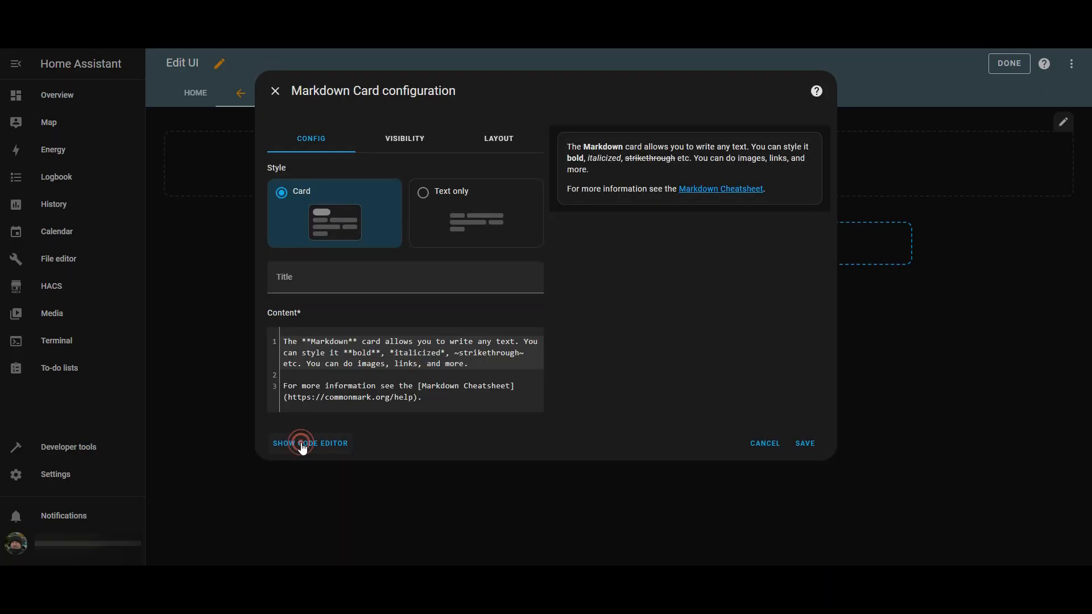
click(310, 444)
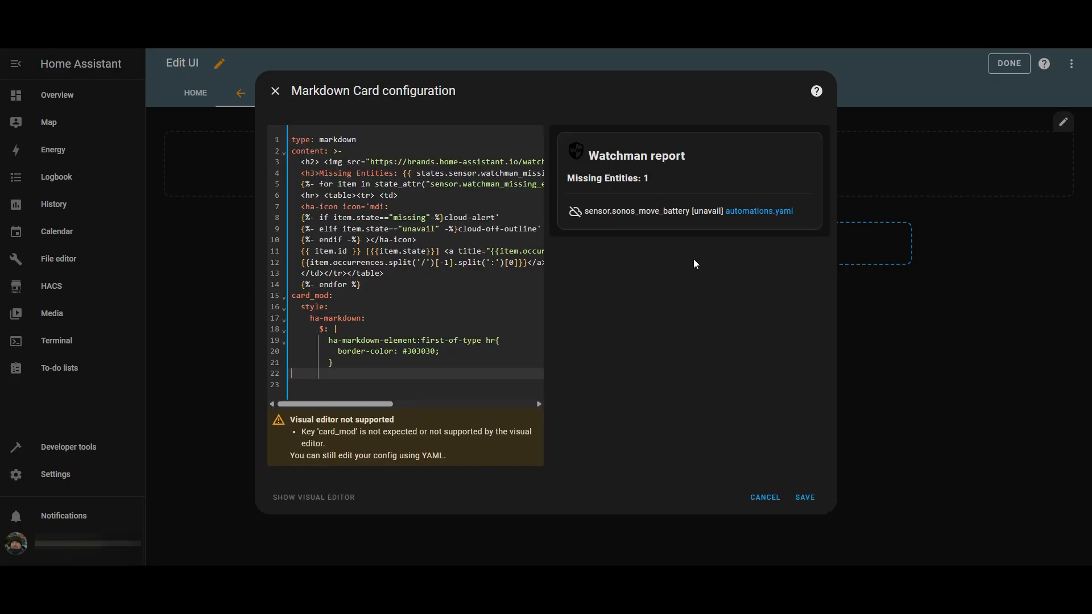
click(805, 497)
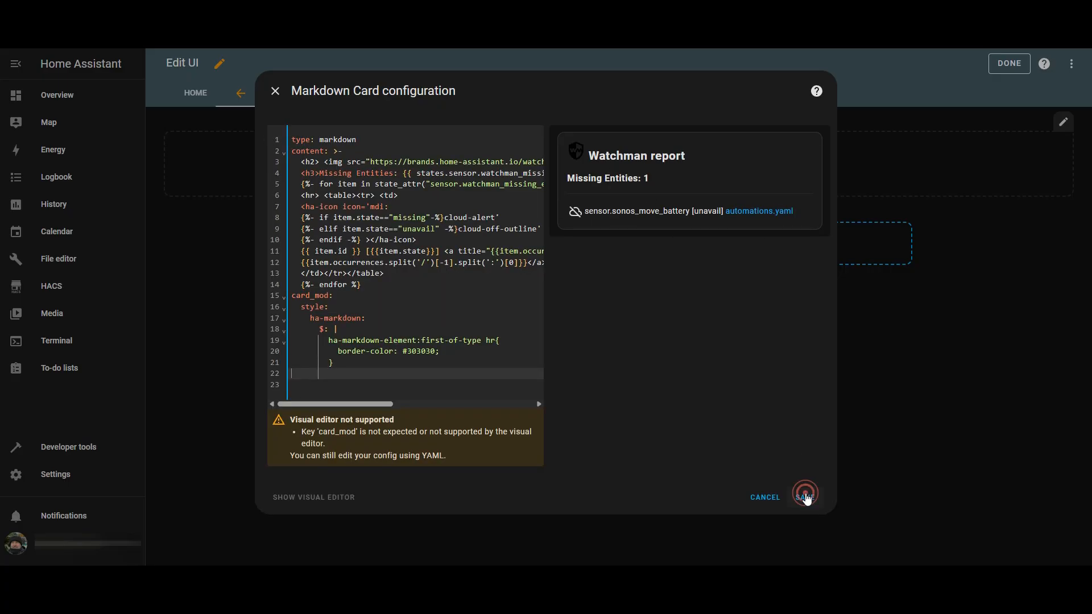
click(805, 497)
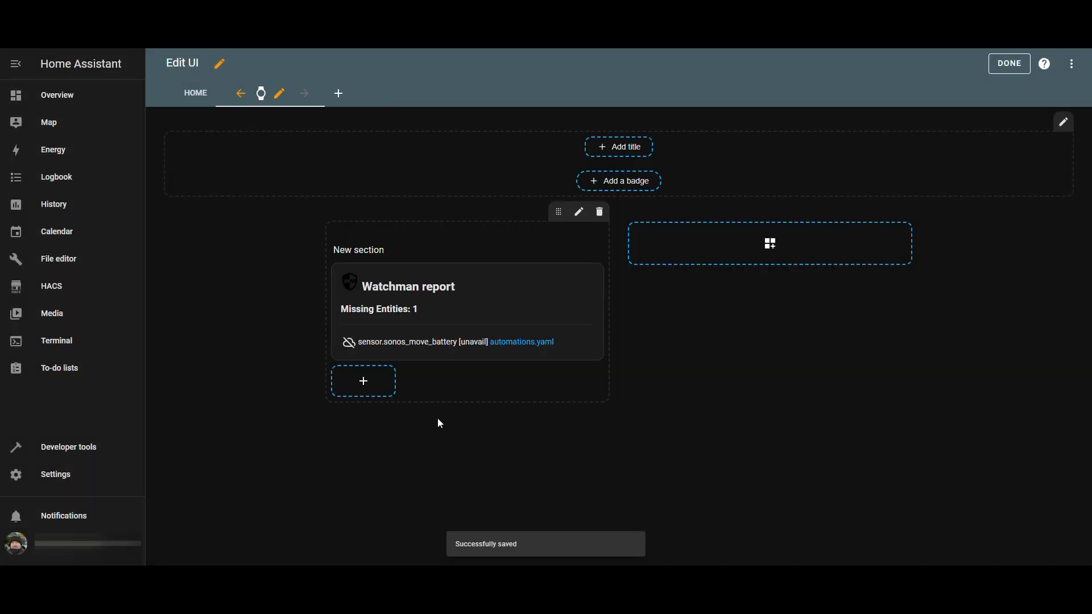
click(363, 381)
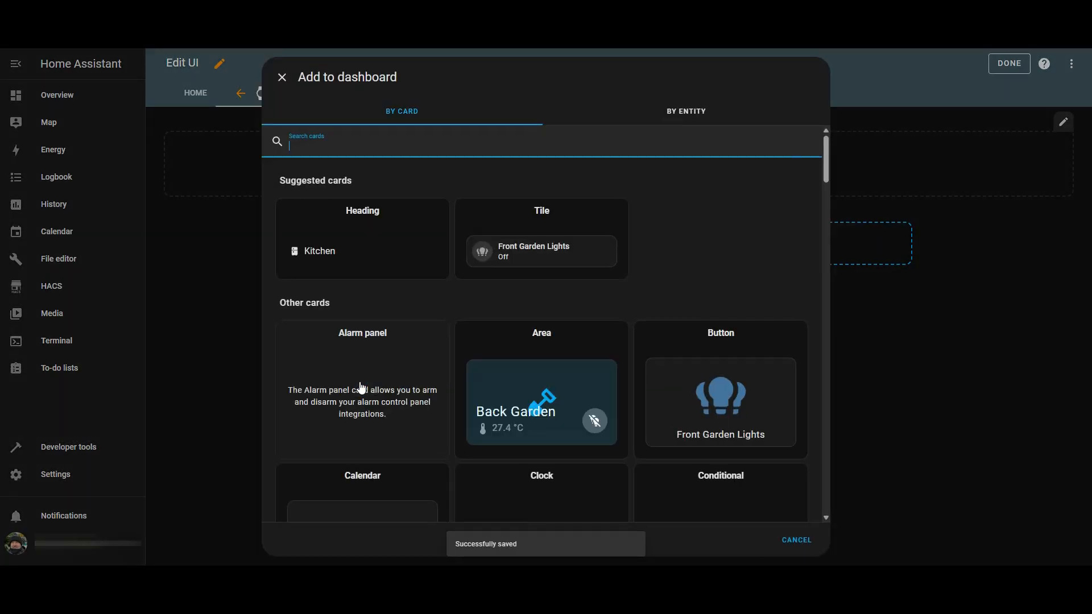
Step: Save a second Markdown card with the Watchman missing-actions report YAML and finish editing
click(381, 143)
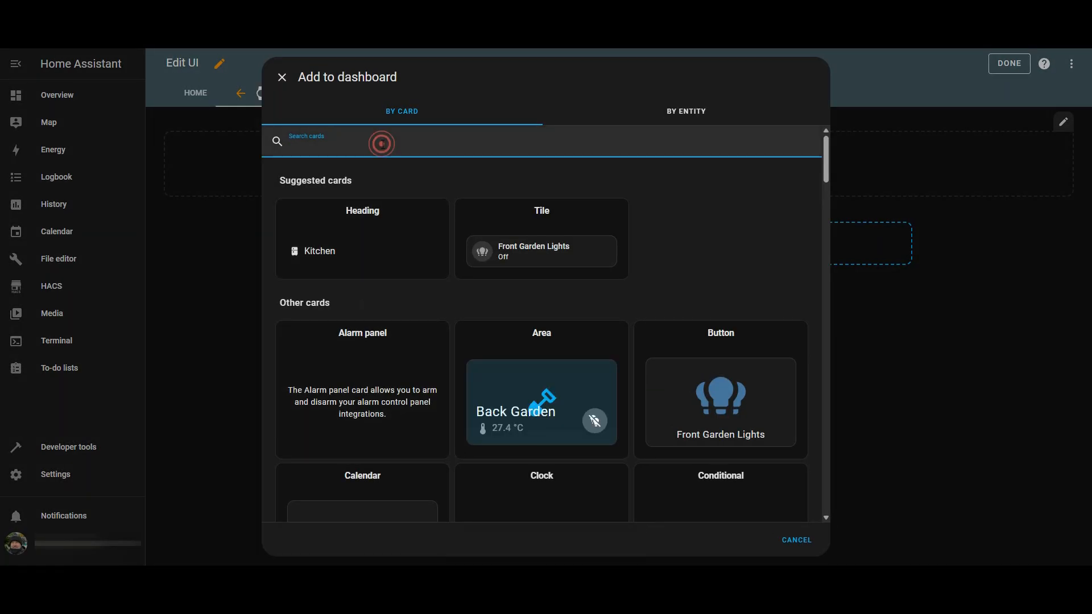
text(mark)
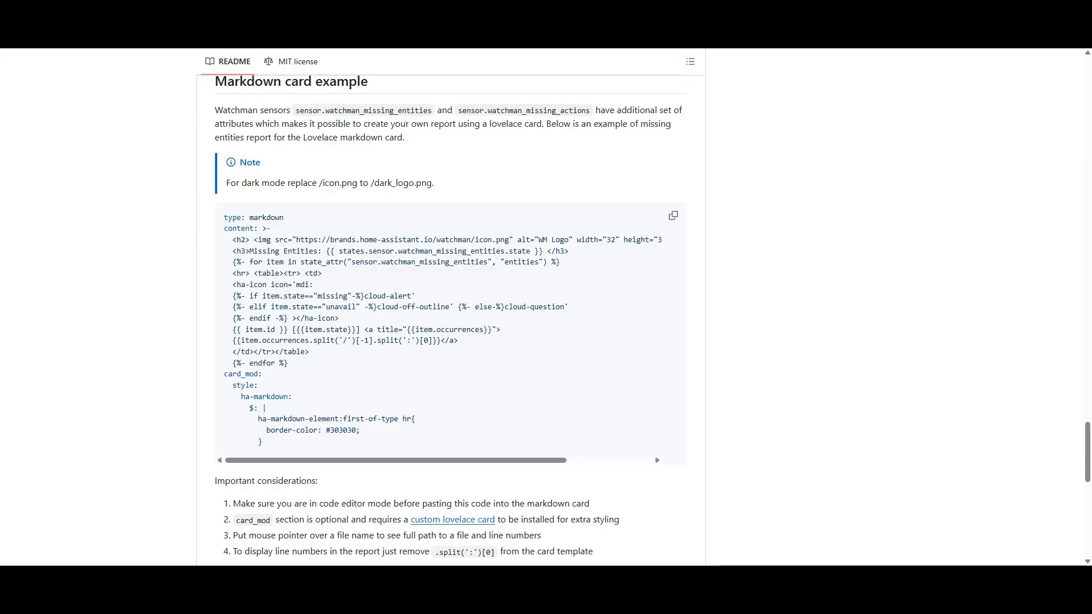
scroll(down, 3)
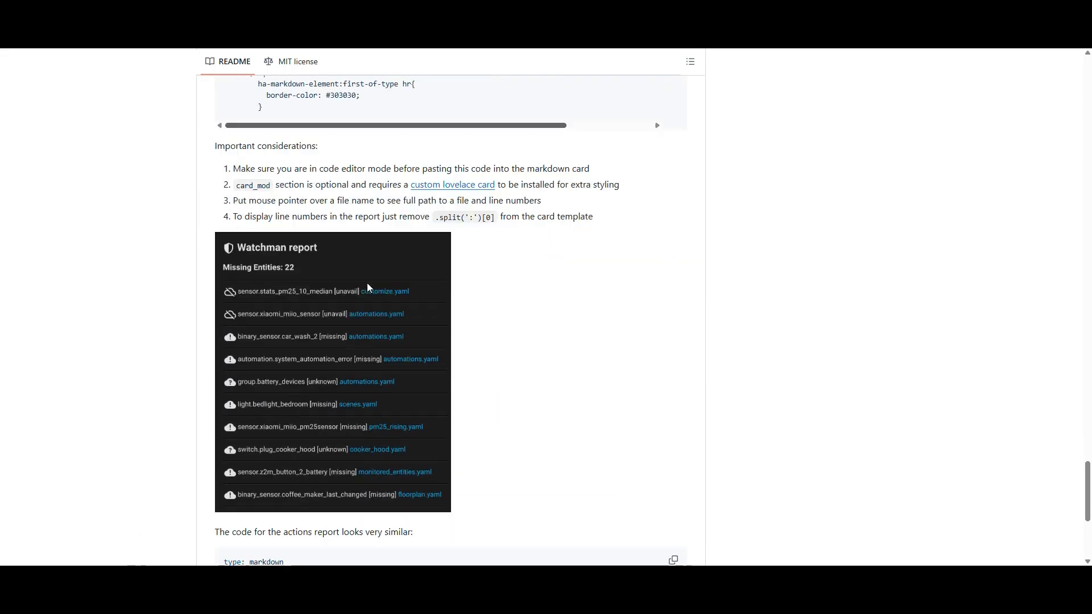
scroll(down, 3)
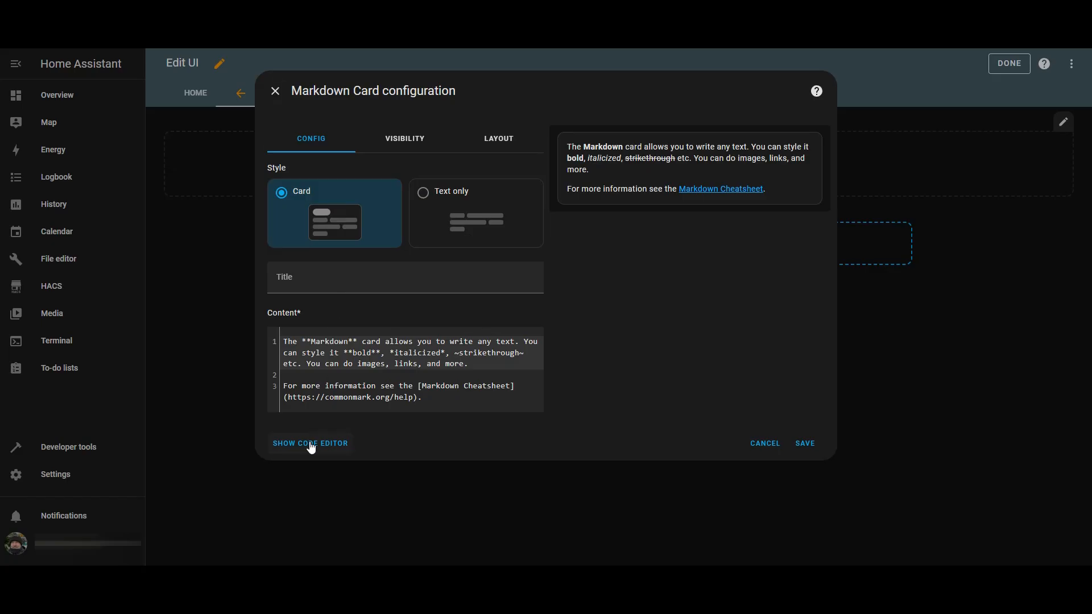
click(309, 443)
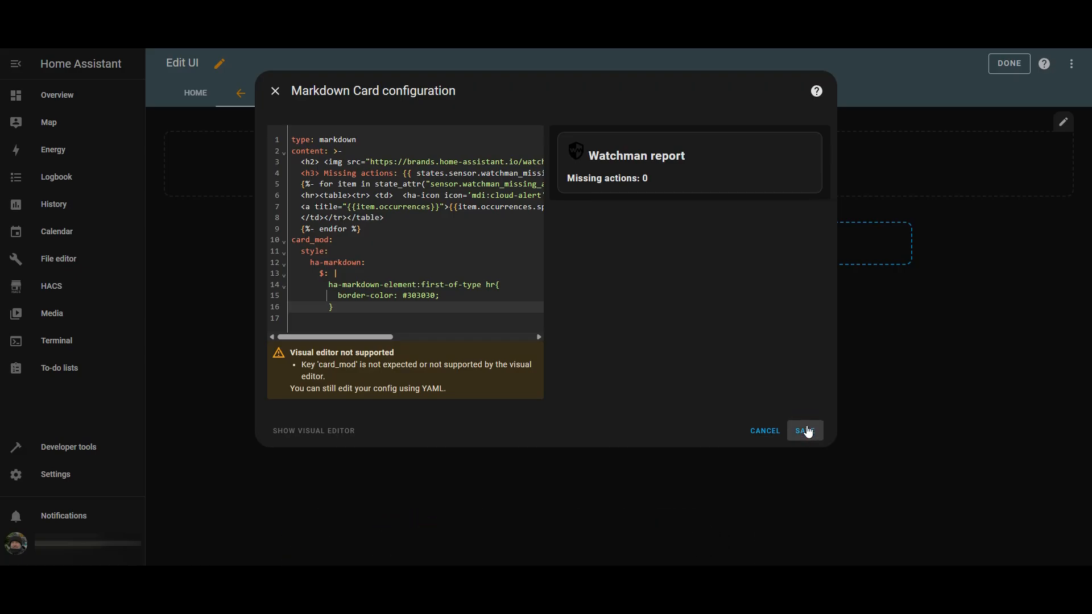
click(804, 430)
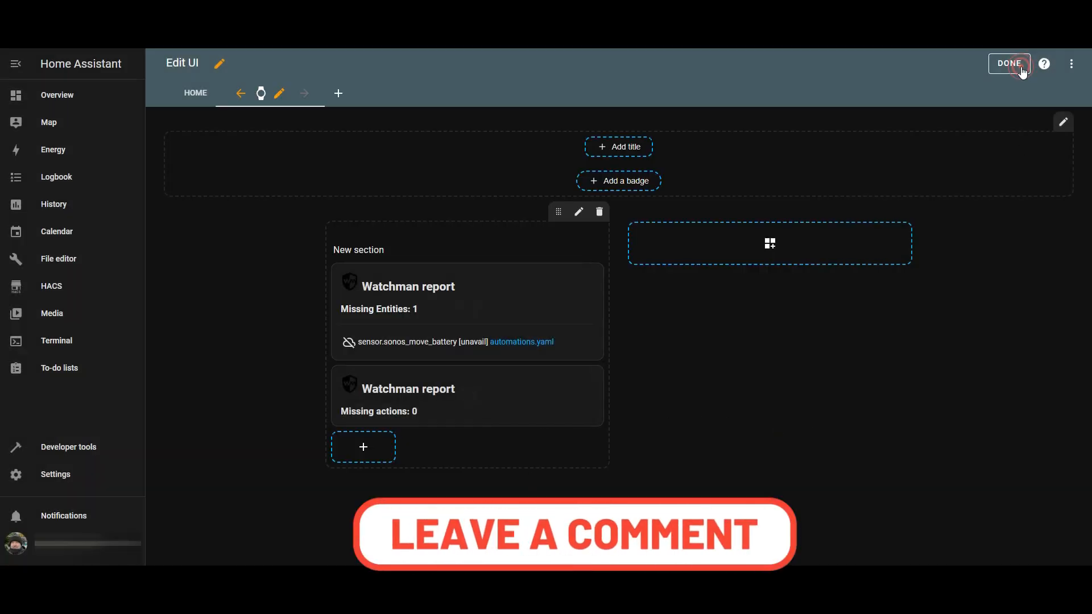
click(1008, 64)
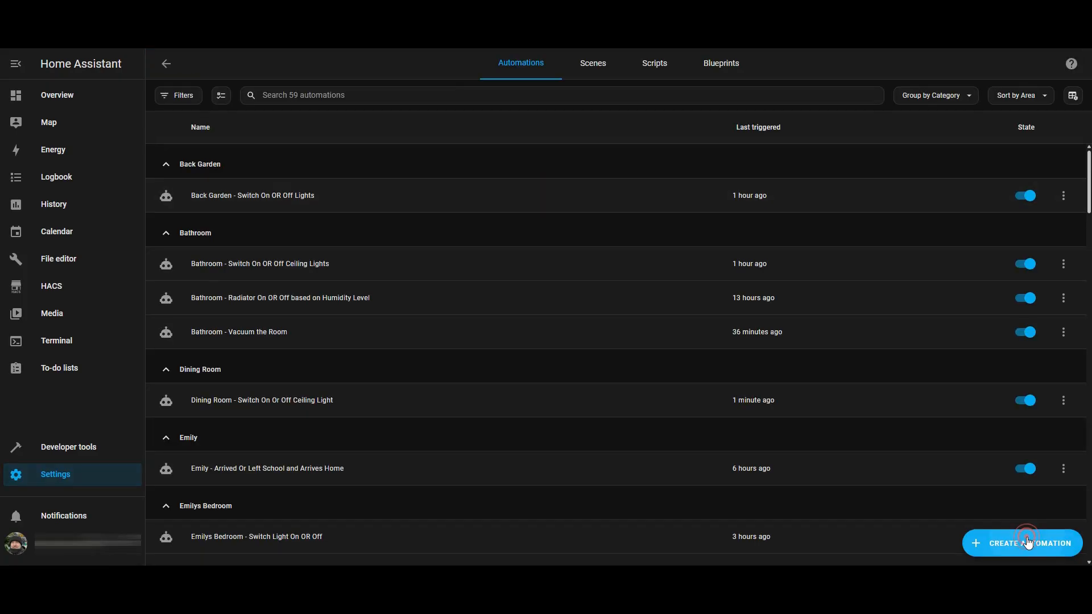
Step: Create a new automation with a Time trigger at 10:00
click(1021, 544)
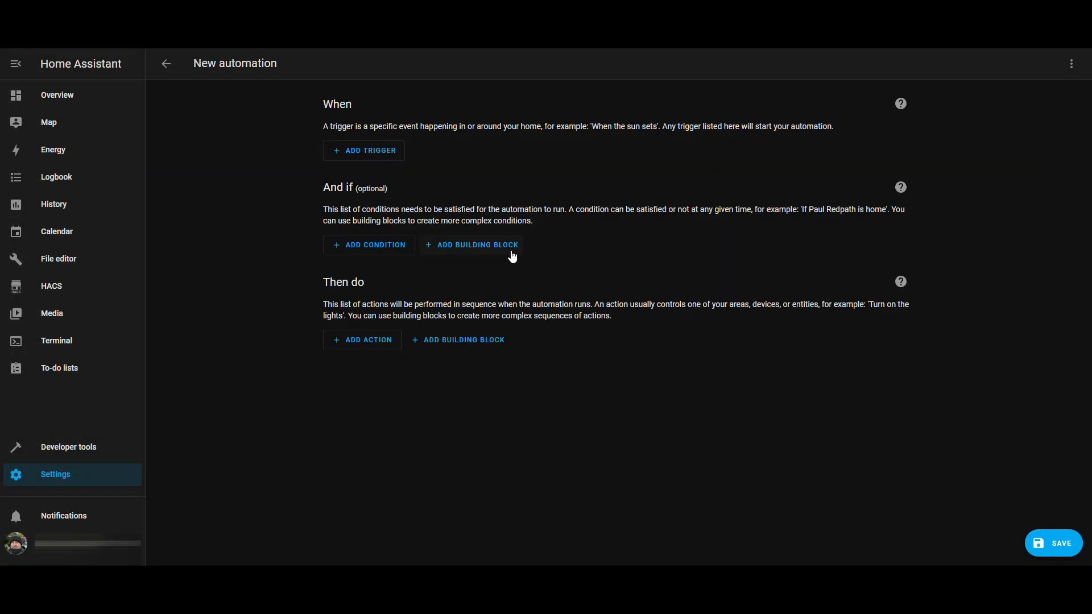
click(364, 150)
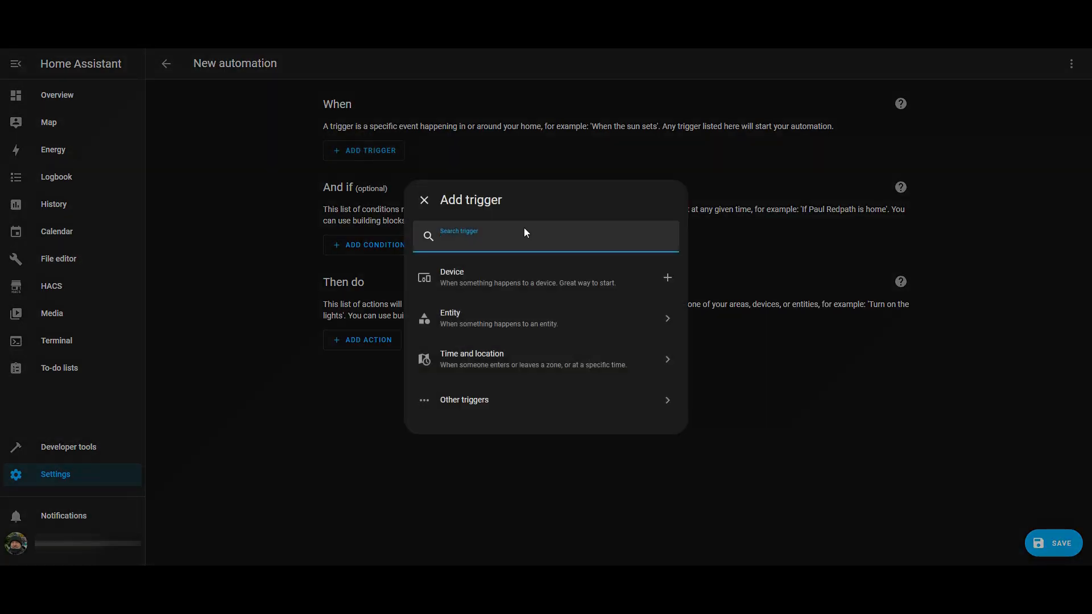
text(tim)
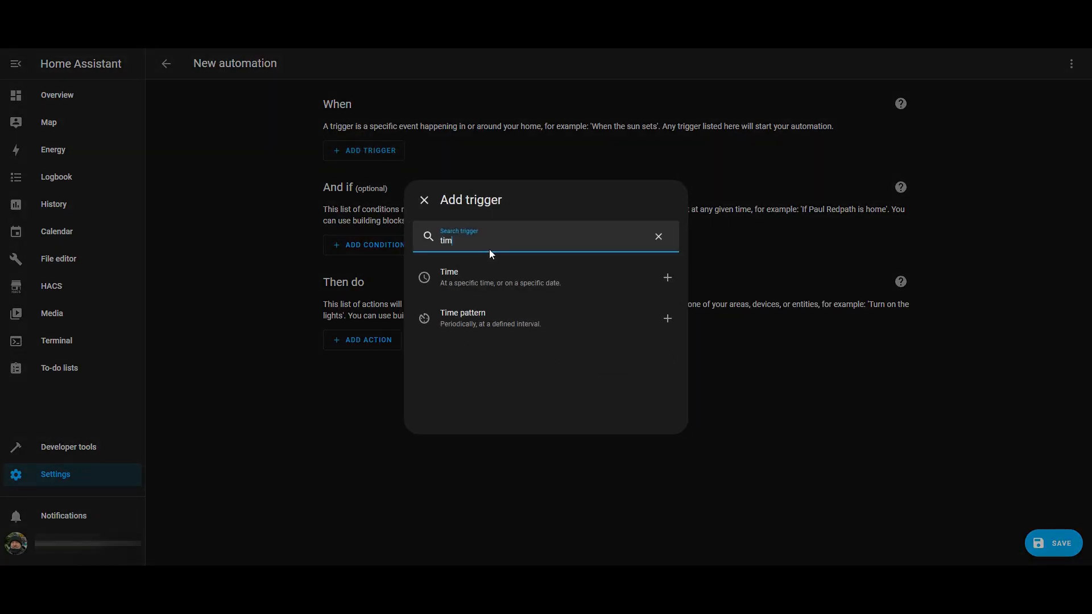
click(449, 276)
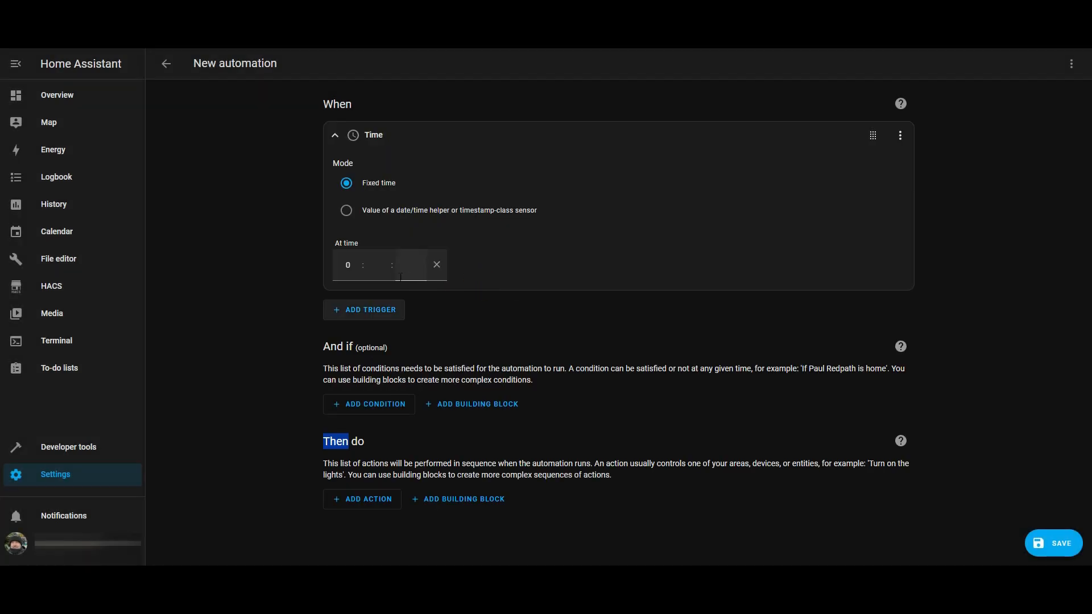
text(10)
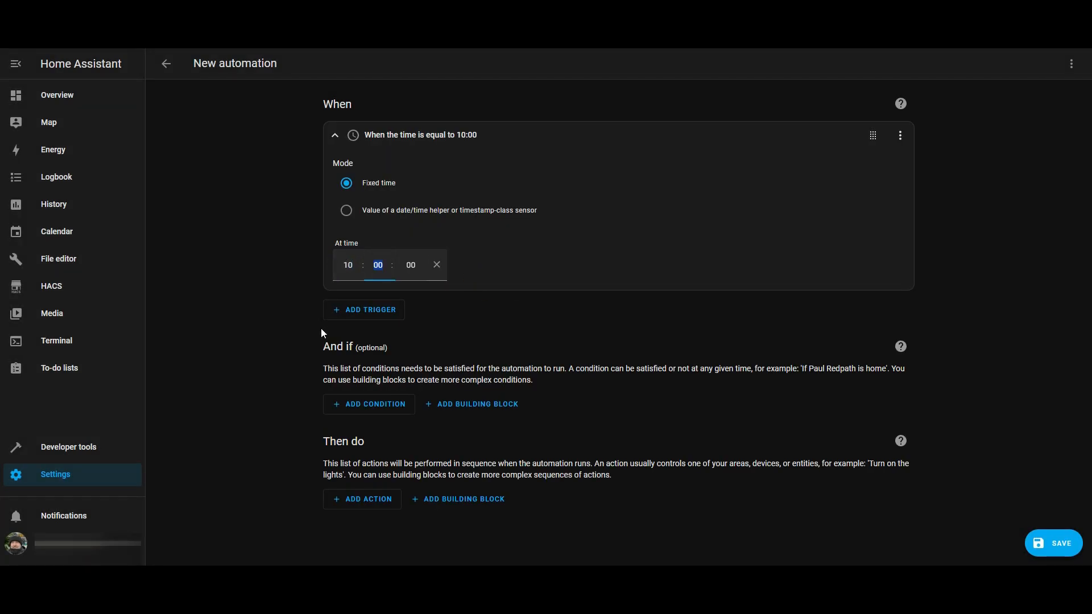
Step: Add a Time condition limited to Sunday and begin adding an action
click(374, 404)
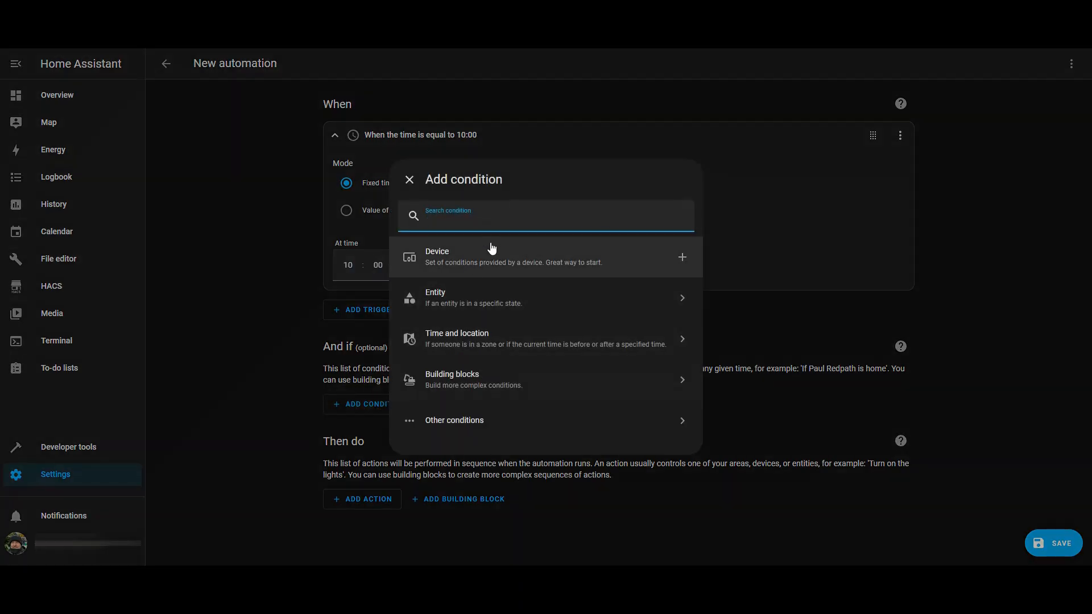
text(r)
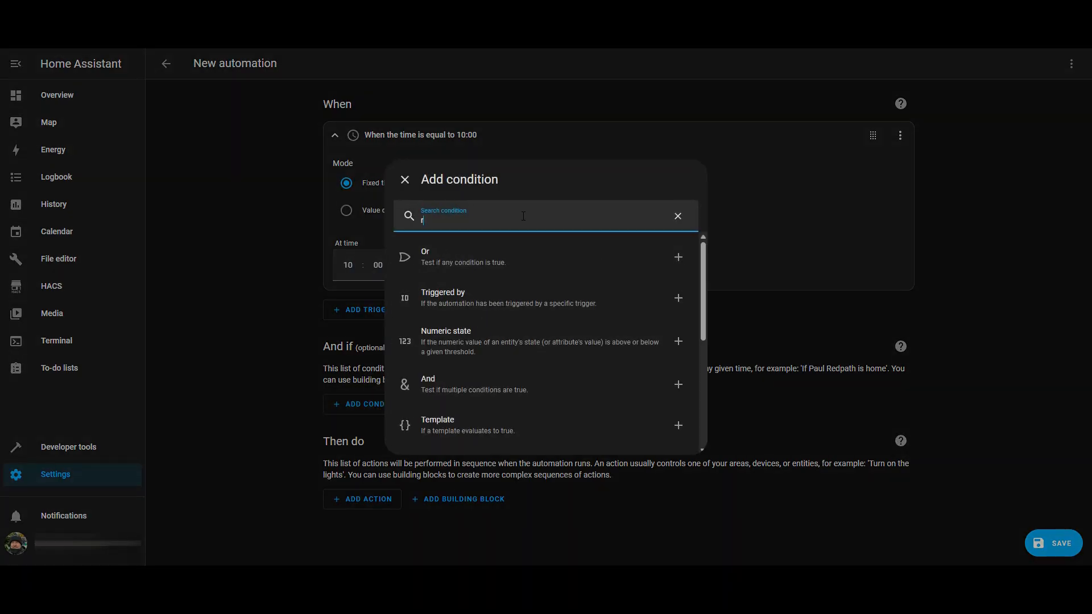
text(im)
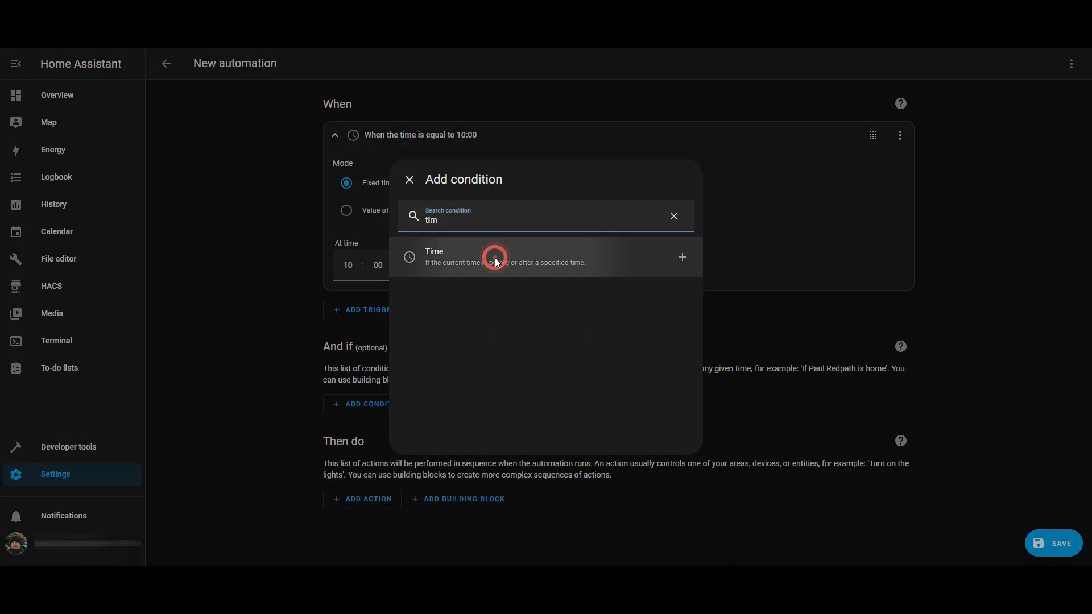
click(494, 256)
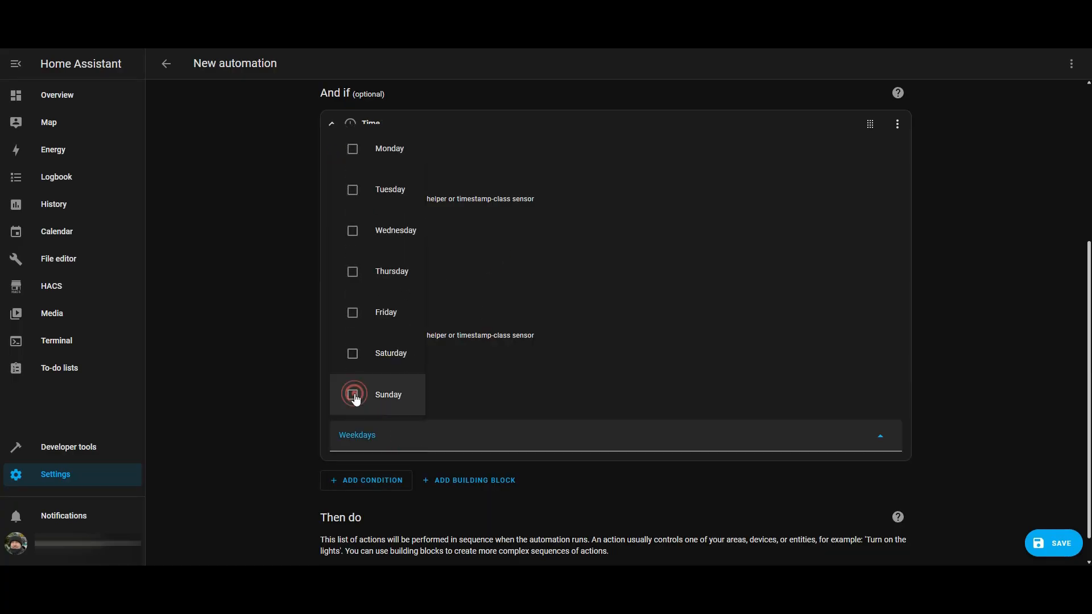
click(353, 395)
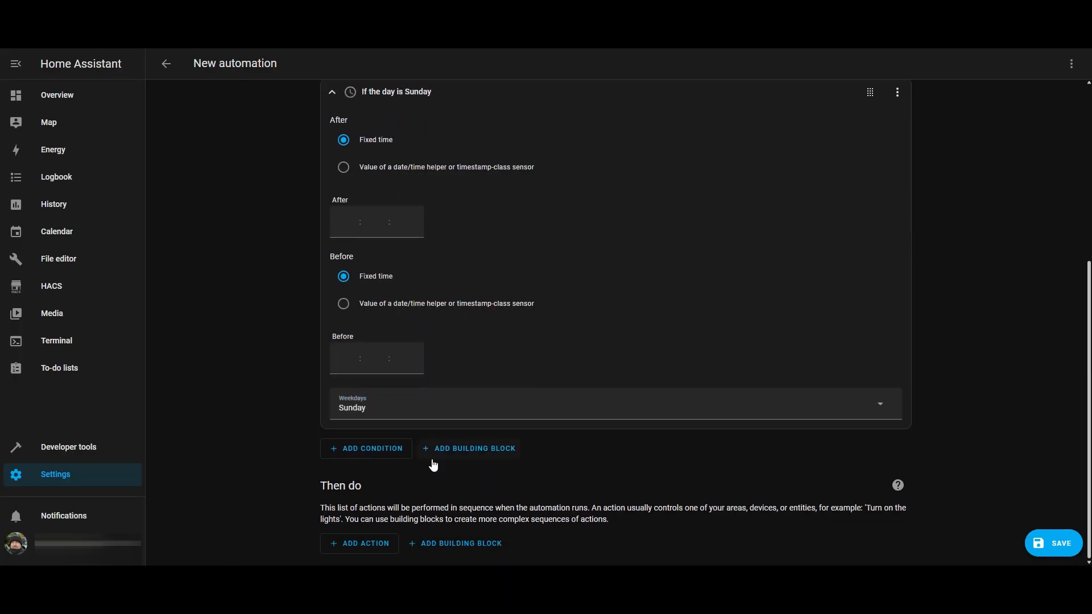
click(365, 543)
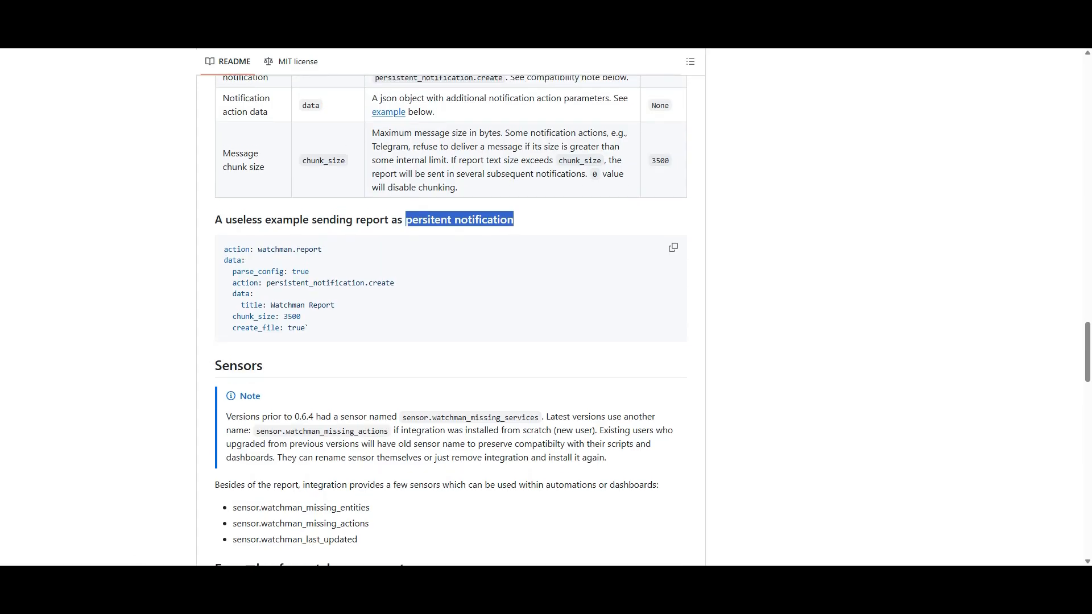
mouse_move(652, 255)
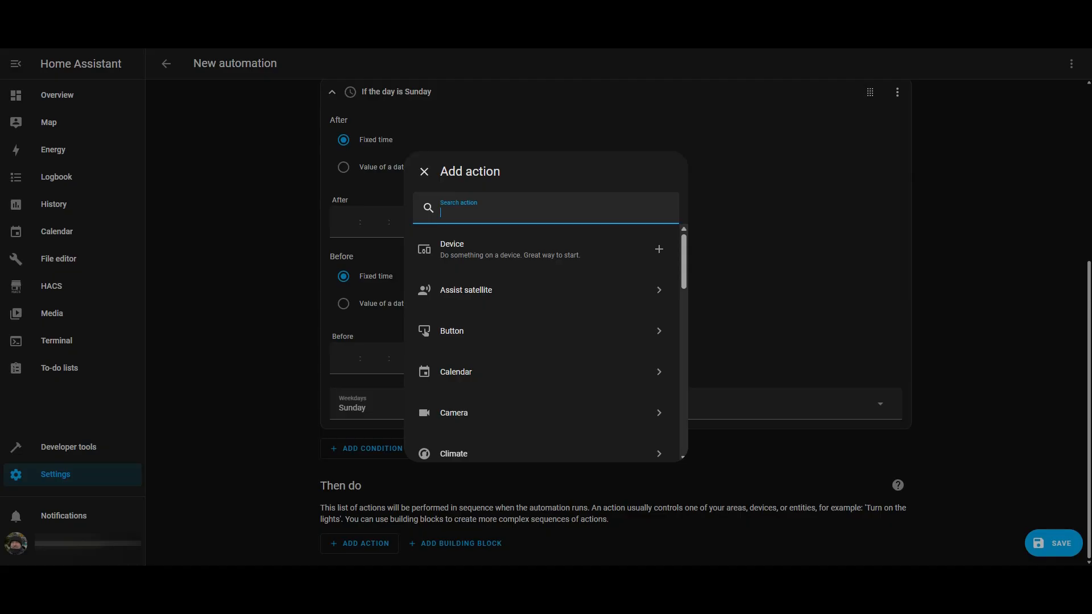
Step: Add the Watchman Report action and save the automation as 'Notification - Watchman'
text(wa)
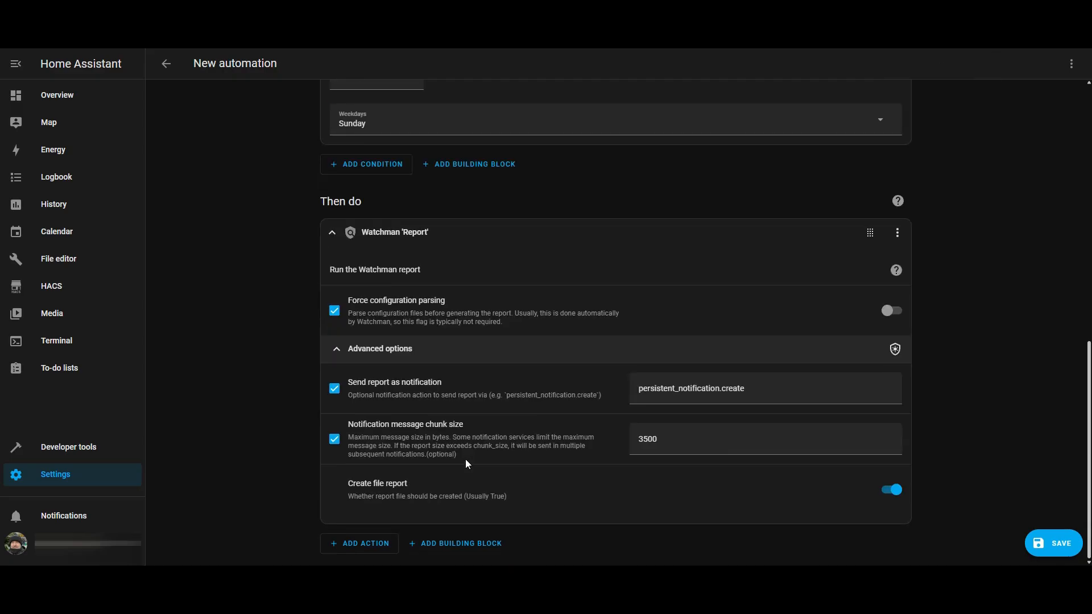
click(1053, 543)
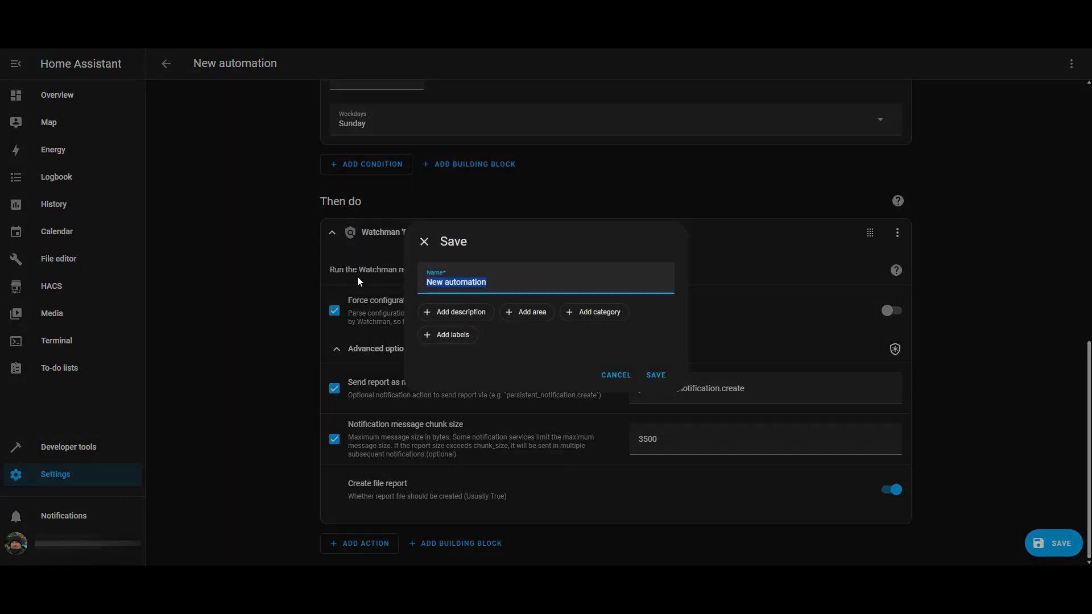
text(Watchma)
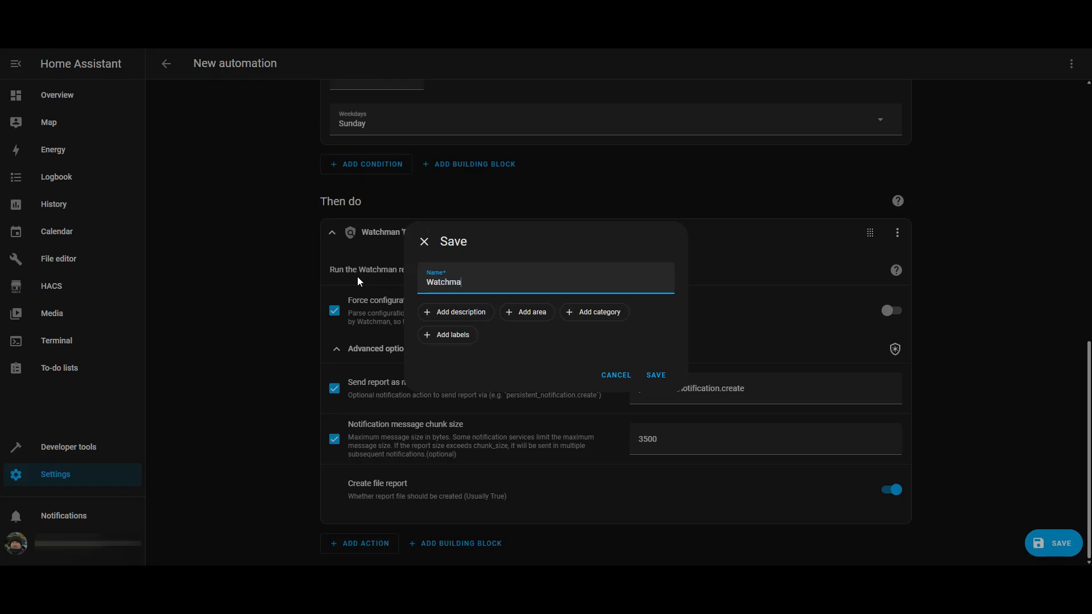
text(n)
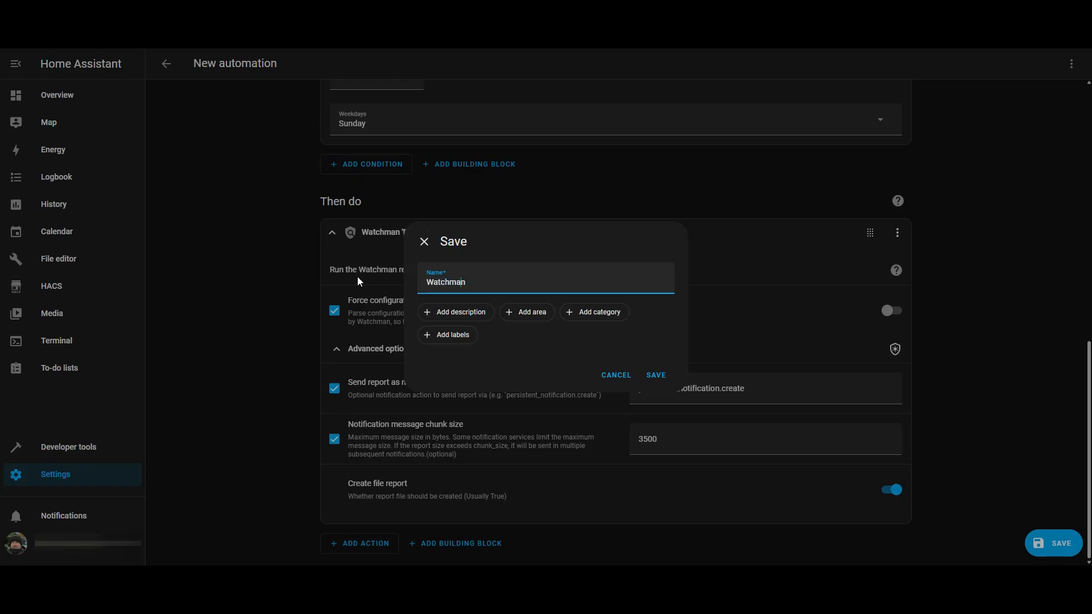
click(654, 375)
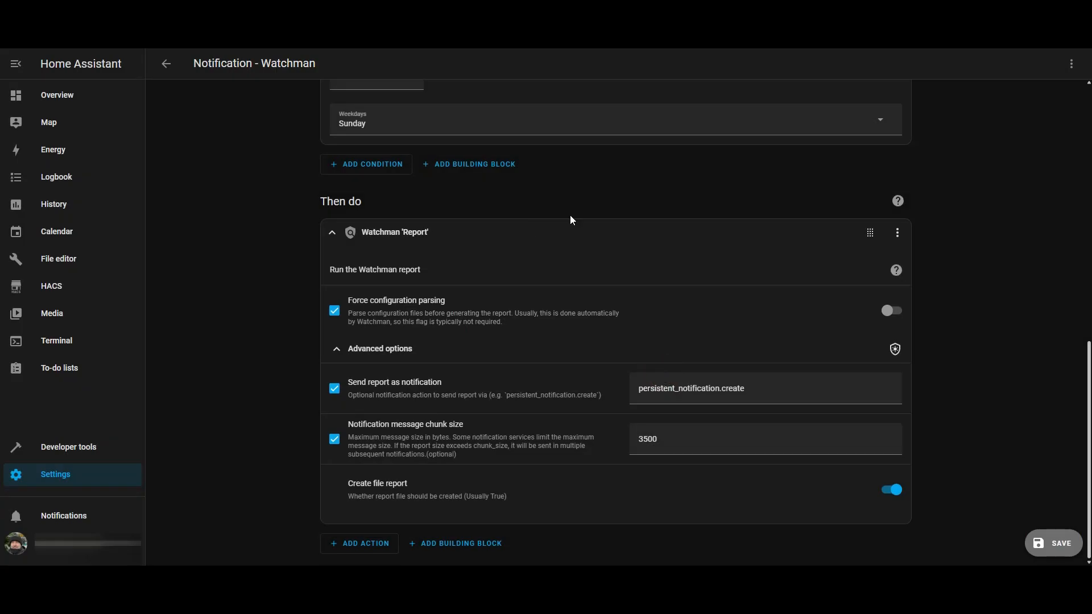
Step: Run the Watchman report action and view the resulting report notification
click(898, 338)
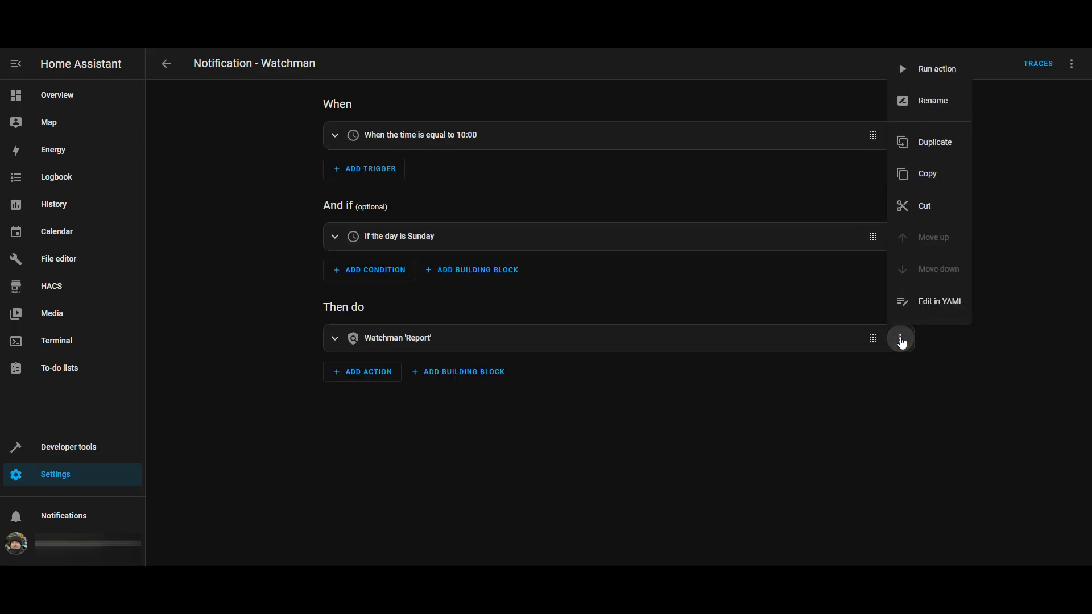
click(937, 68)
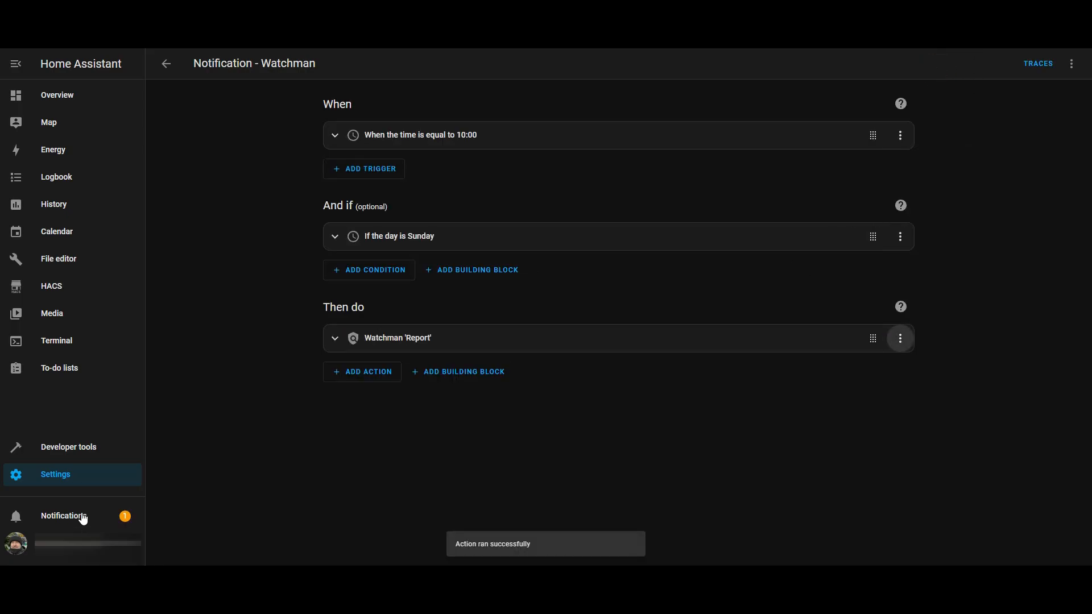
click(62, 516)
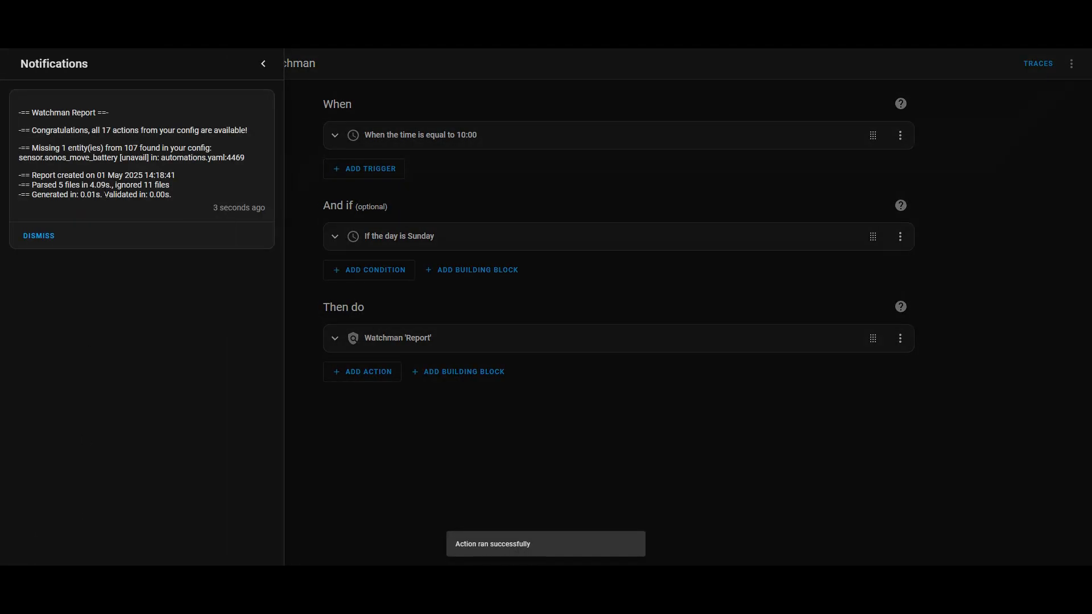